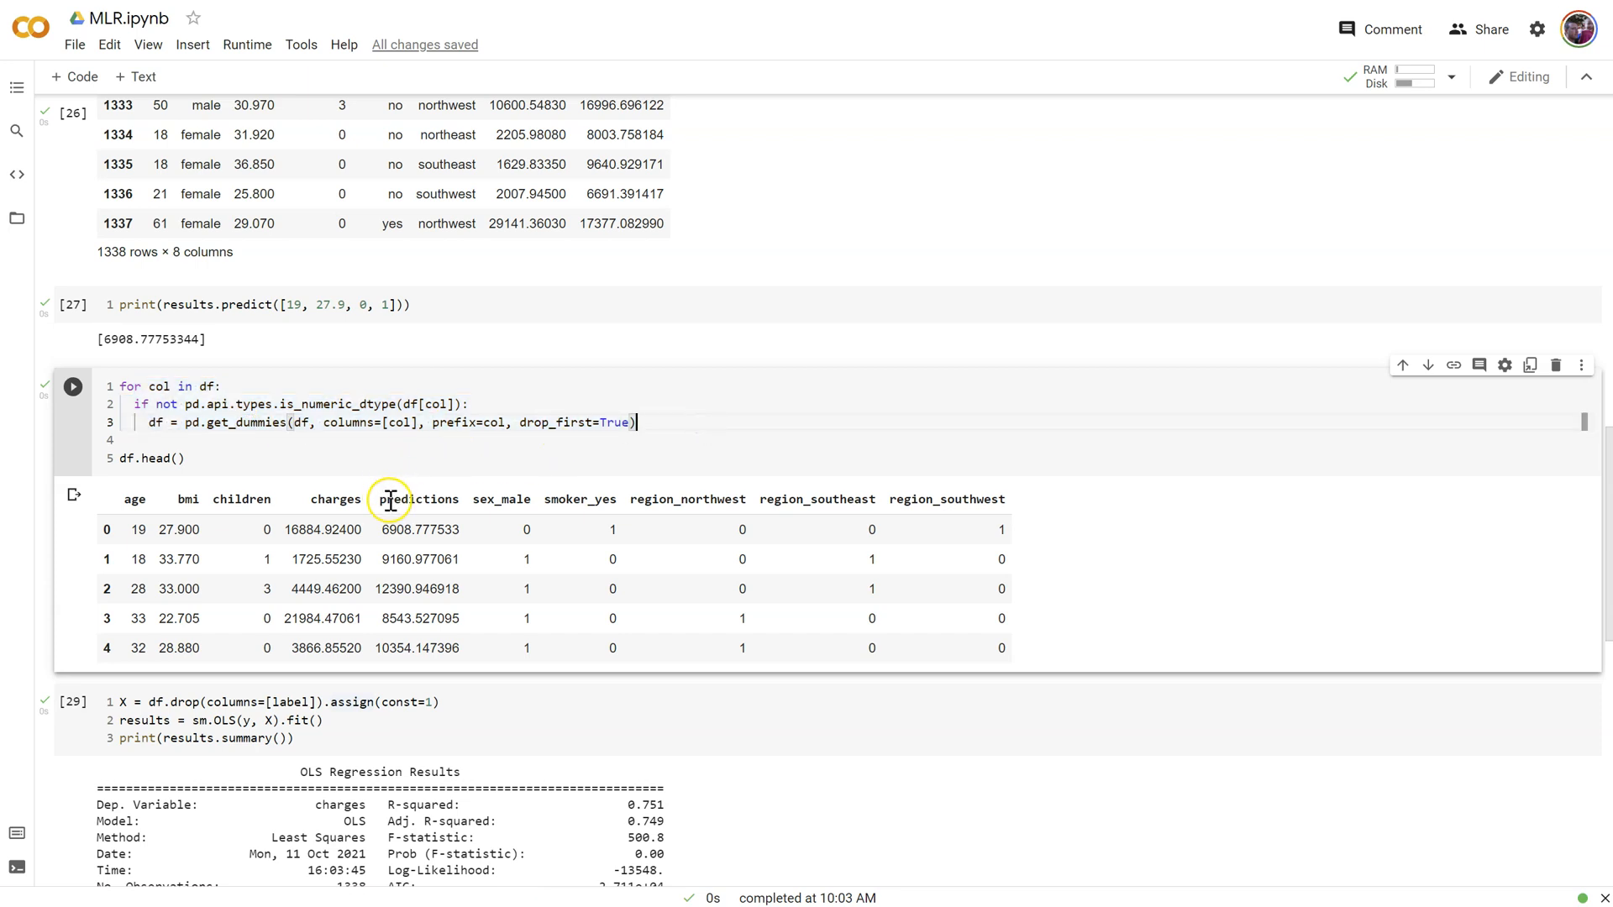
mouse_move(402, 647)
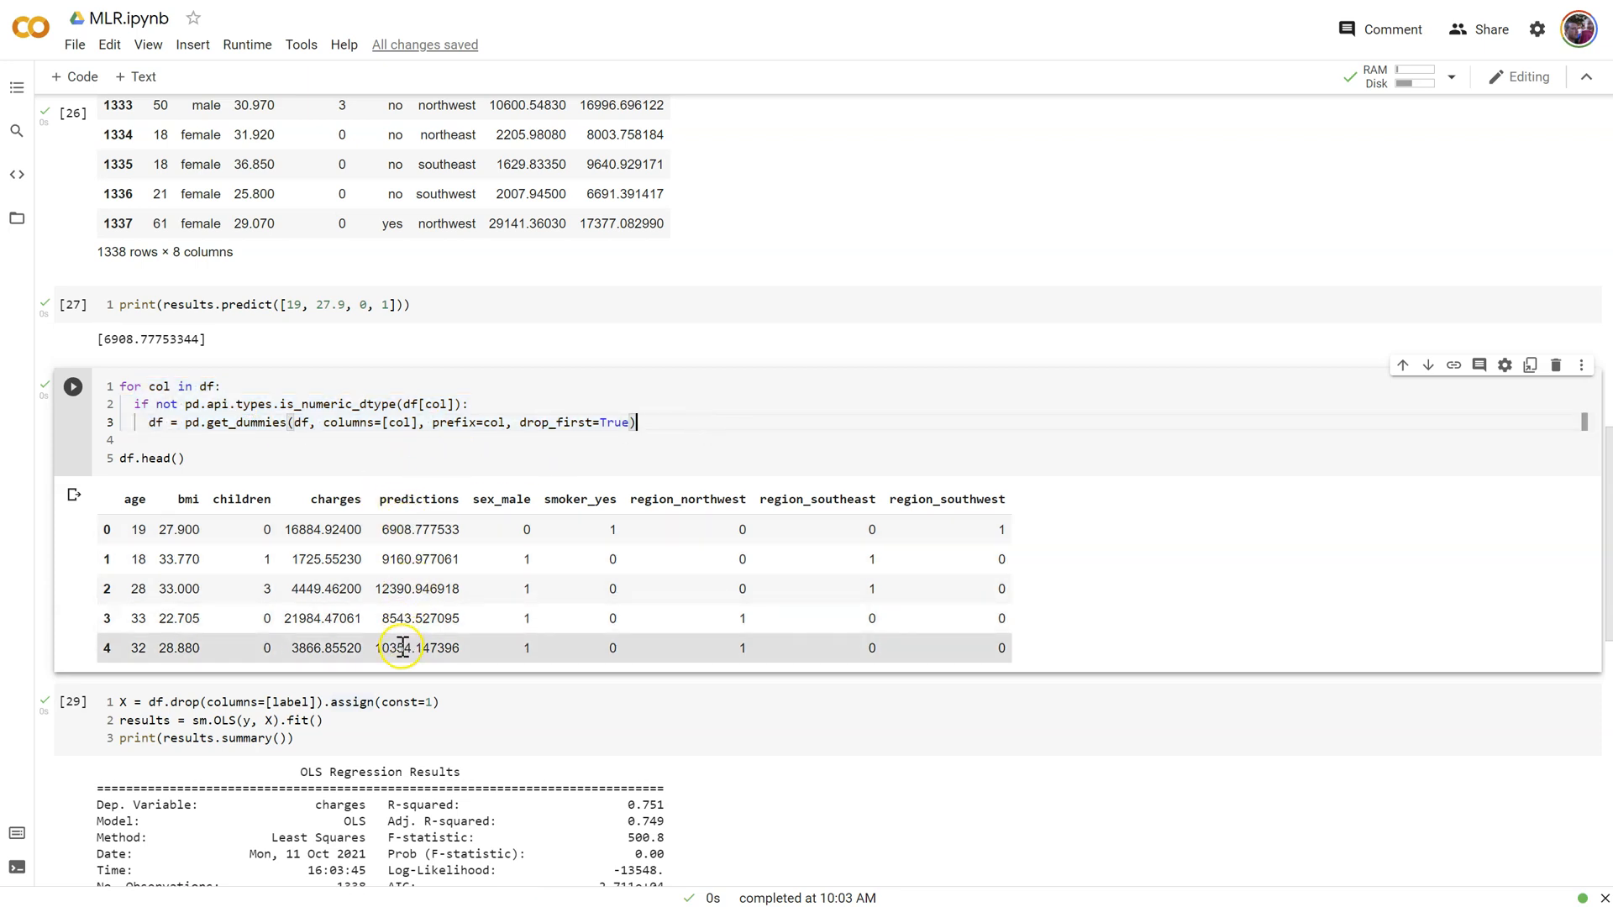
mouse_move(411, 500)
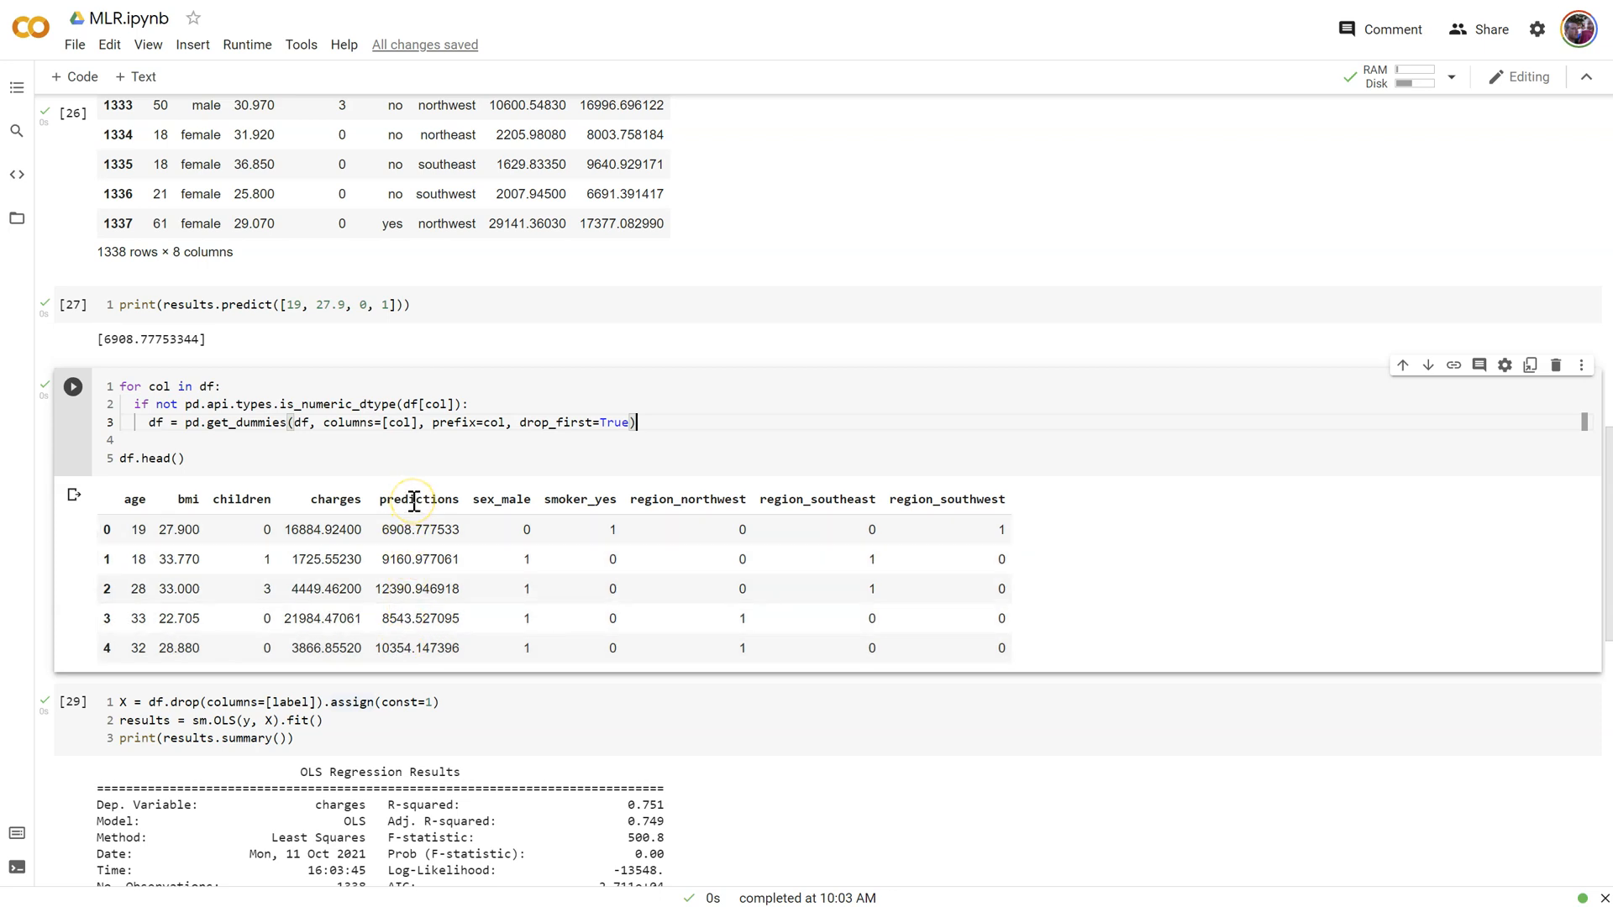
mouse_move(383, 511)
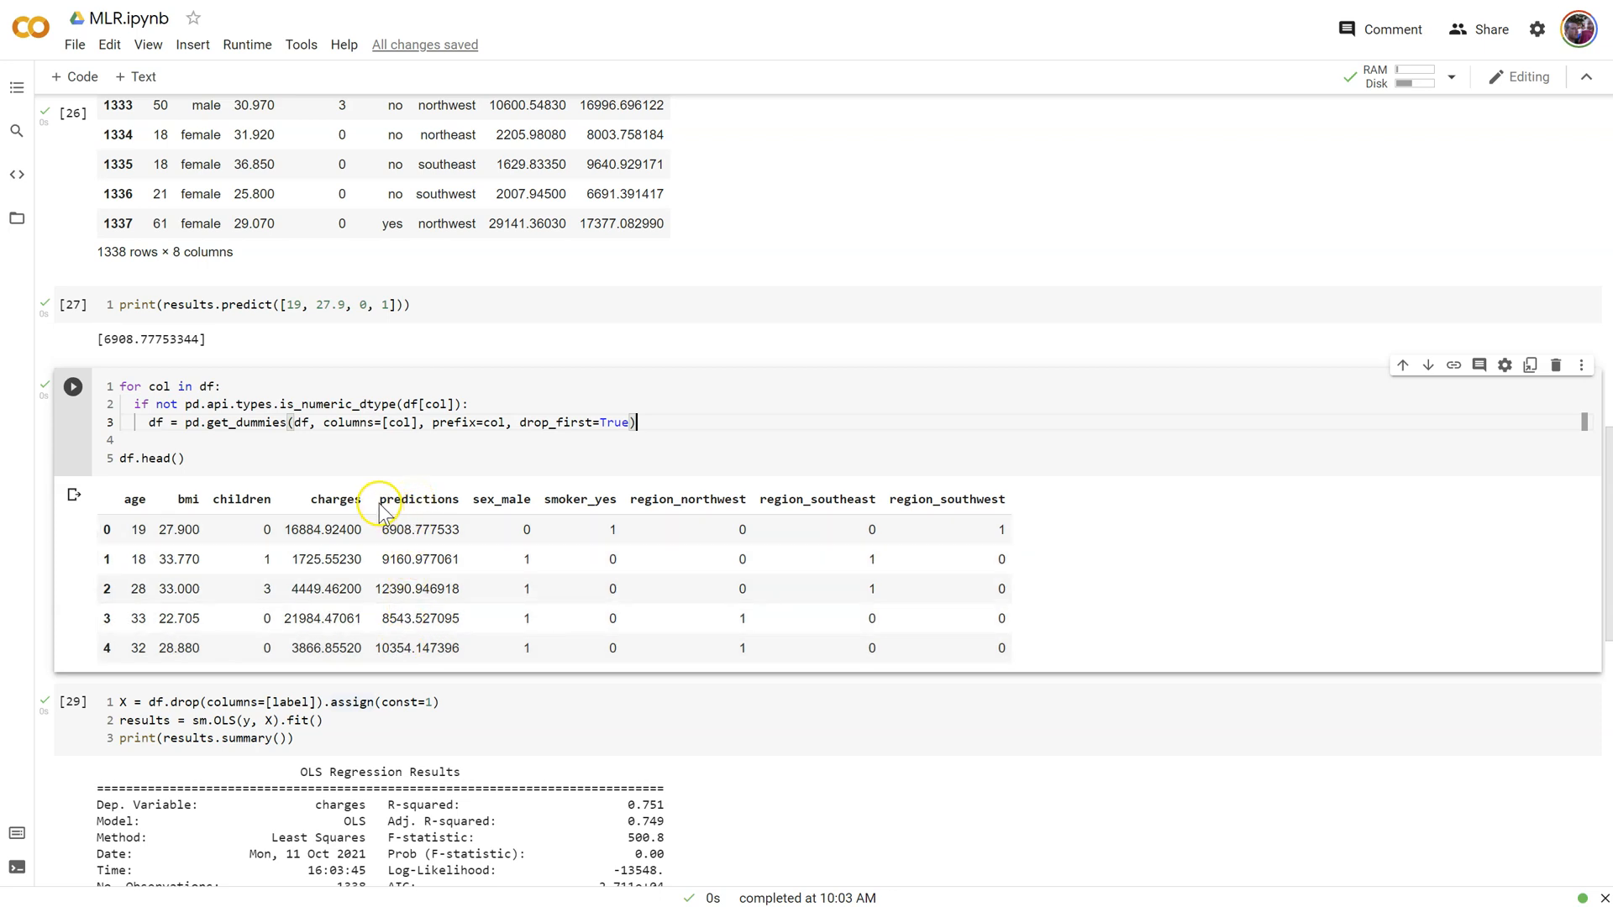
mouse_move(405, 506)
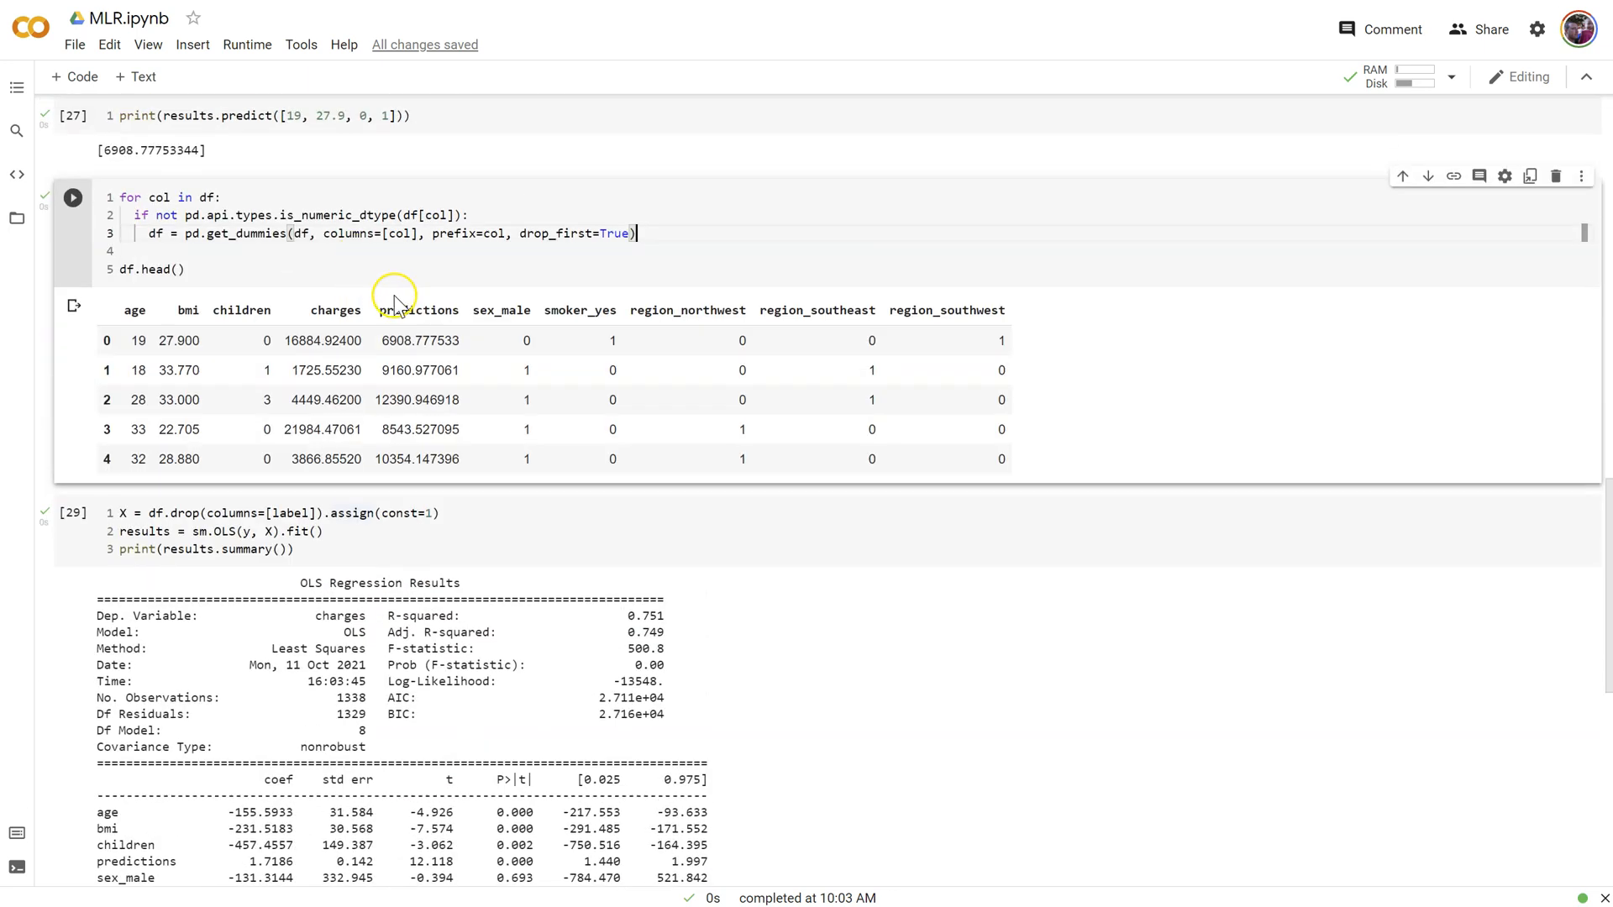
mouse_move(331, 551)
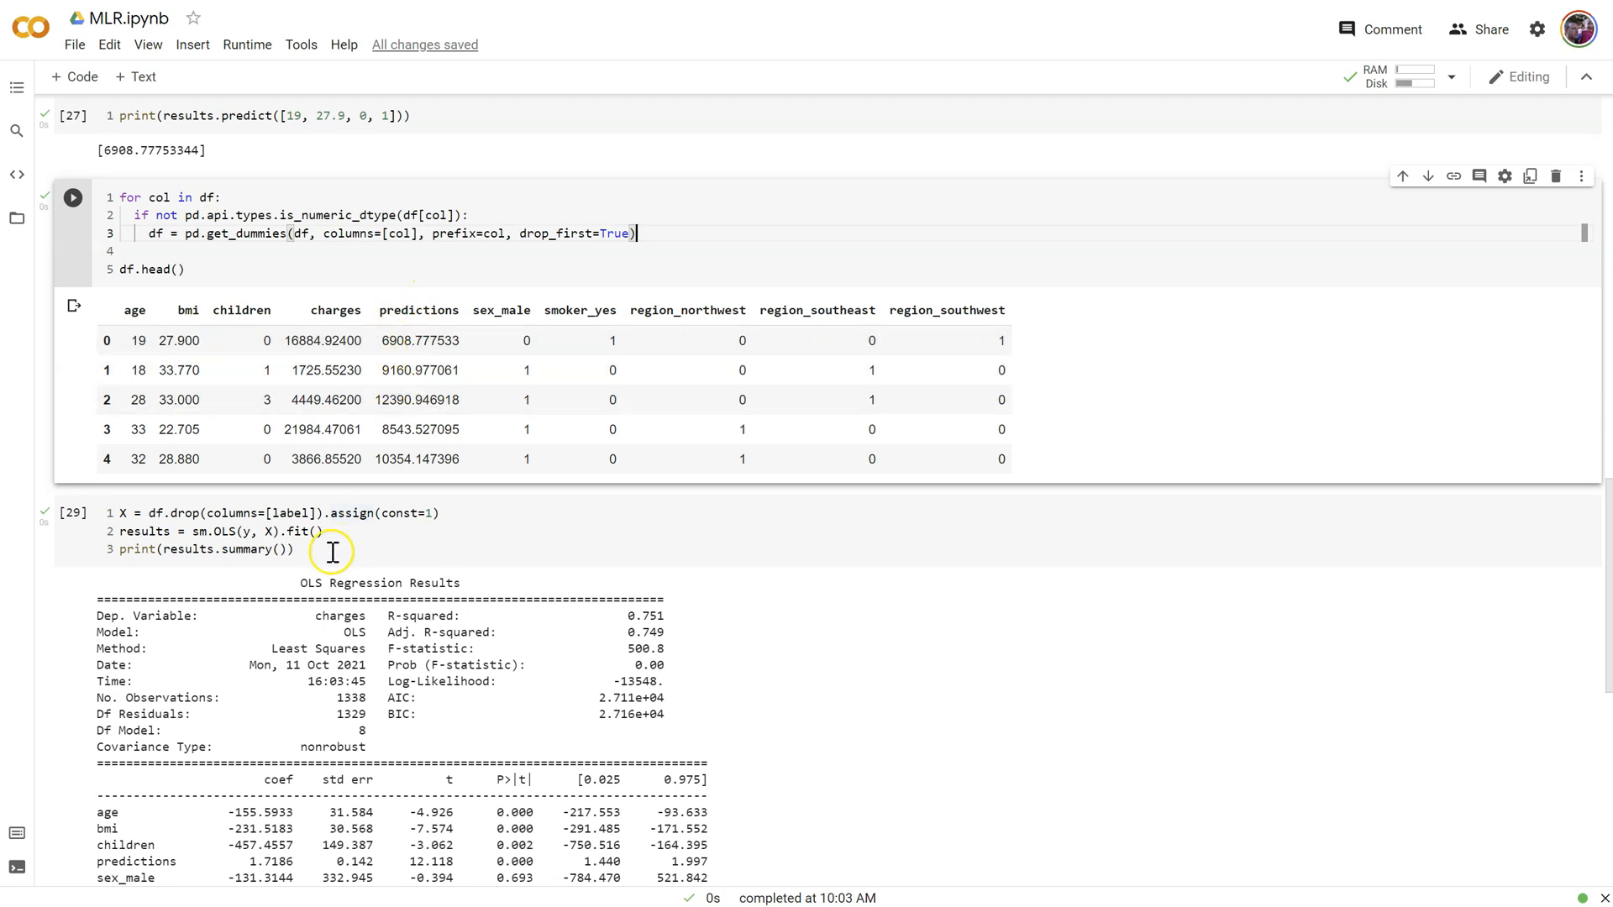
Add 'predictions' to the df.drop columns list and rerun the OLS regression
scroll(down, 3)
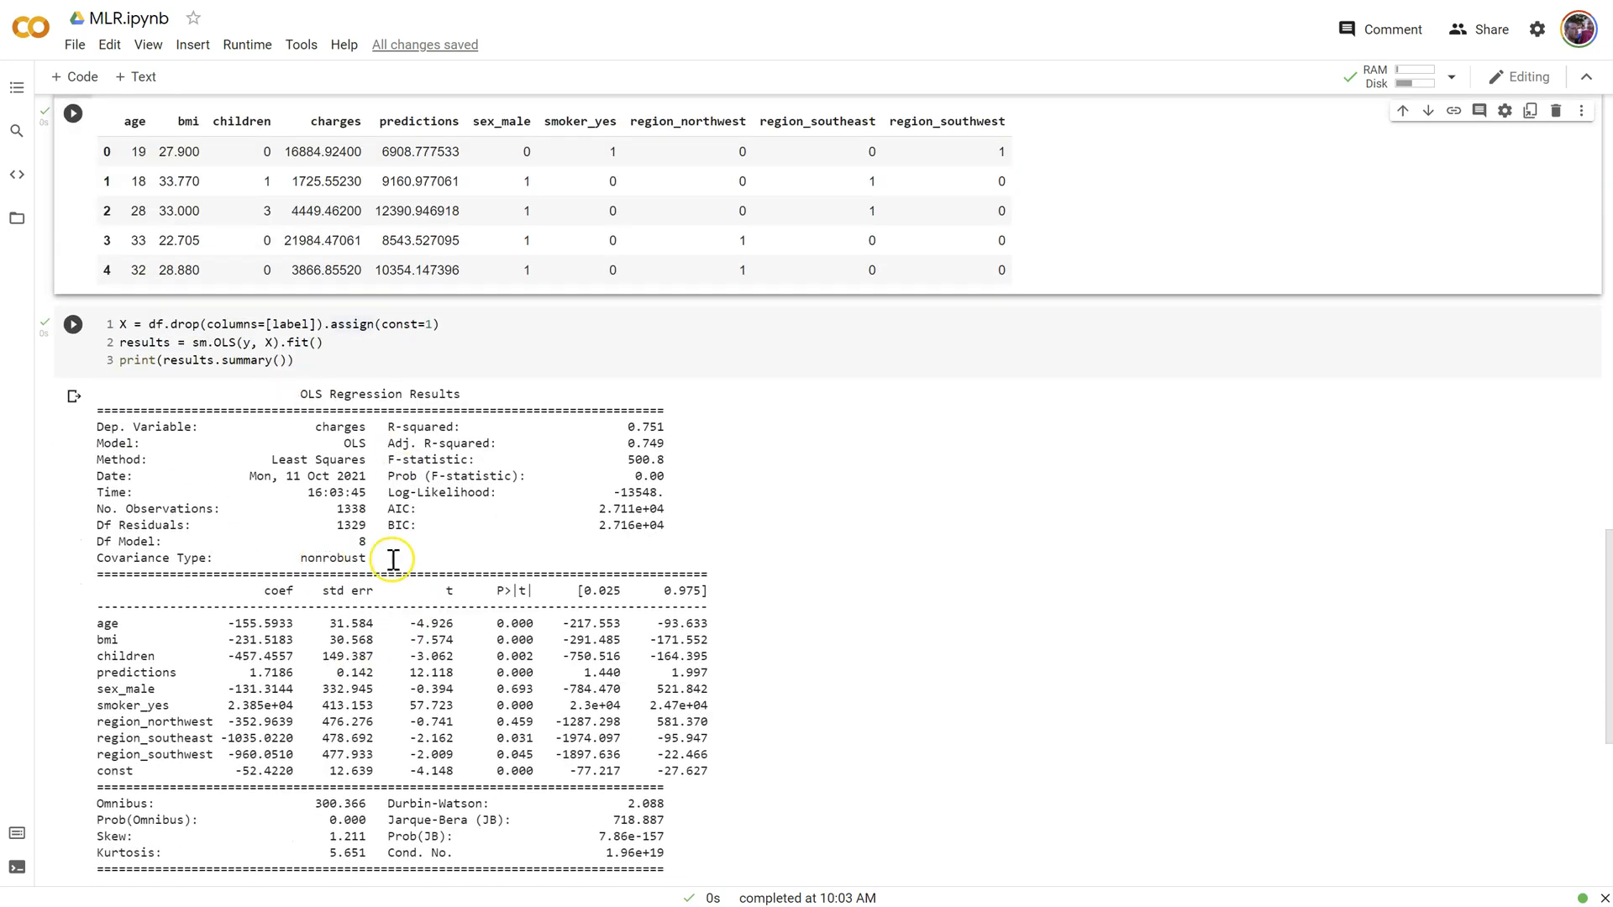
mouse_move(403, 558)
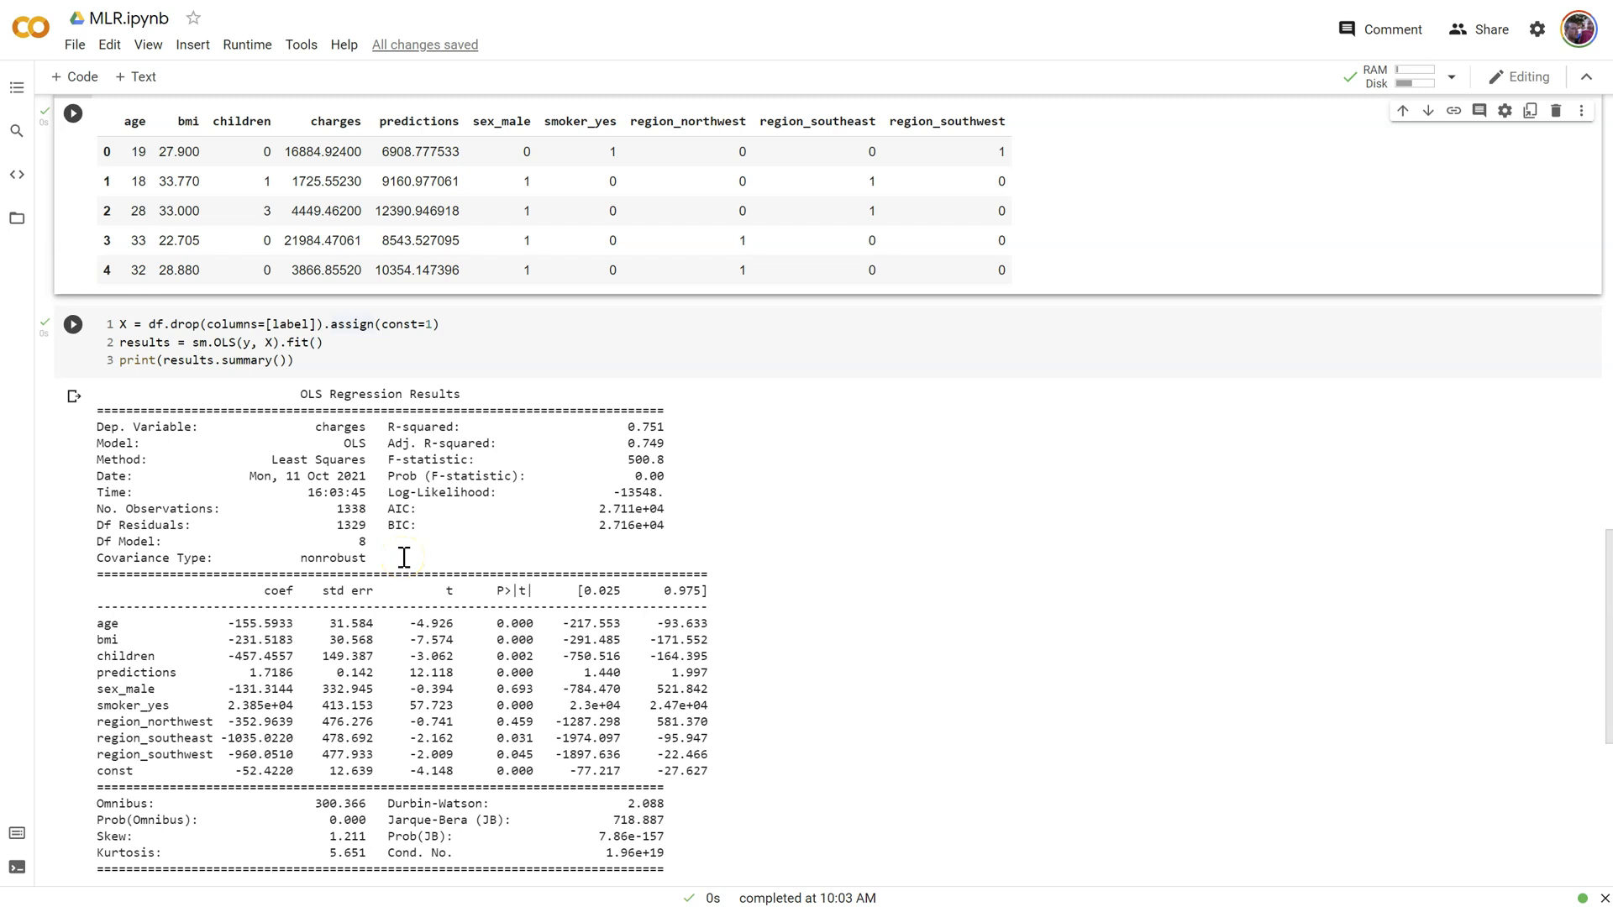
mouse_move(304, 622)
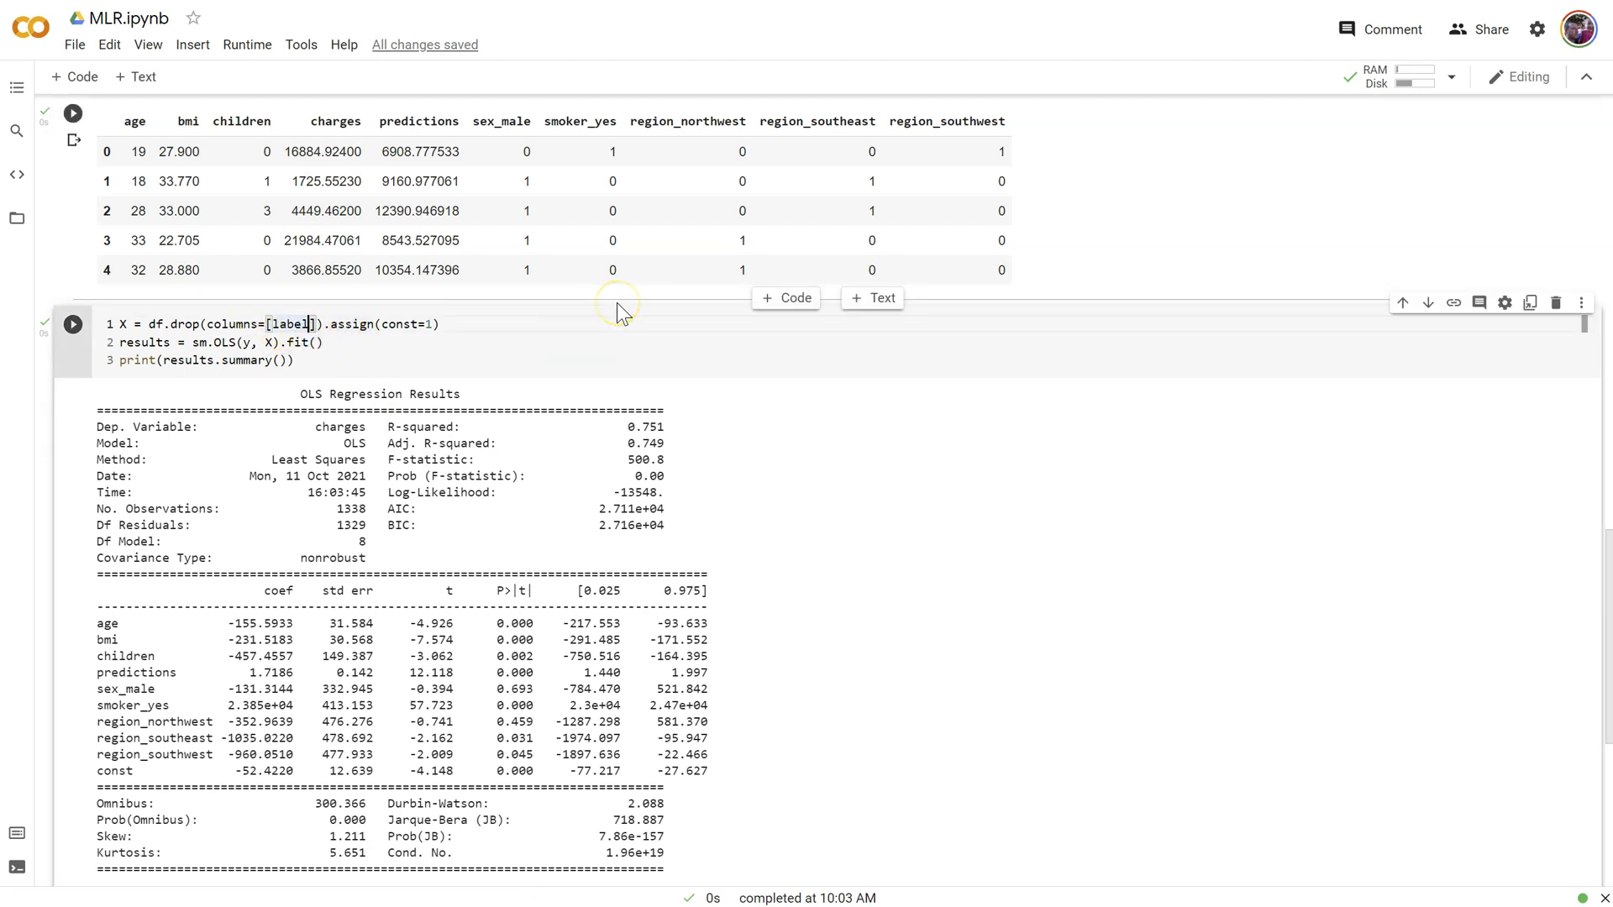
text(, 'pred')
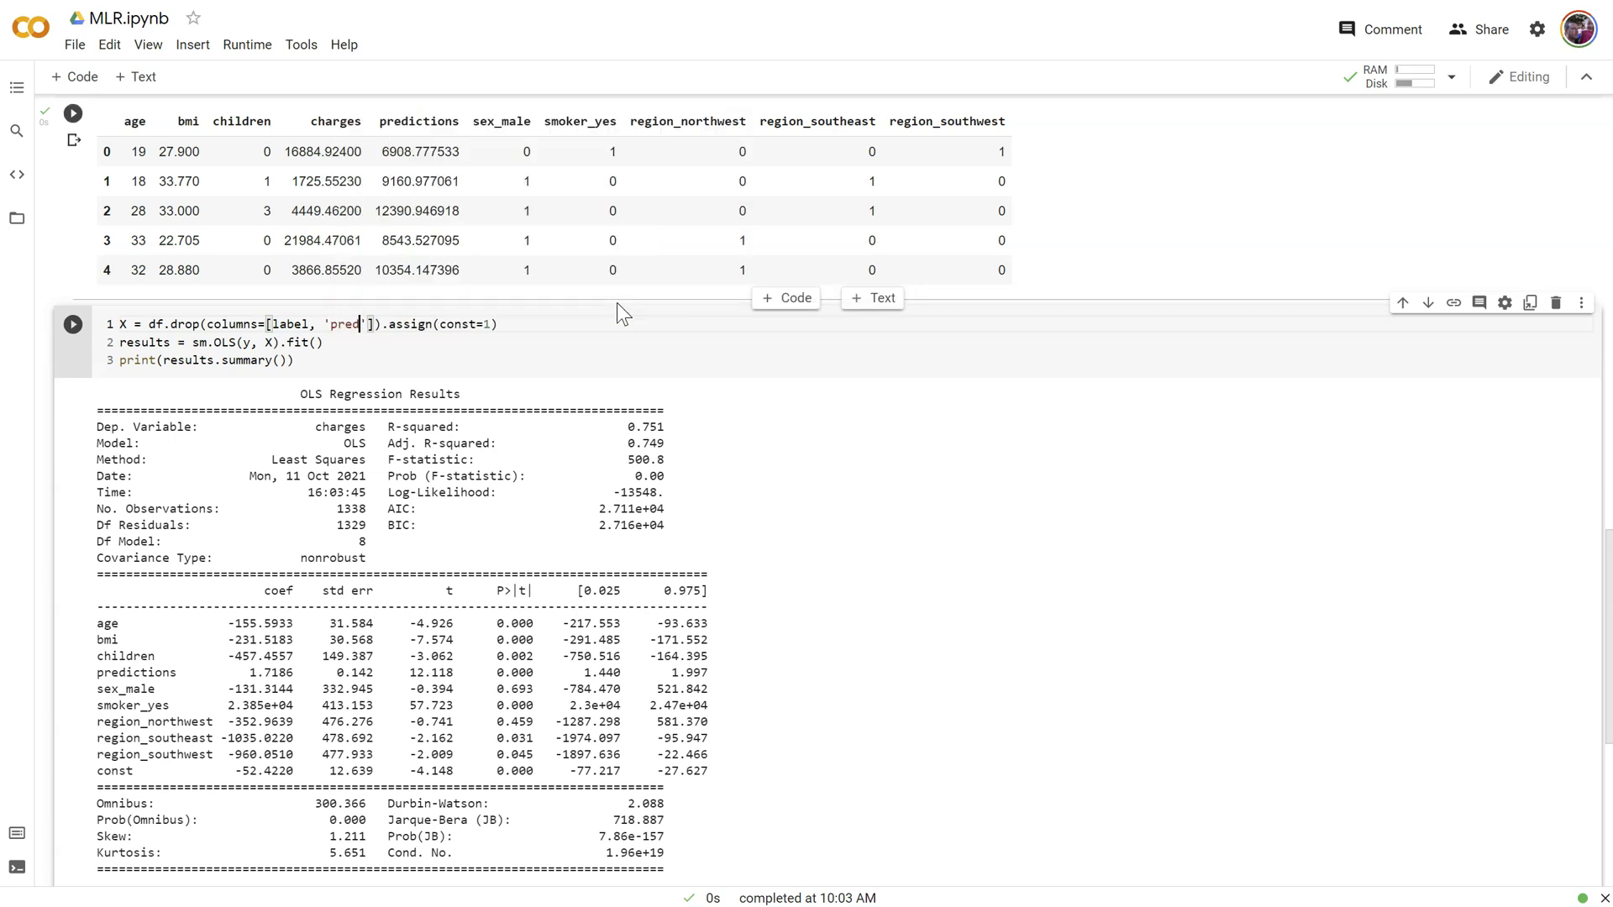
text(ictions)
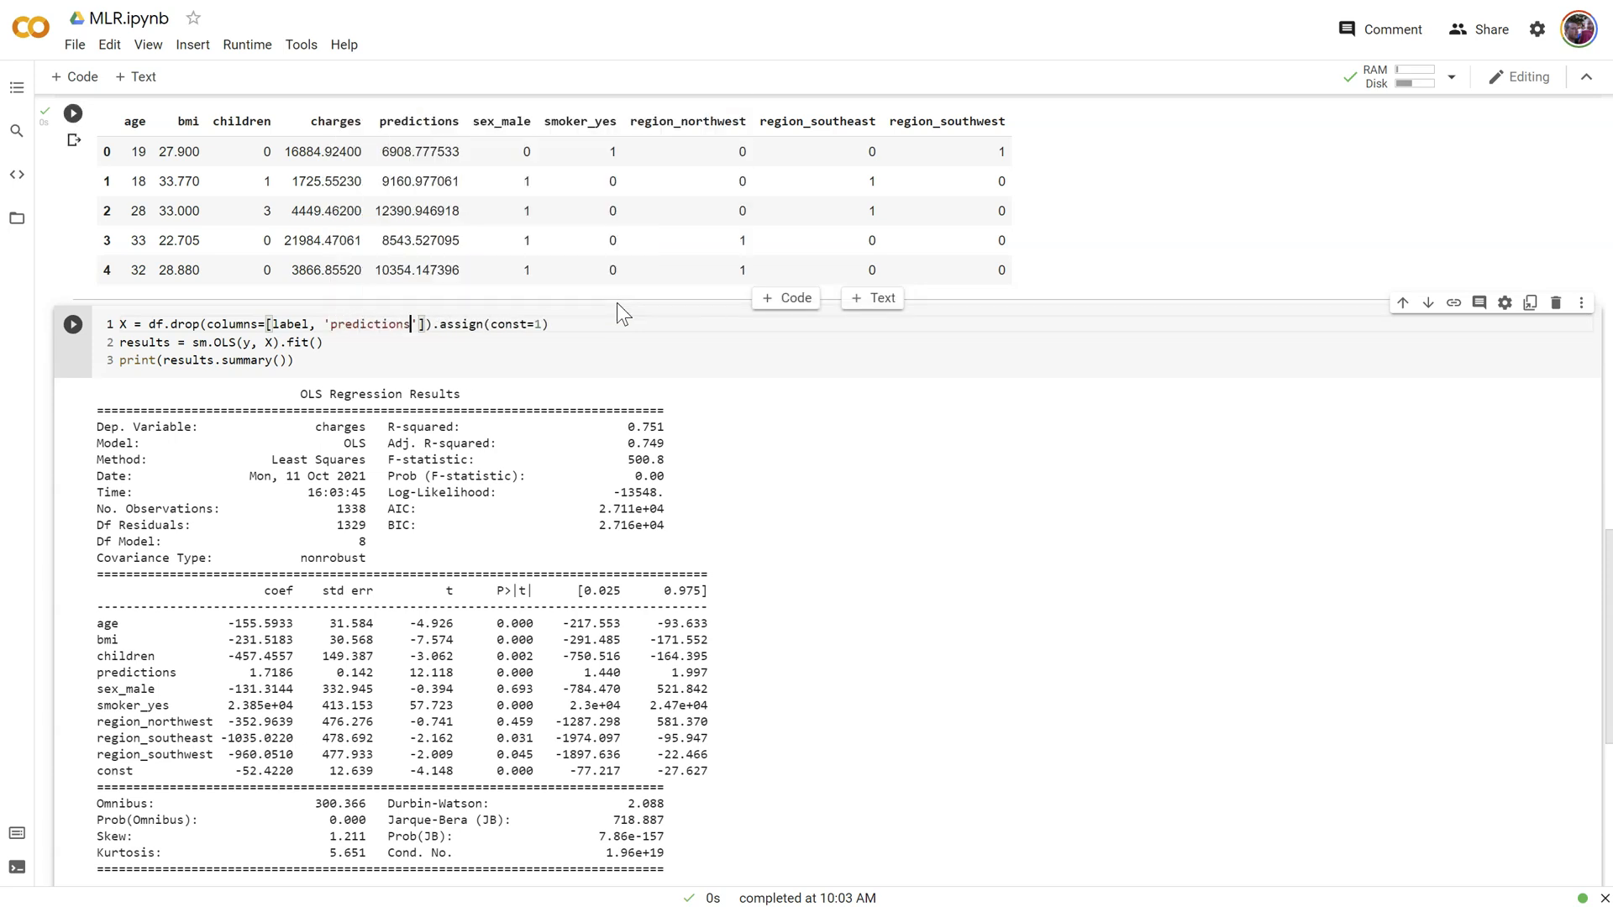
click(72, 323)
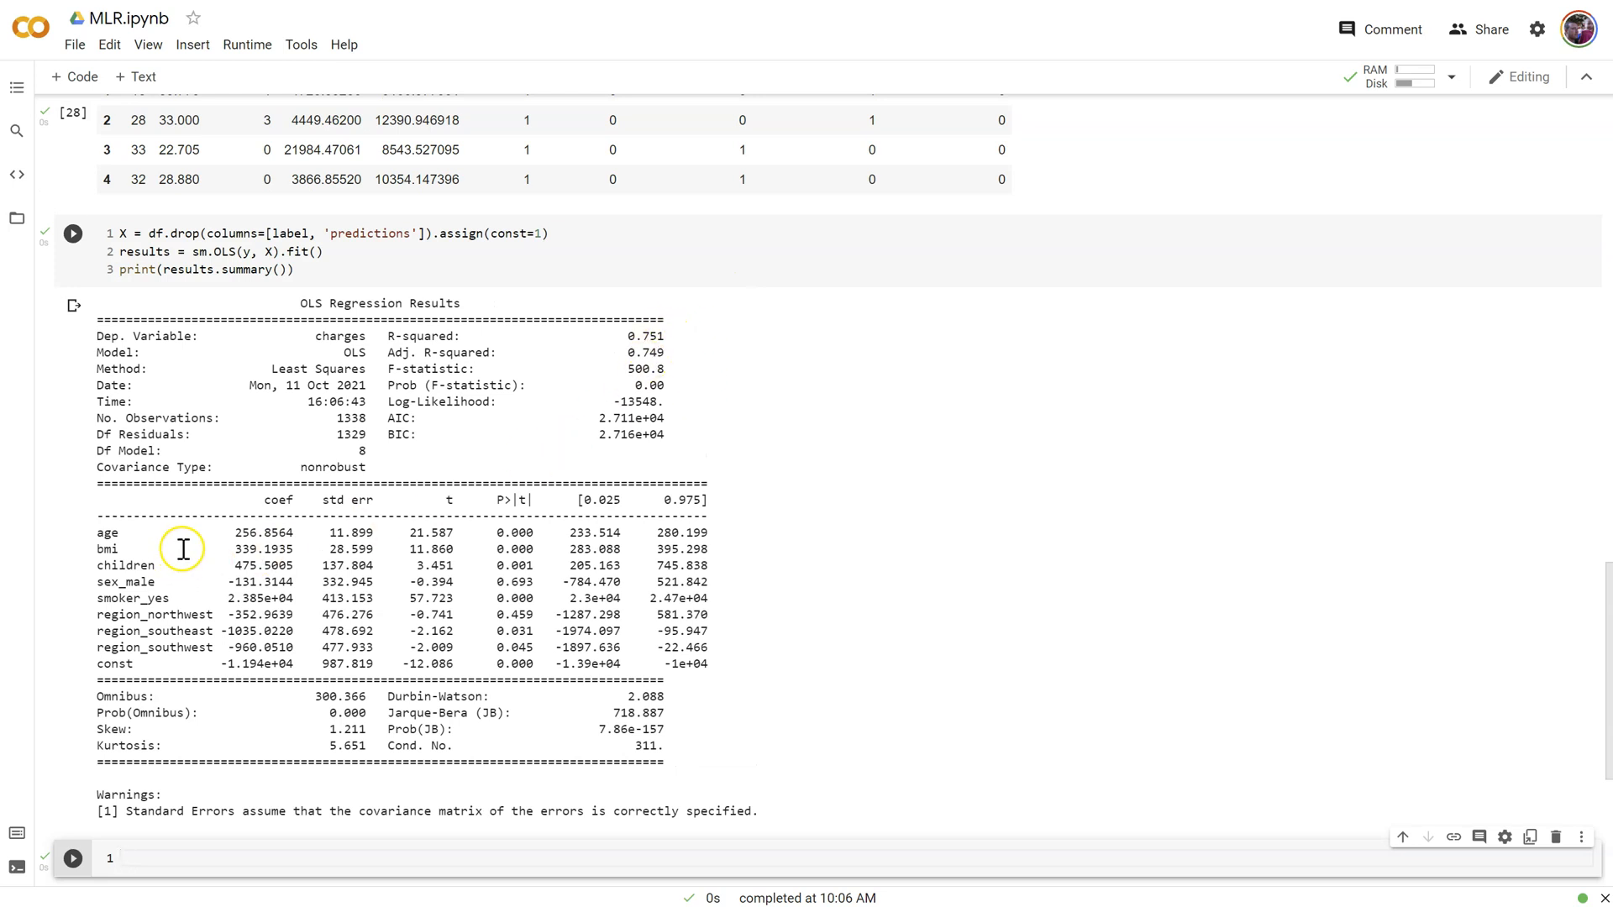
mouse_move(468, 454)
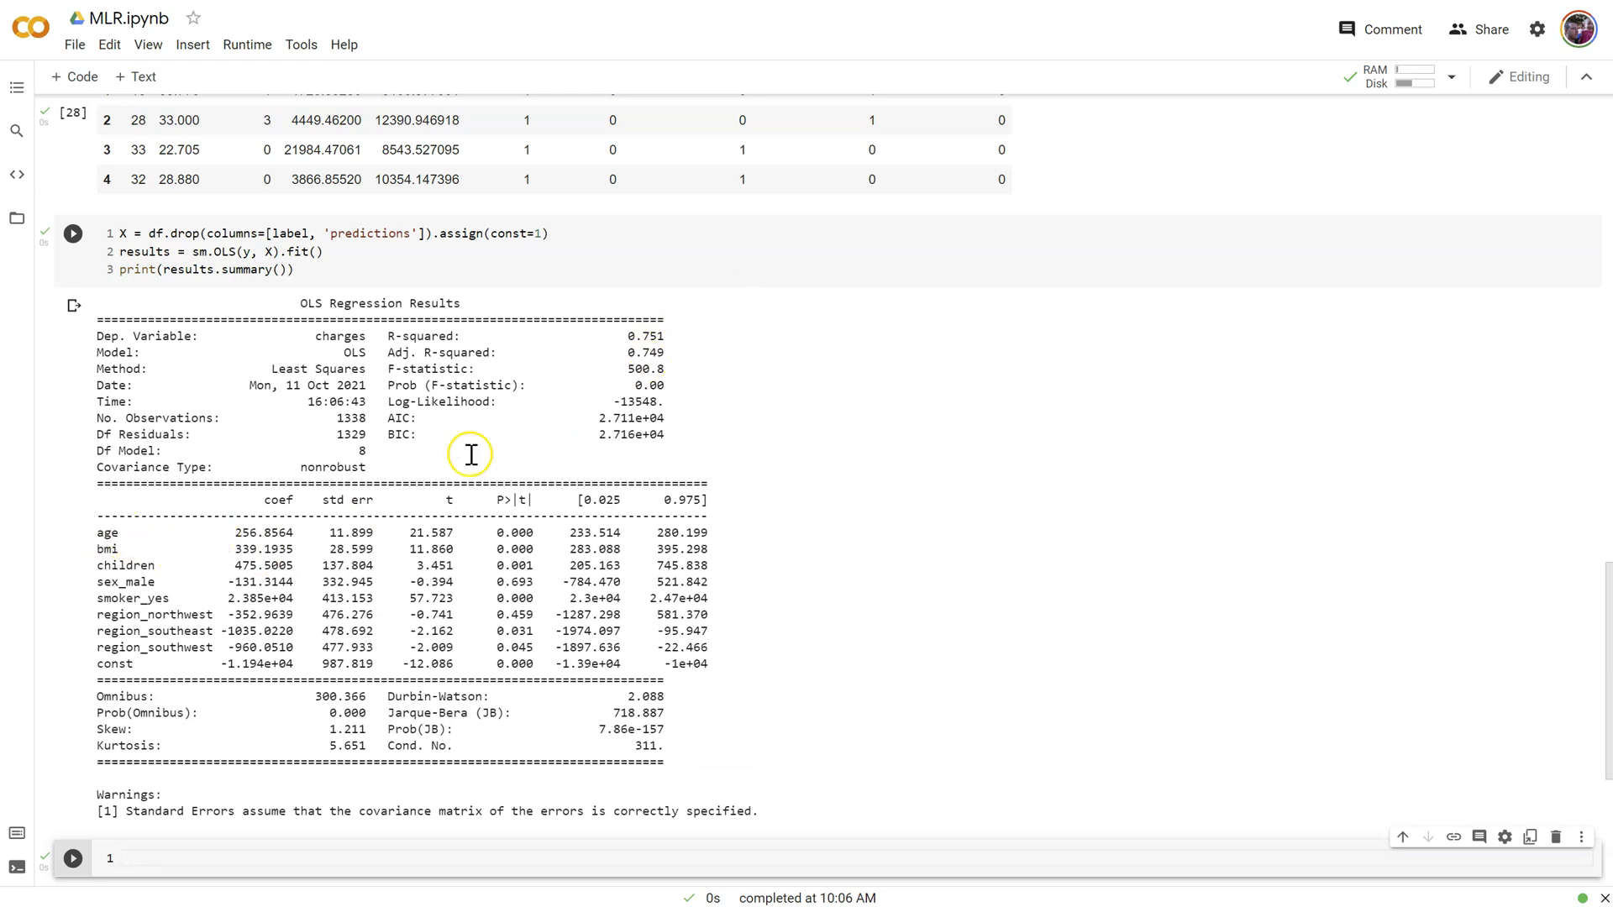
double_click(646, 336)
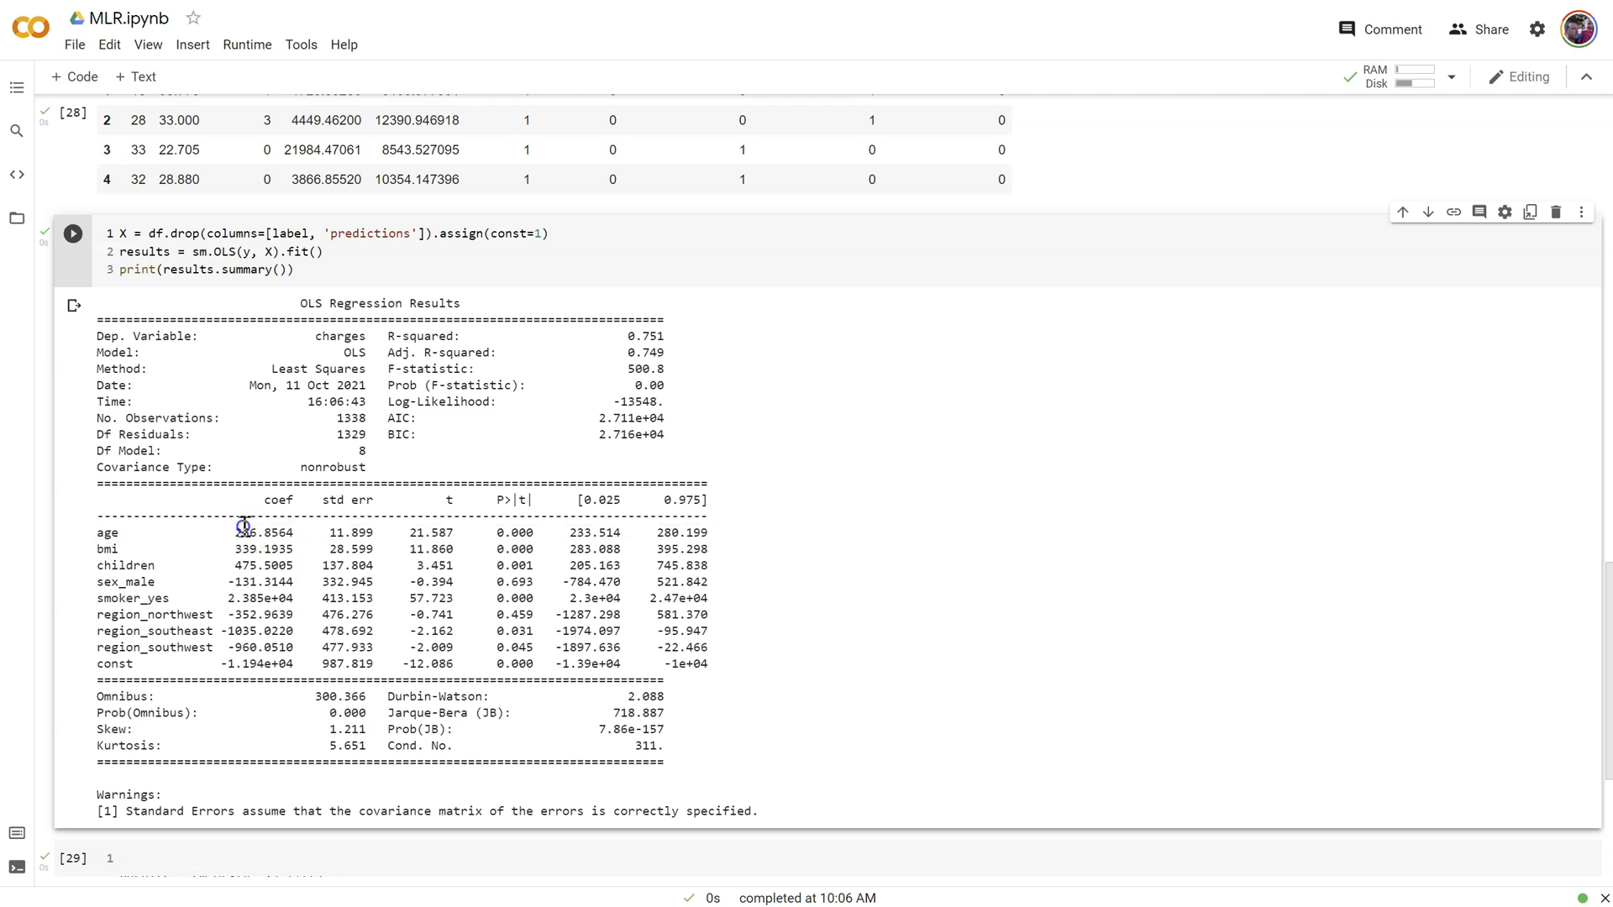
double_click(264, 532)
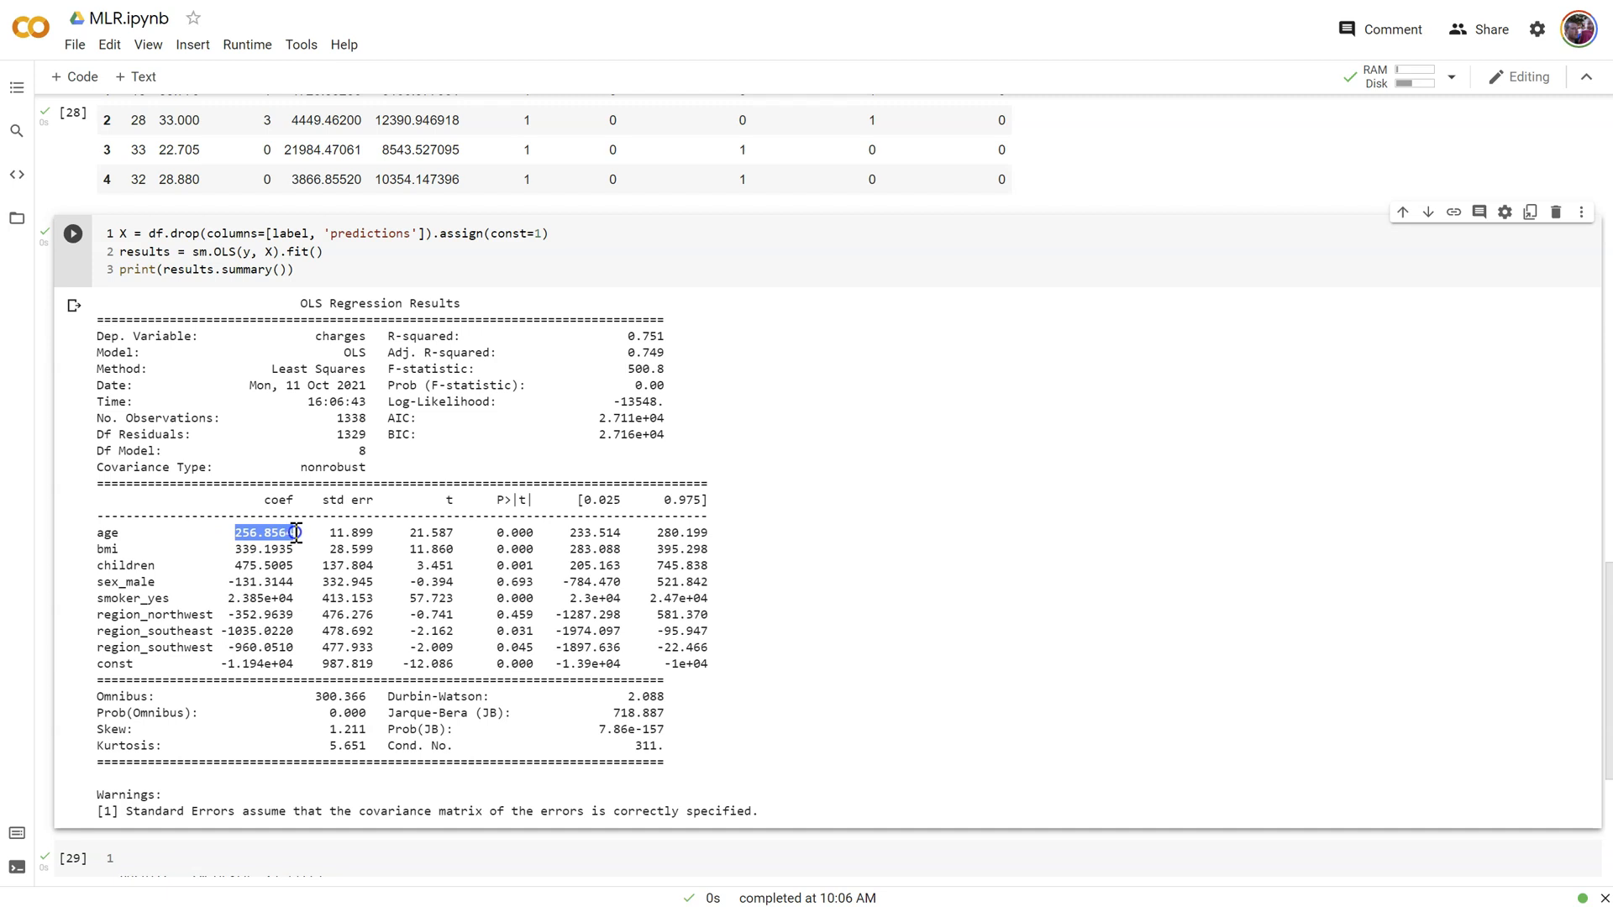
scroll(up, 3)
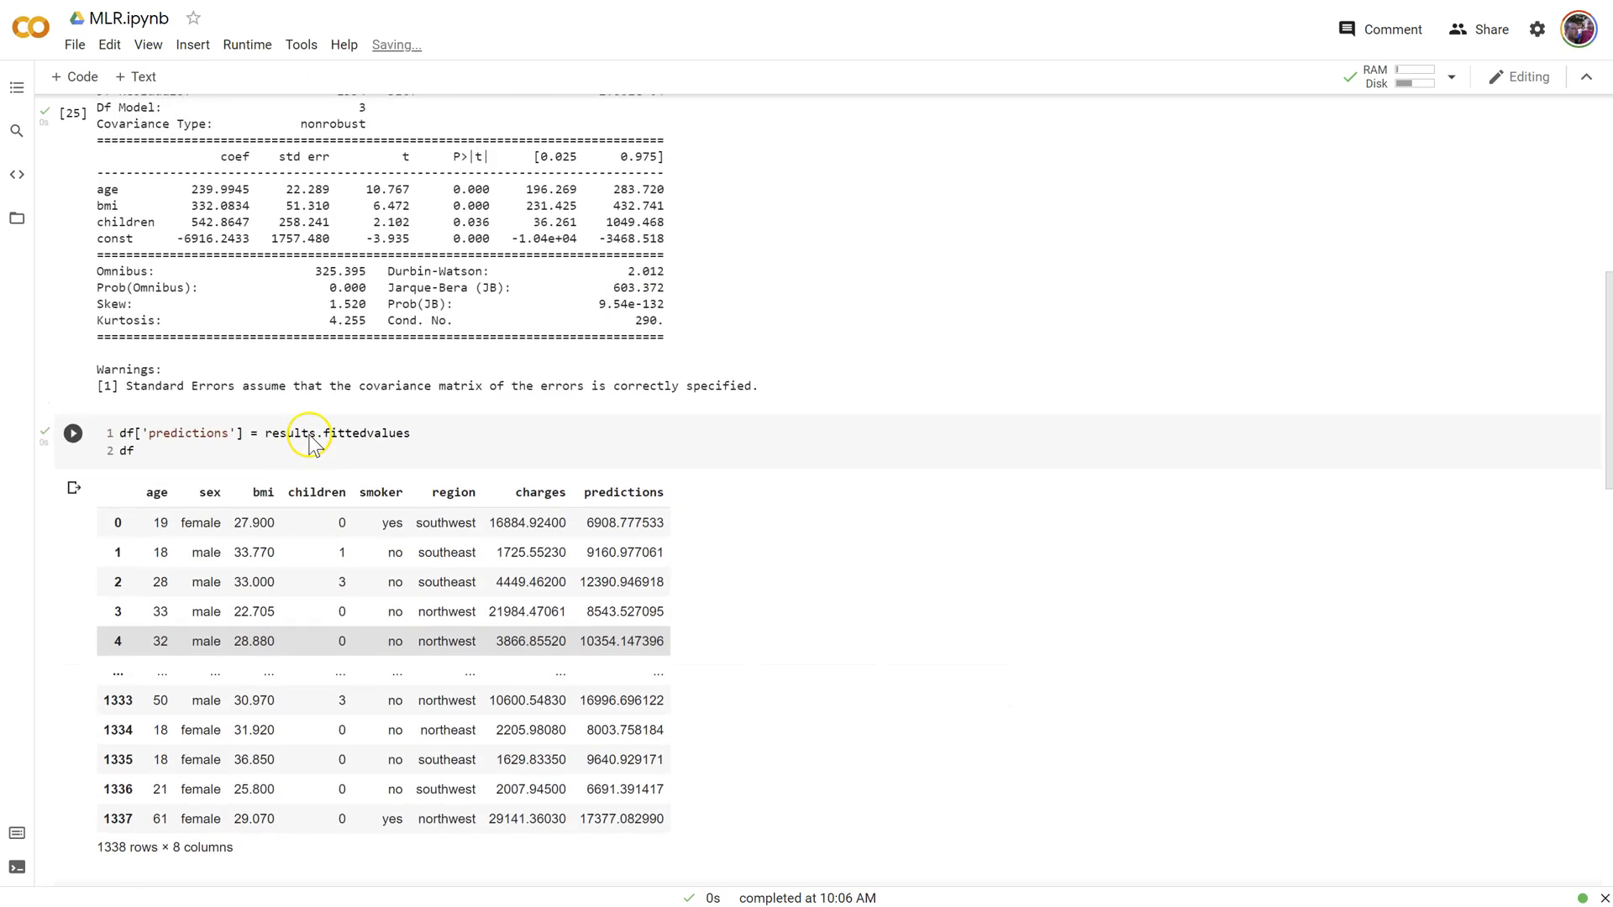
scroll(up, 3)
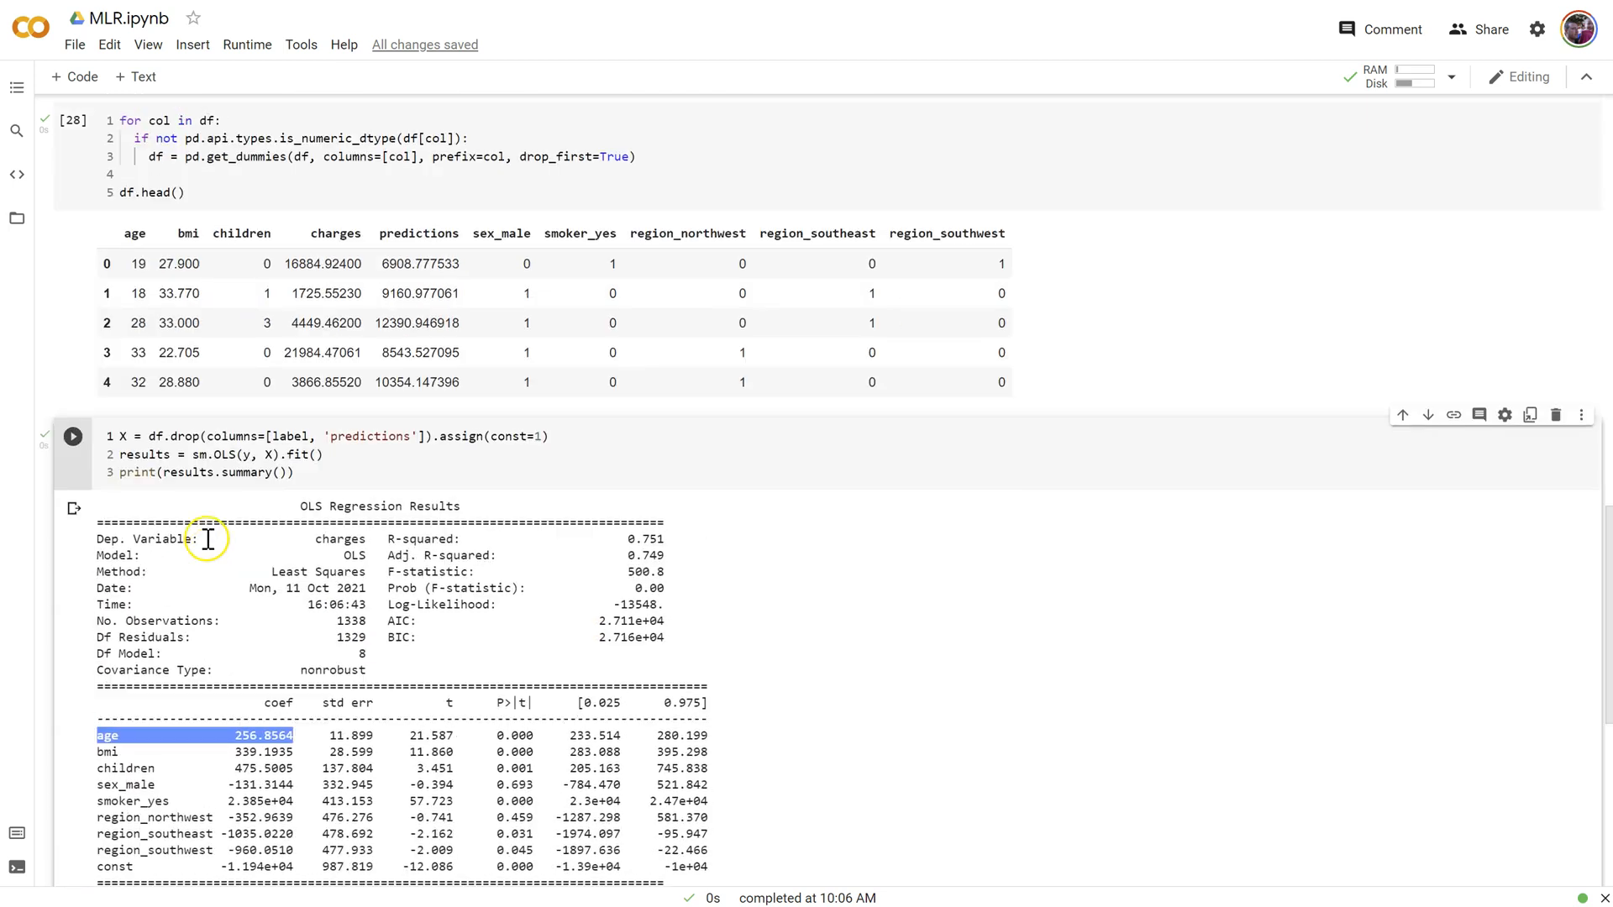
scroll(down, 3)
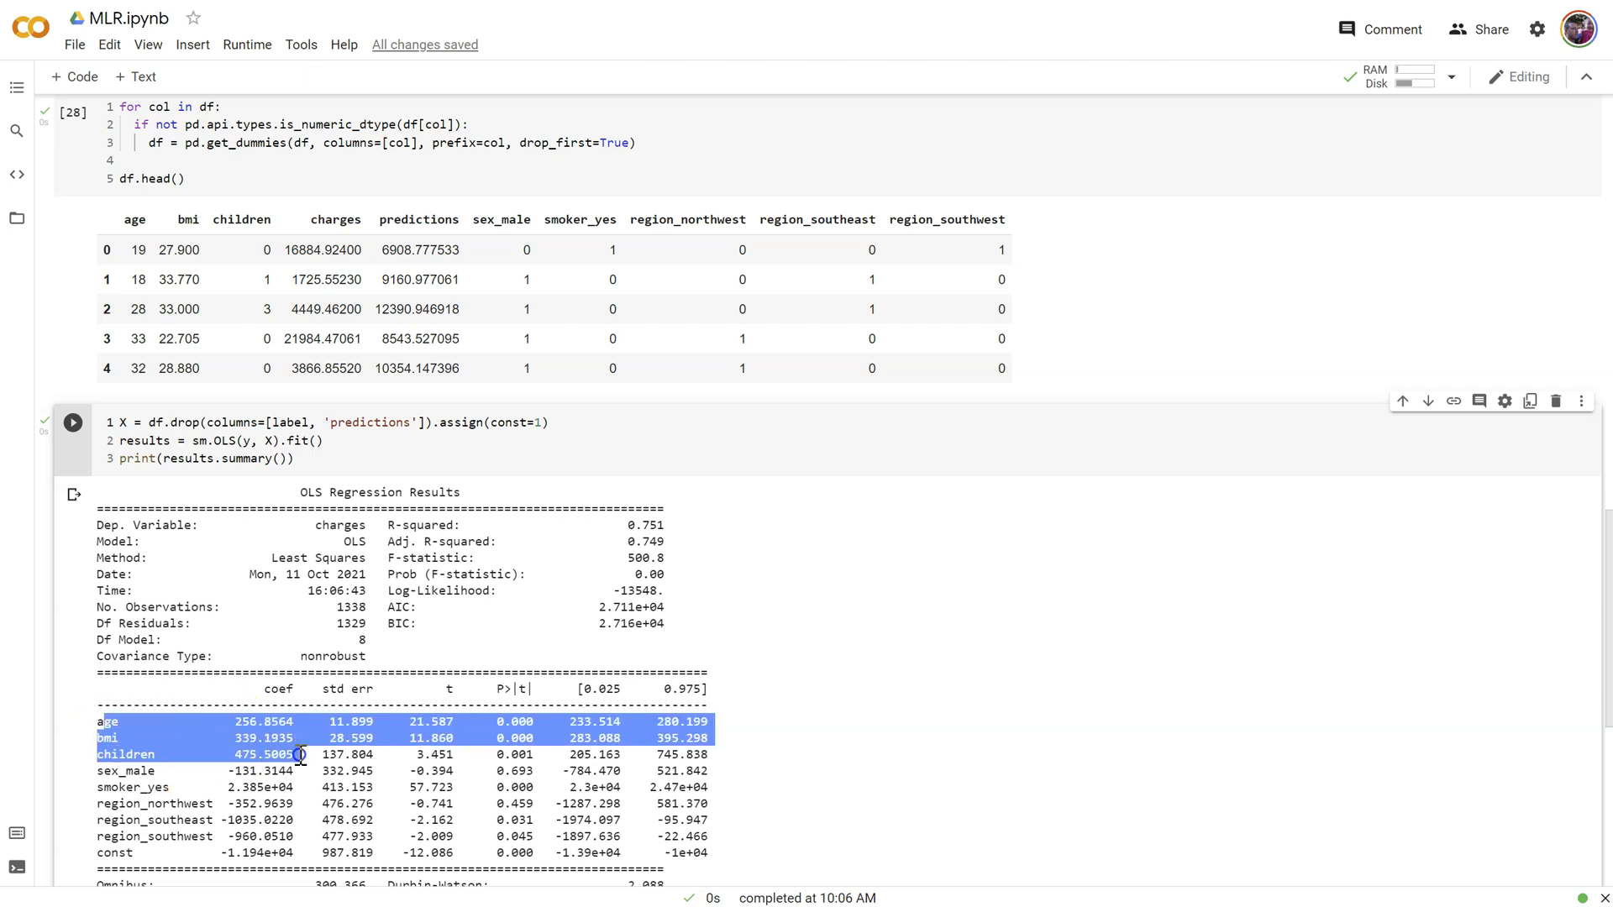
mouse_move(113, 827)
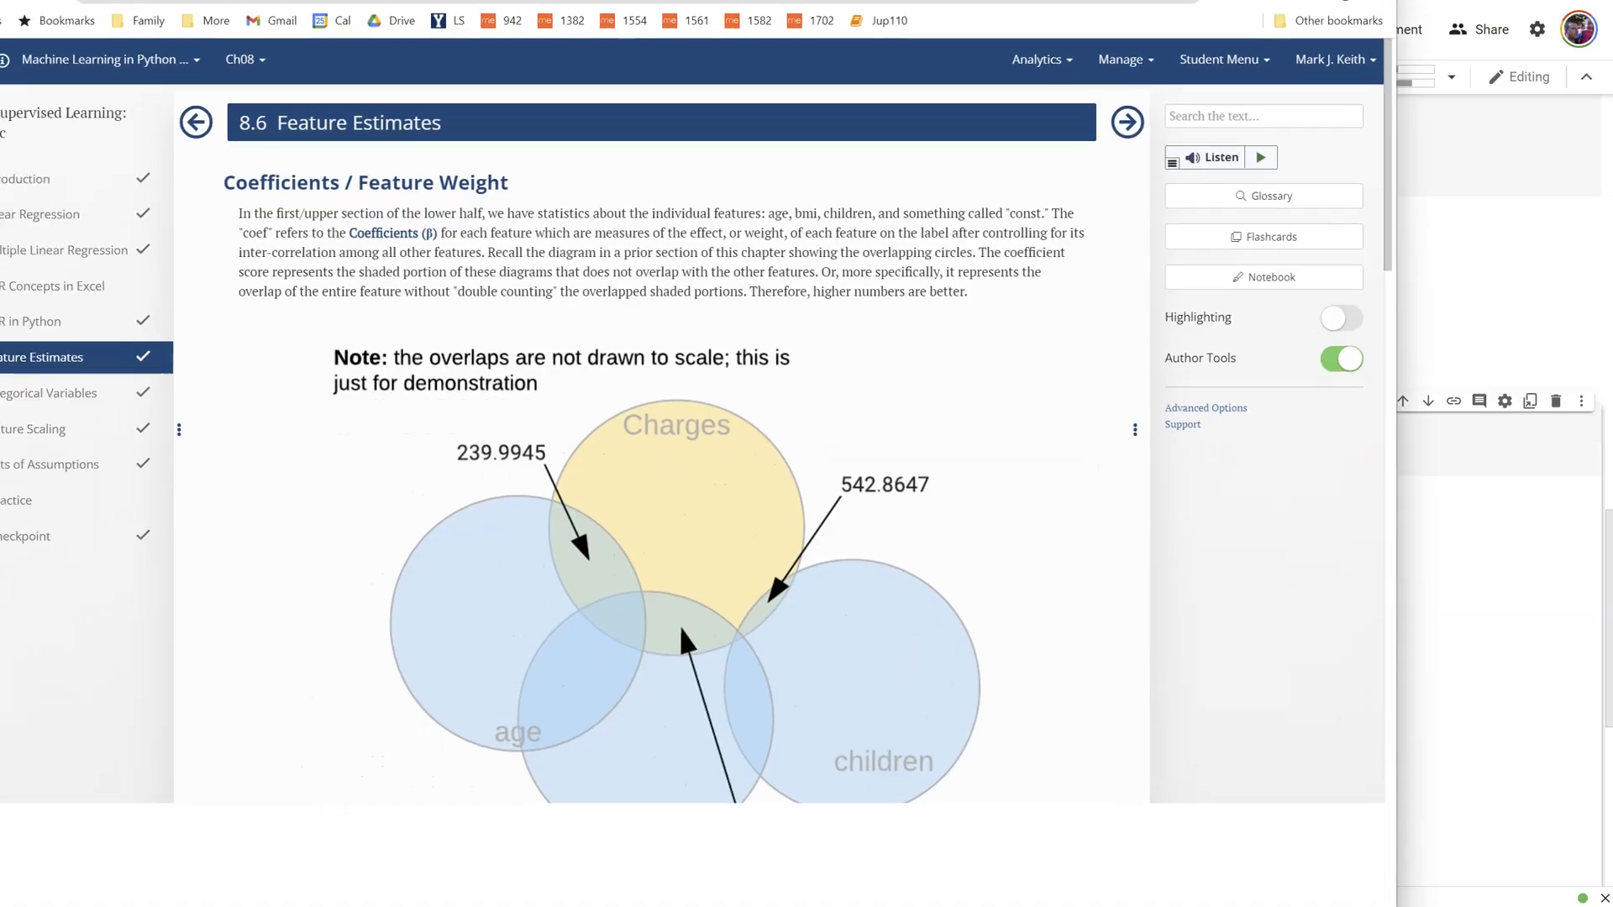
View the Feature Estimates overlap diagram in MyEducator full-screen
scroll(down, 3)
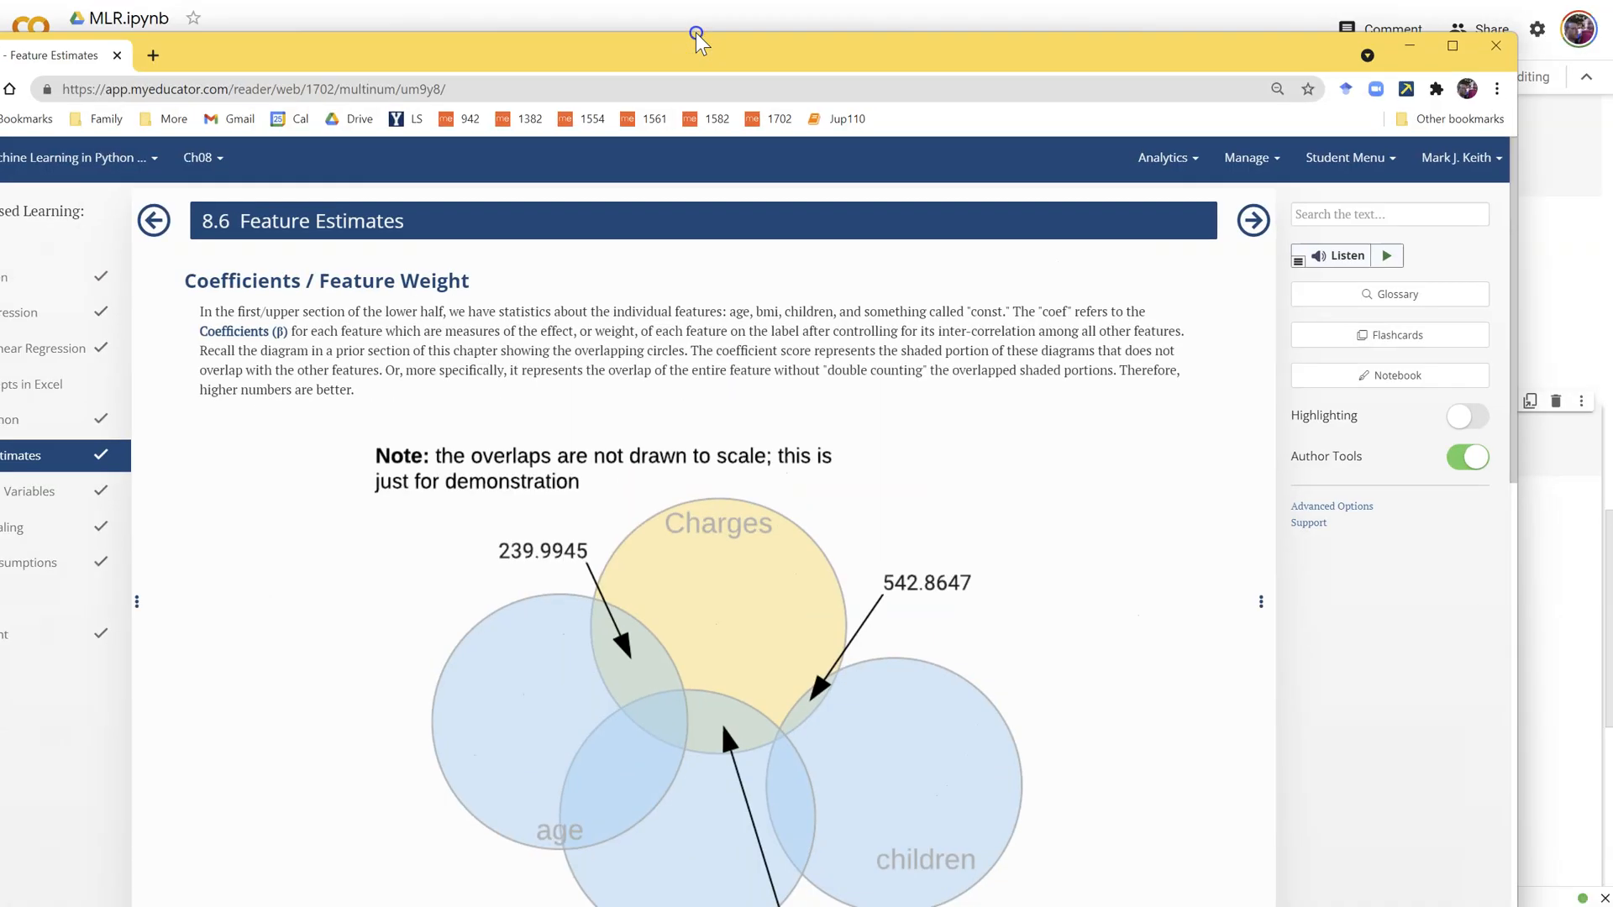
key(f11)
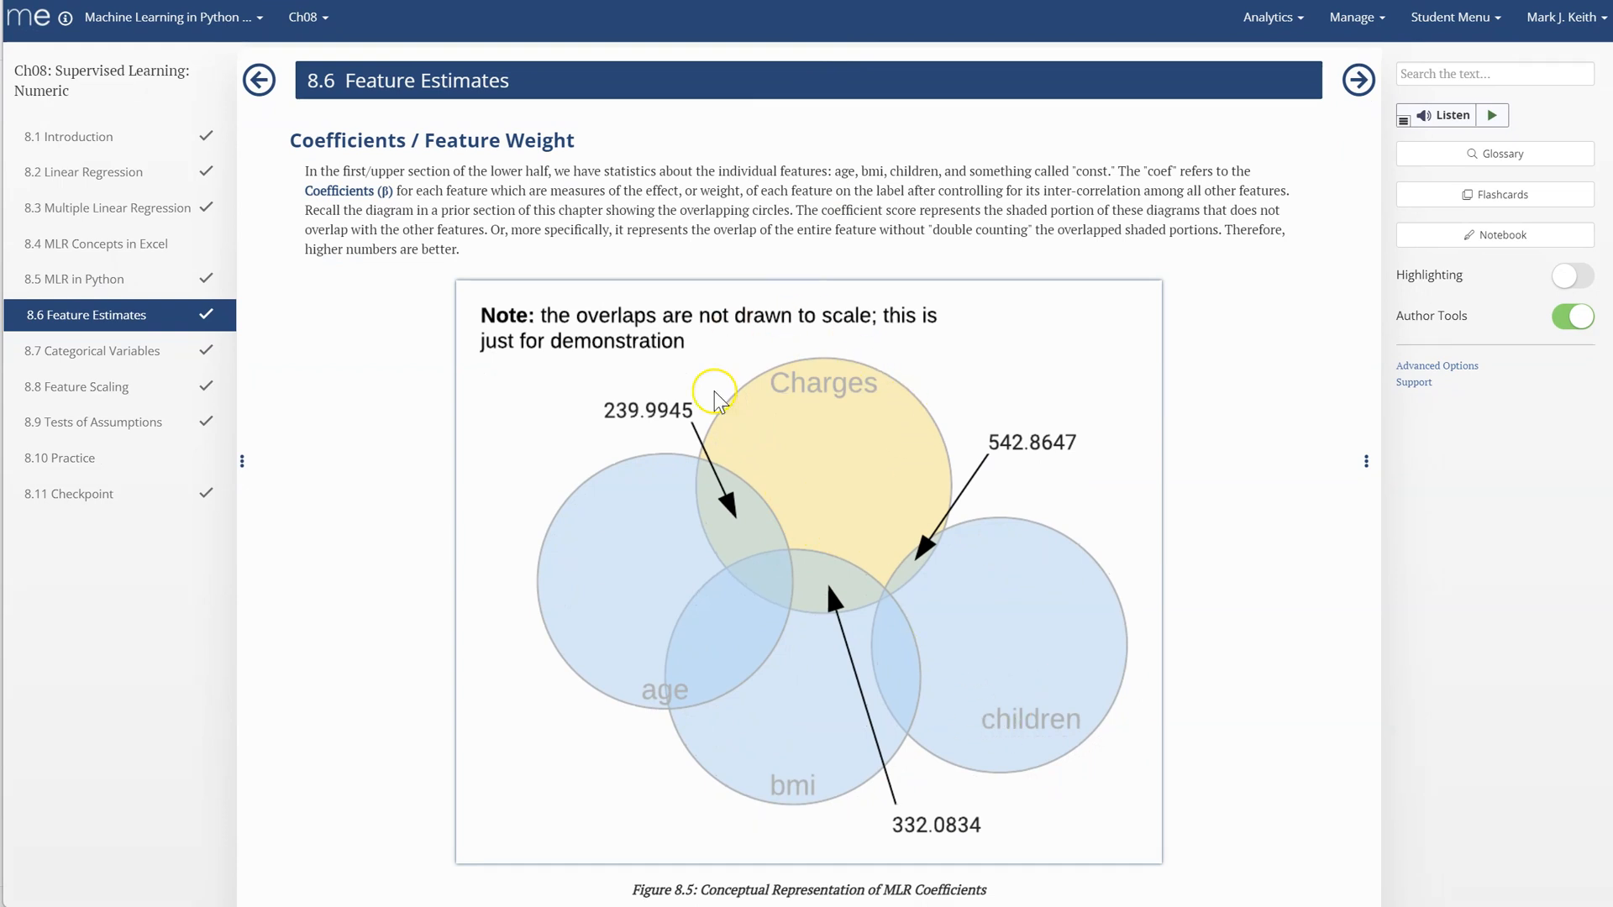
mouse_move(514, 373)
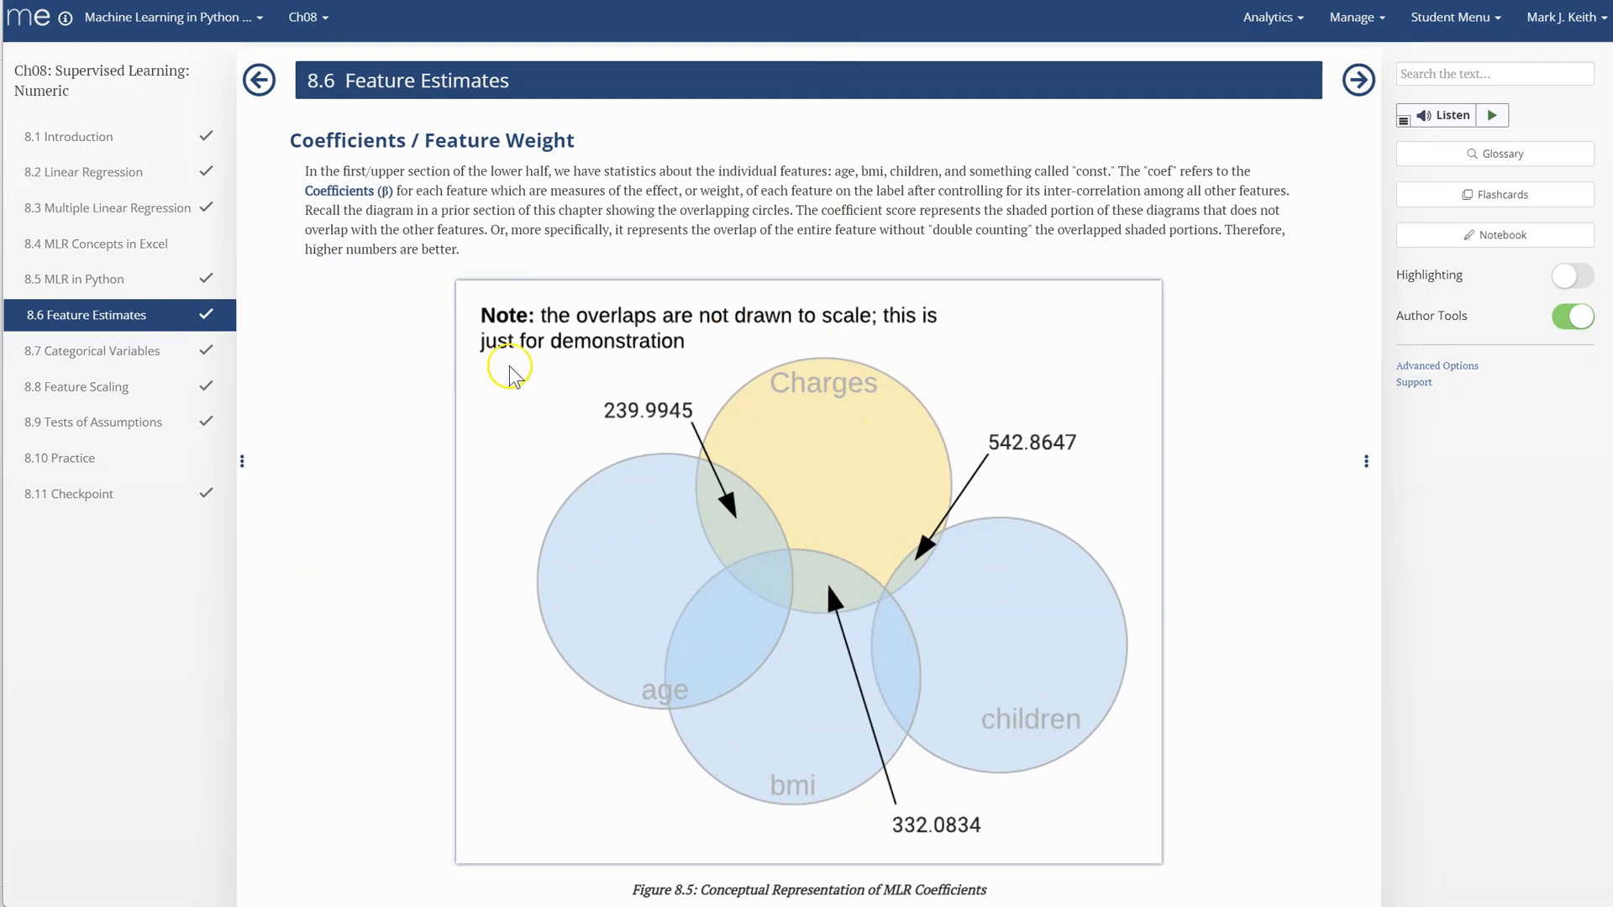
mouse_move(718, 520)
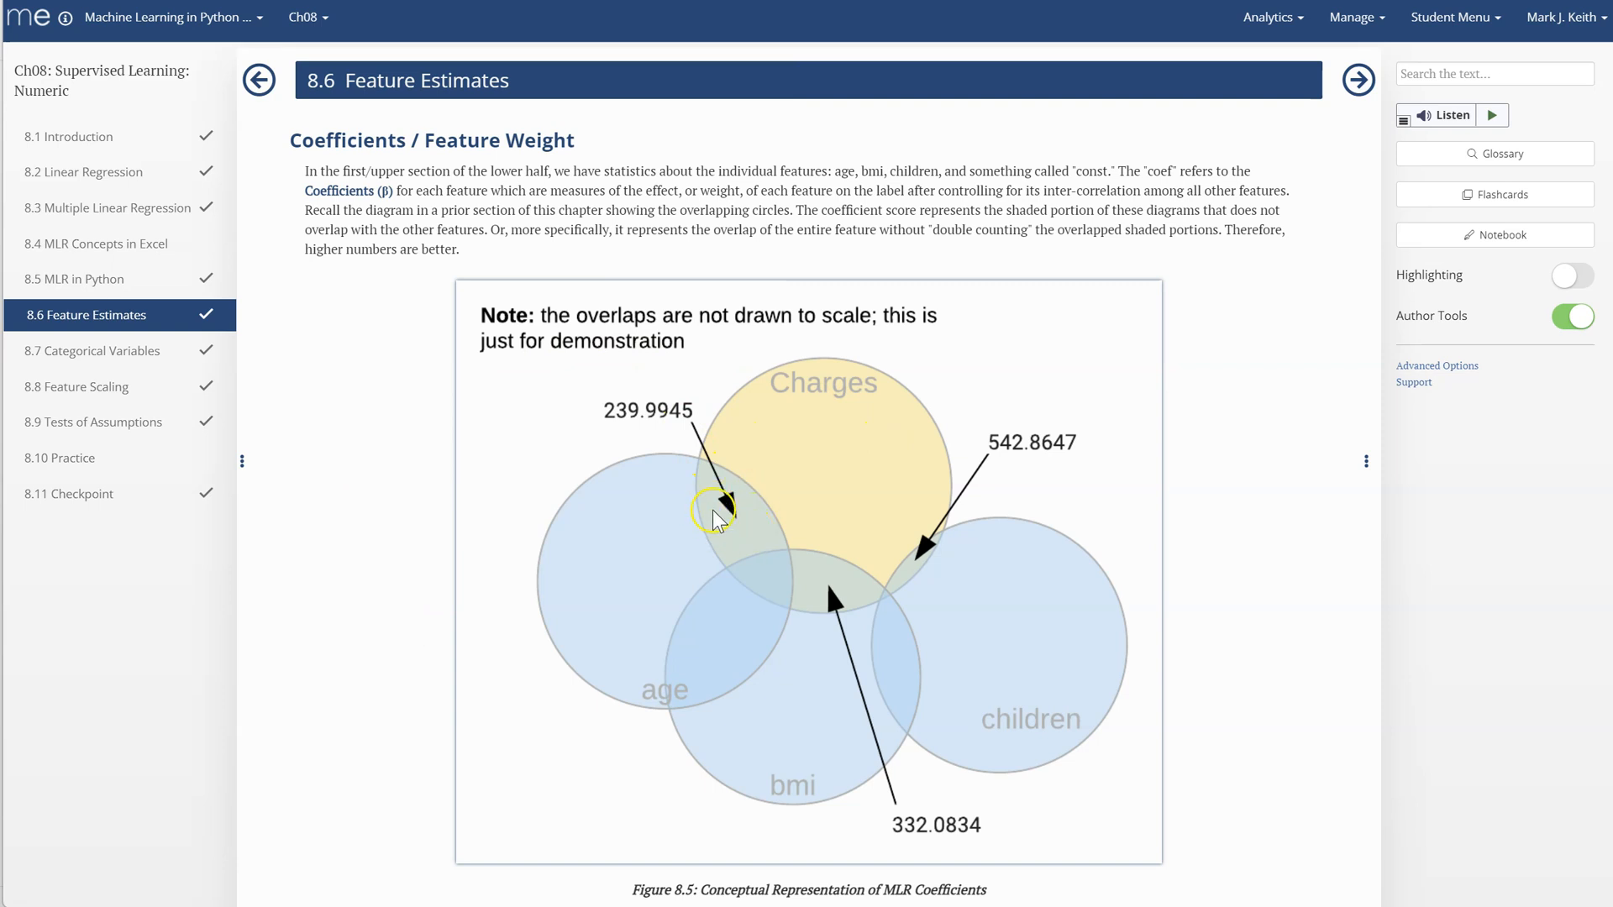
mouse_move(677, 654)
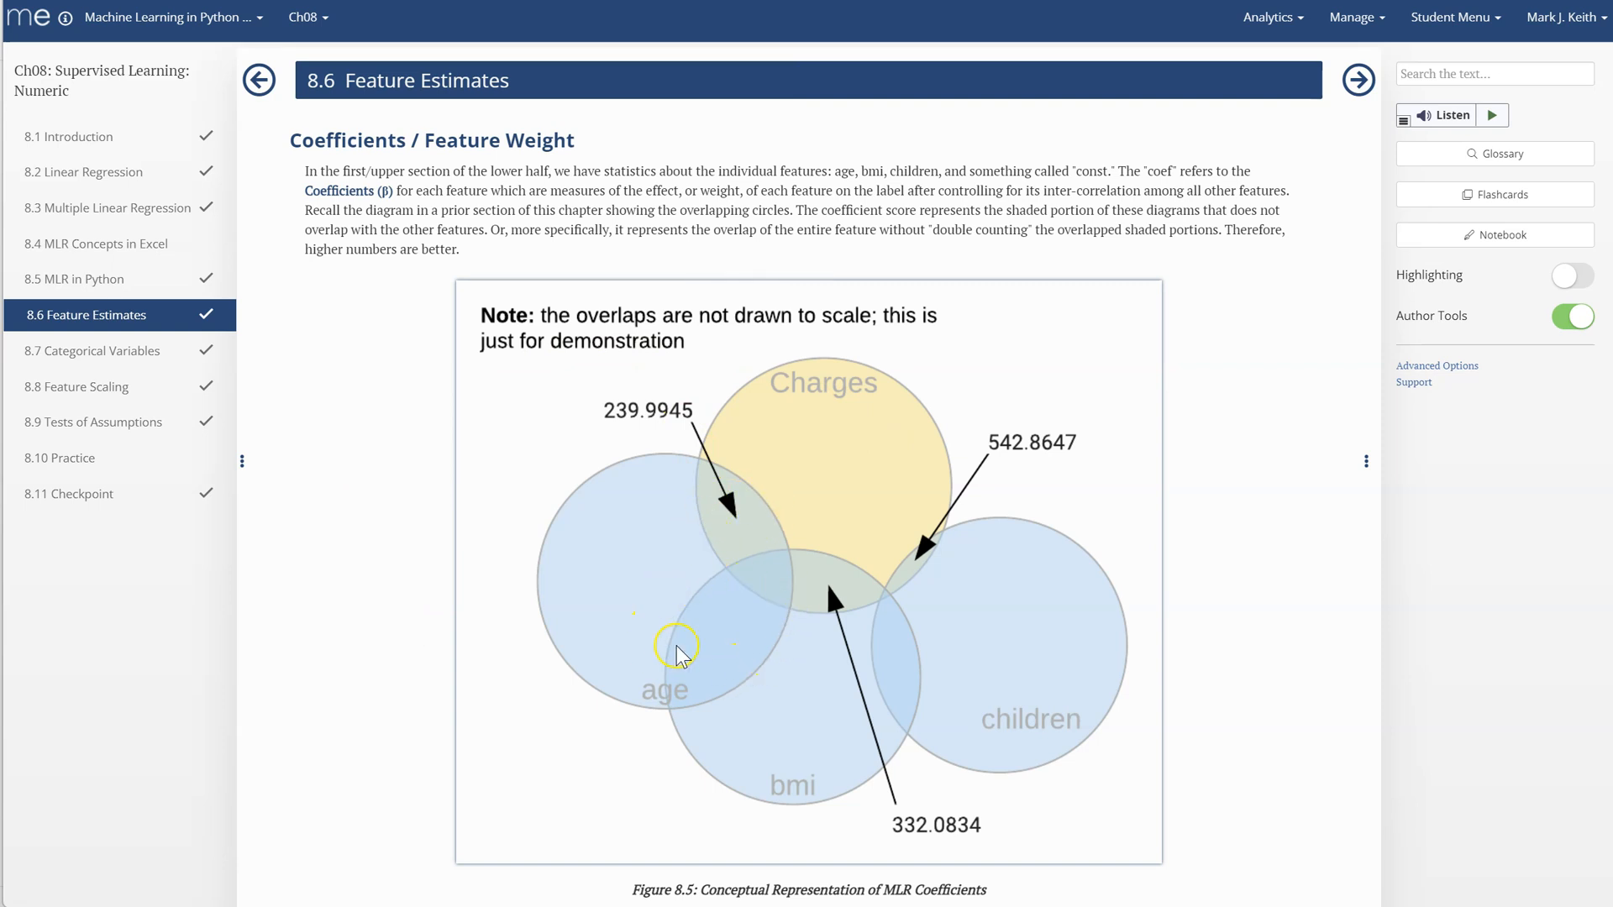
mouse_move(784, 594)
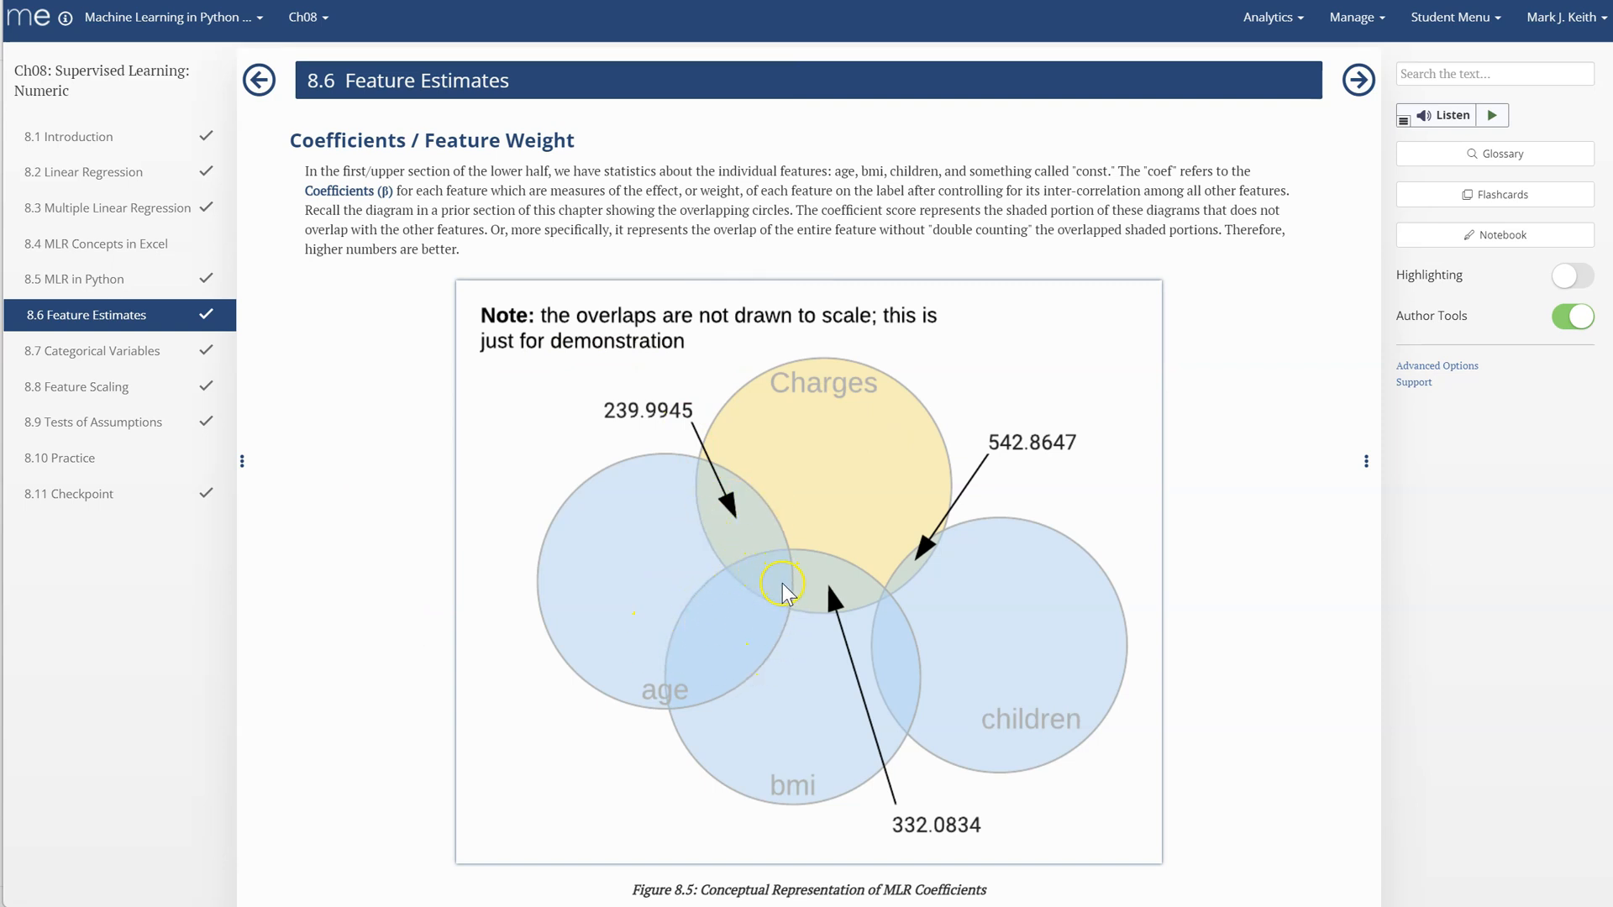
mouse_move(677, 416)
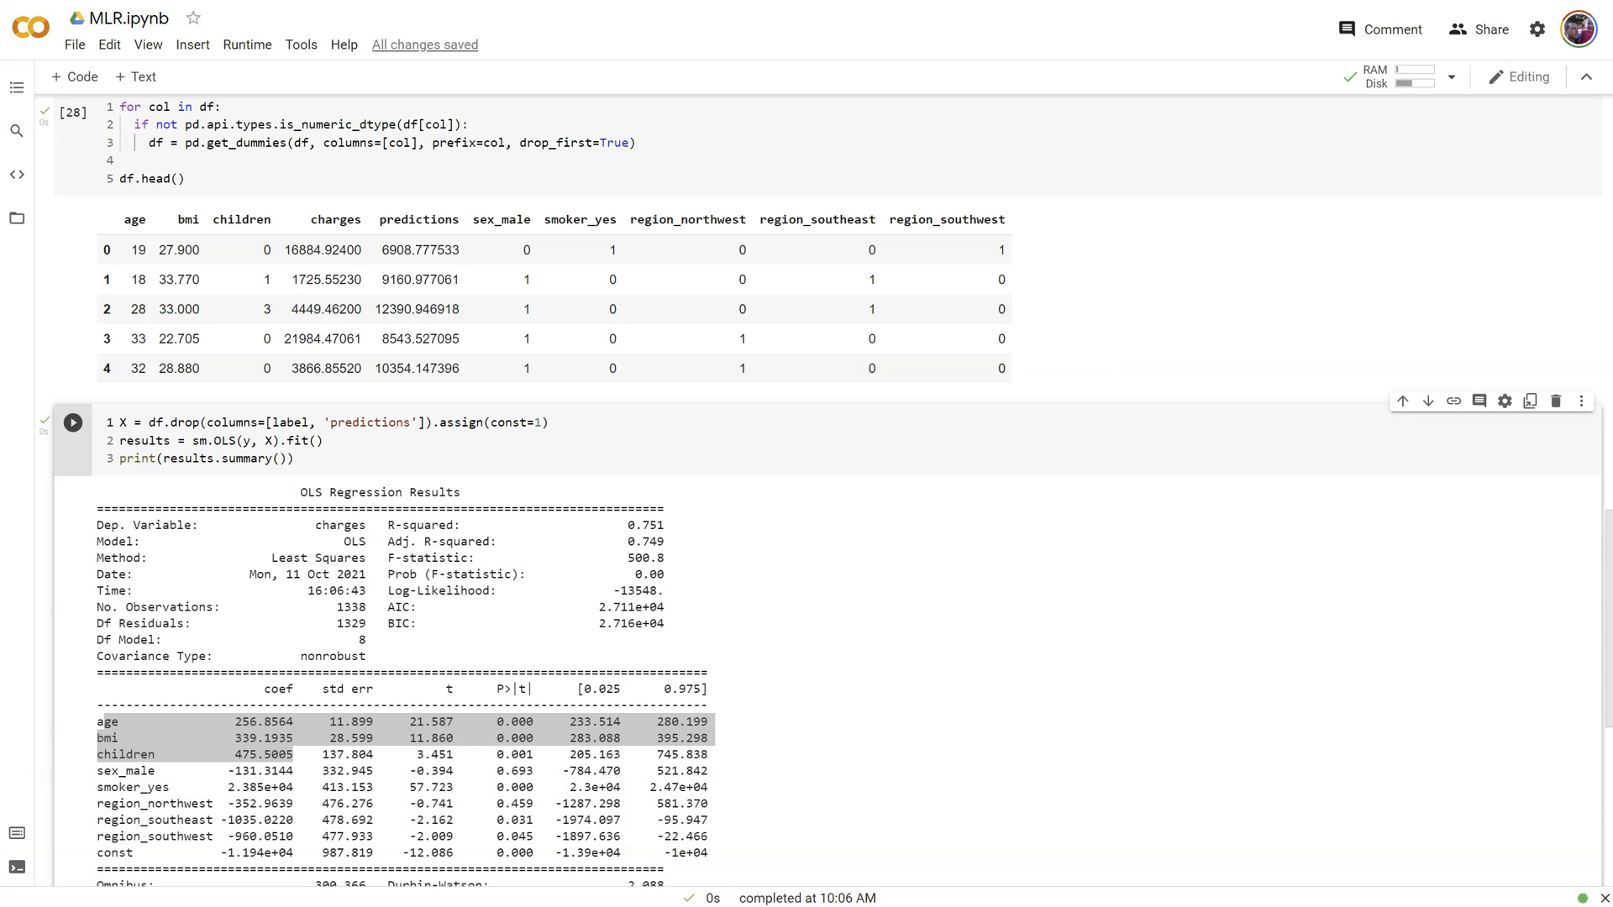
mouse_move(954, 561)
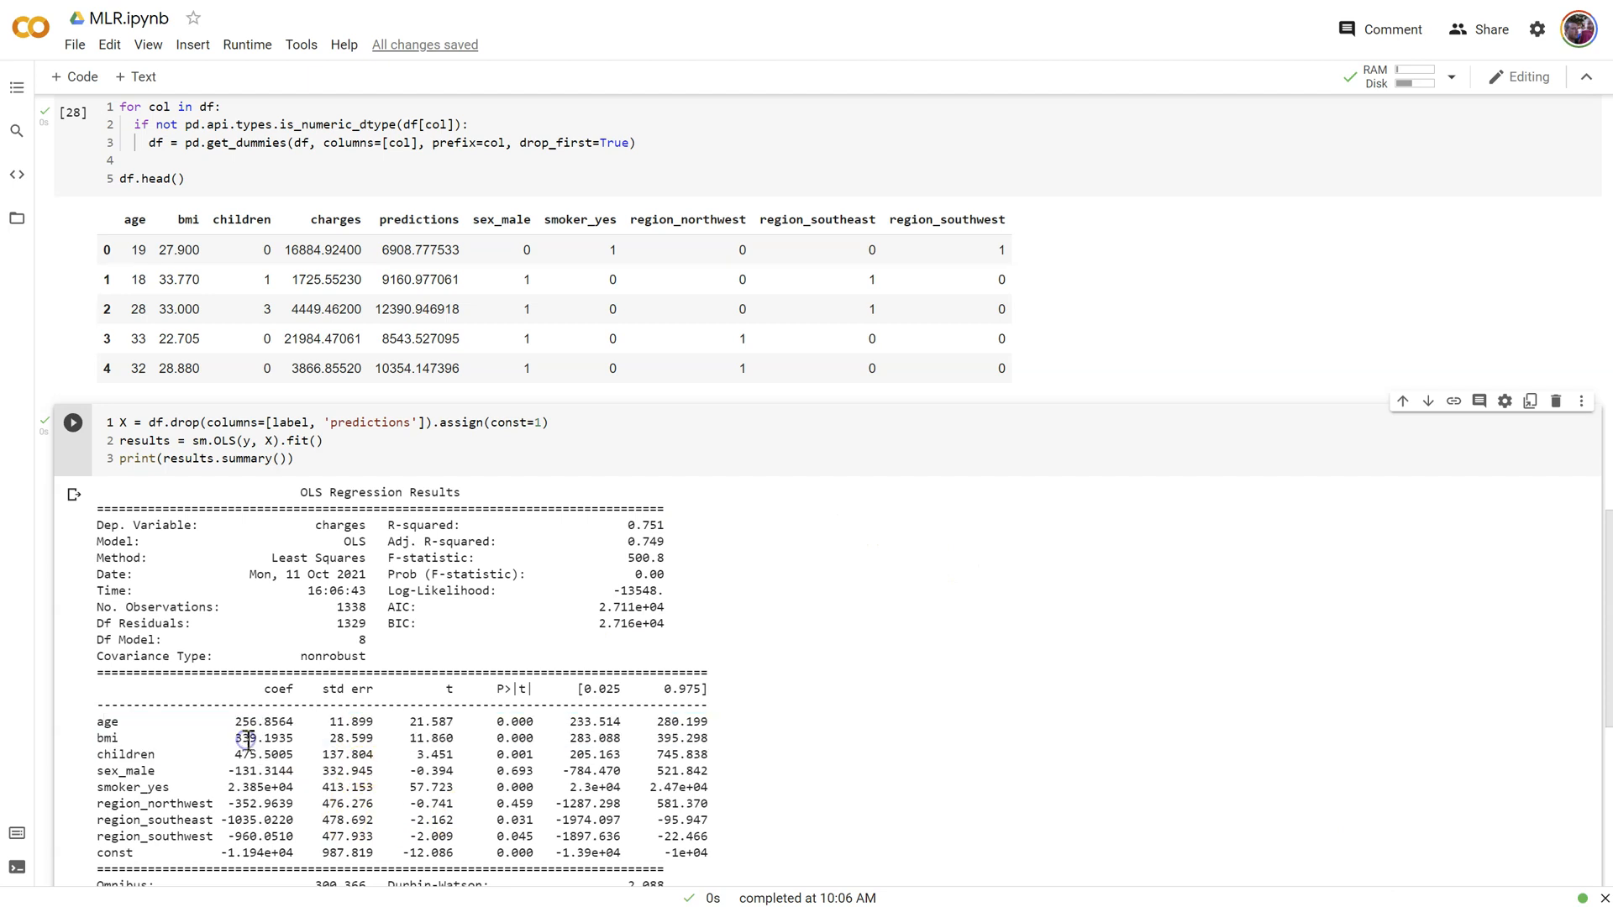
mouse_move(131, 771)
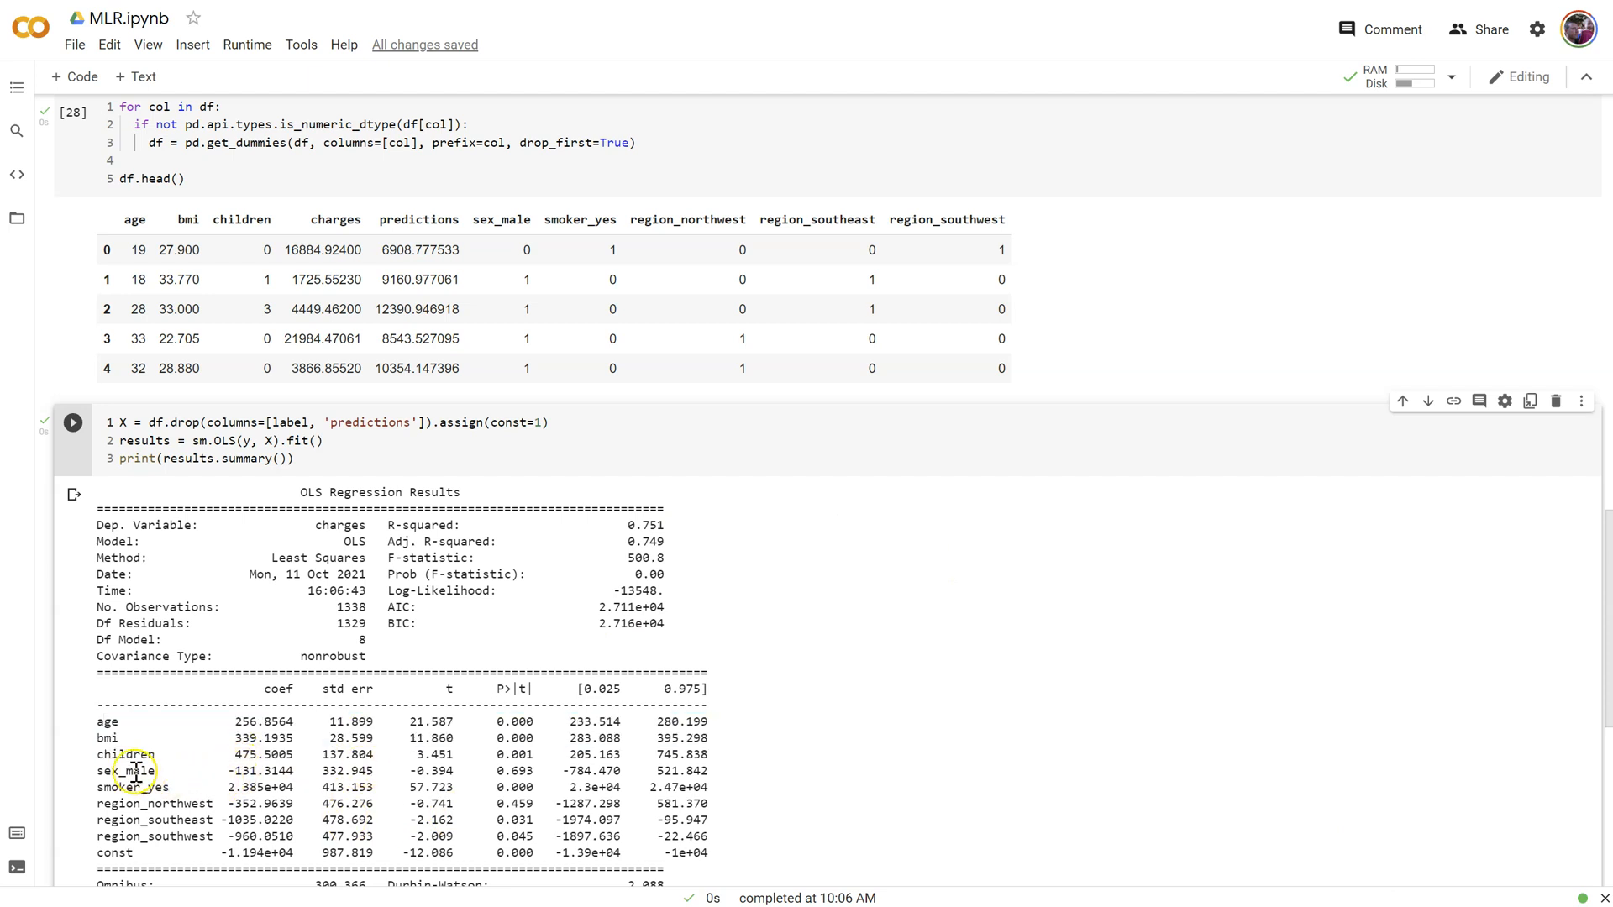
Review the OLS summary coefficients and rerun the regression cell
scroll(down, 3)
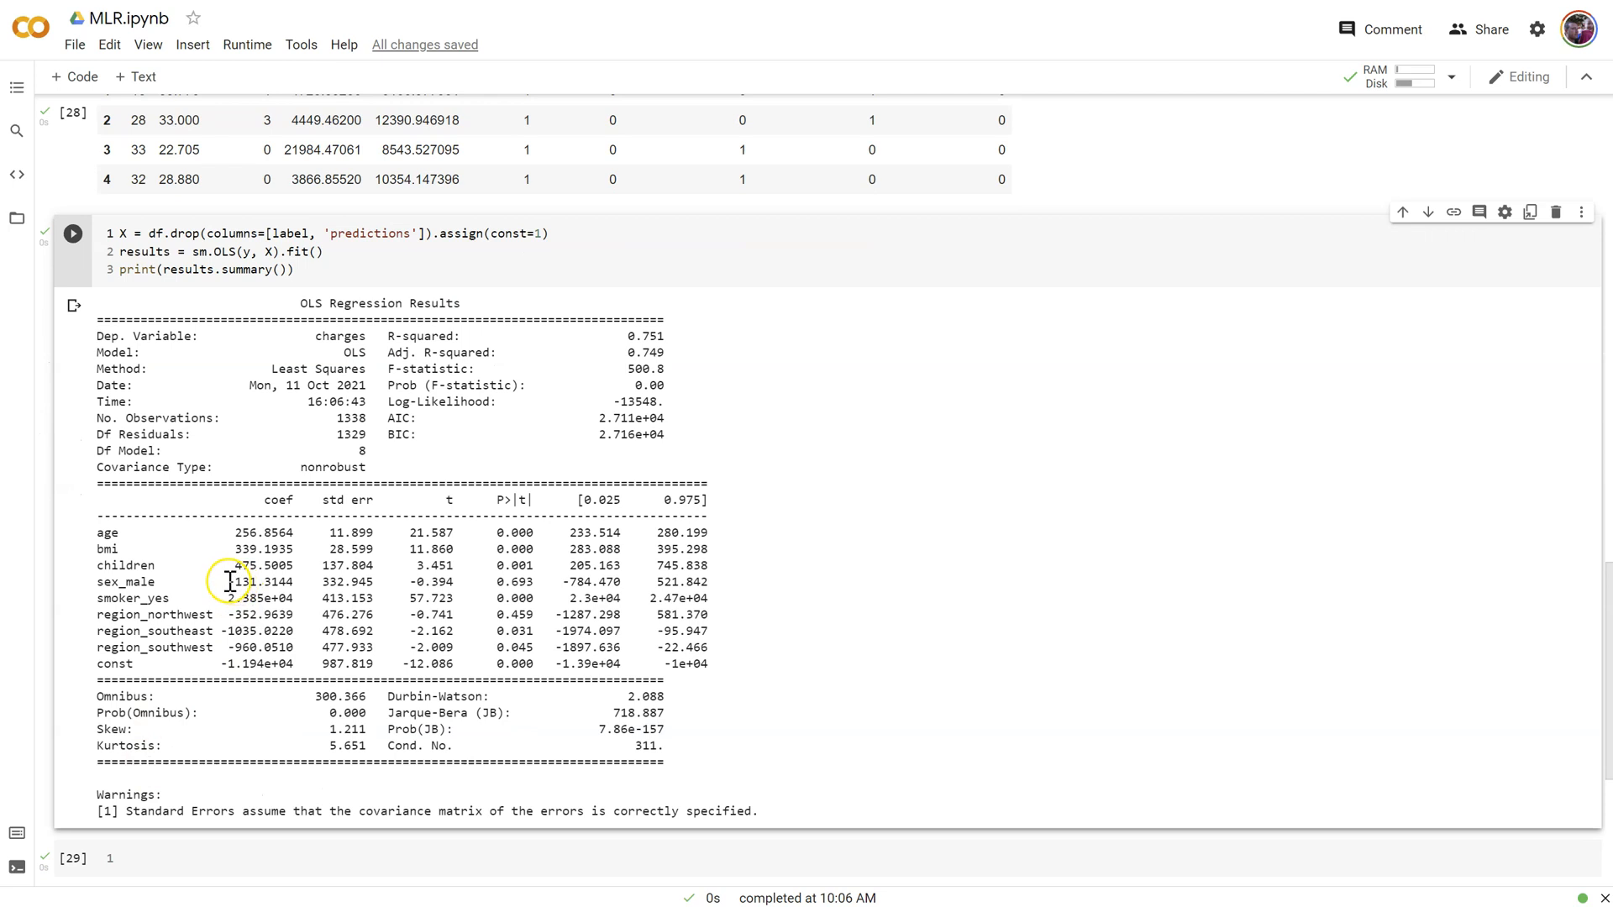
double_click(263, 598)
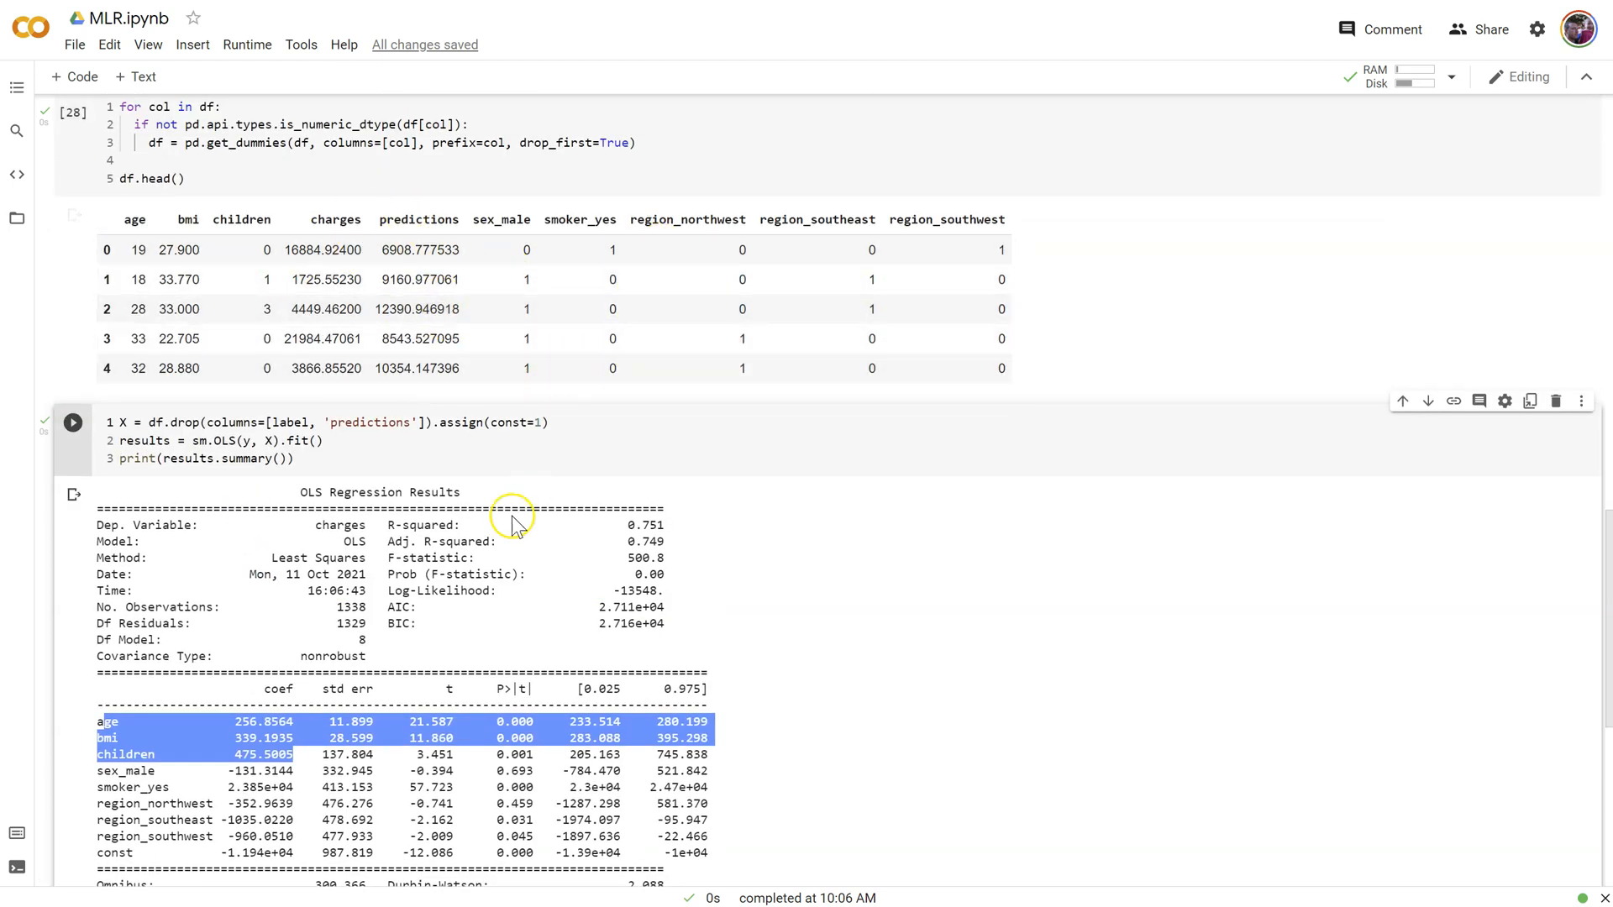
scroll(down, 3)
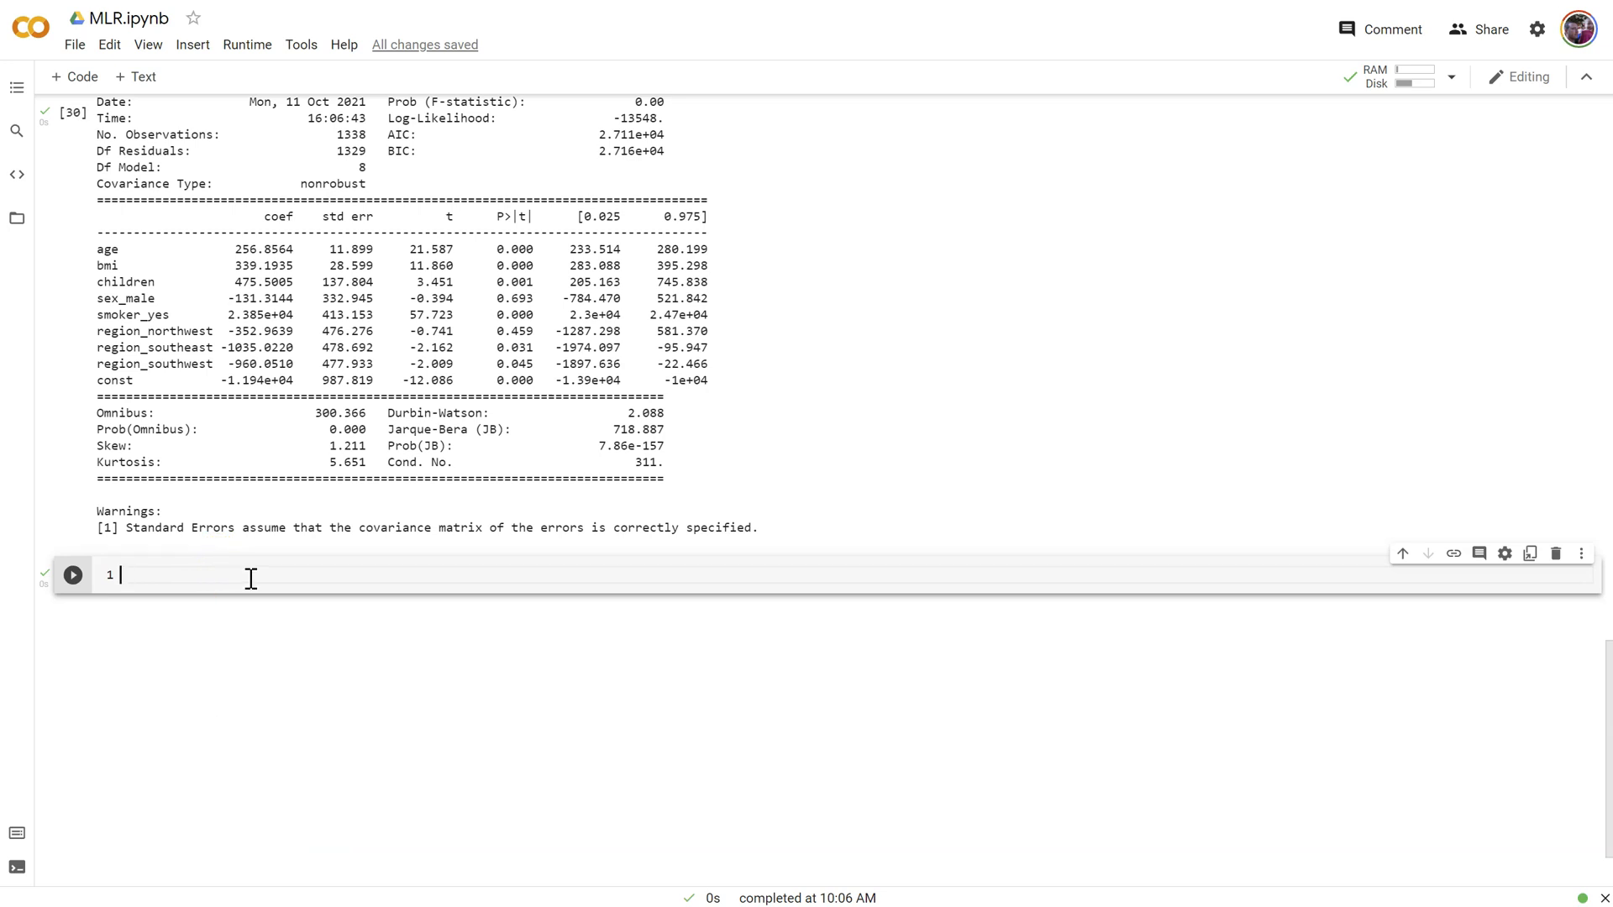
Import sklearn preprocessing for scaling
text(from sklea)
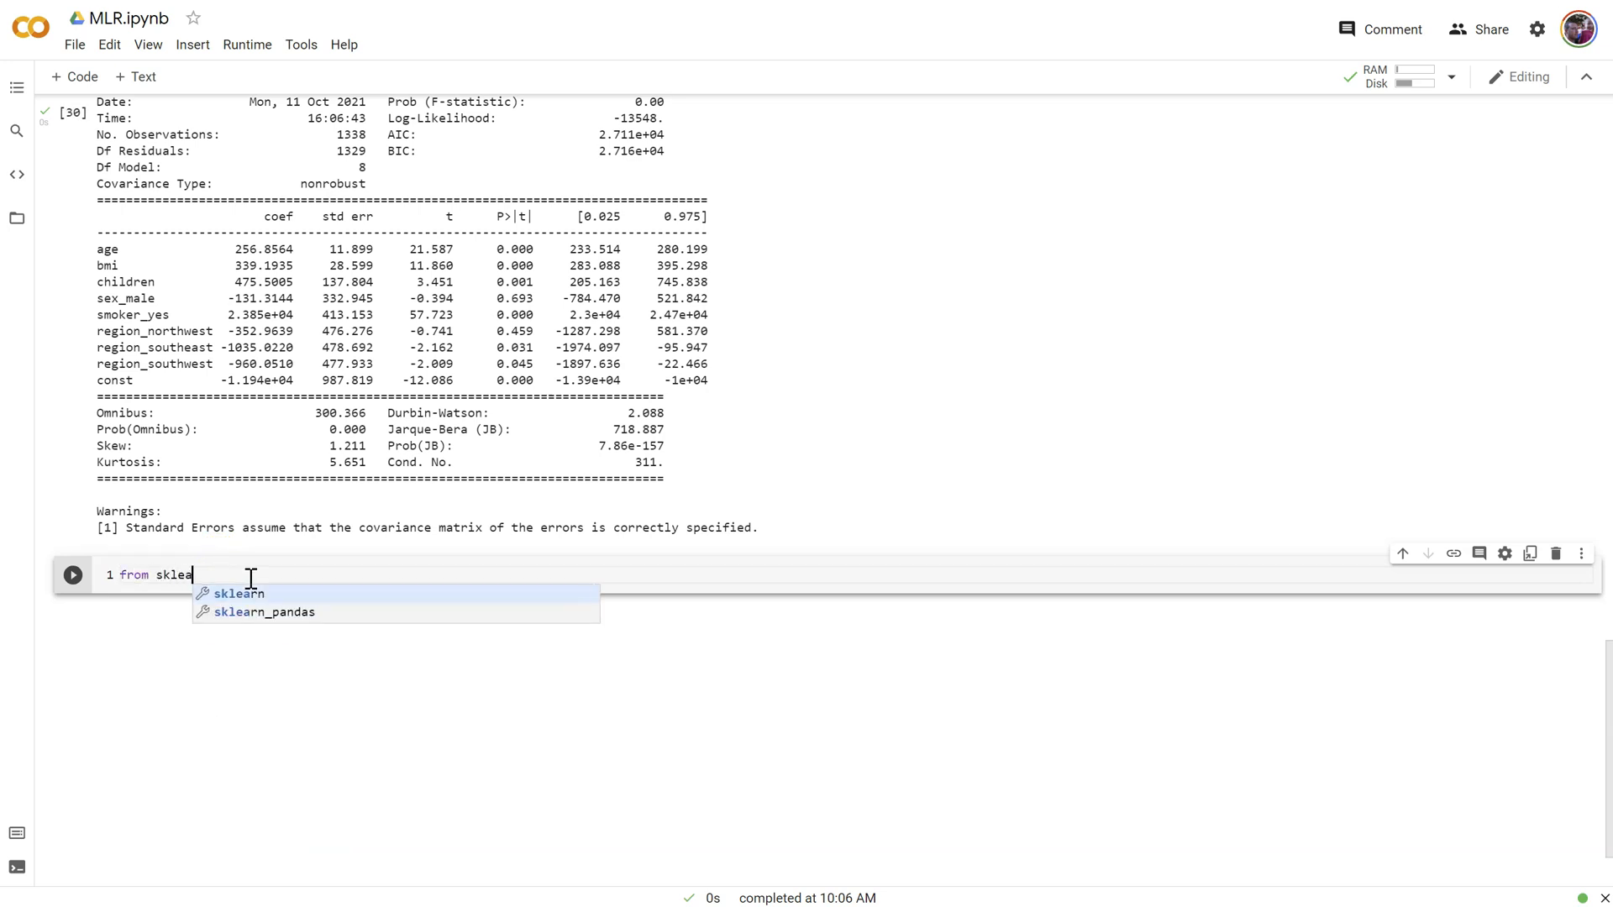
text(n impo)
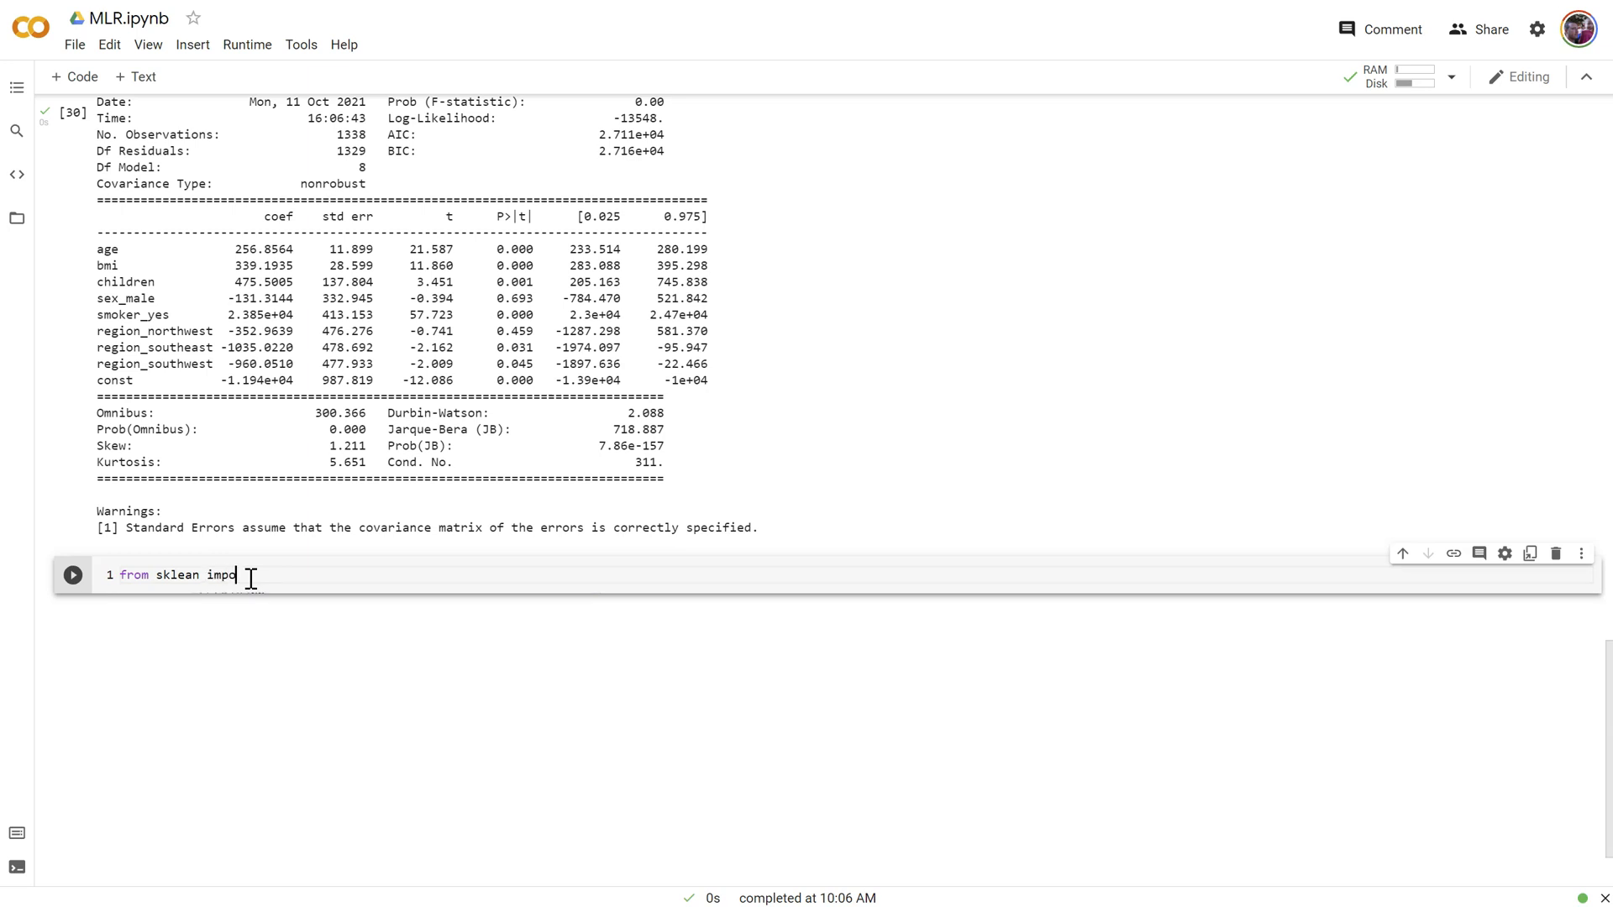
text(rt)
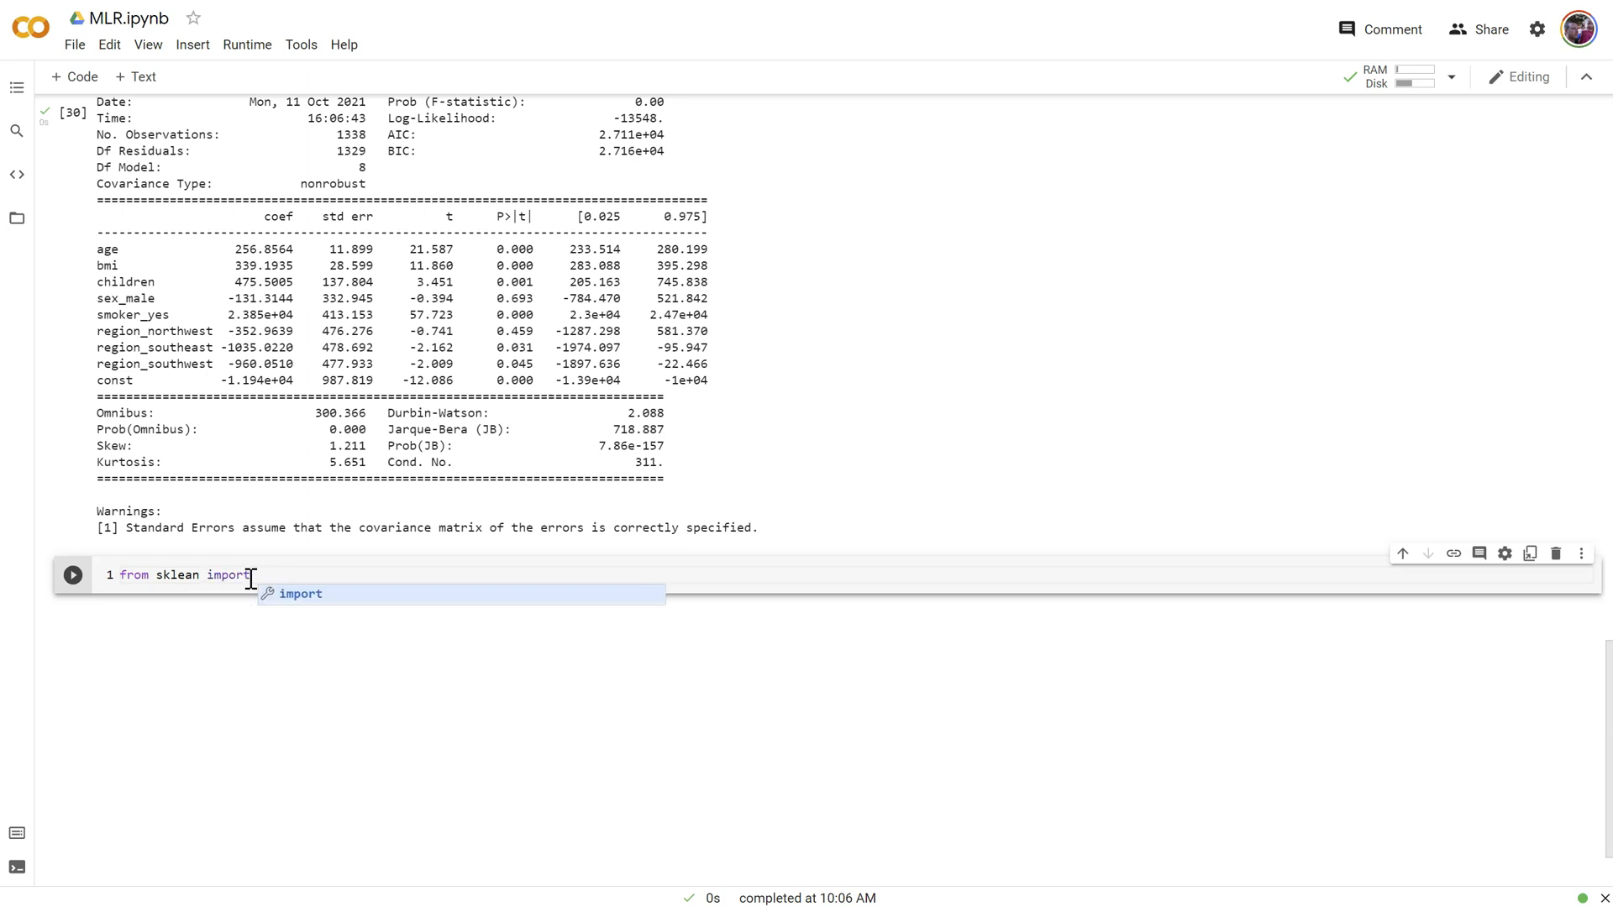
text(preprocessing)
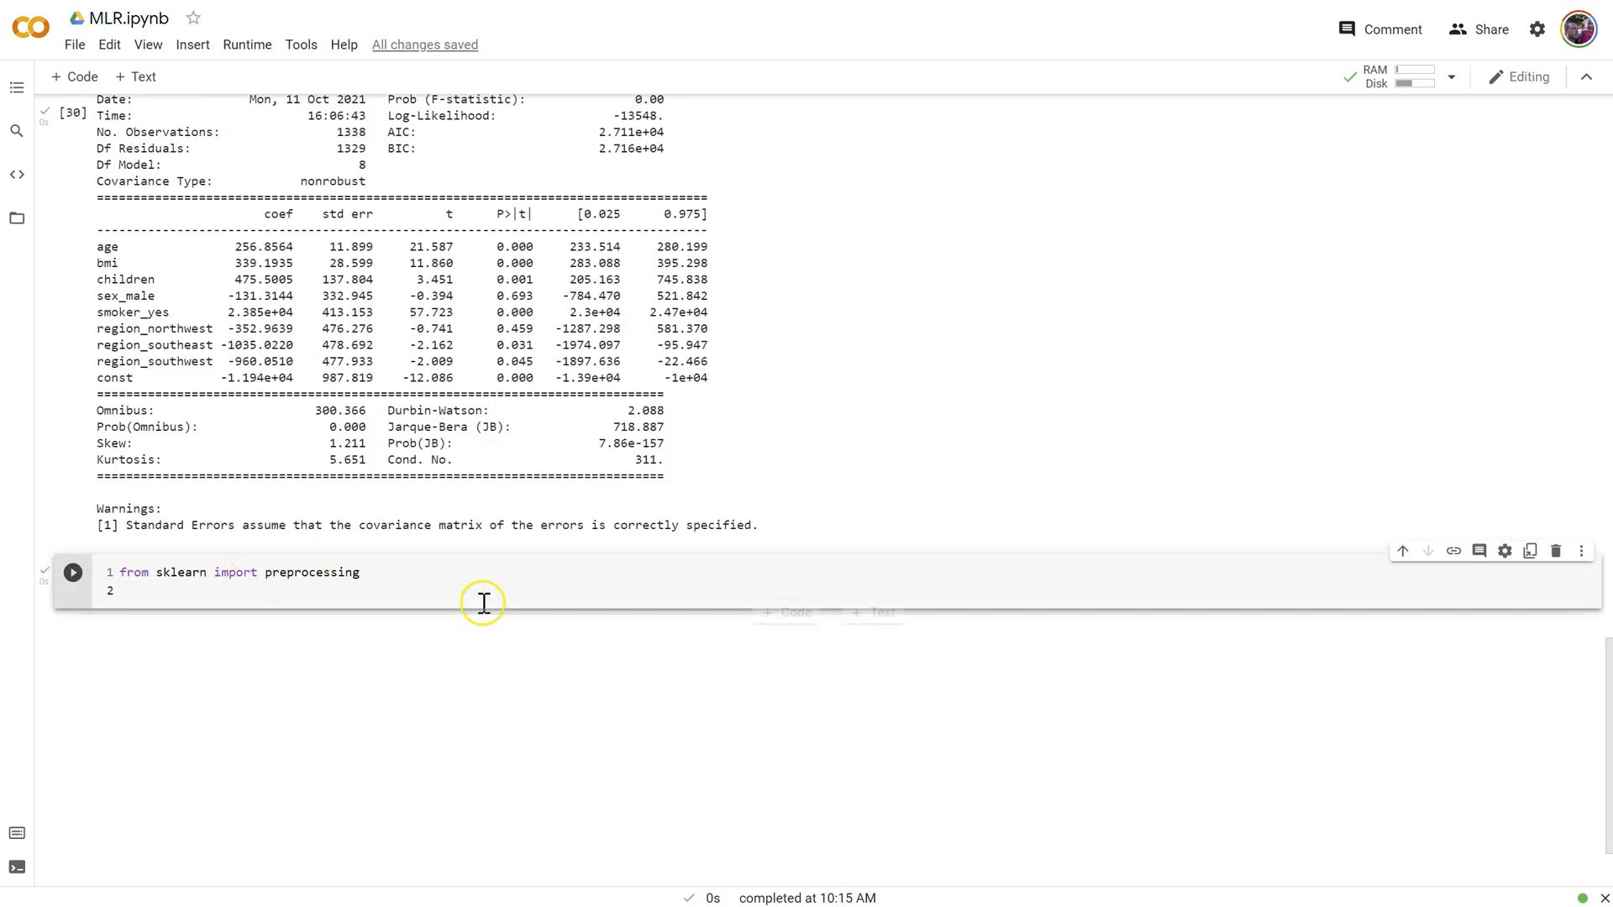
Build df_zscore as a DataFrame of StandardScaler().fit_transform(df) with columns=df.columns
text(df)
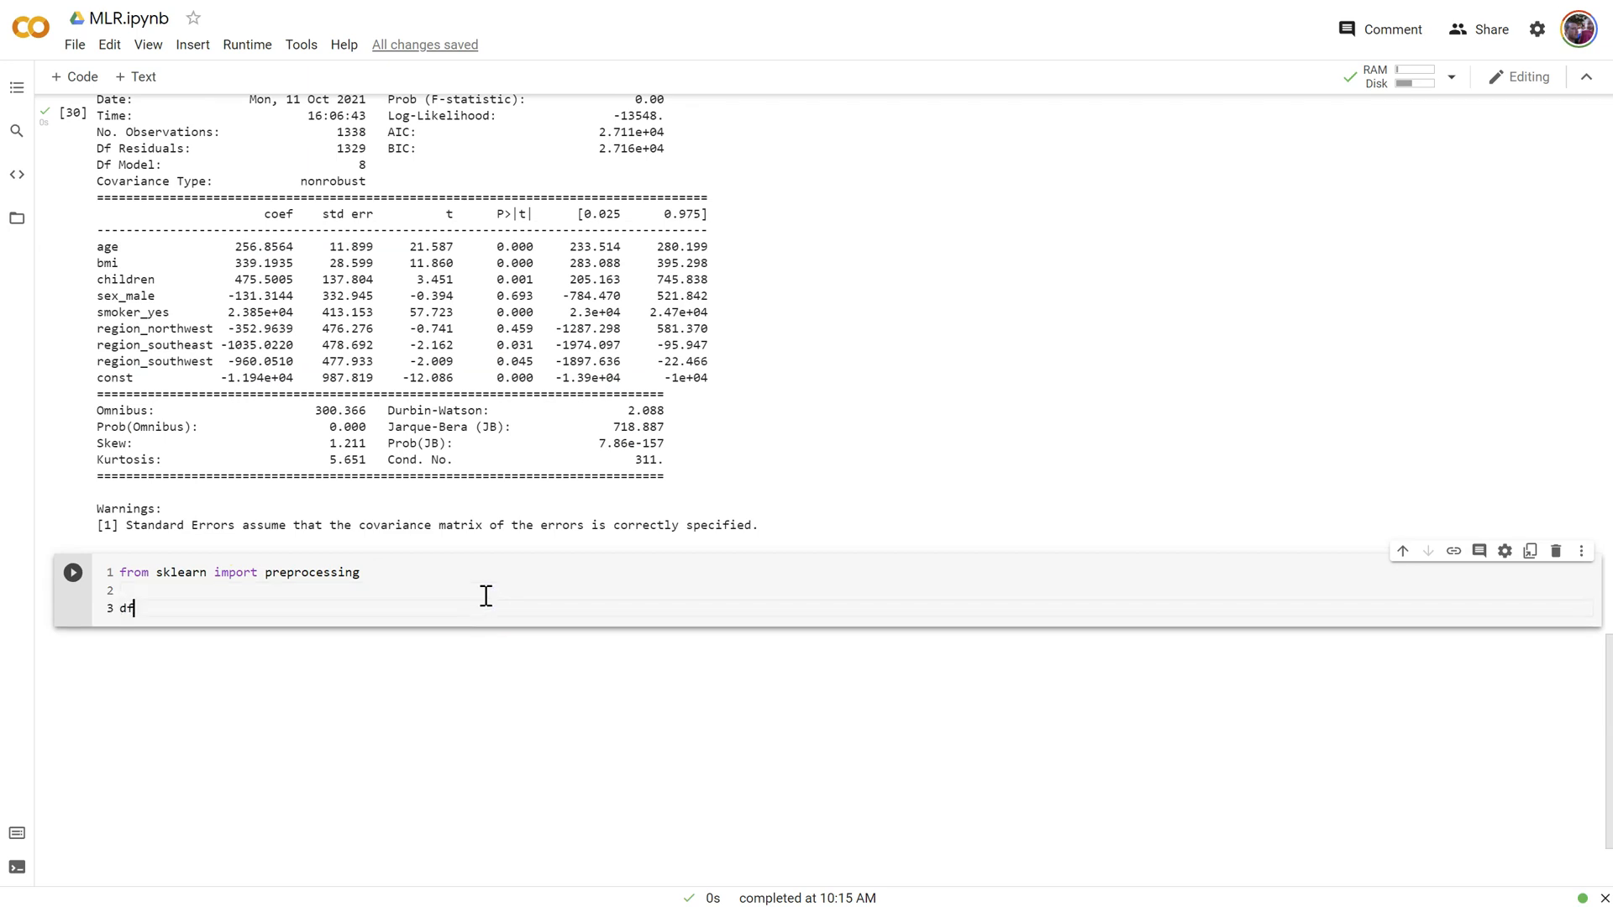
text(_zscore)
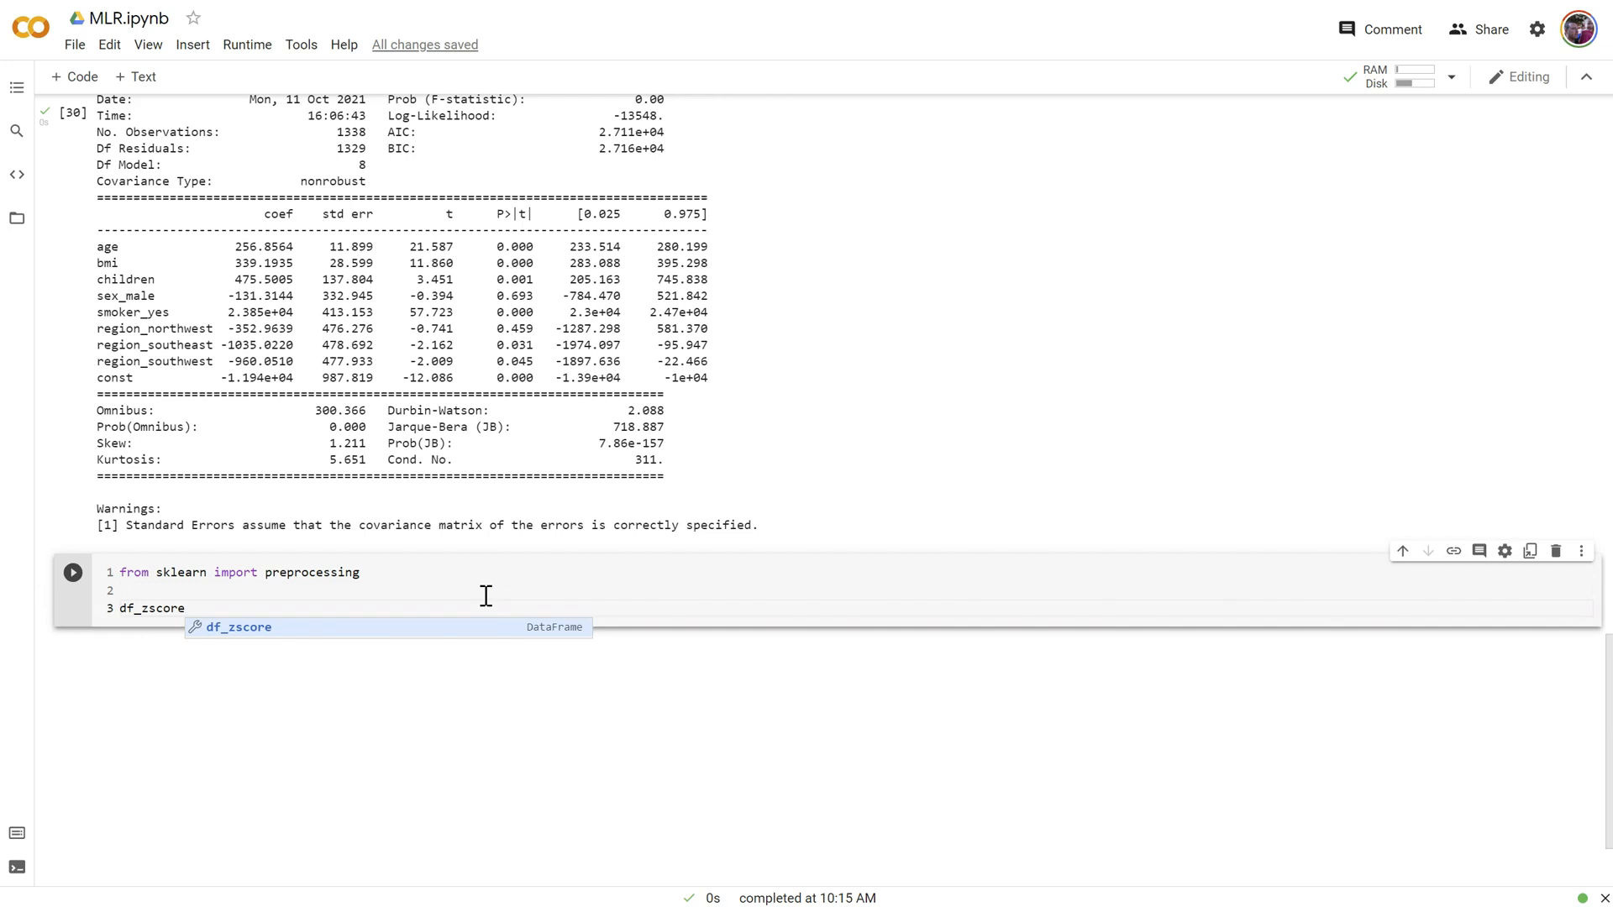
text(())
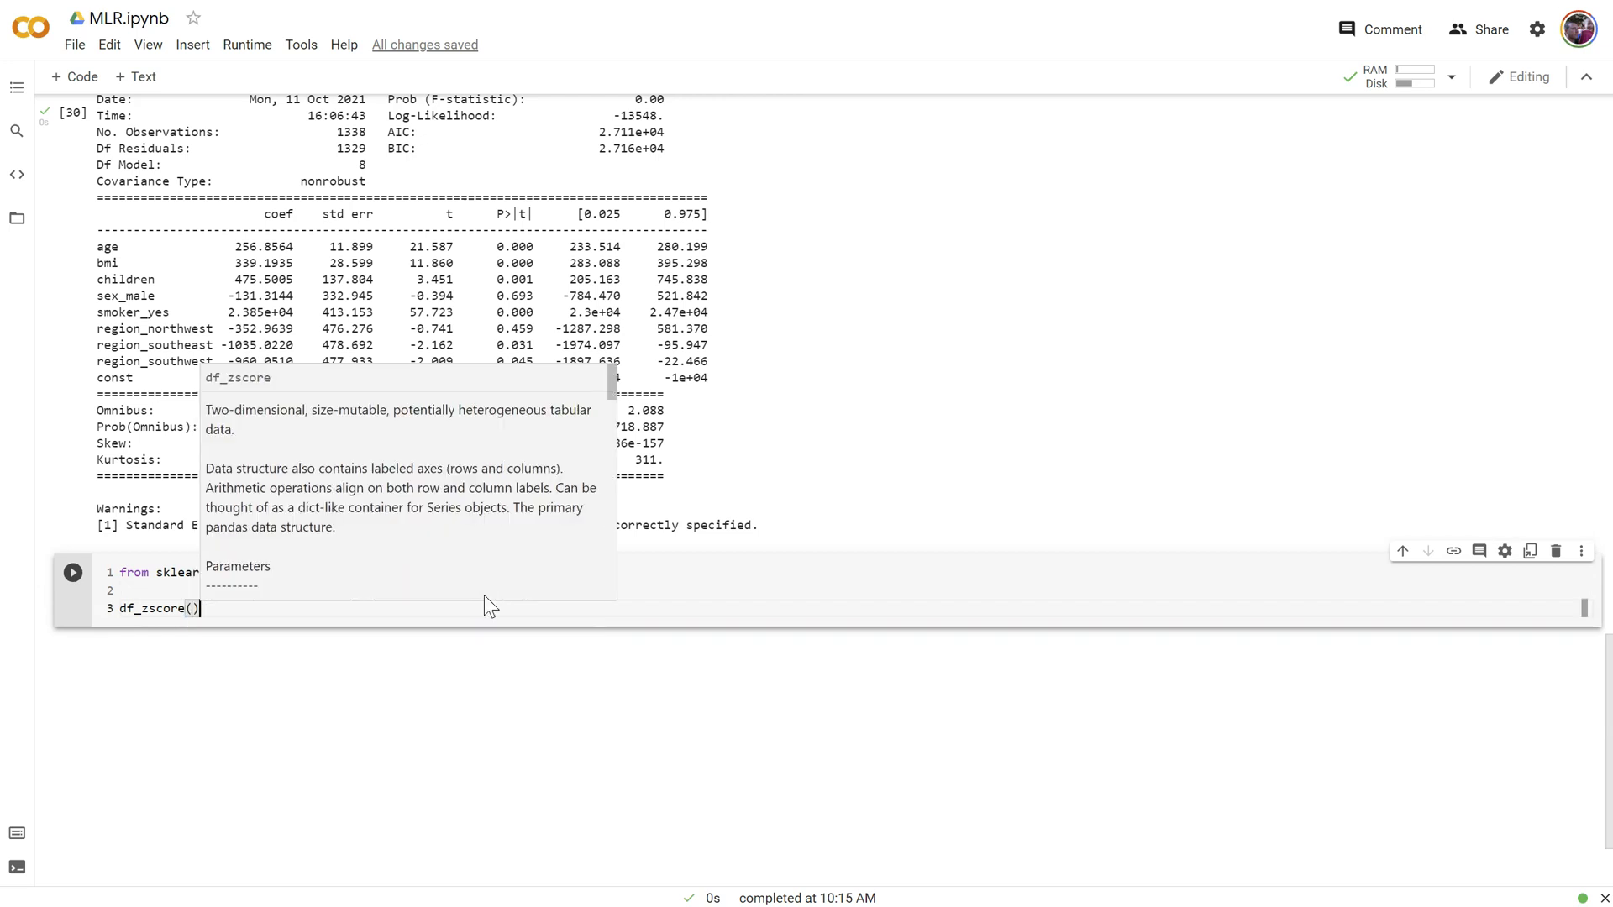
text(= pd)
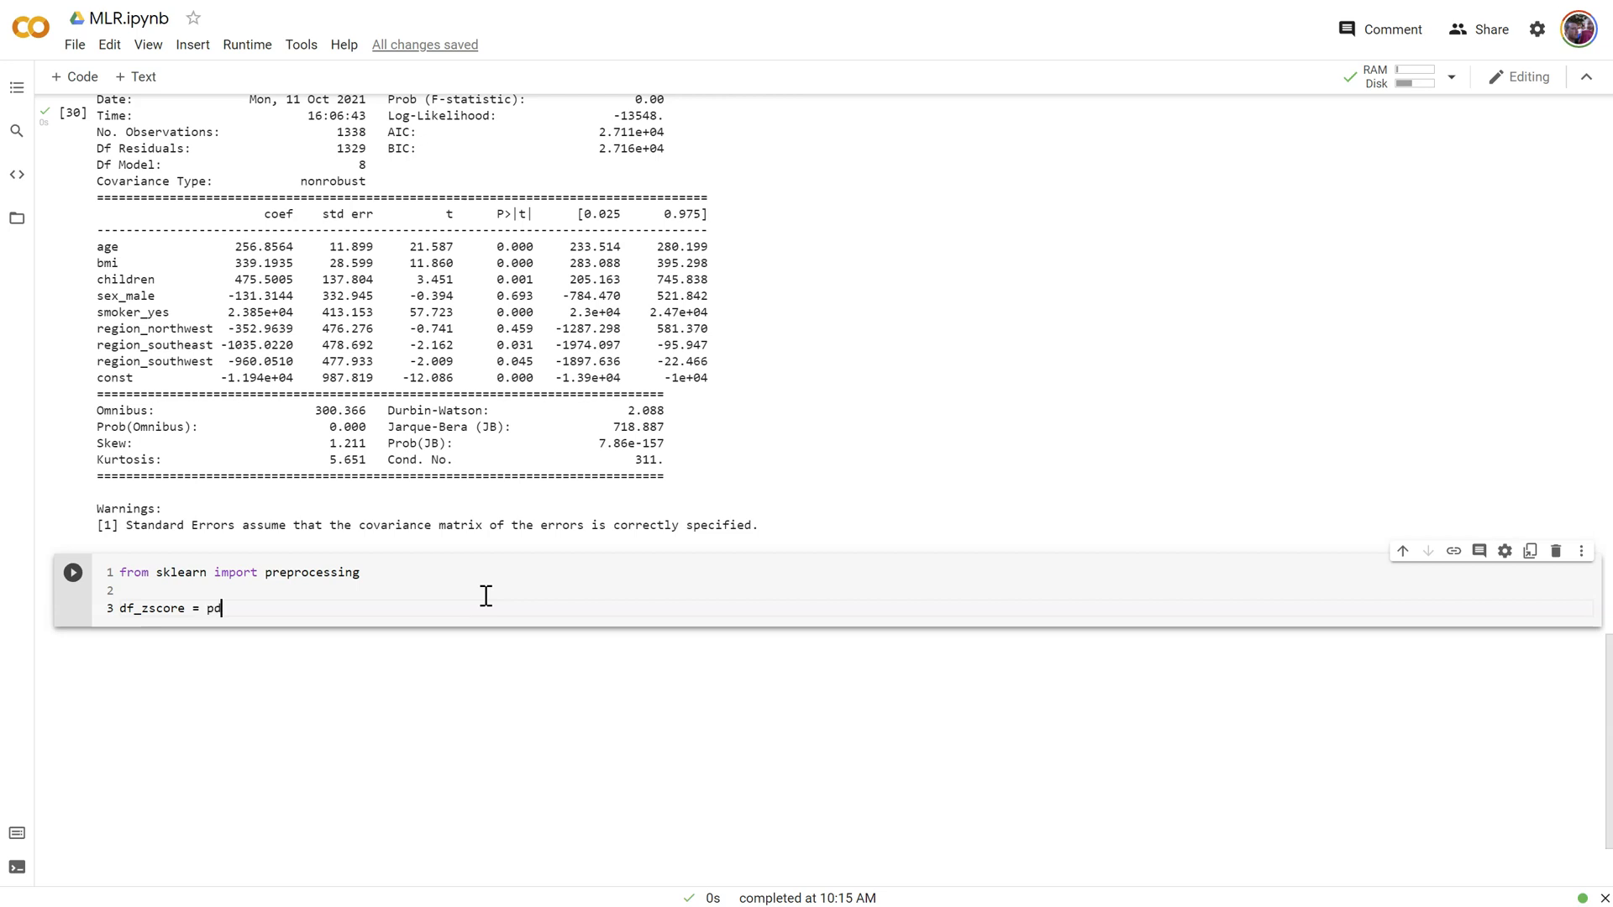
text(.DataFrame(preprocessing.StandardScaler)
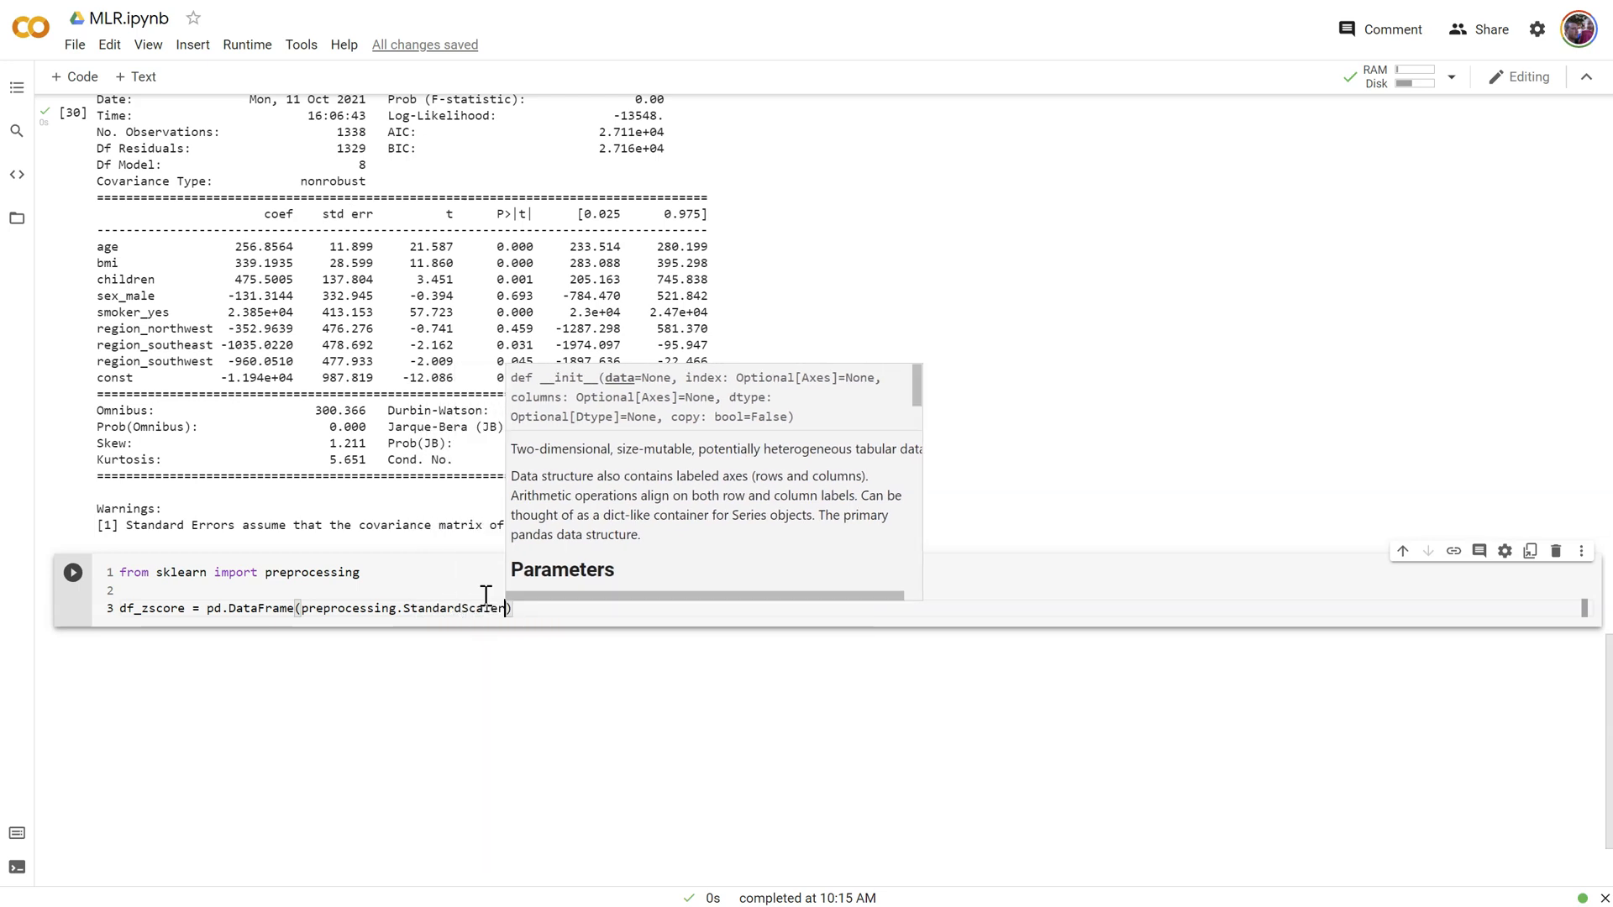
text(())
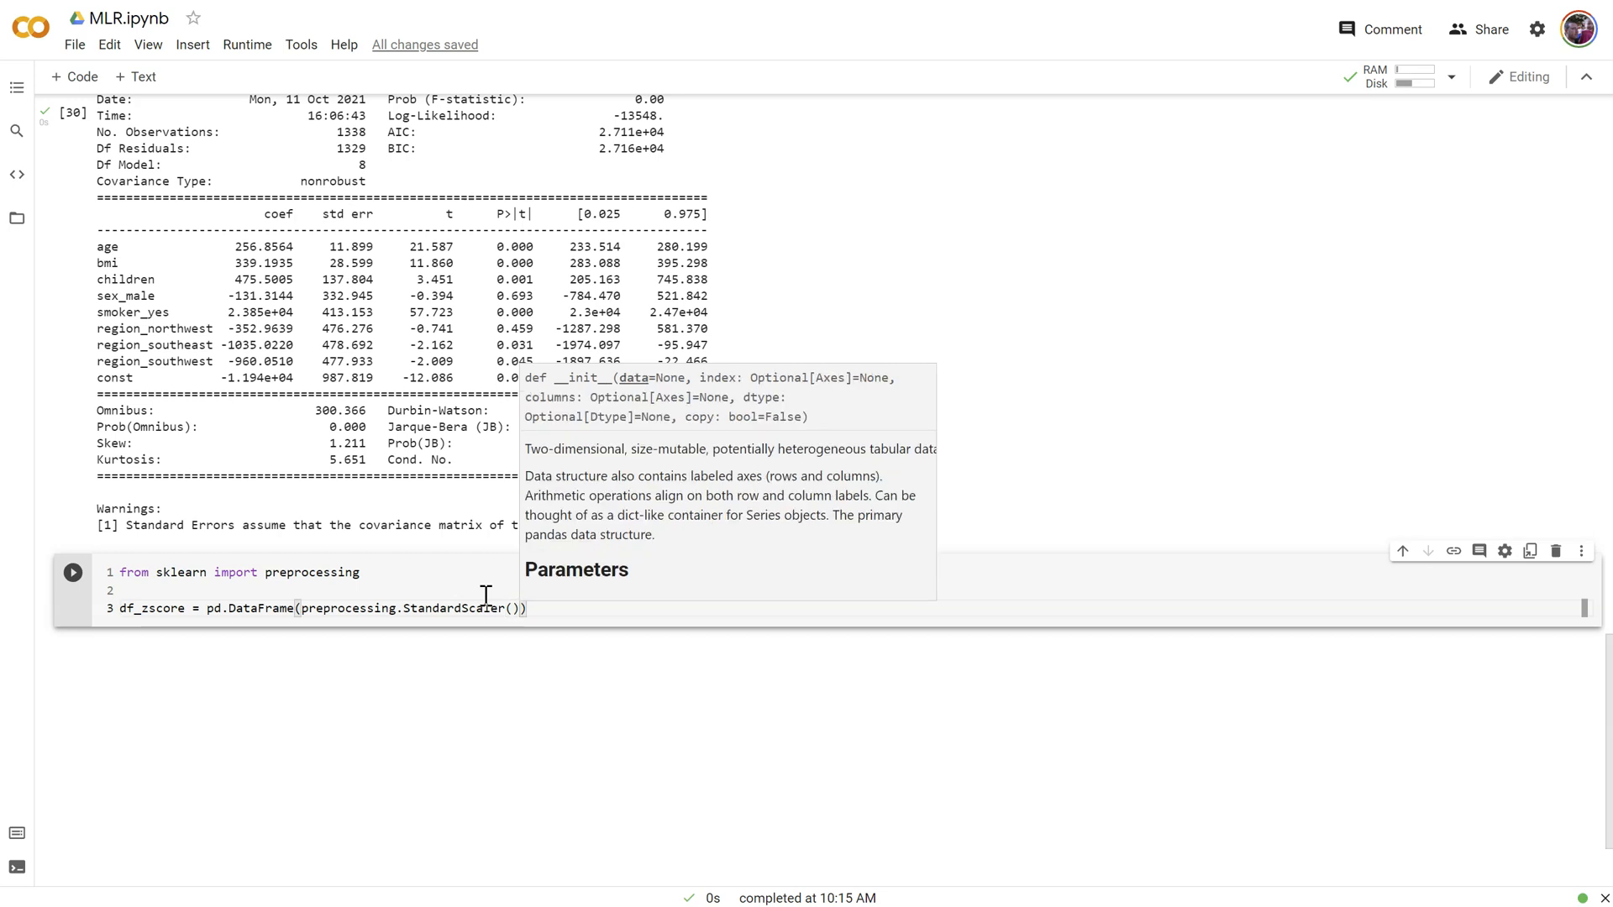
text(.fit_transform()
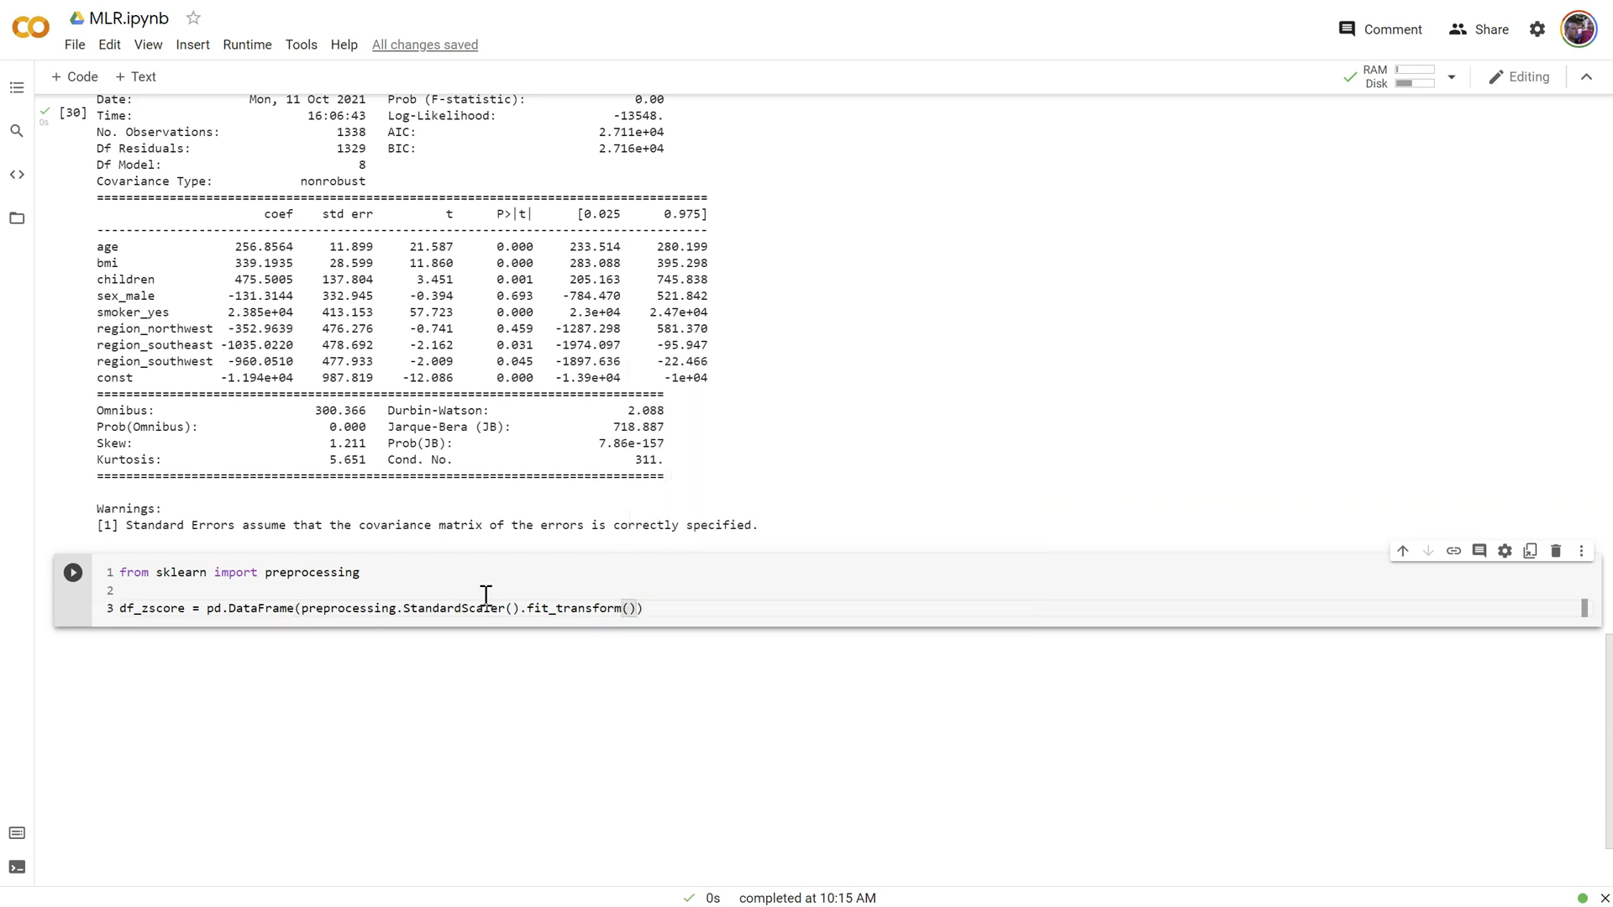
text(df)
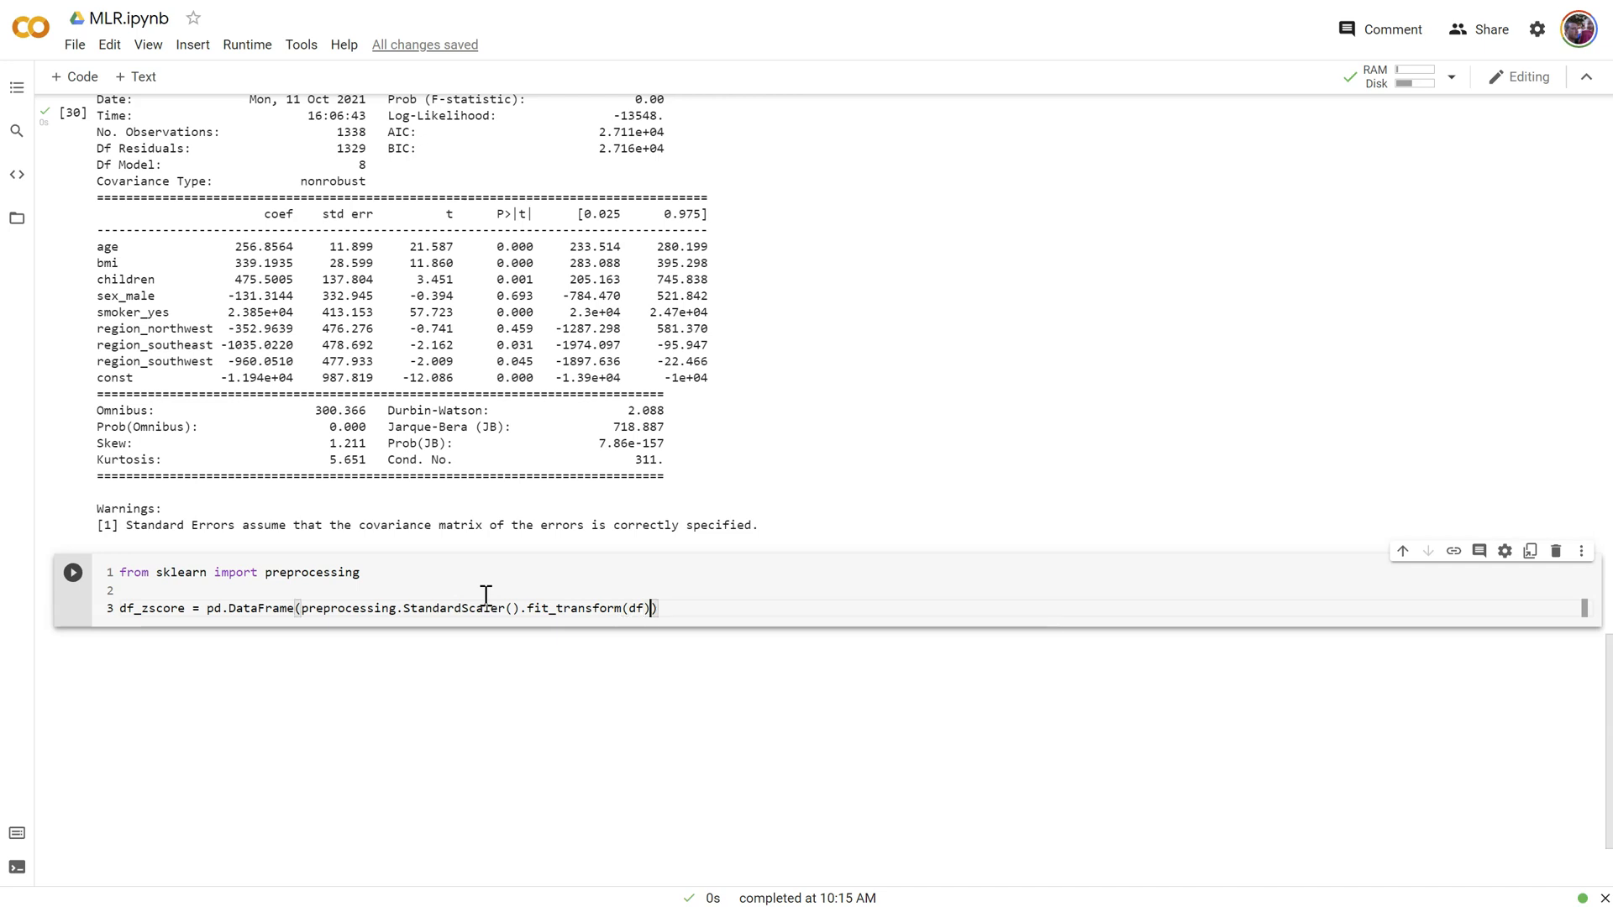
text(, columns=)
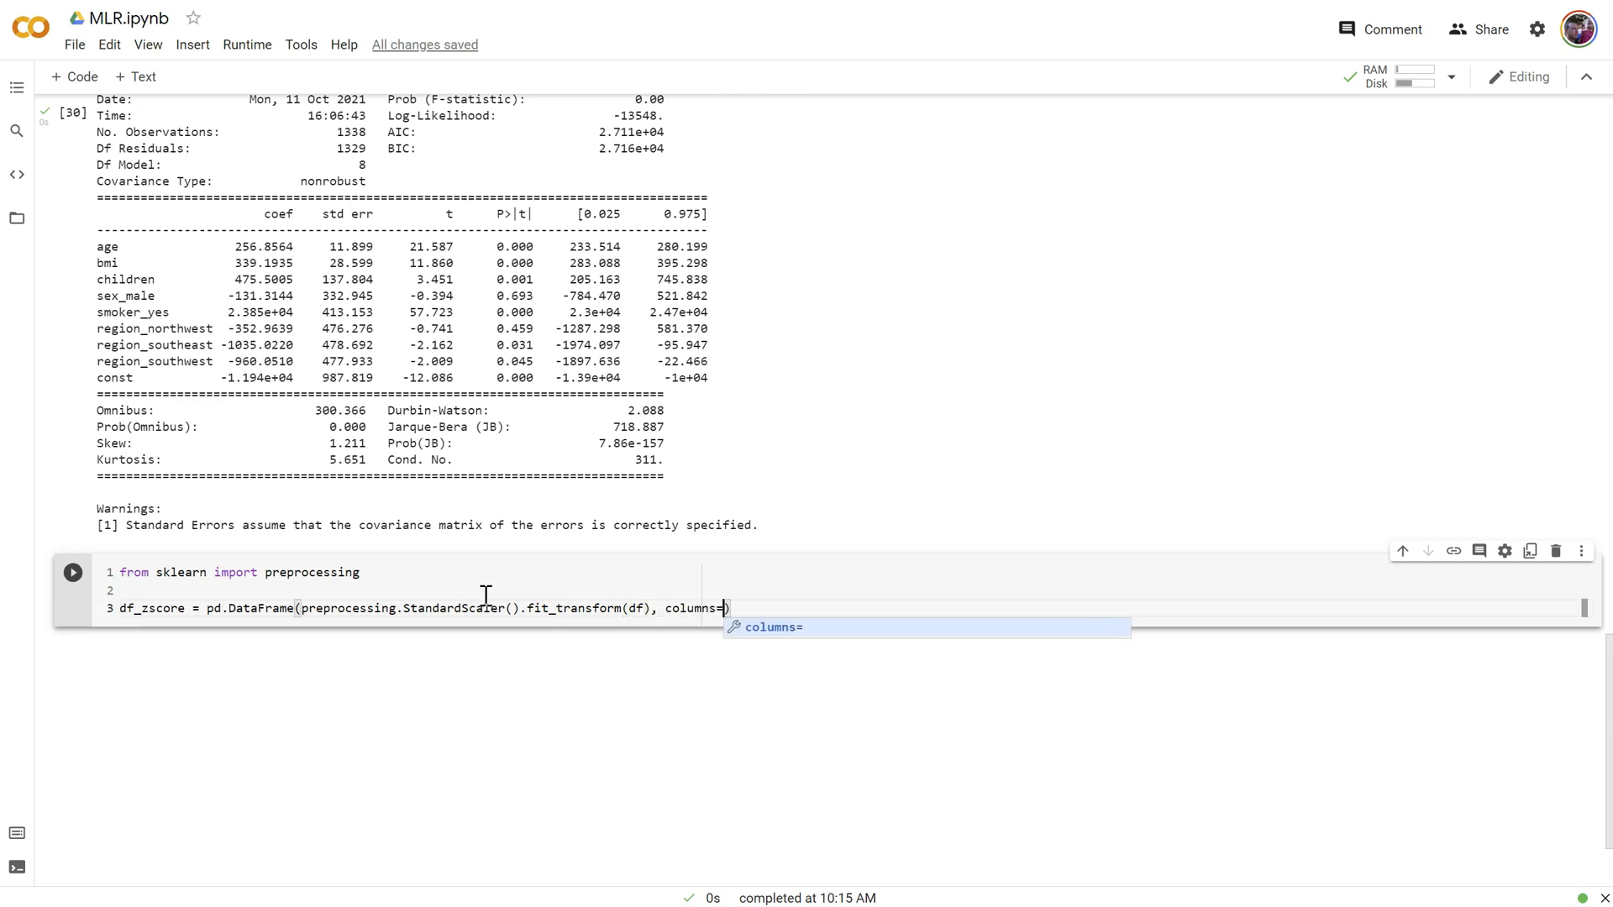
text(df.columns)
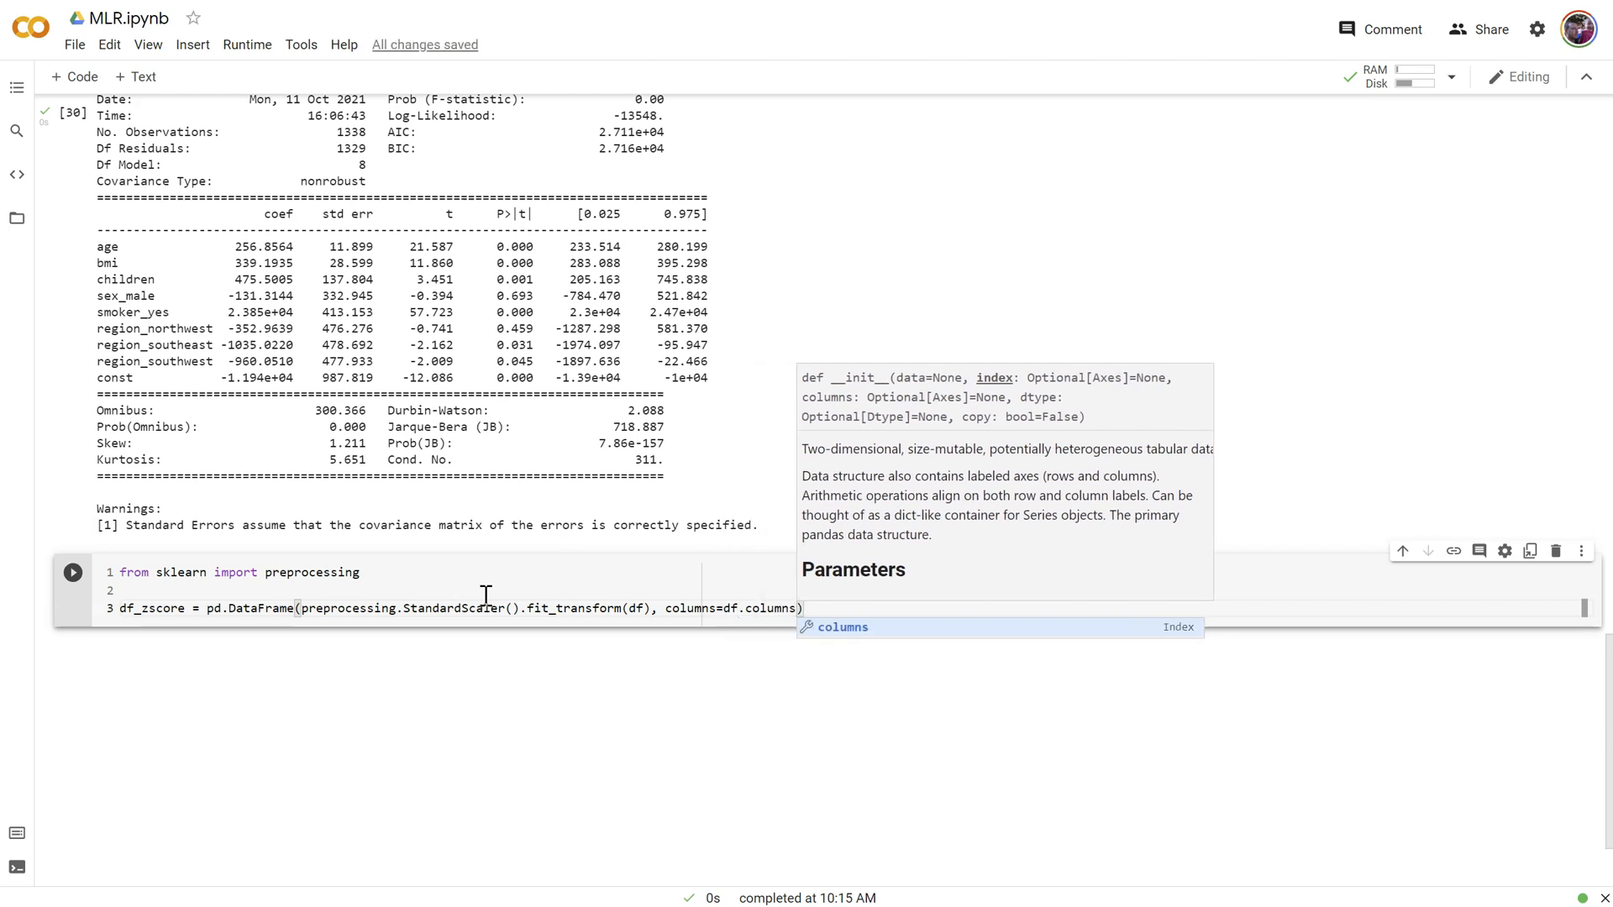
Add df_zscore.head() to preview the standardized rows
key(enter)
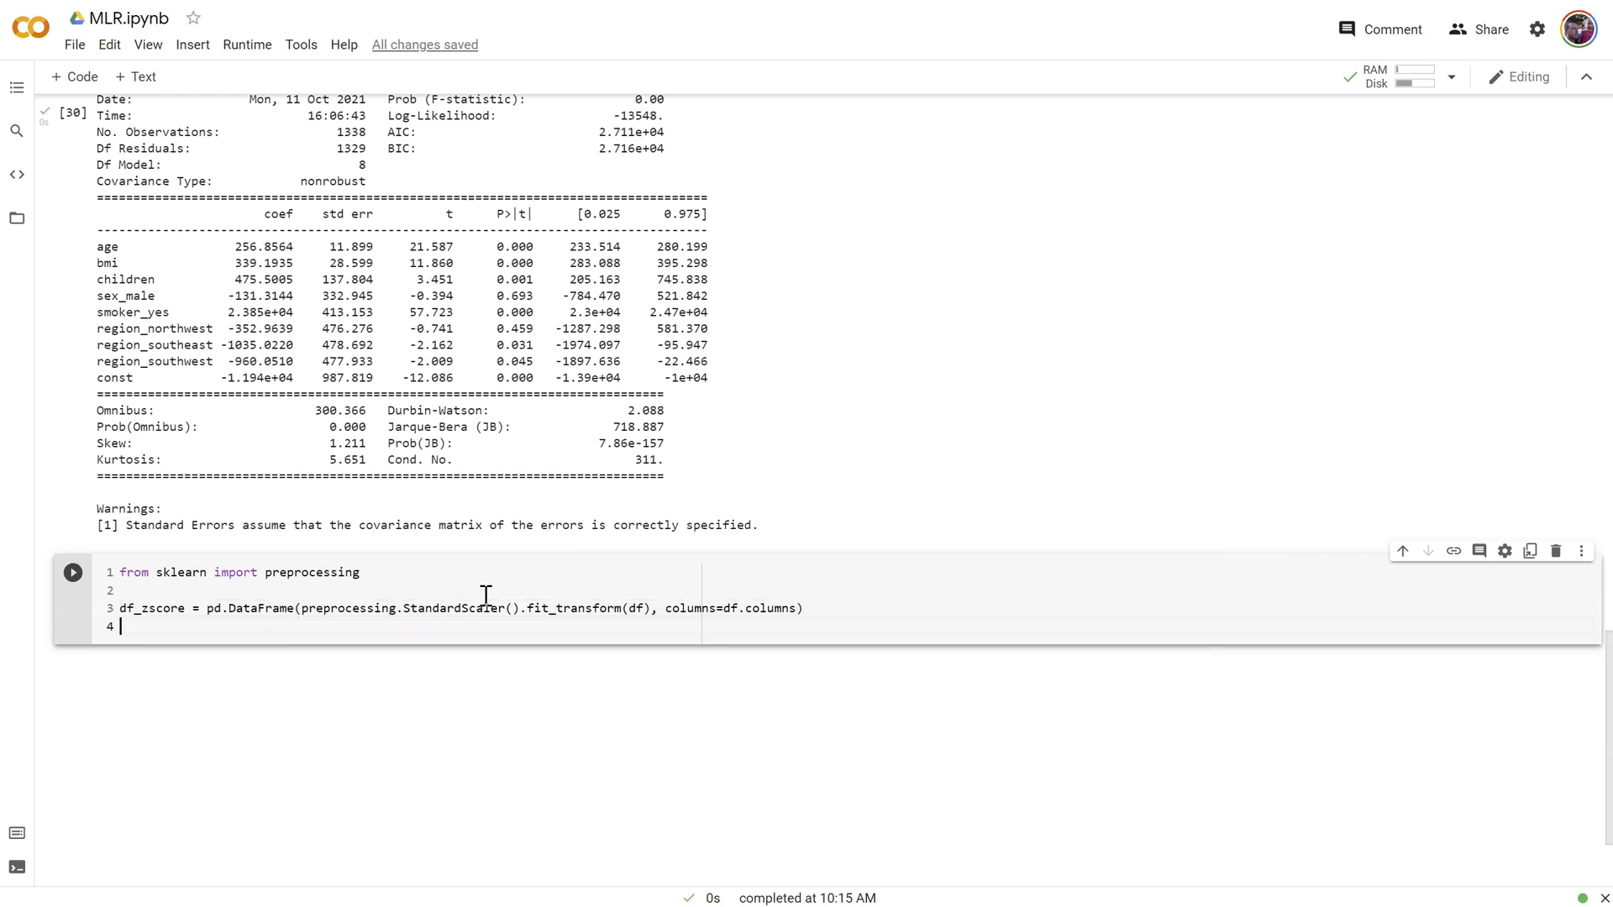
text(df_zscore.)
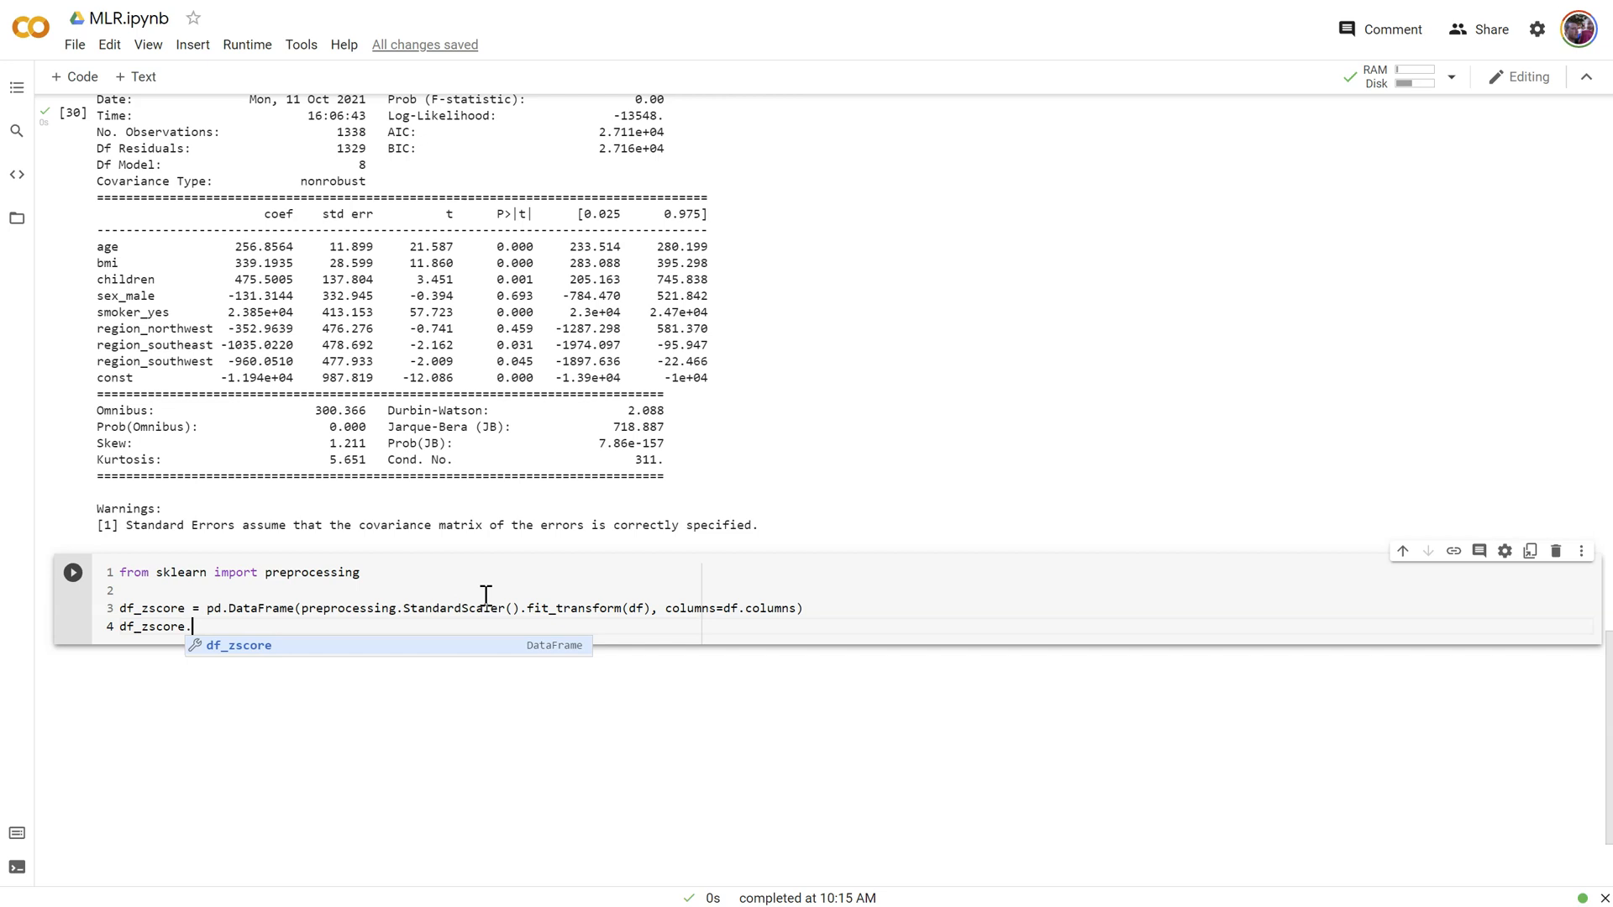
text(head())
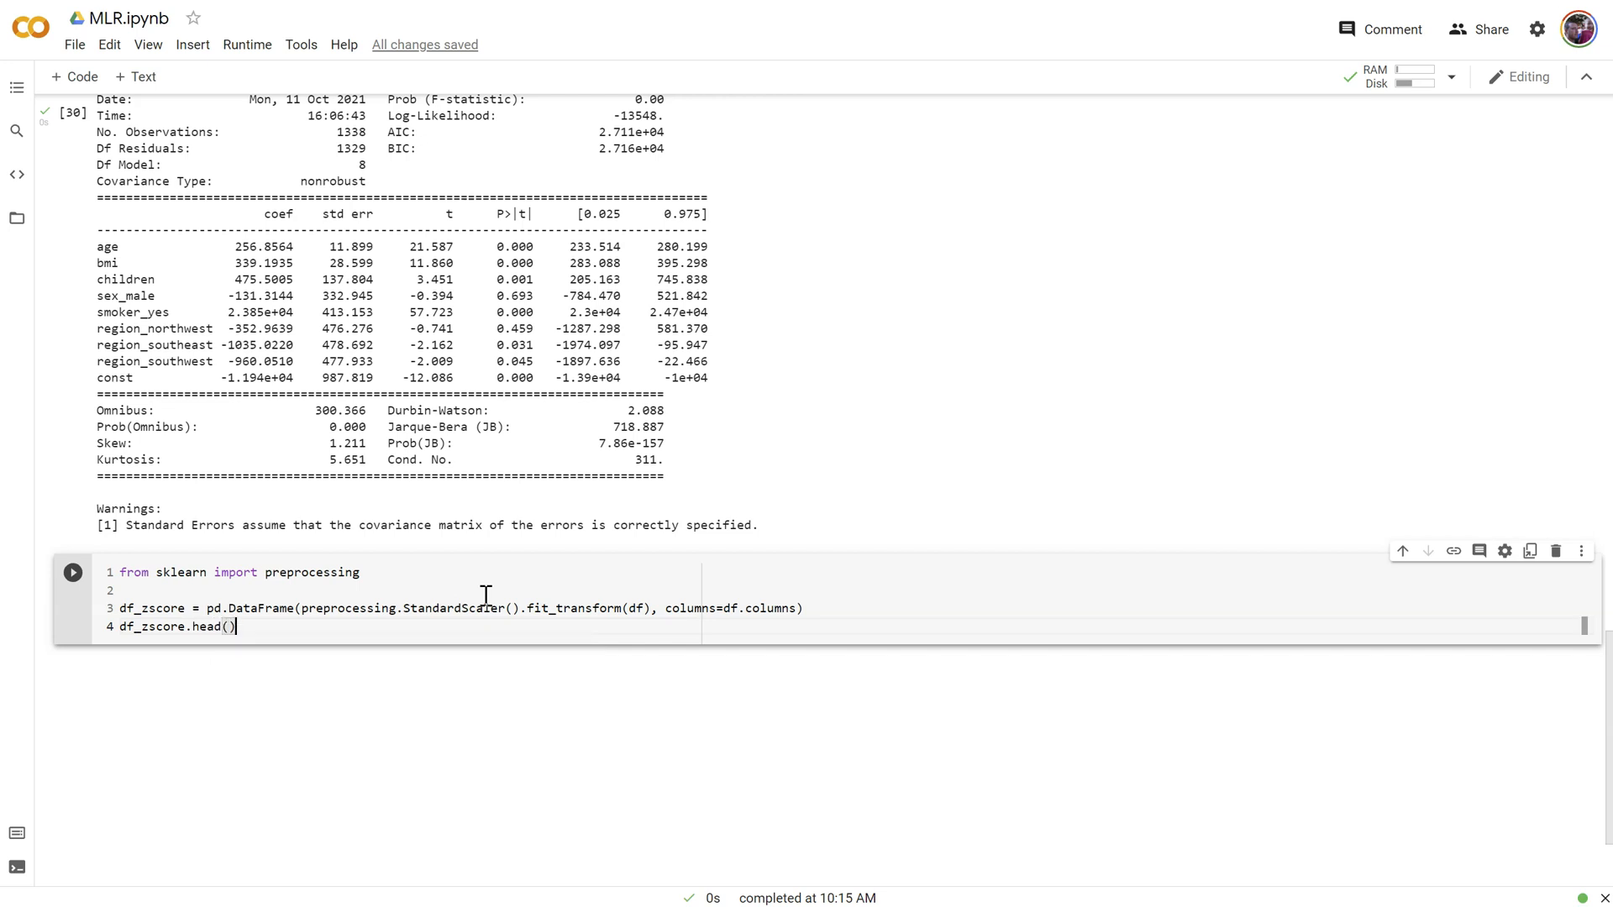
click(72, 572)
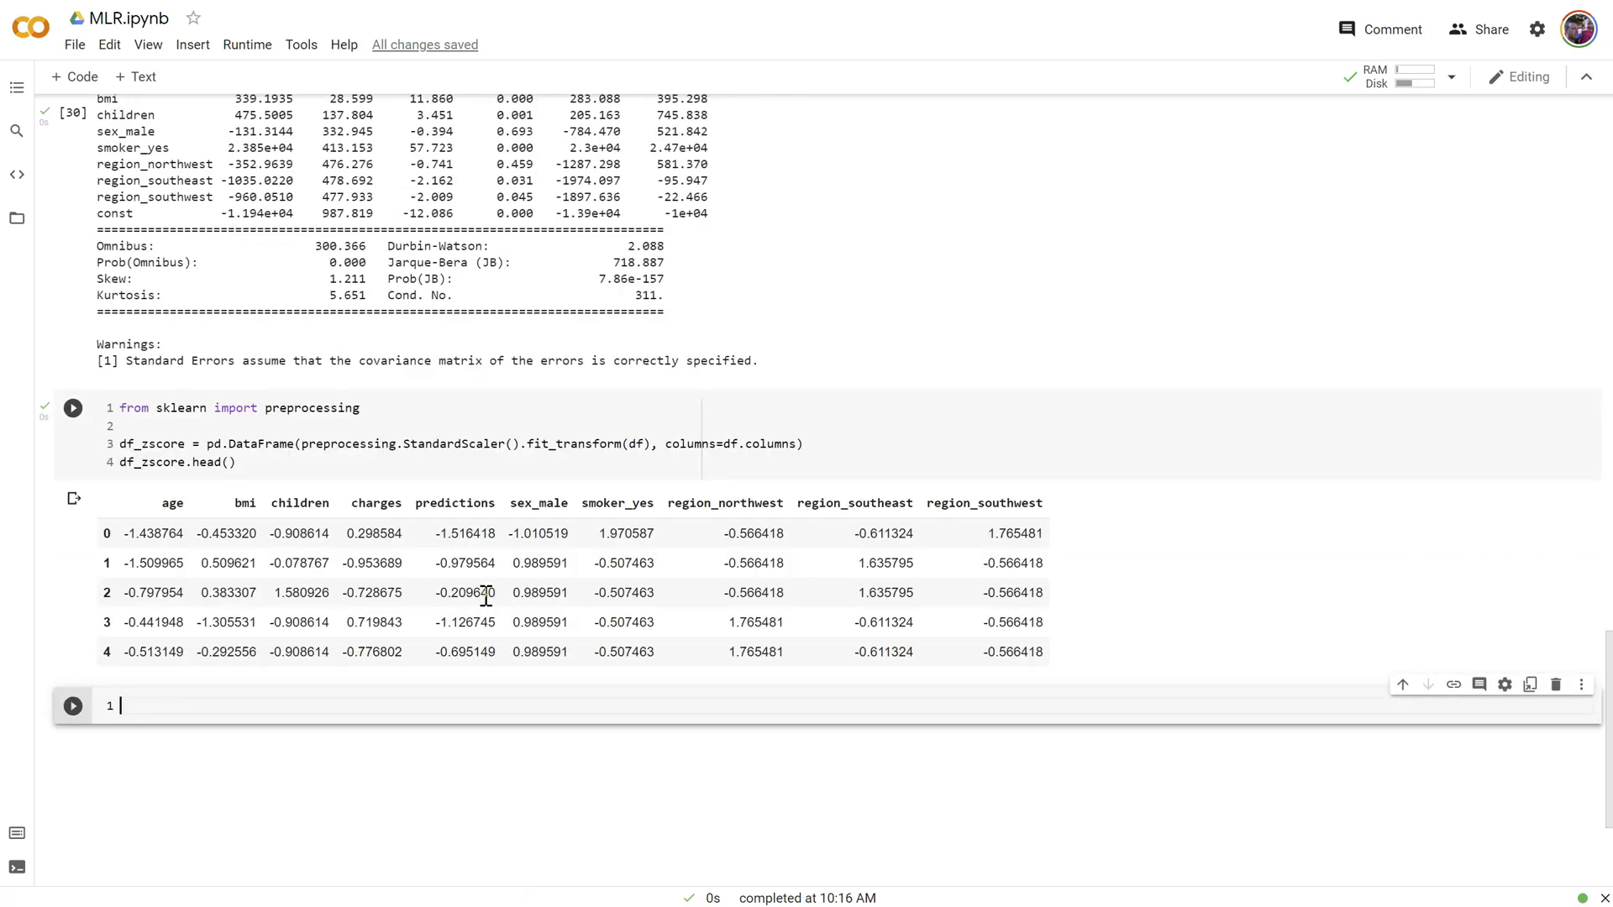
mouse_move(213, 525)
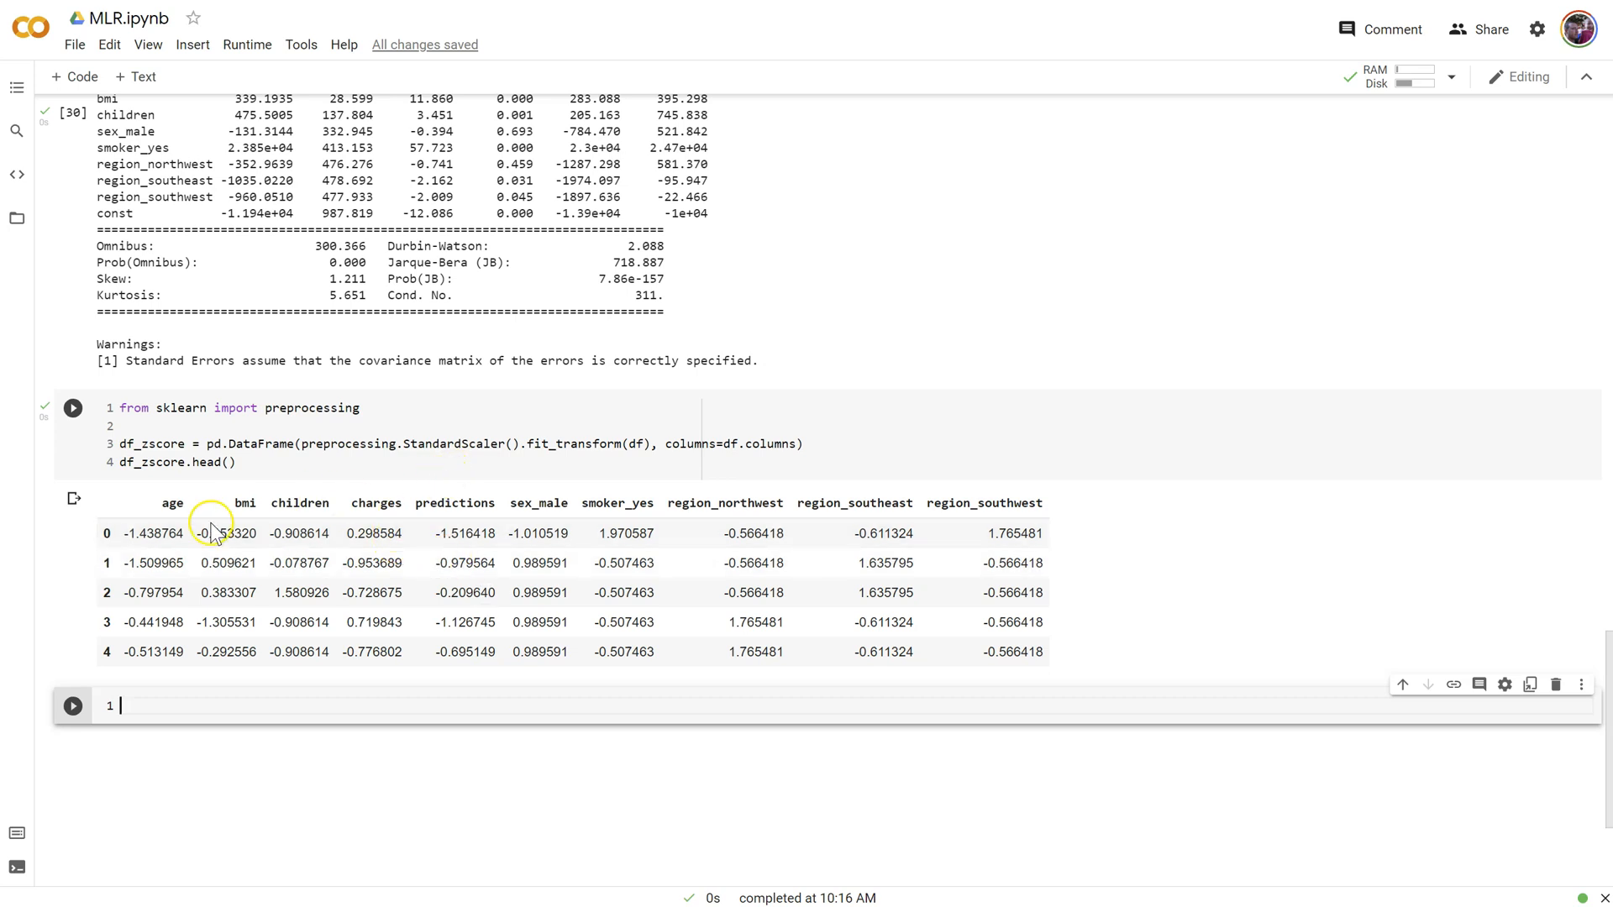
double_click(454, 503)
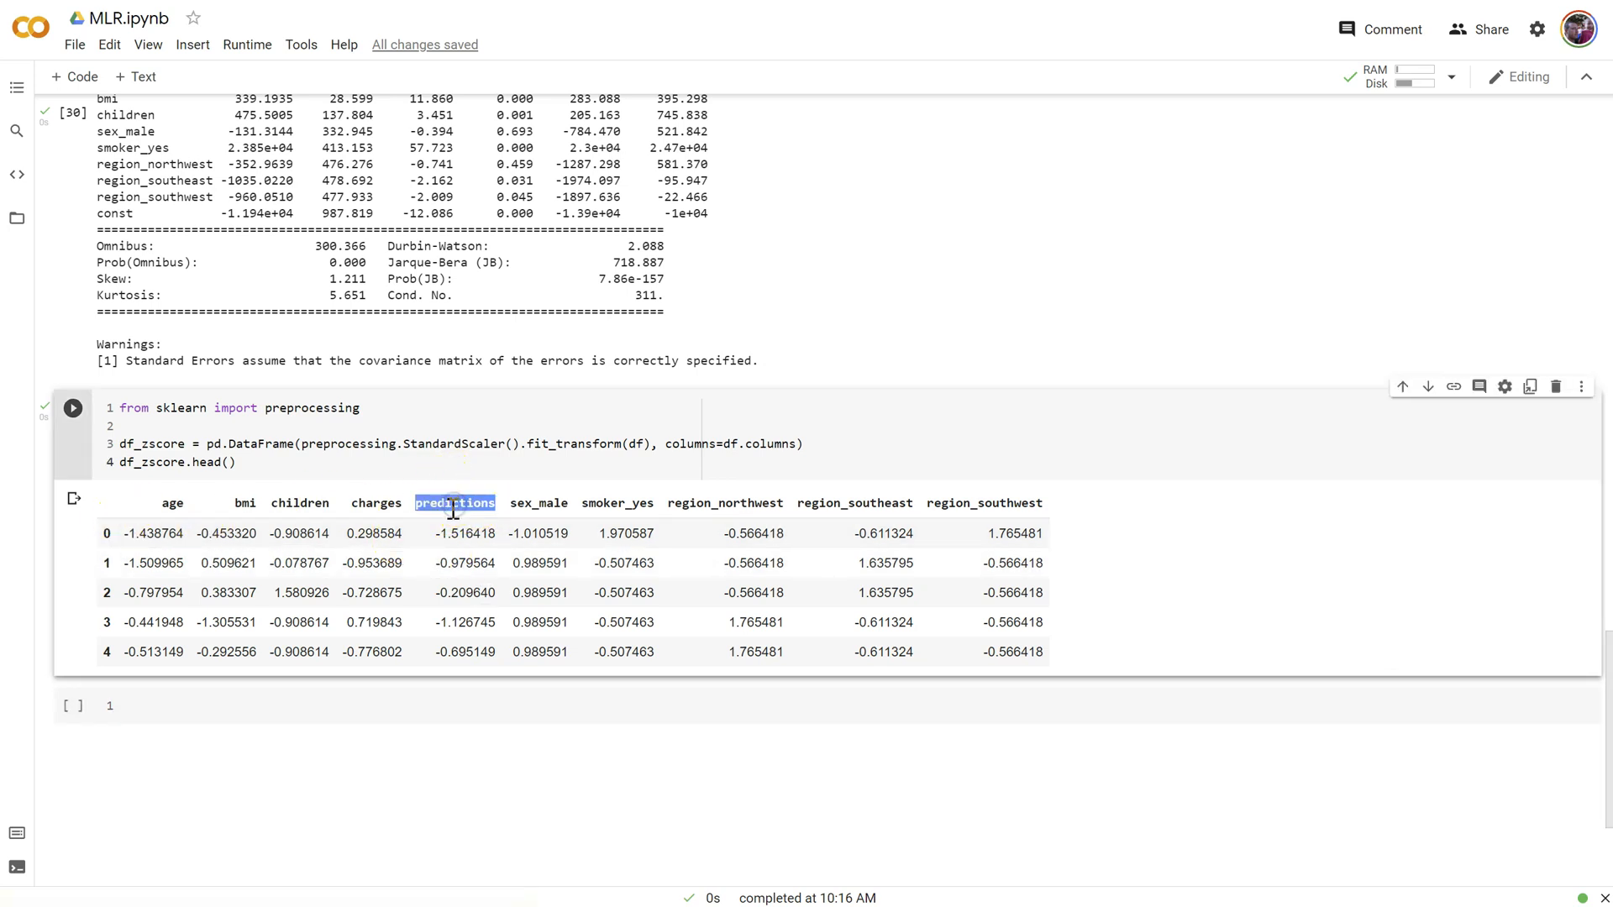
mouse_move(427, 571)
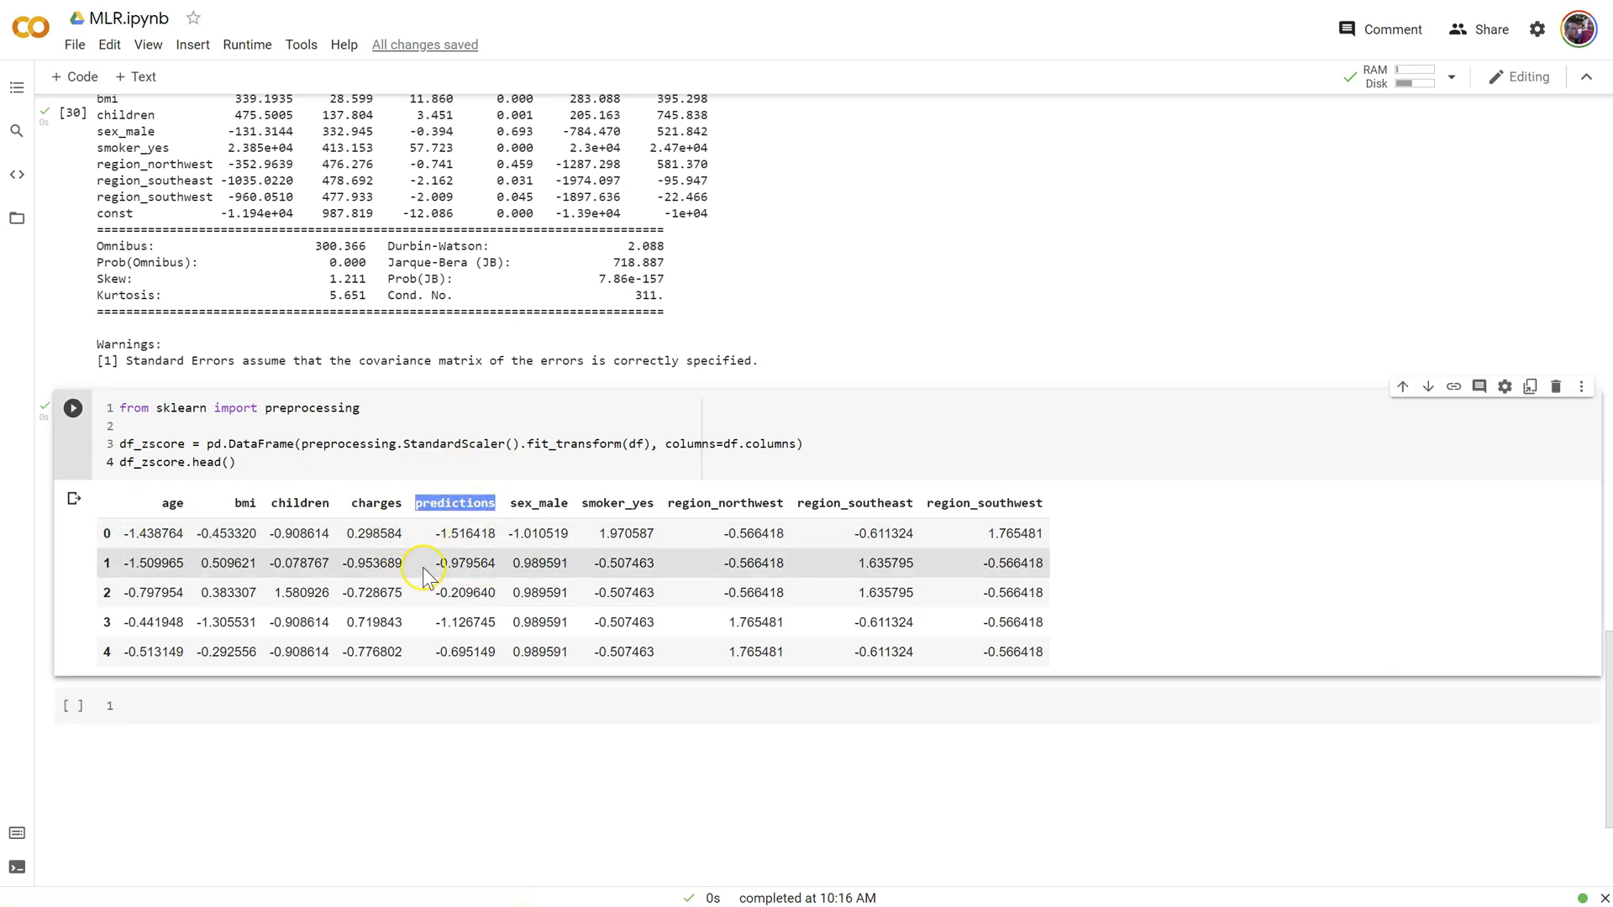
mouse_move(171, 533)
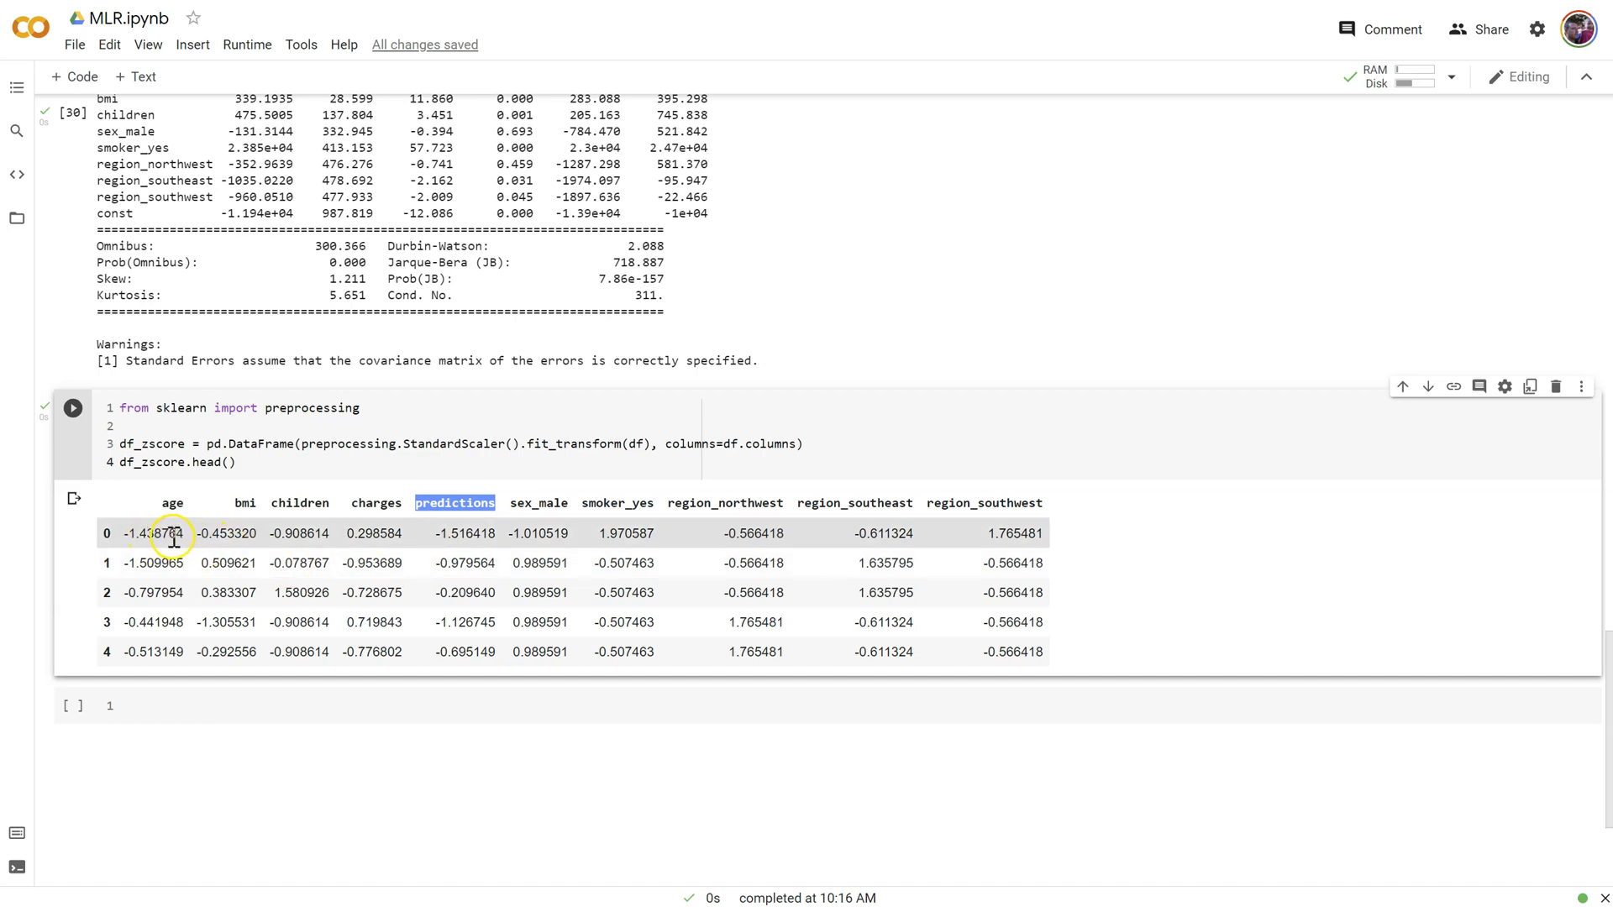
mouse_move(205, 542)
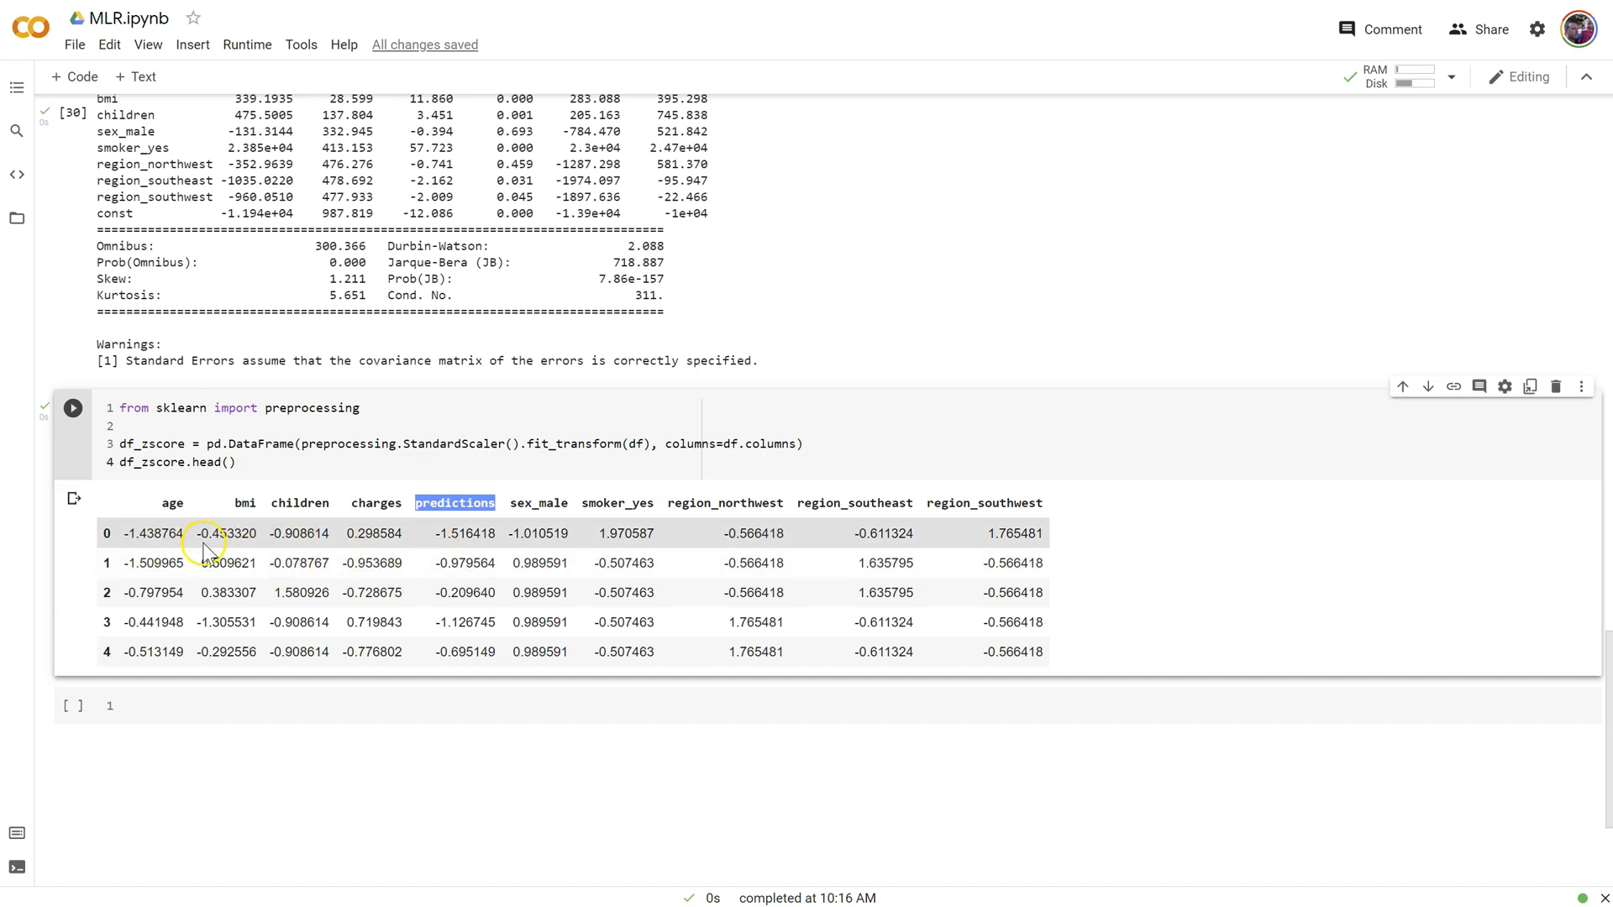
mouse_move(190, 539)
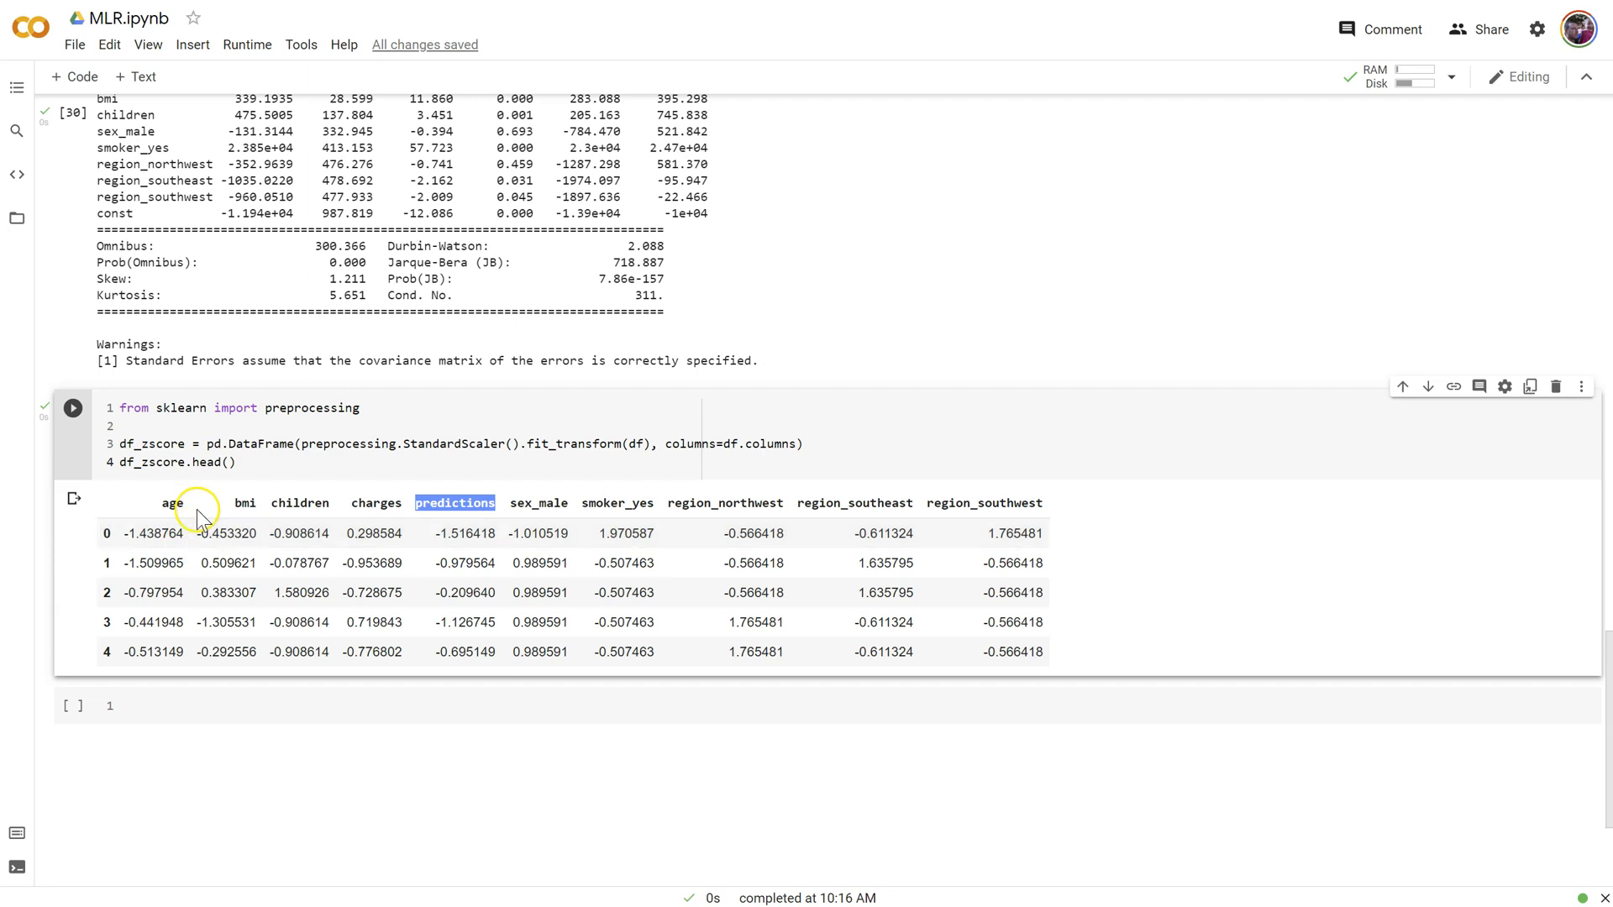
mouse_move(163, 591)
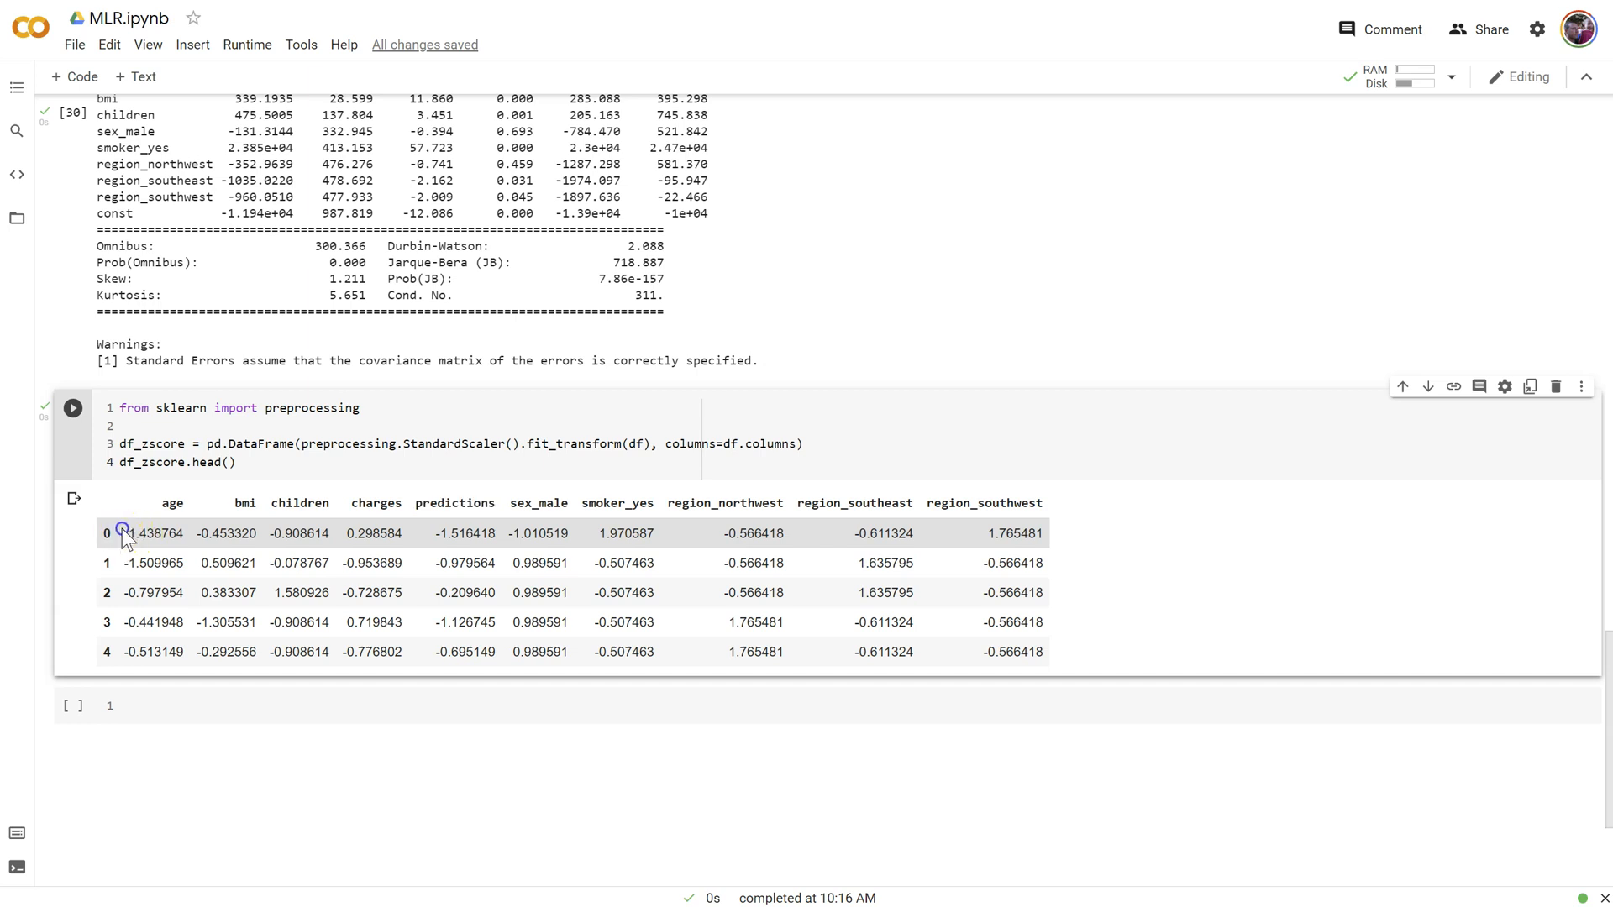
double_click(139, 532)
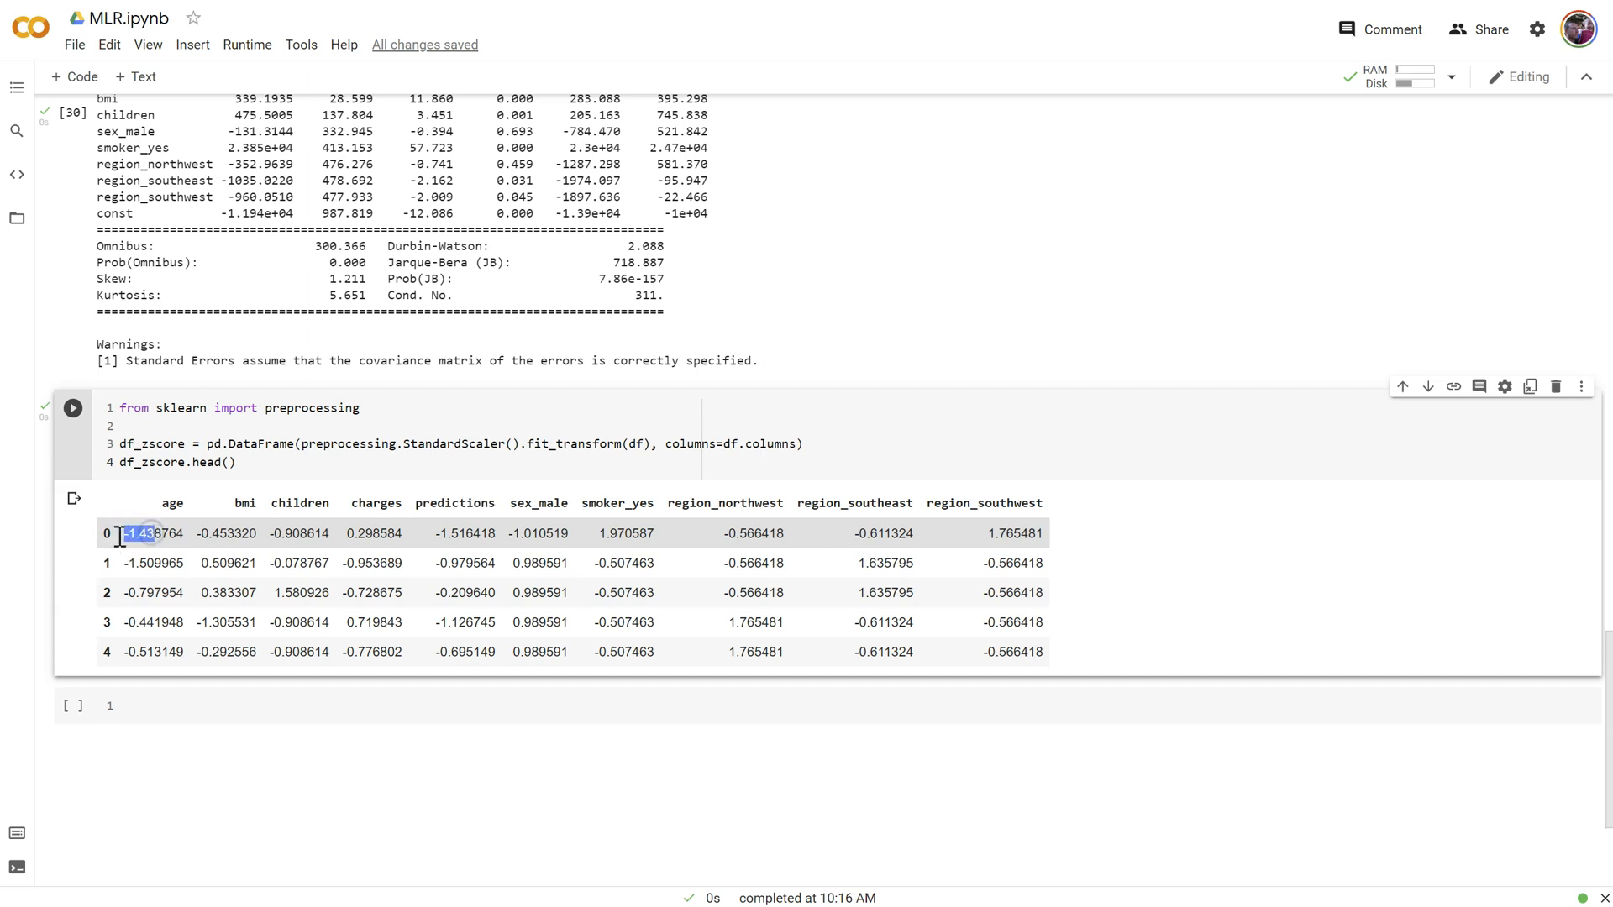
mouse_move(247, 563)
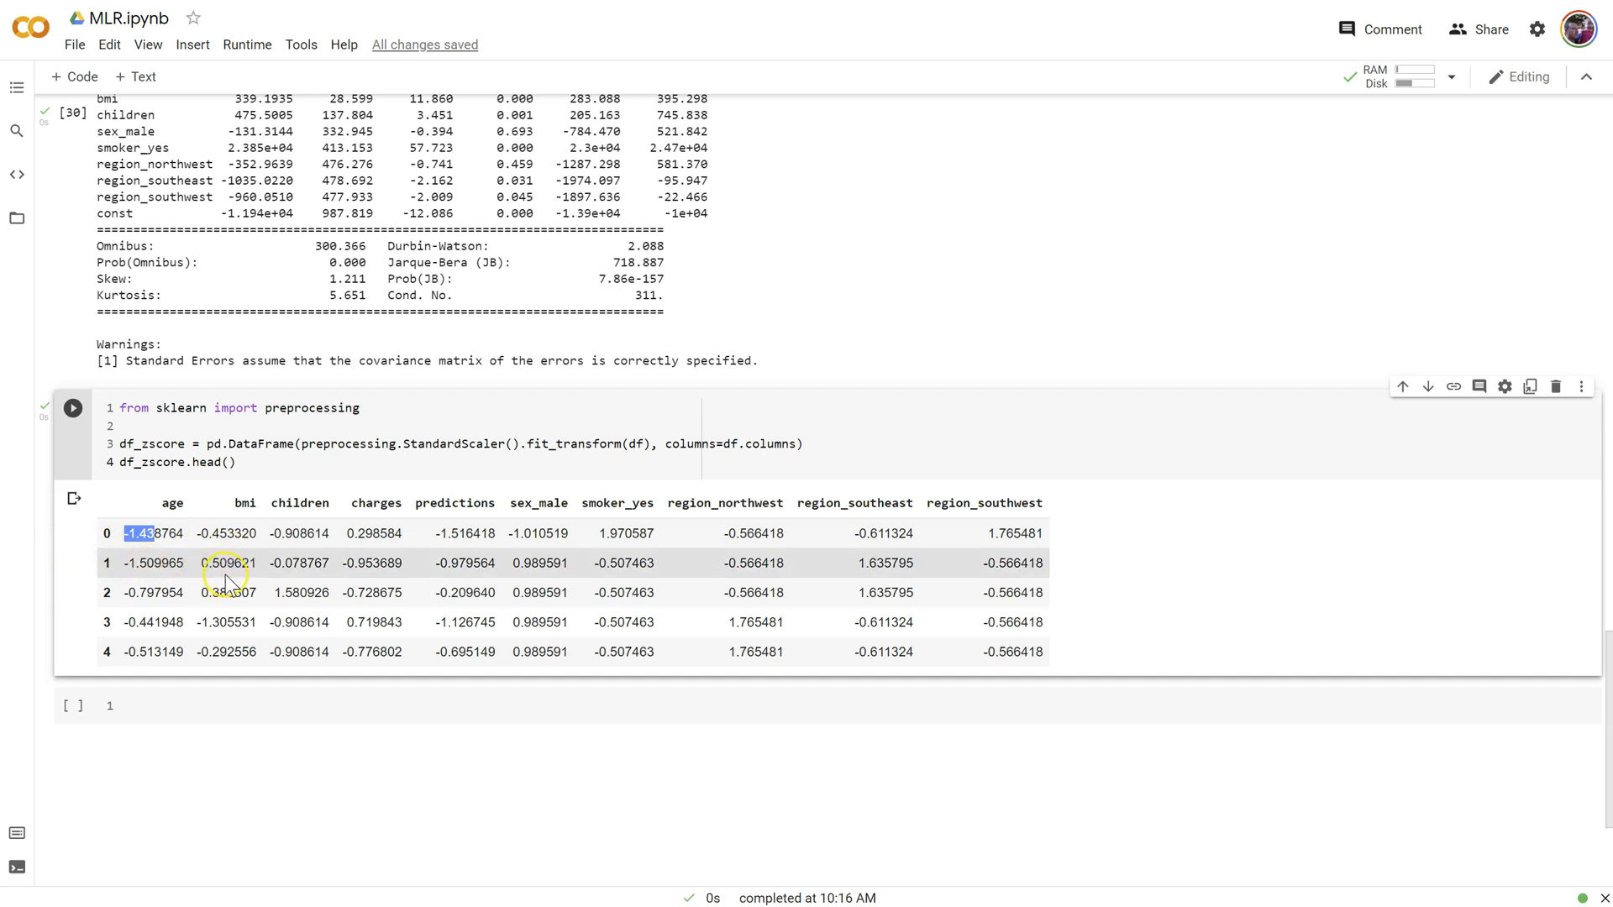
mouse_move(225, 579)
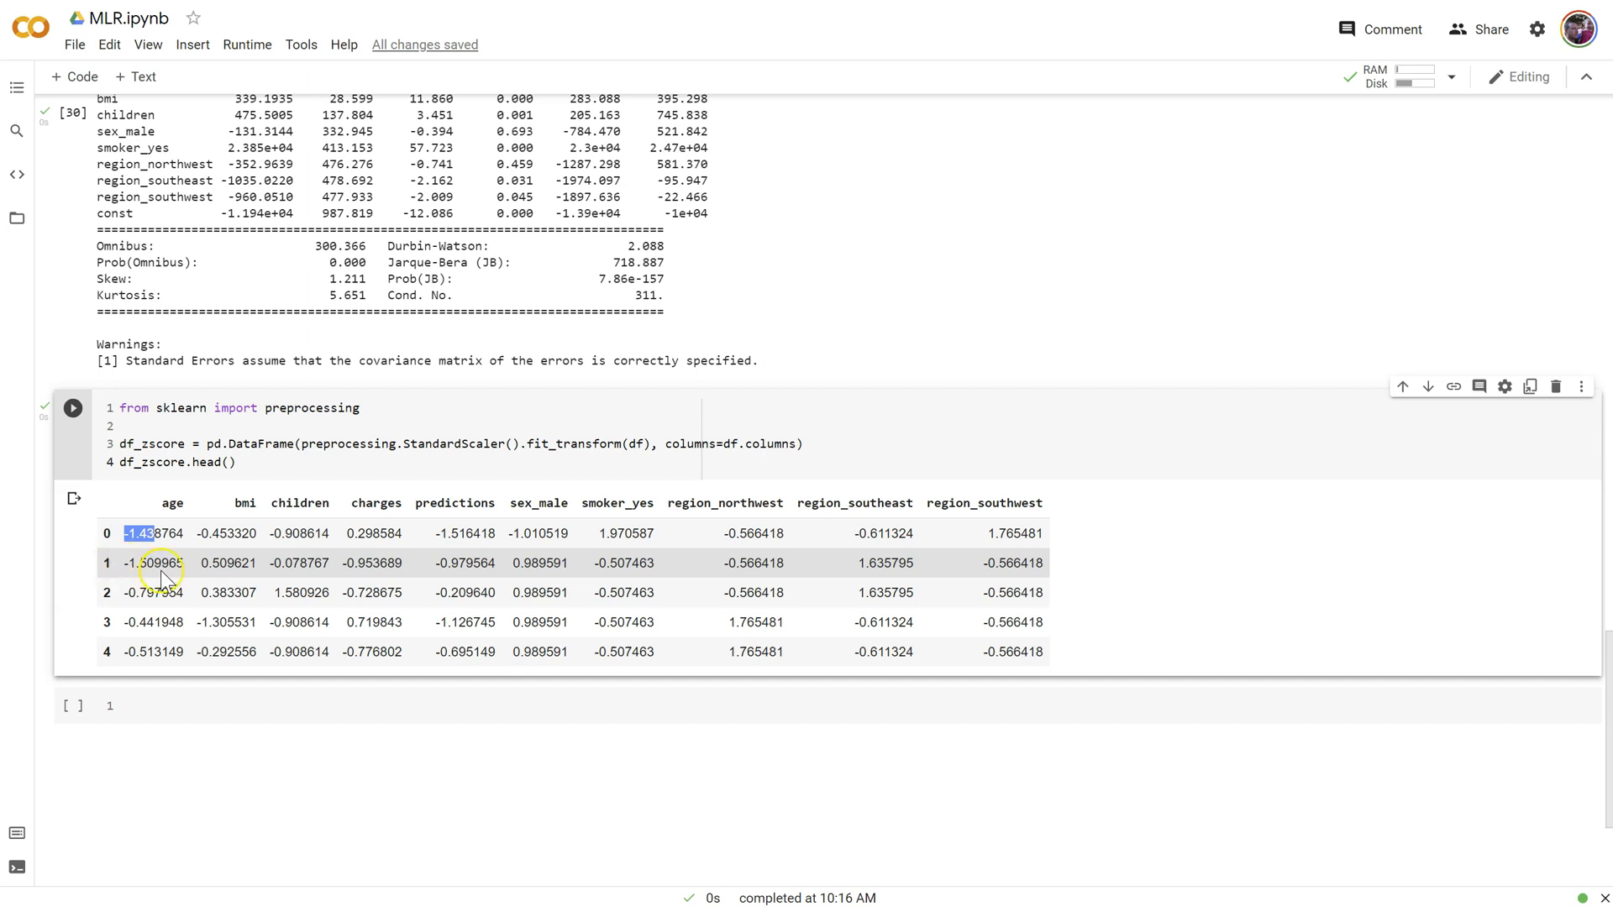
mouse_move(284, 616)
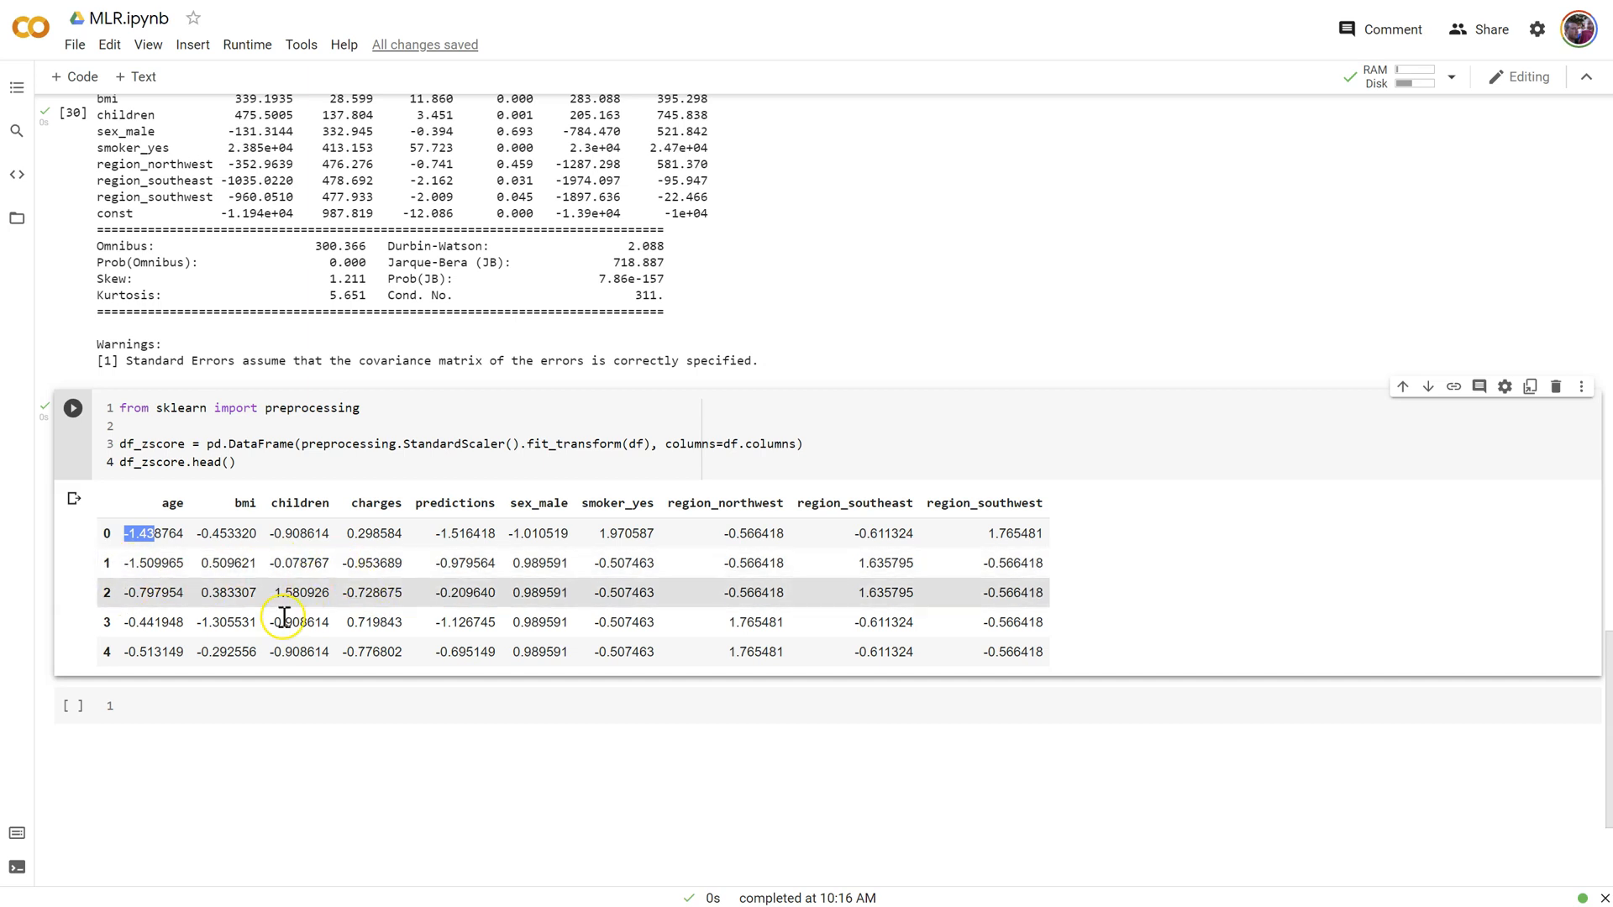
scroll(up, 3)
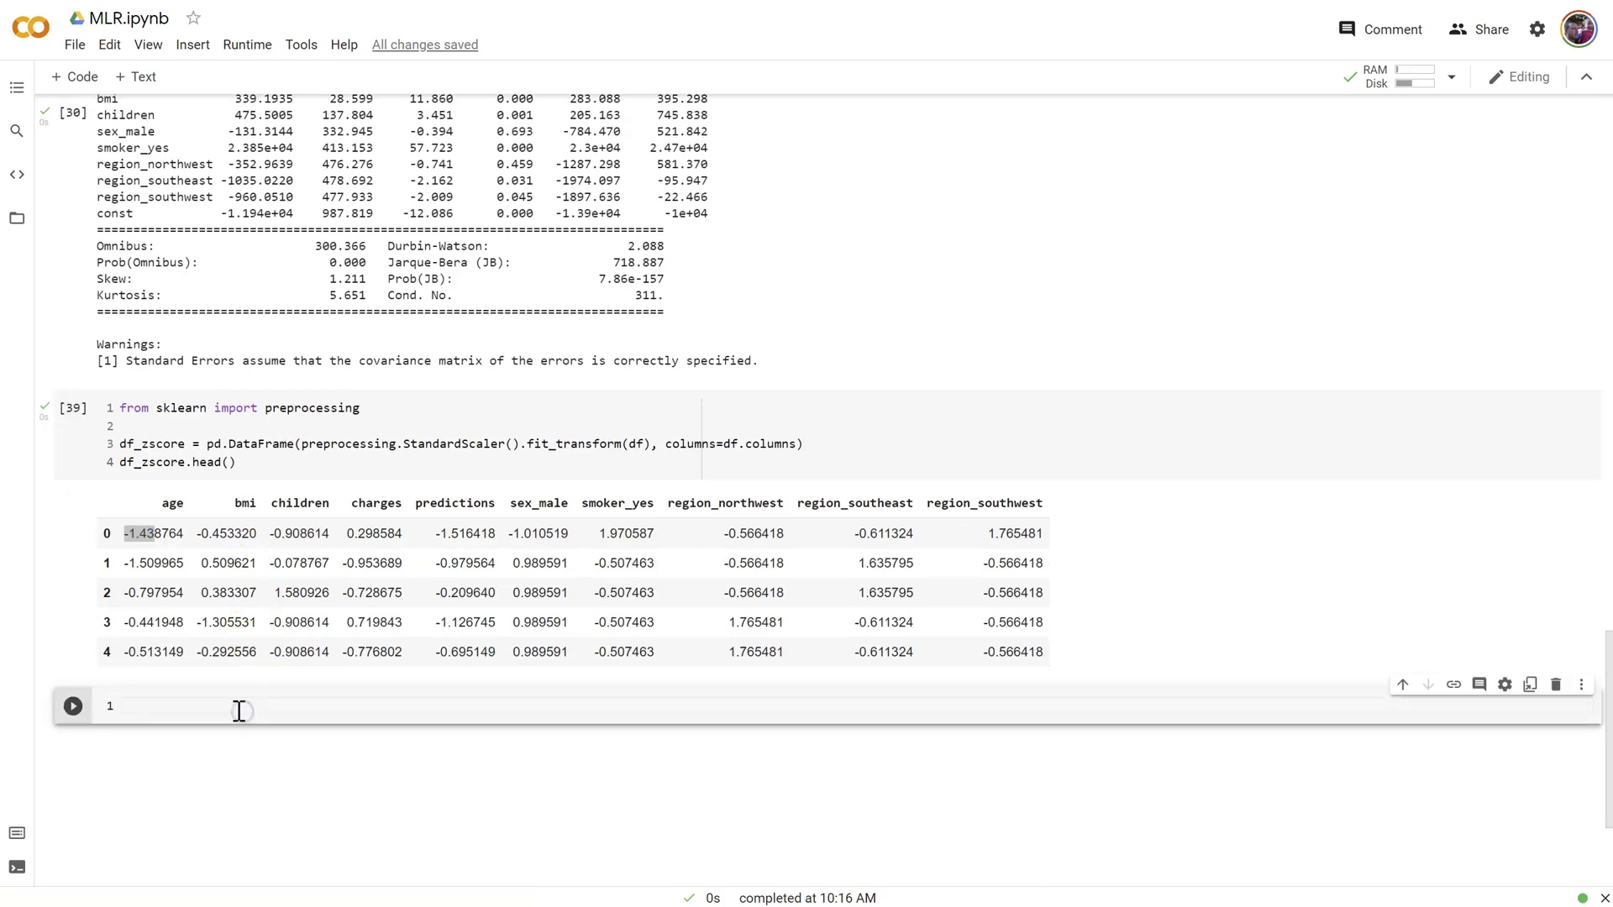
Set y = df_zscore.charges as the target
text(y =)
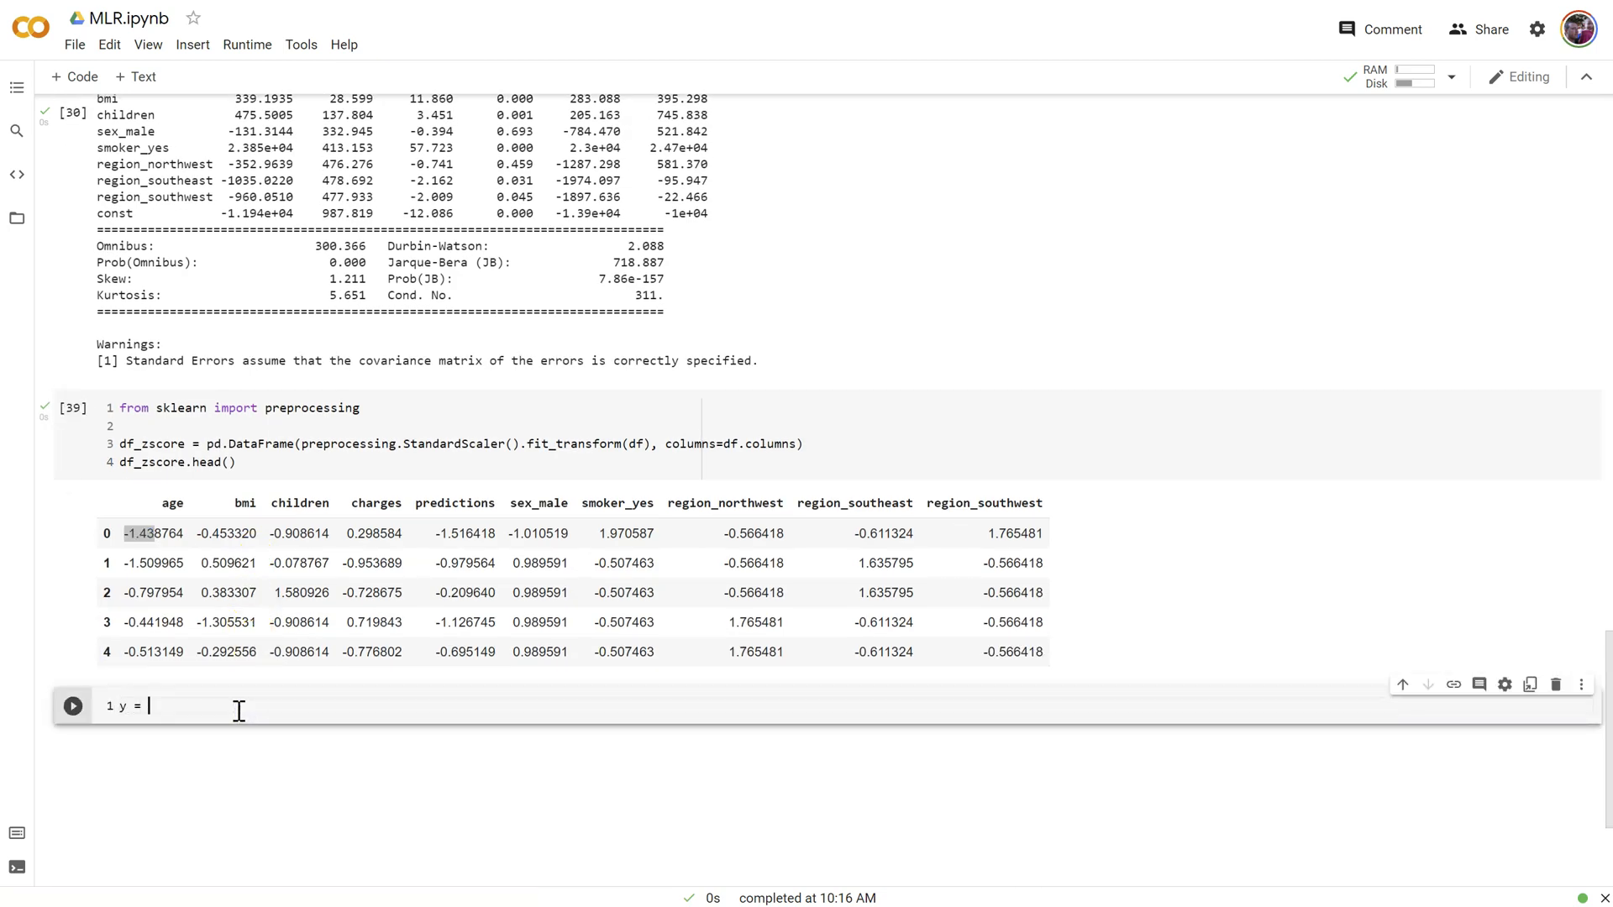
text(df_)
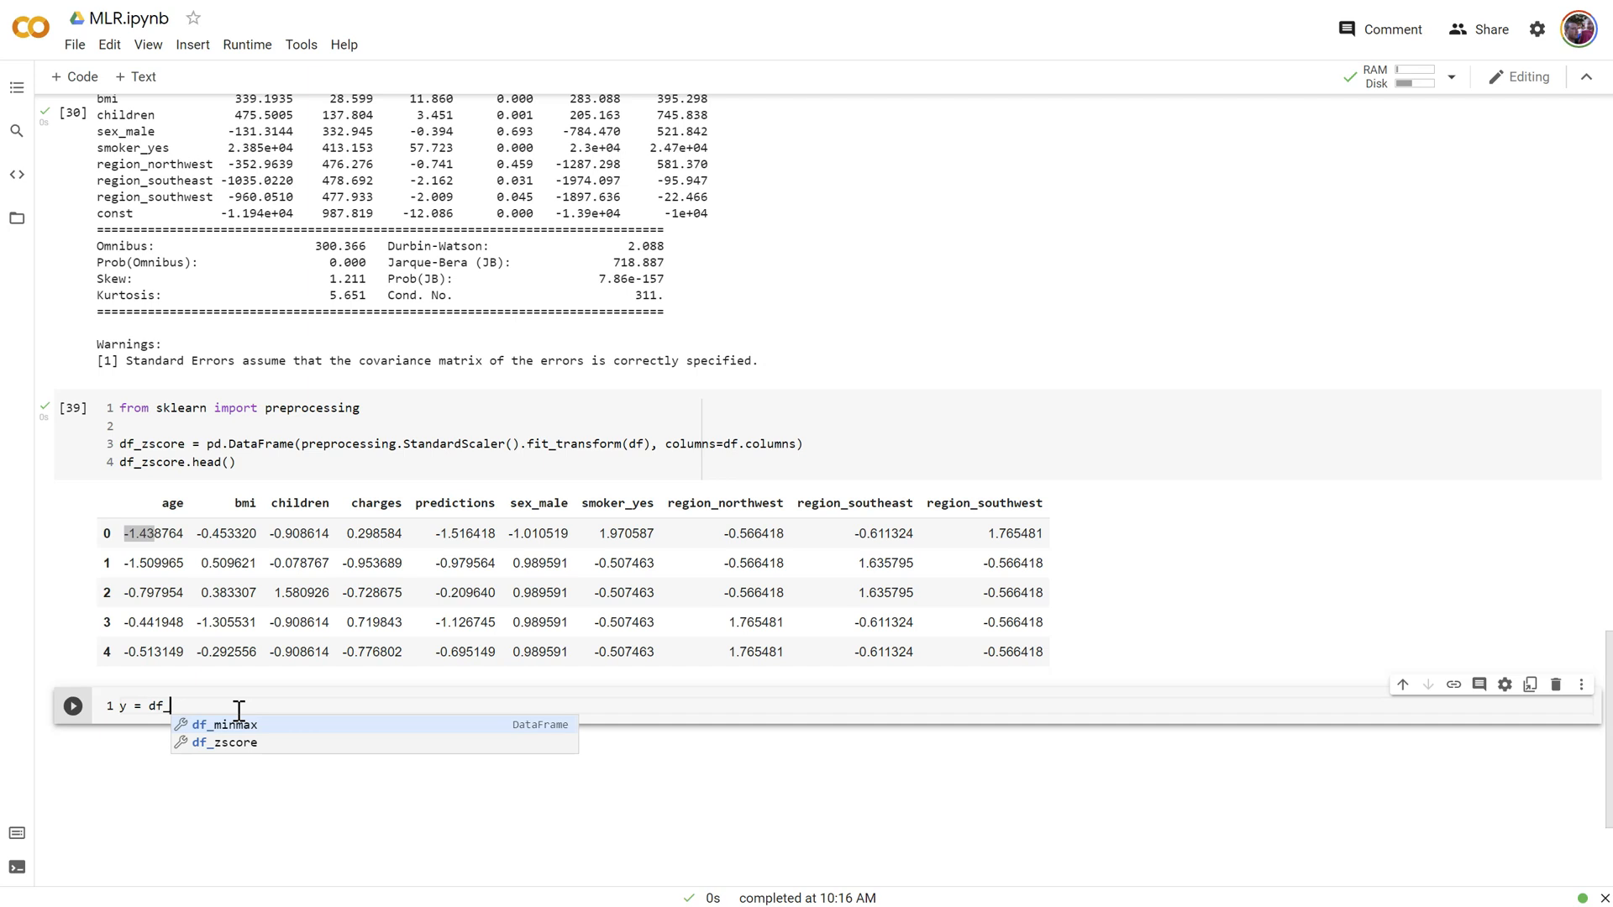
click(227, 741)
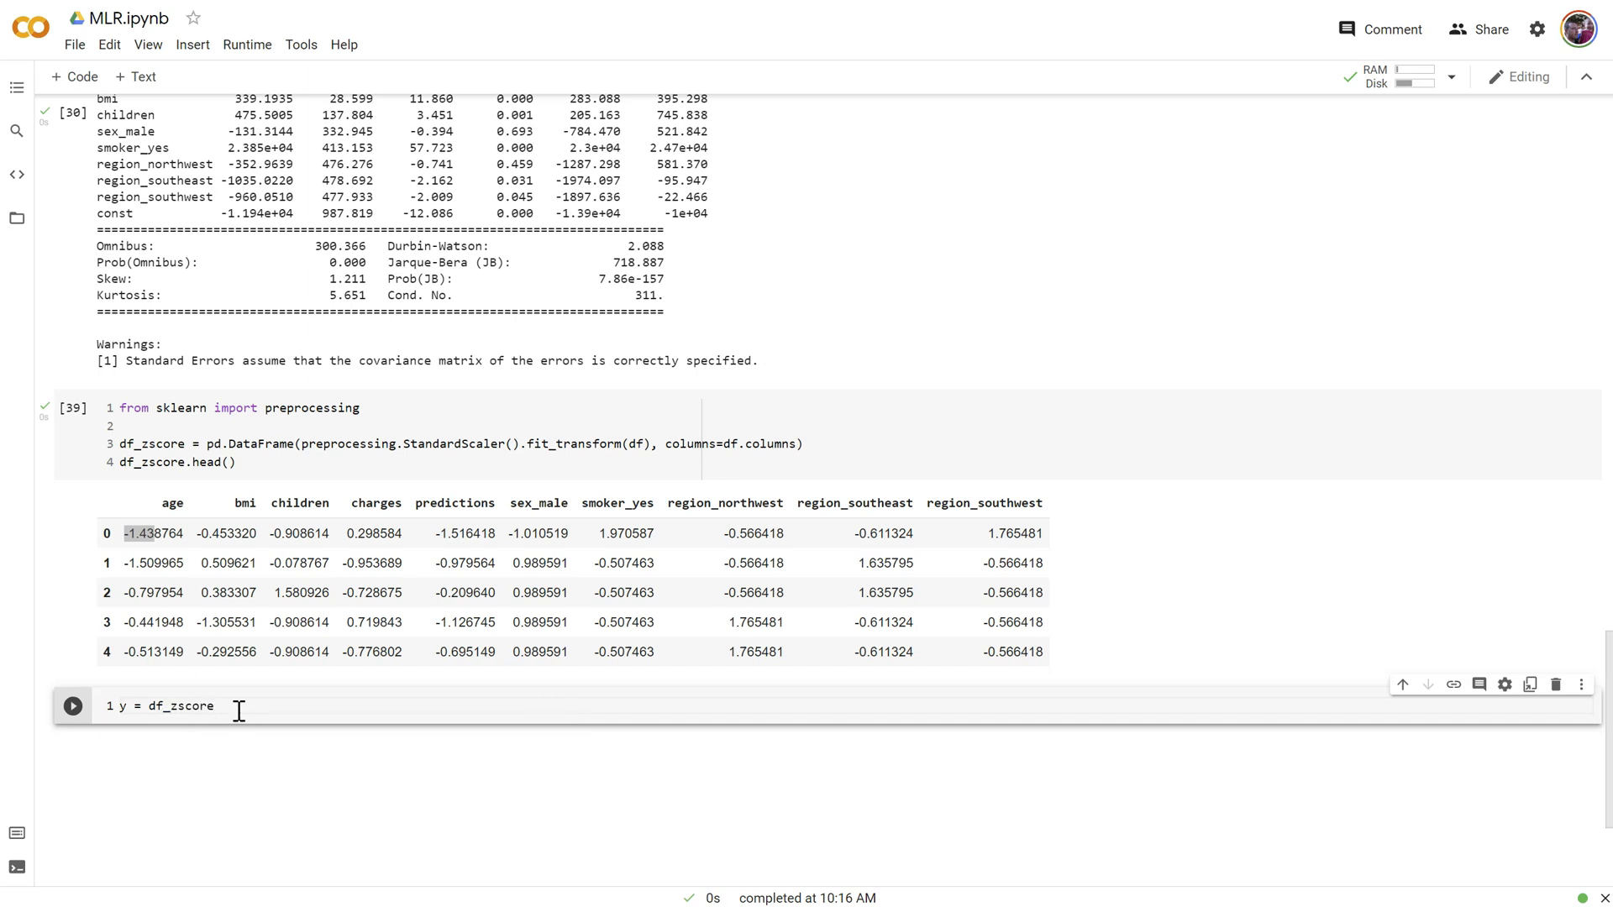
text(.charges)
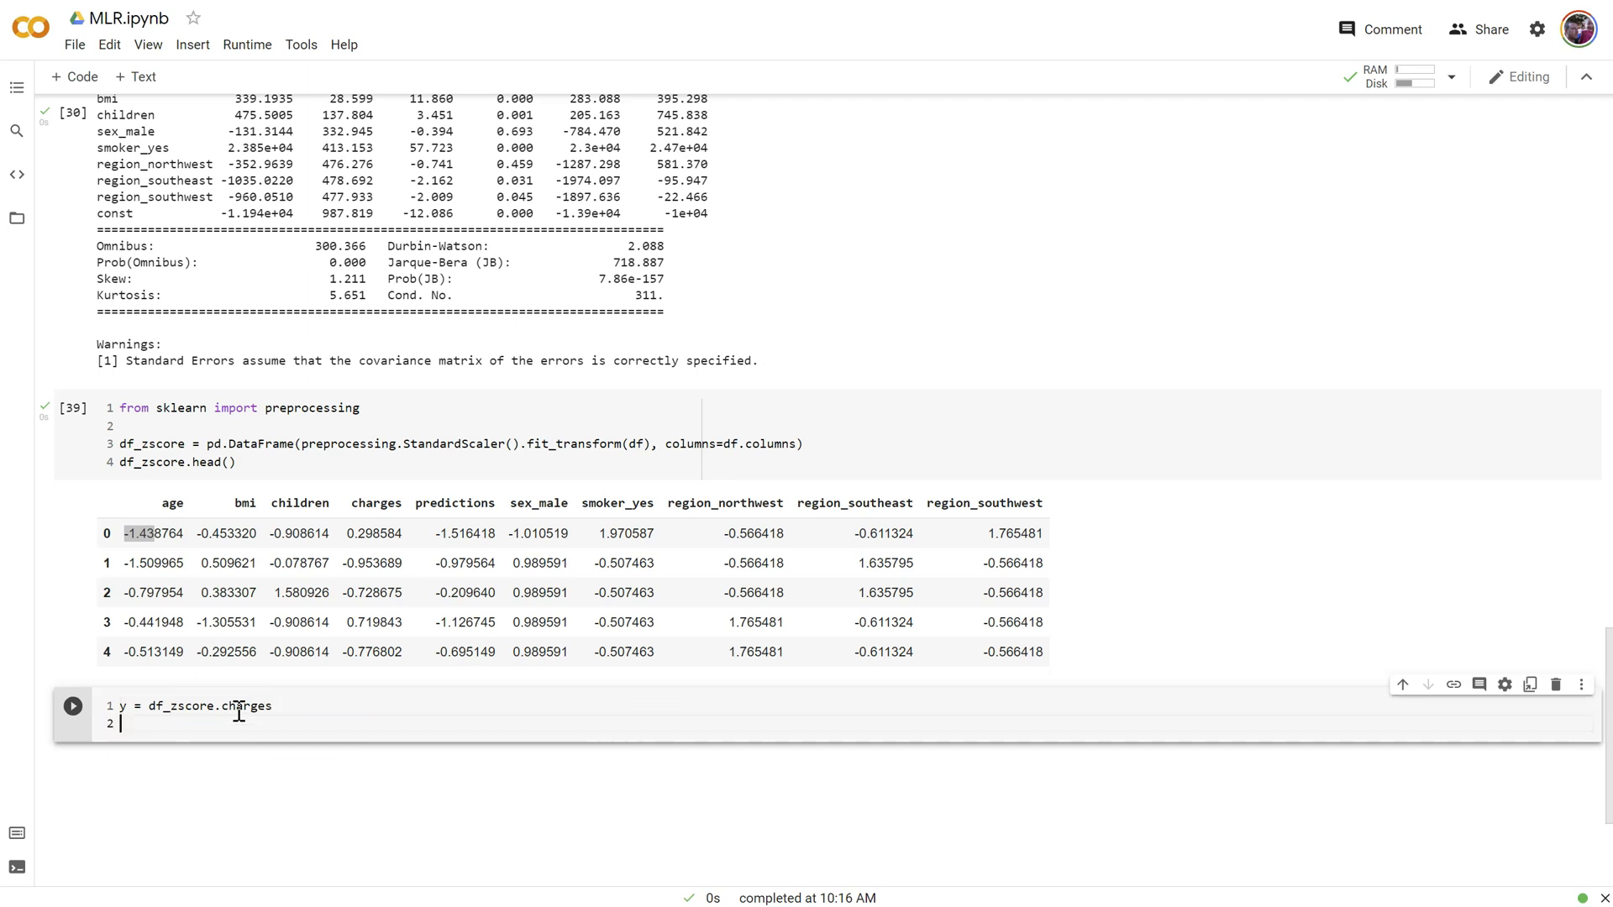
Set X = df_zscore dropping 'predictions' with assign(const=1)
text(X =)
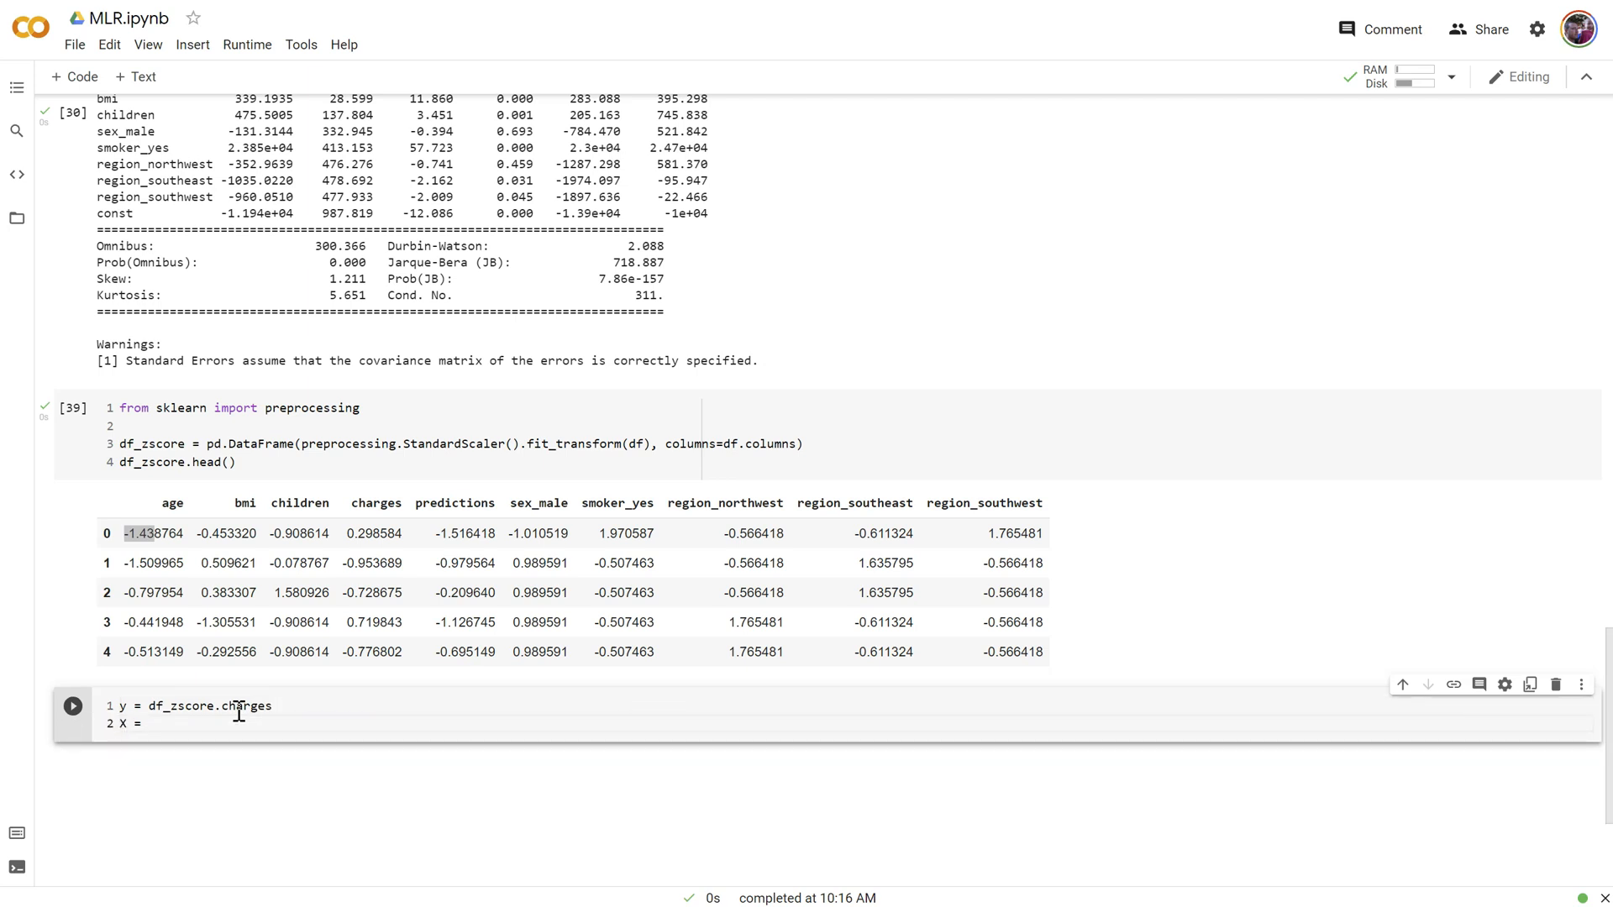
text(df_zs)
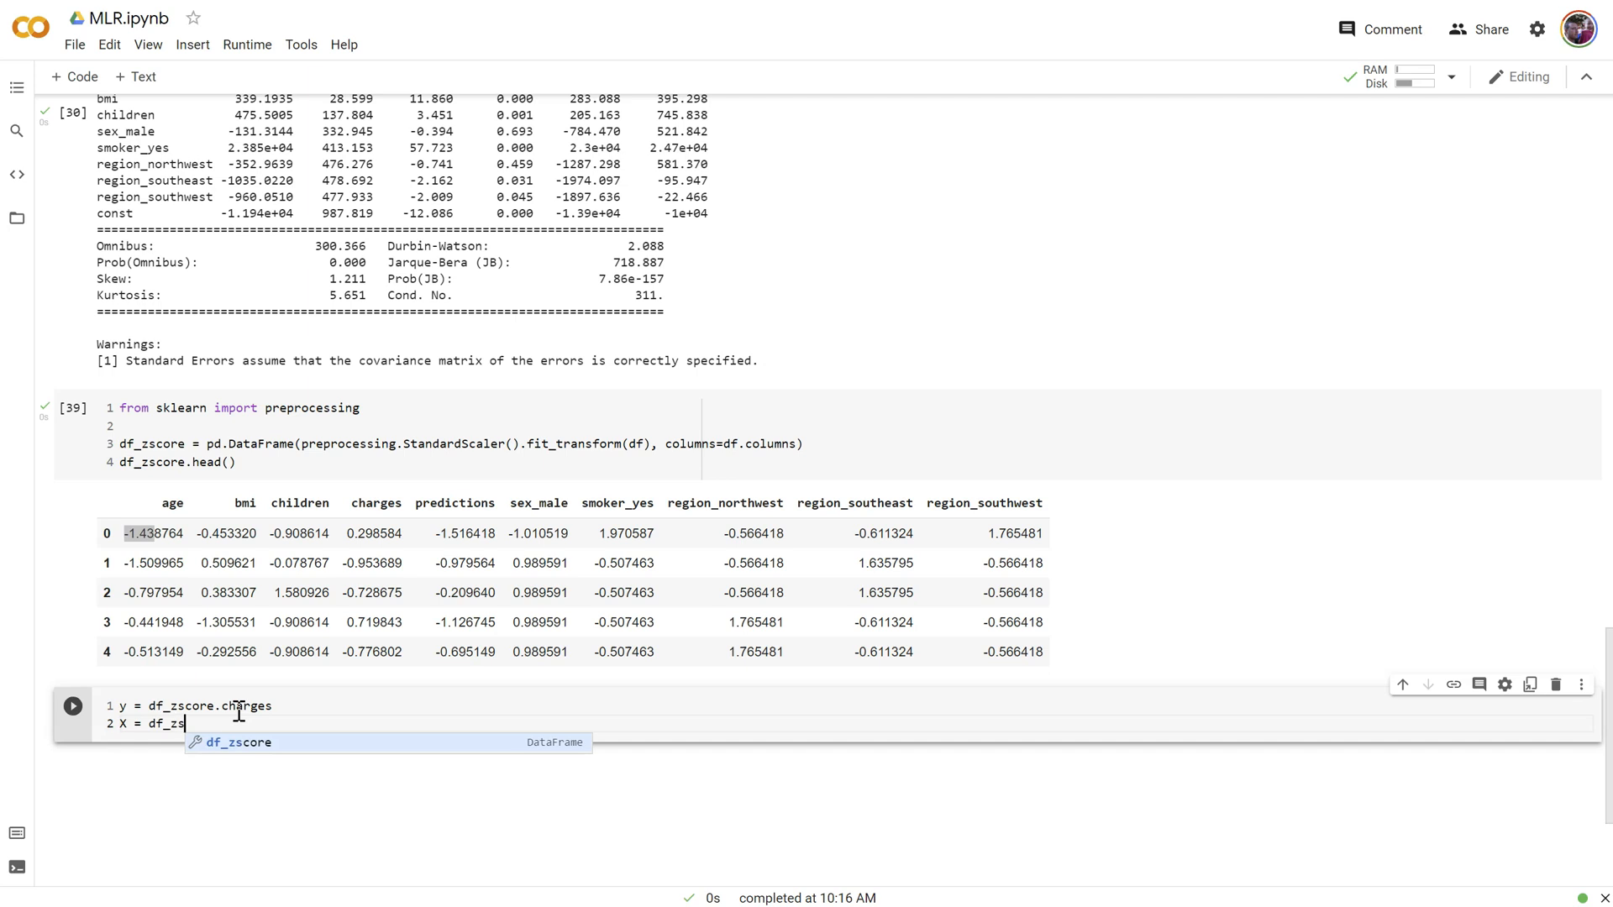
text(core)
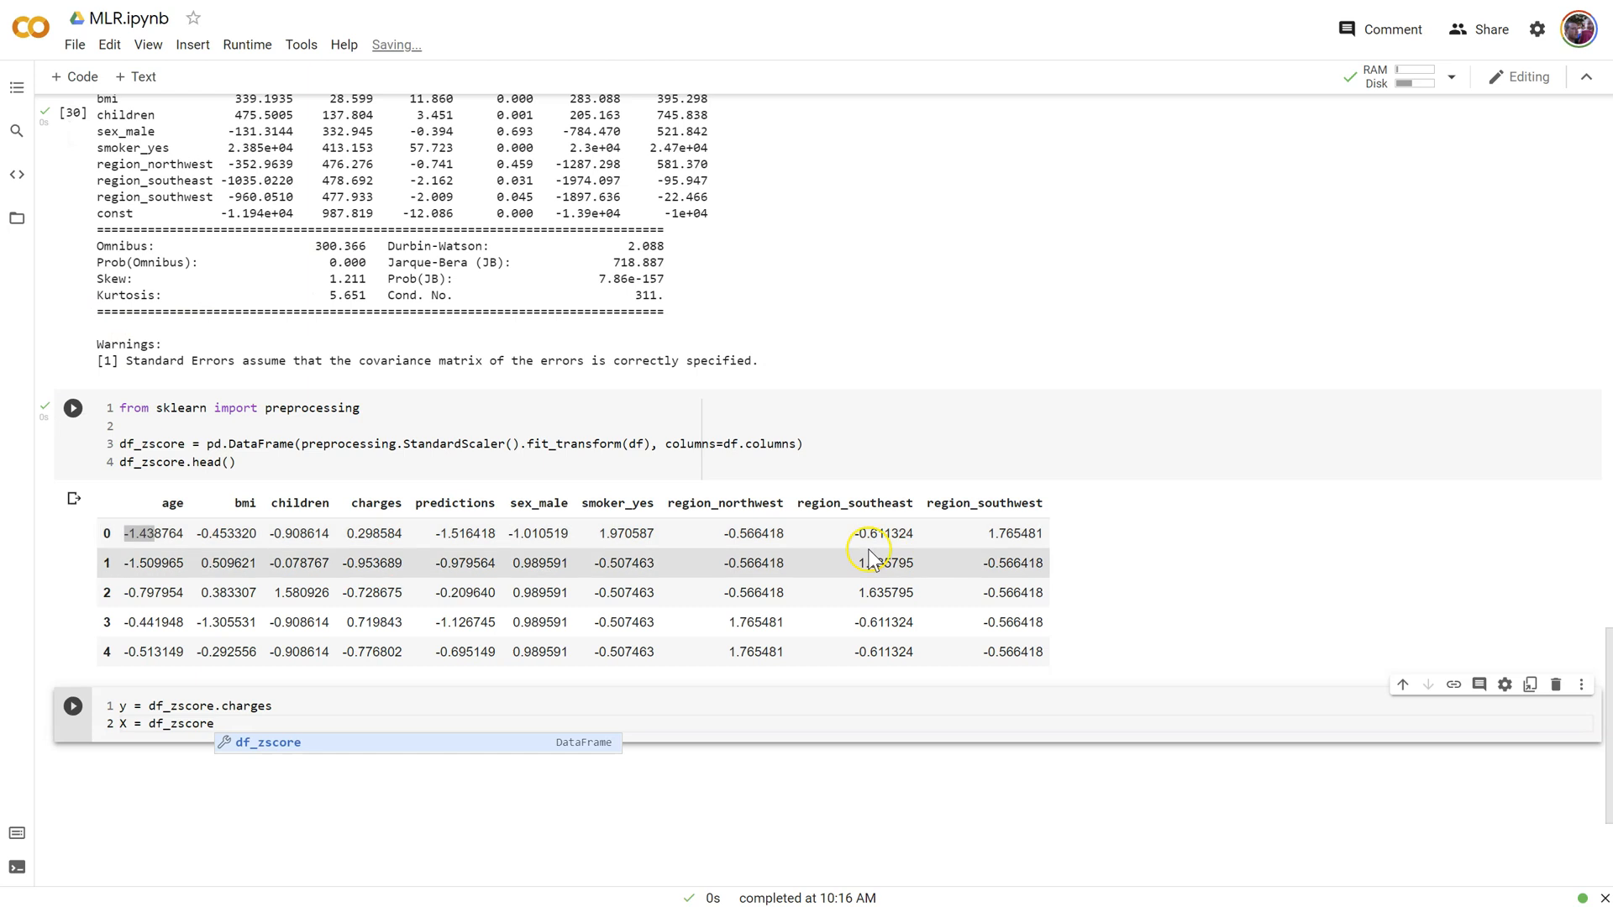
mouse_move(511, 514)
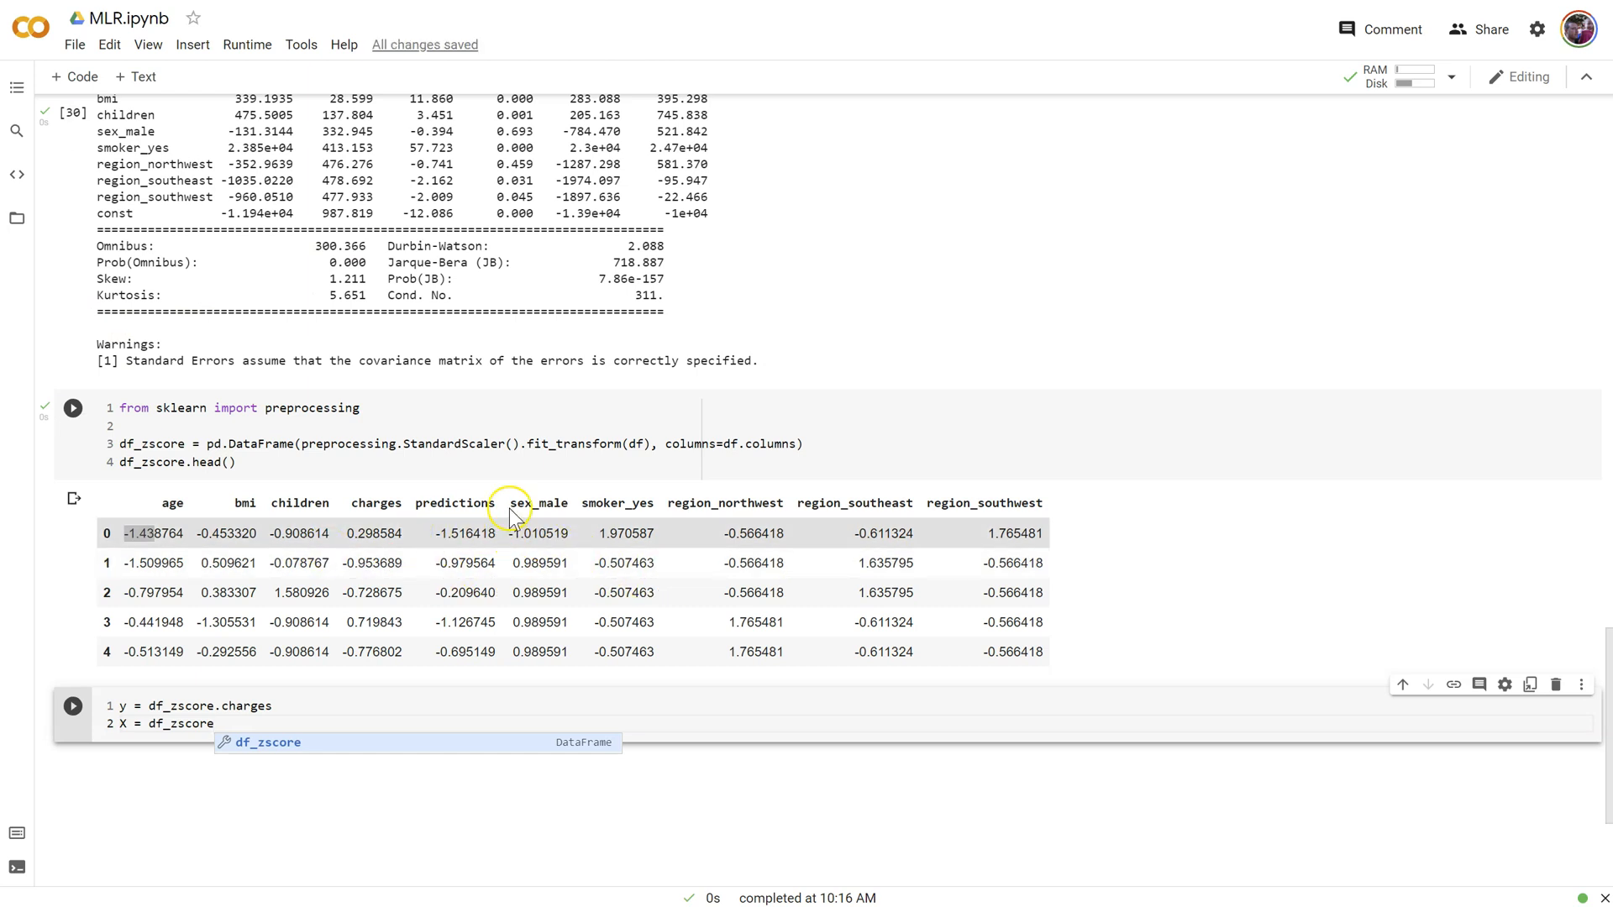
text(.drop)
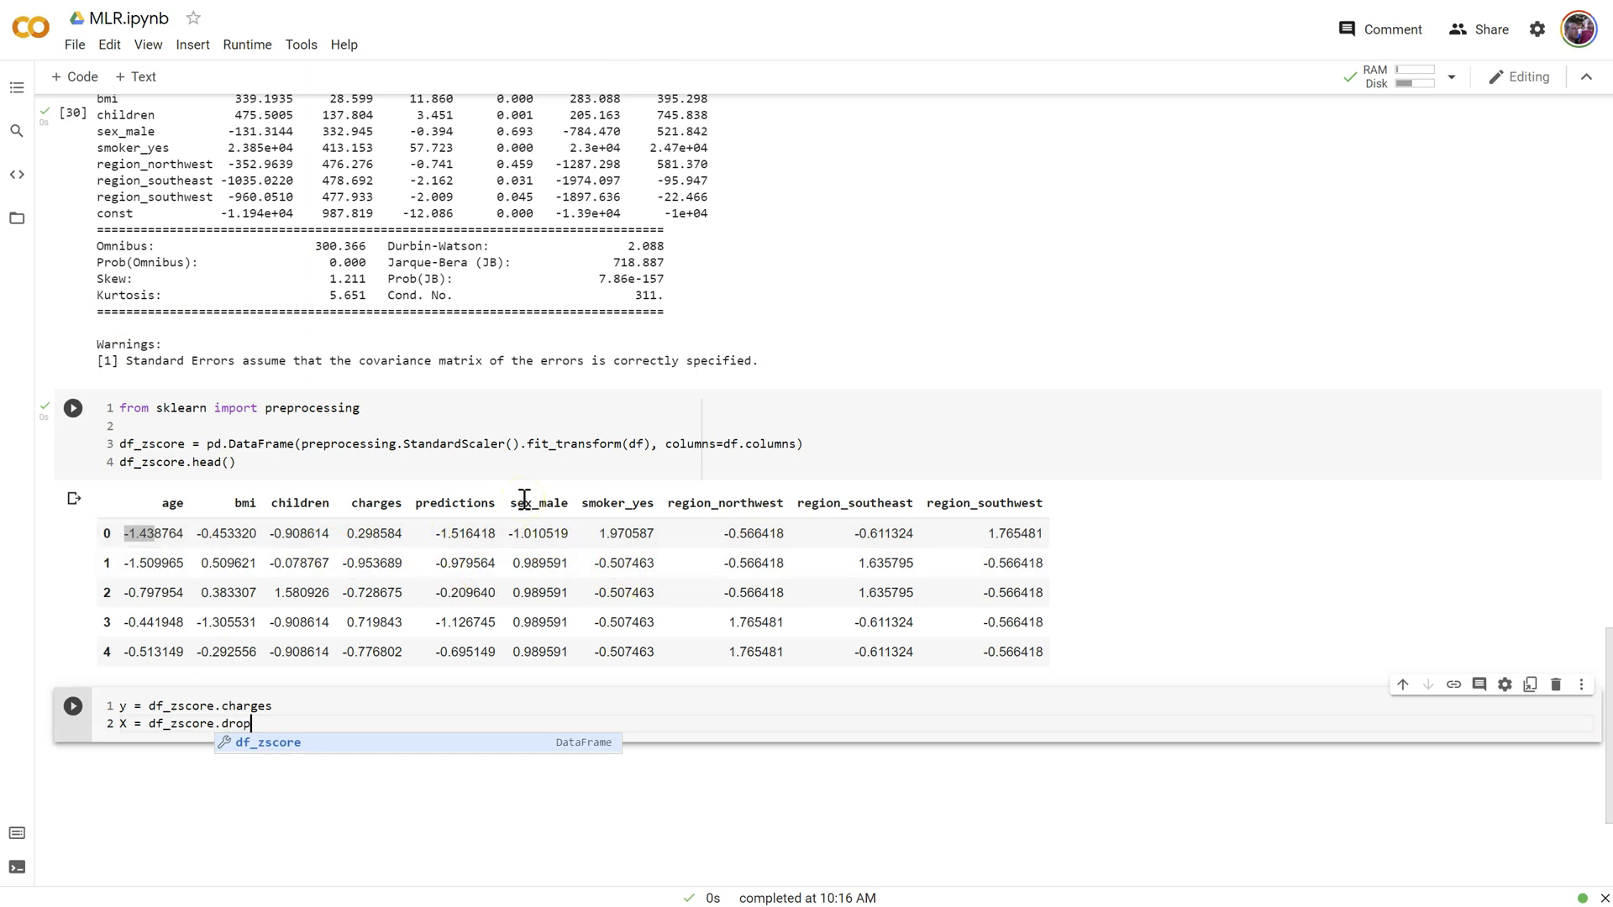
text(())
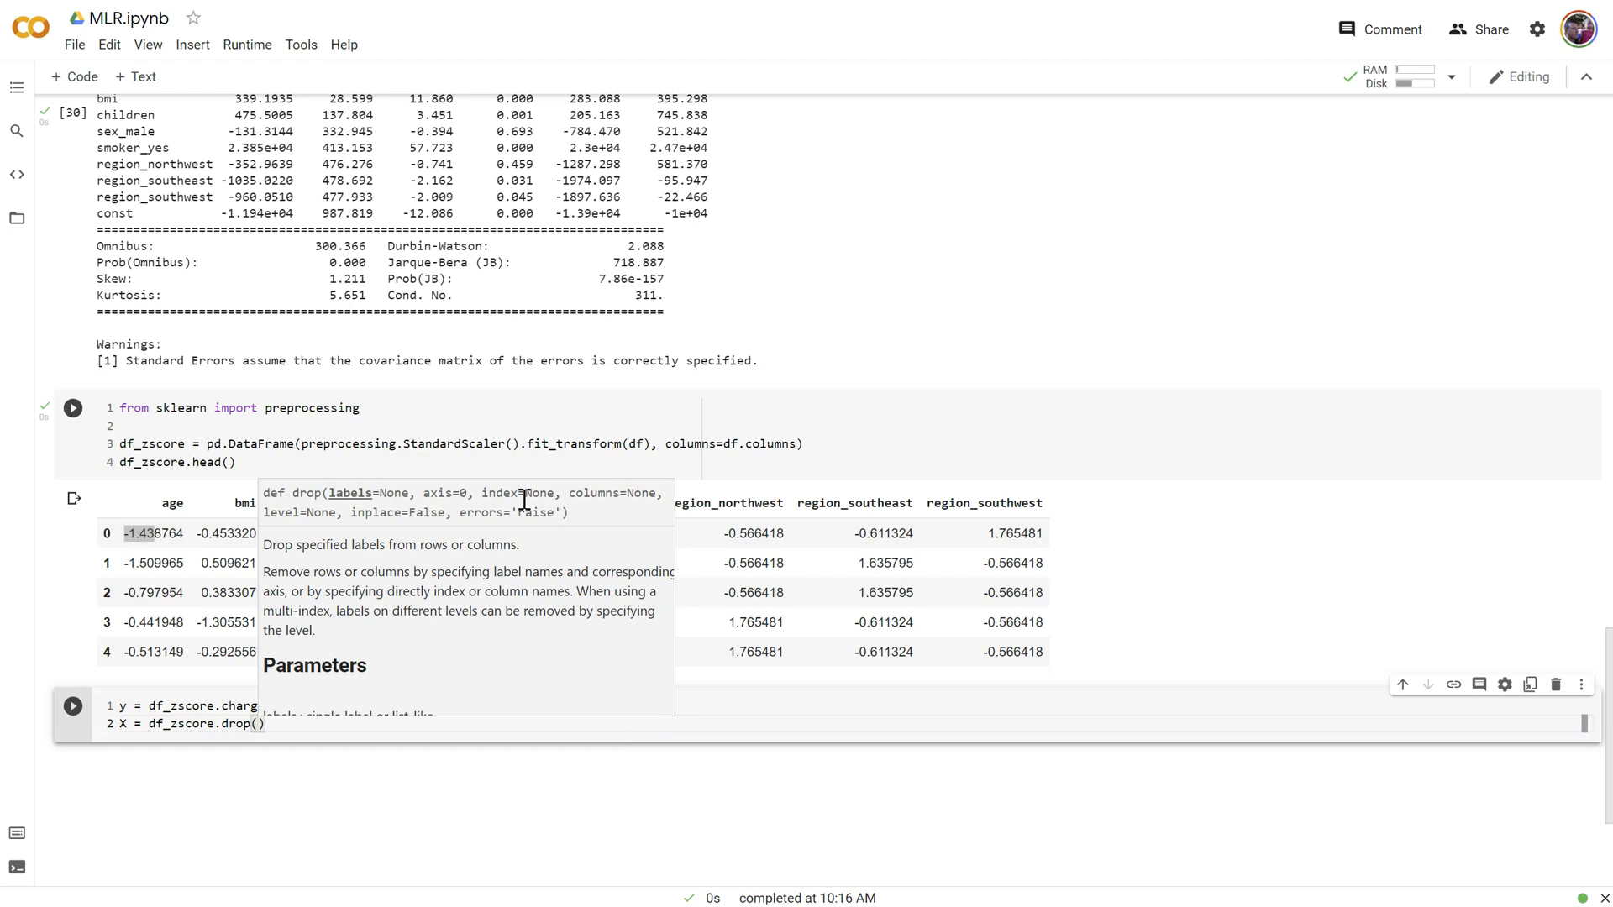
text(columns=")
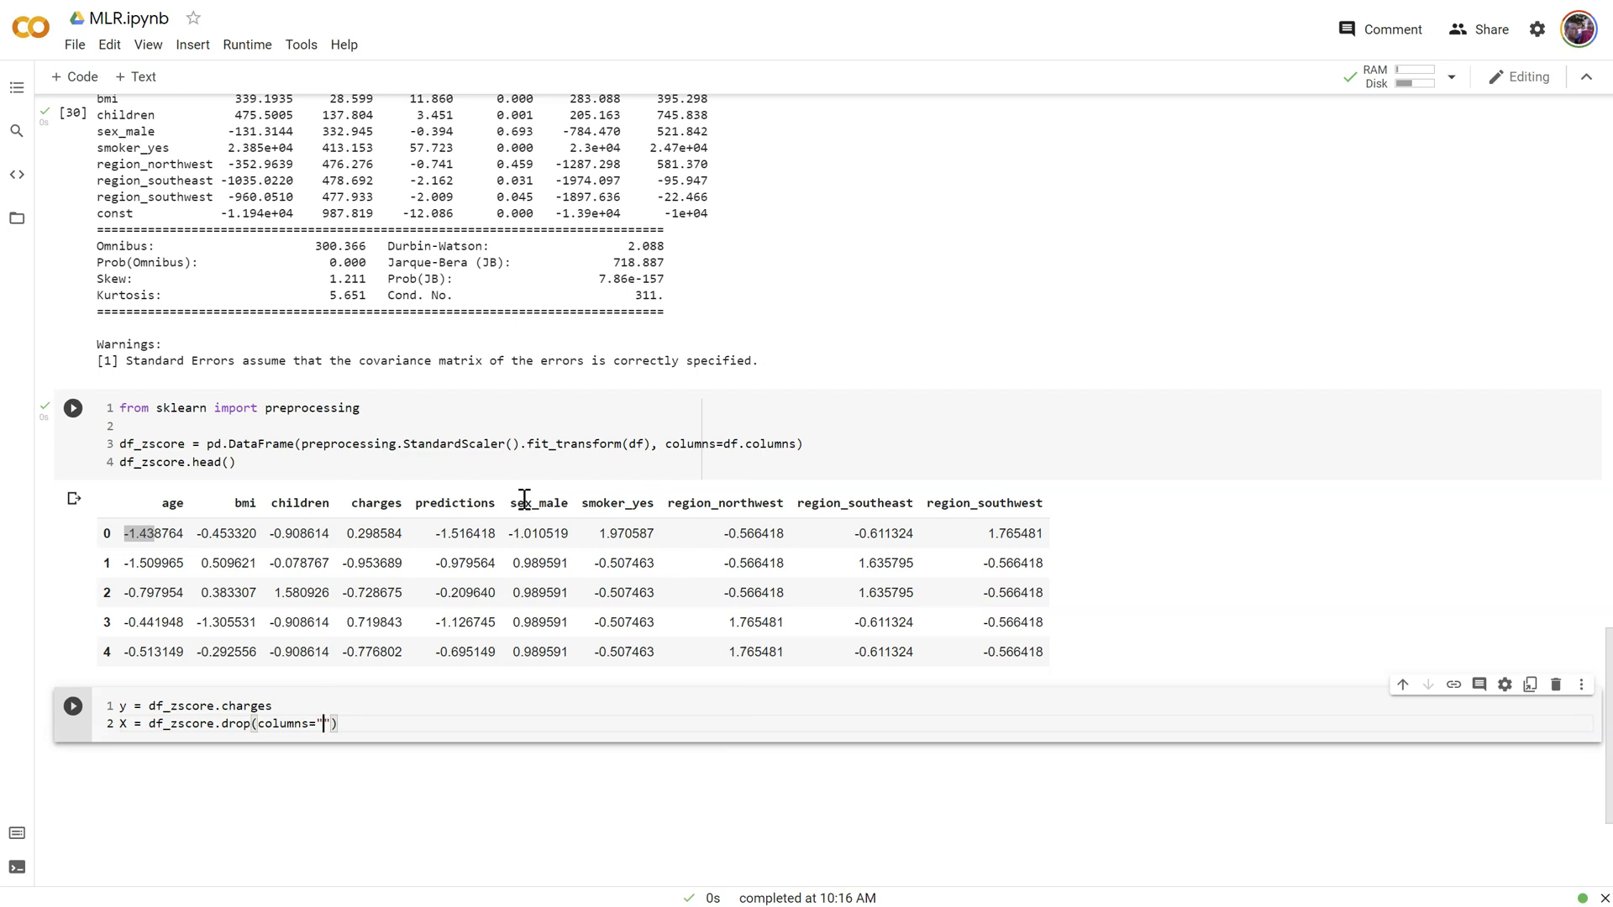
text([)
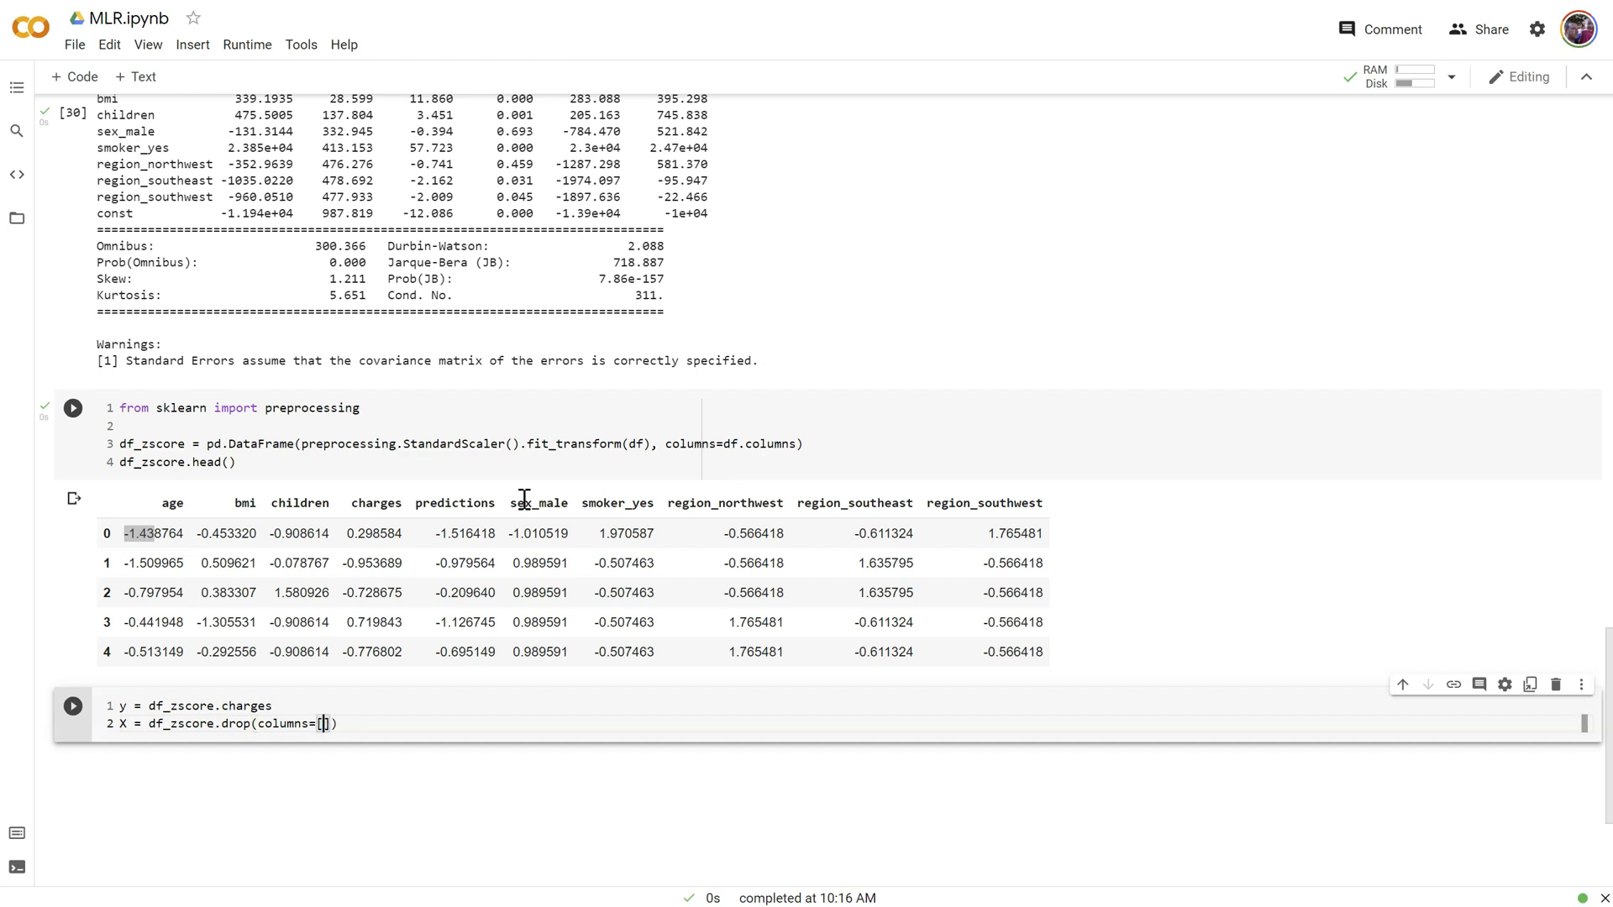
text('predict')
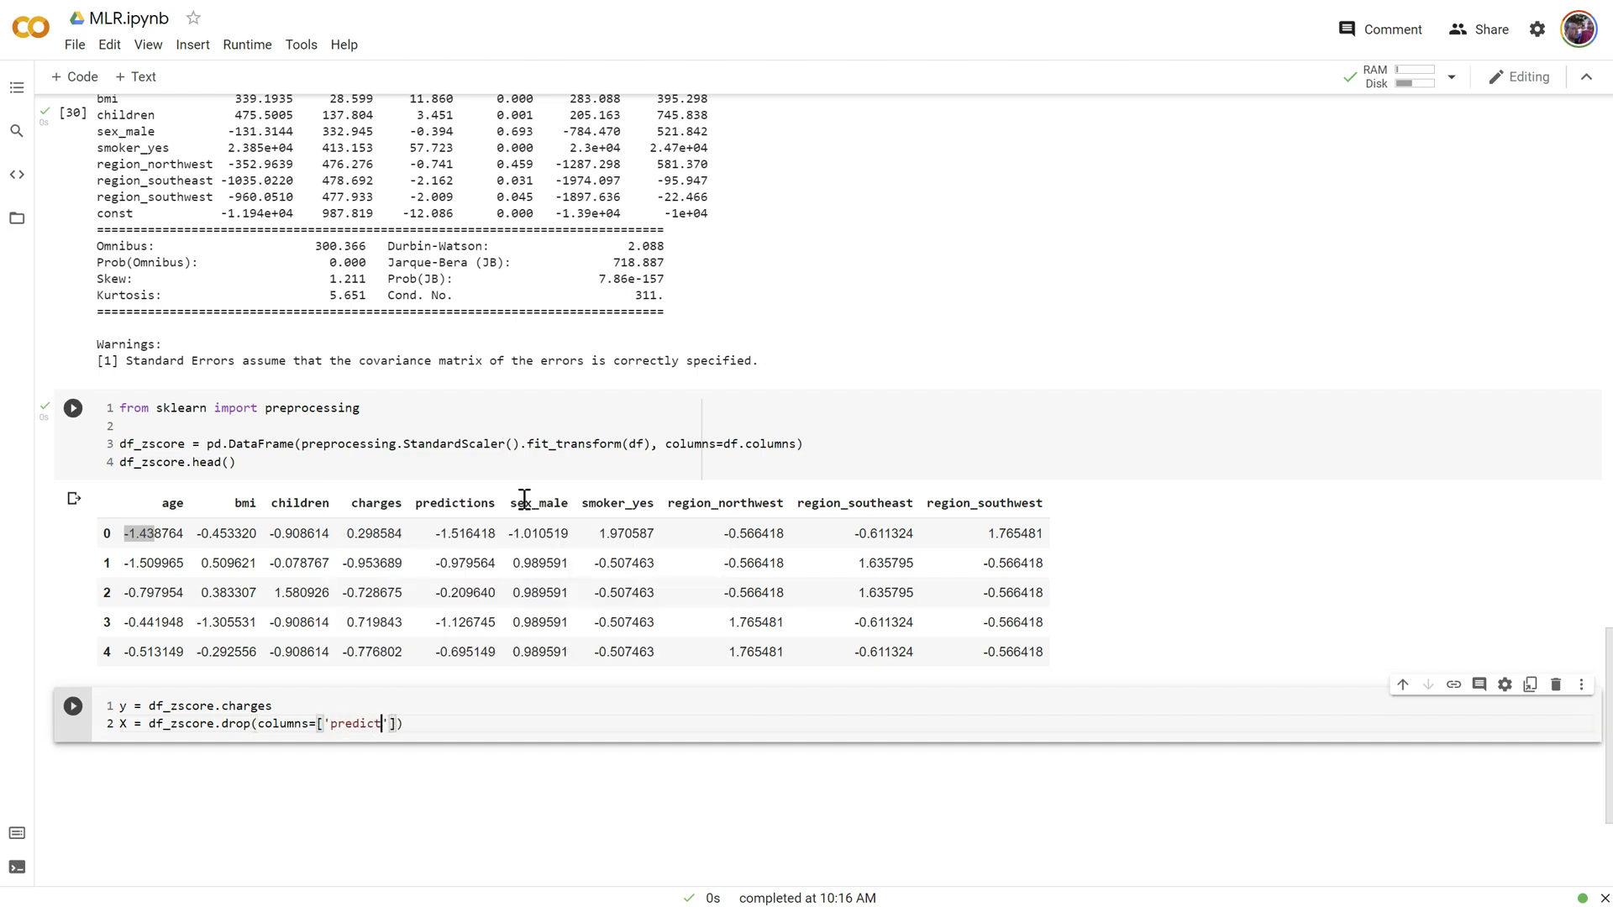
text(ions)
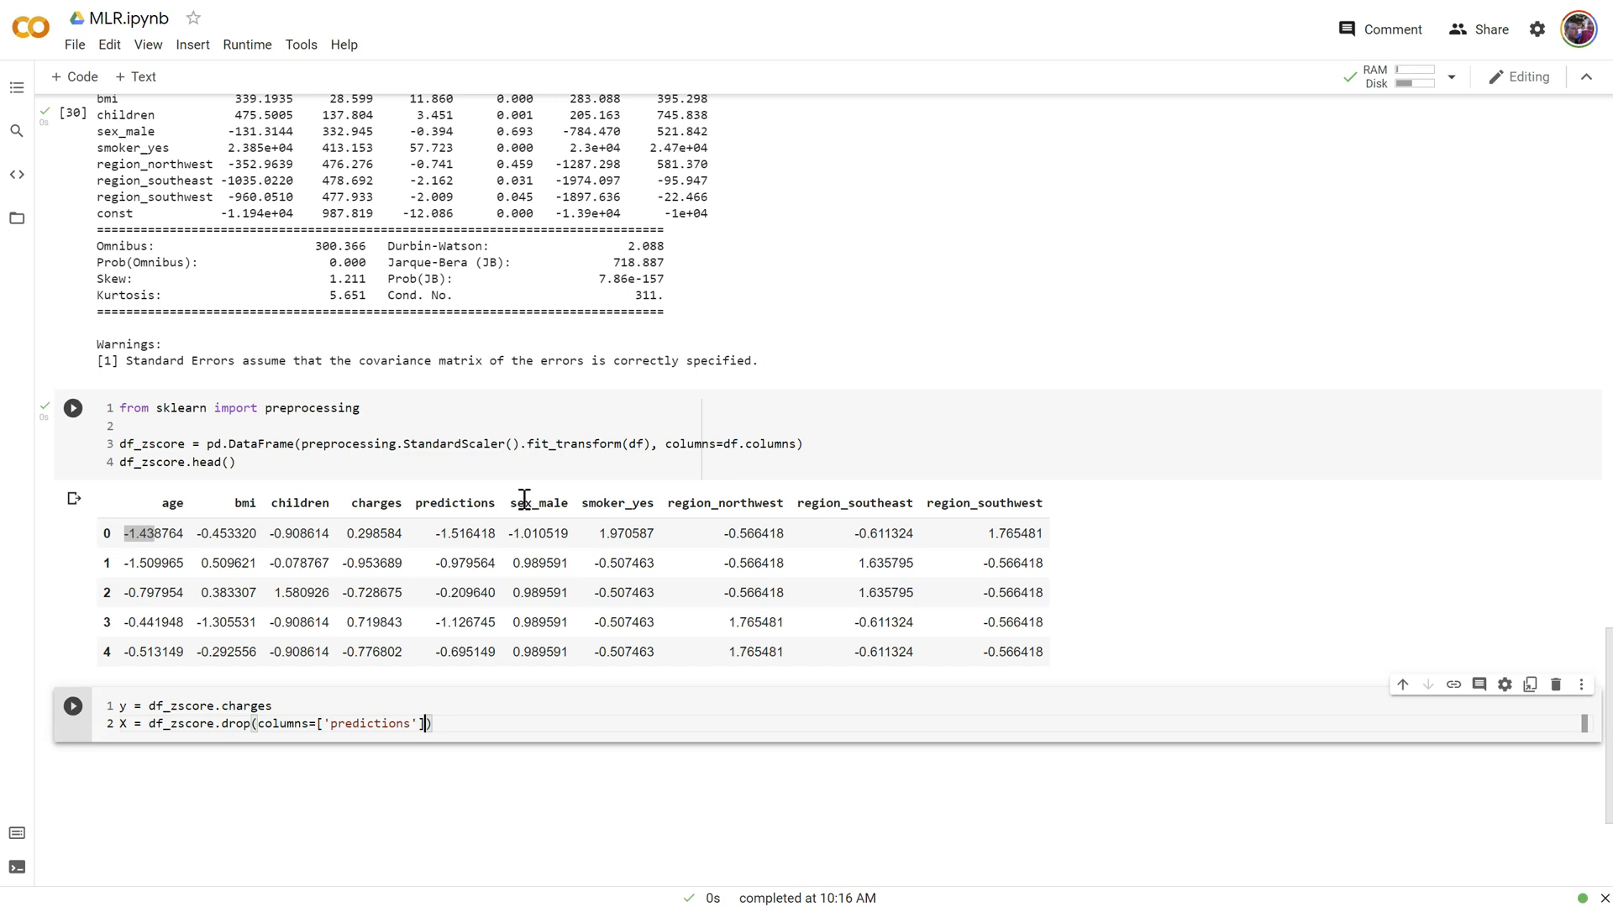
text(.assign)
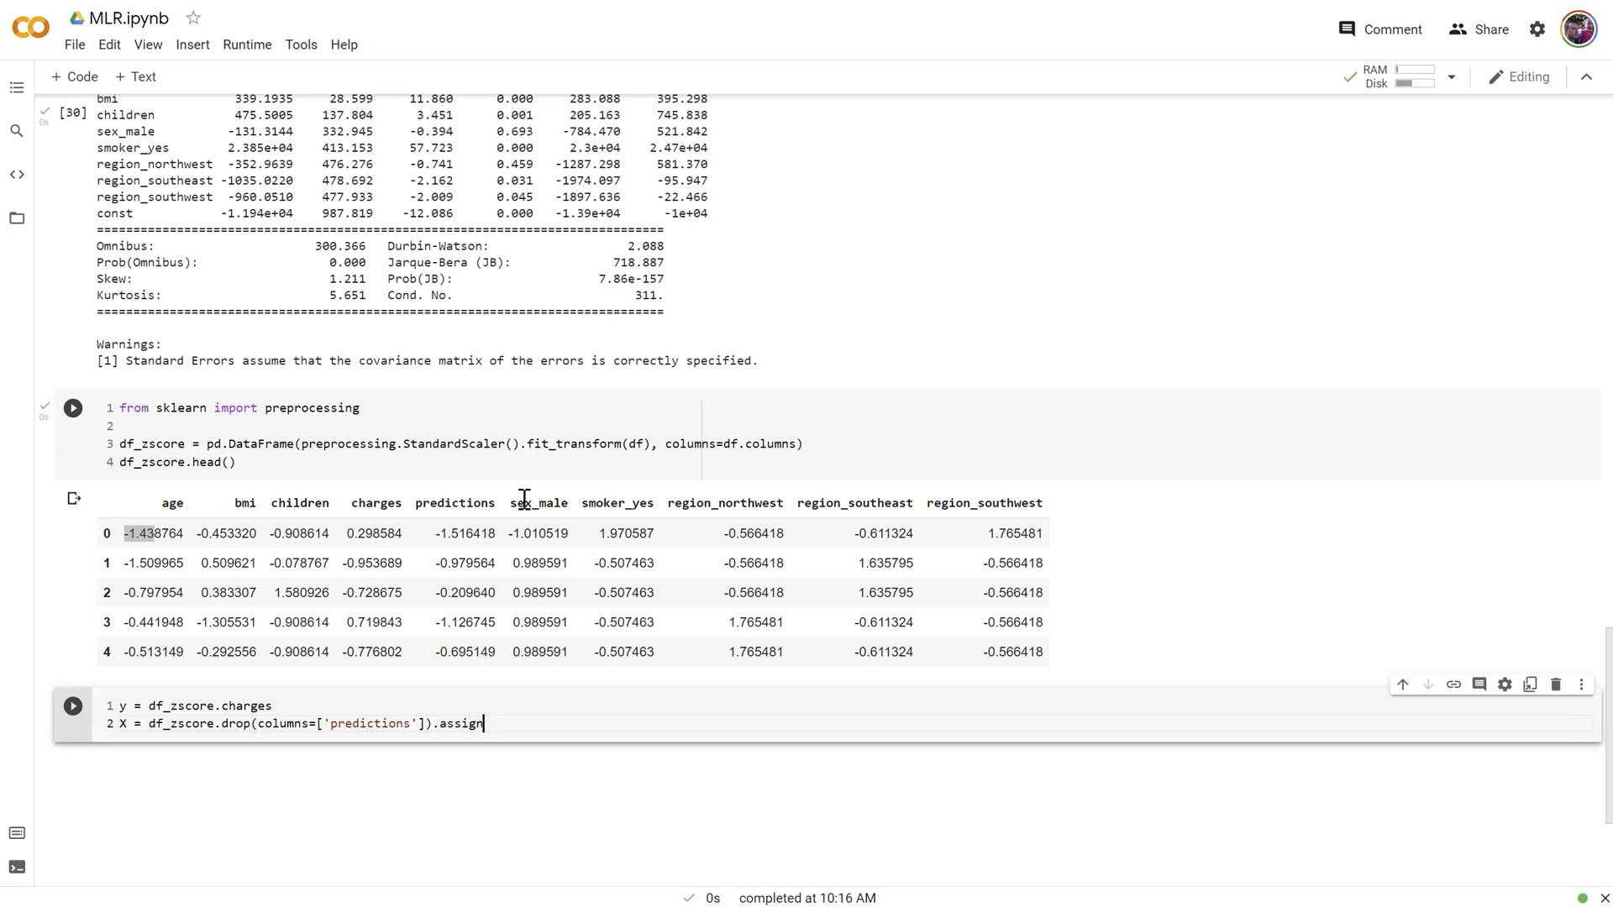
text((const)
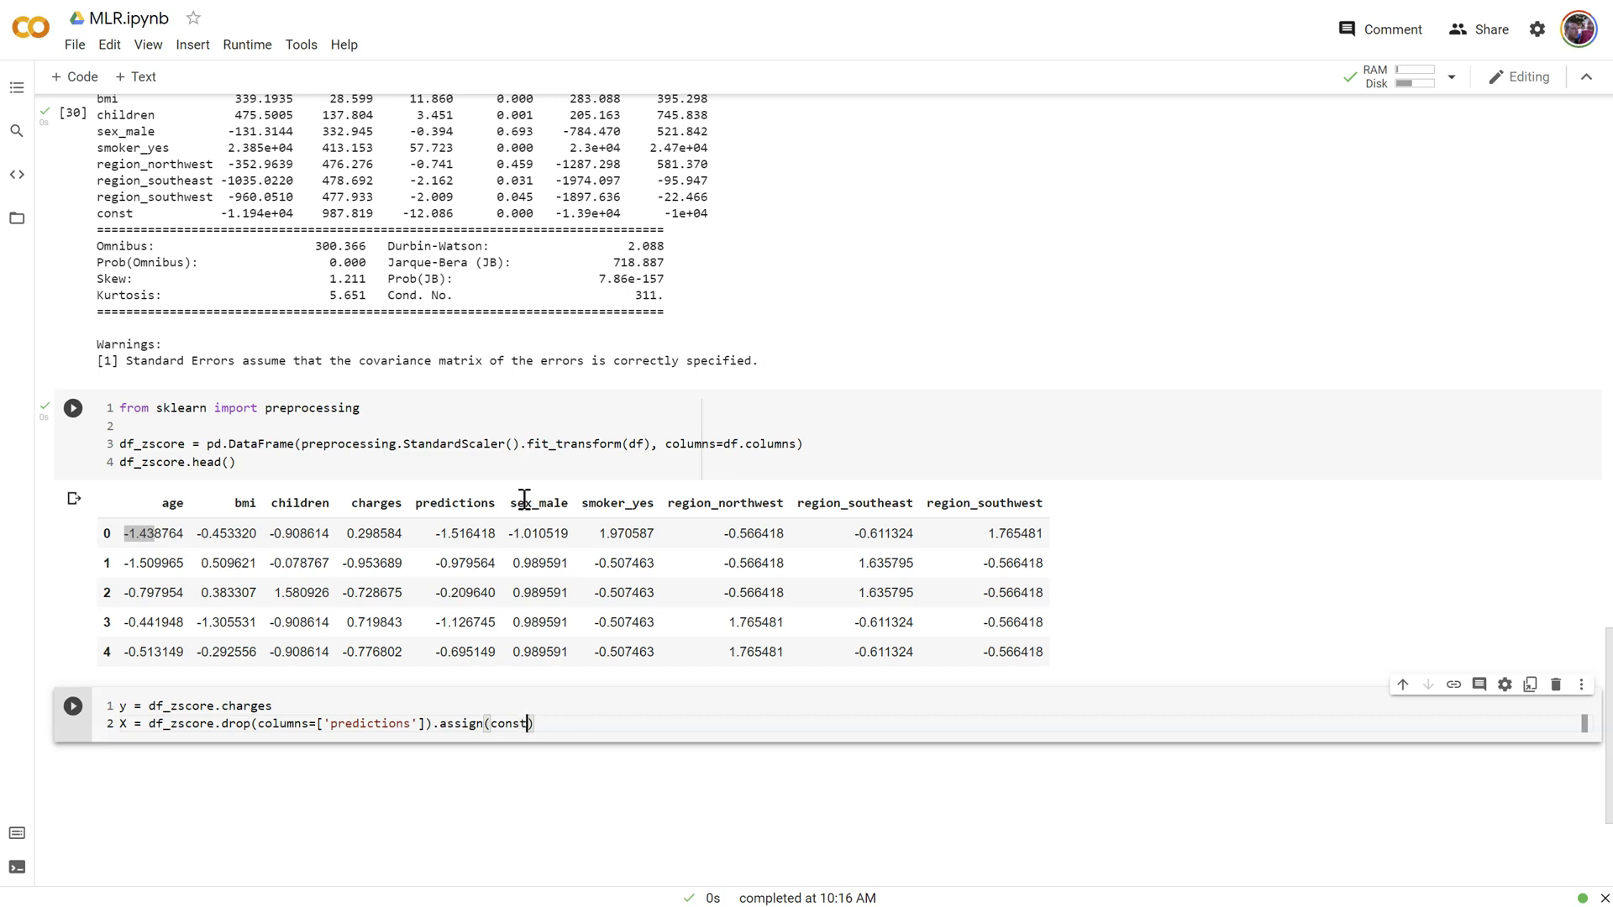
text(=1)
text(results)
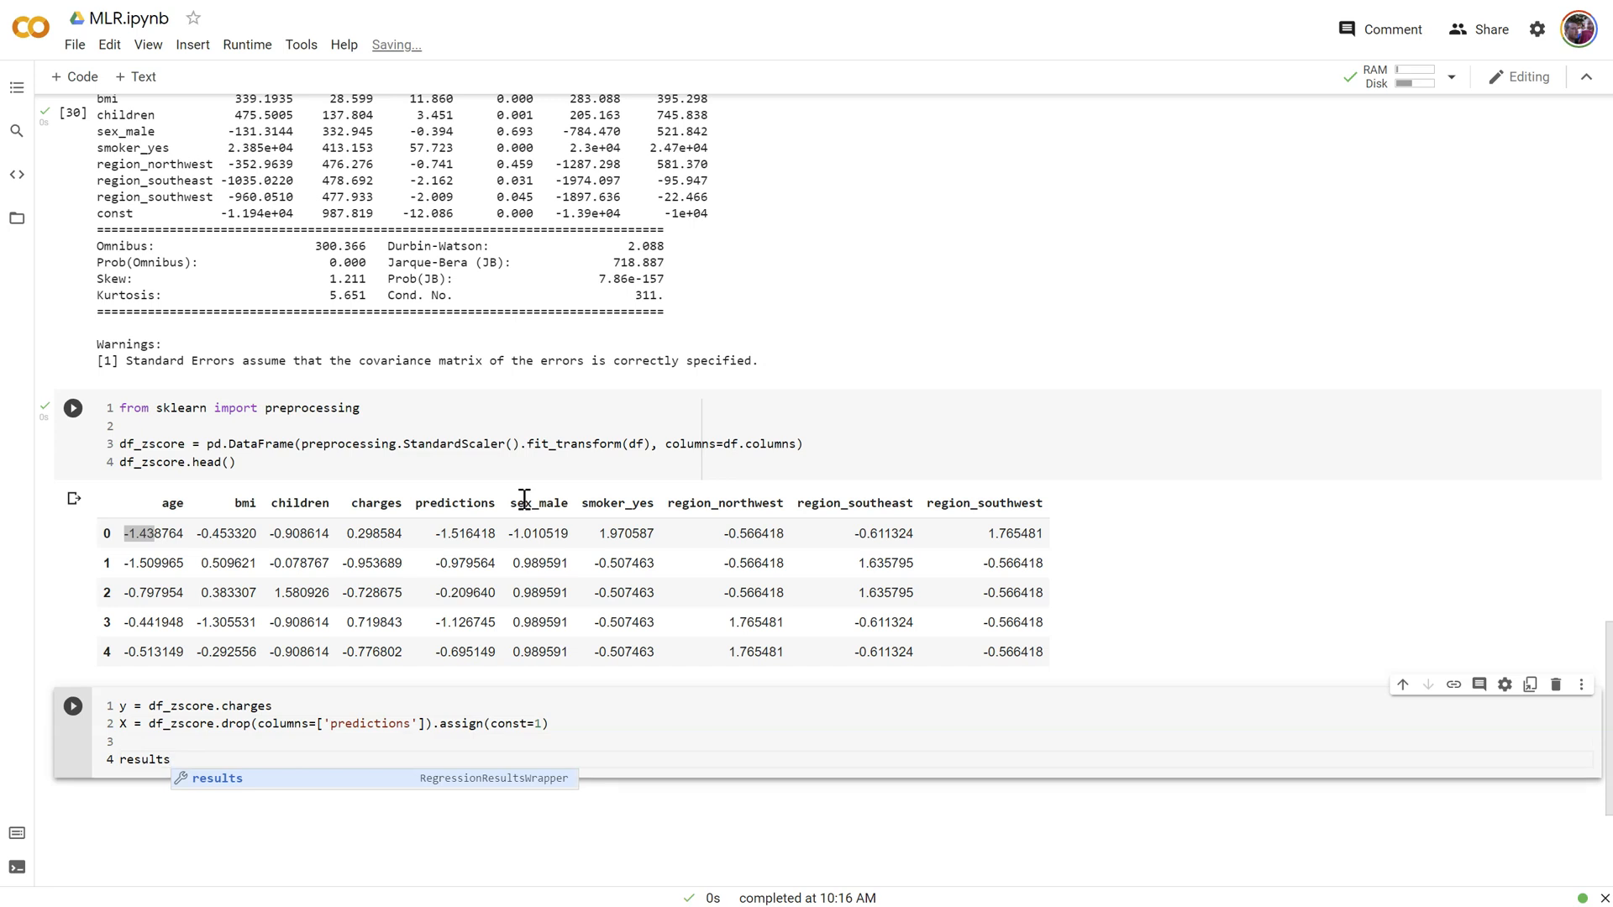
Fit results = sm.OLS(y, X).fit() and print results.summary()
text(= sm.OL)
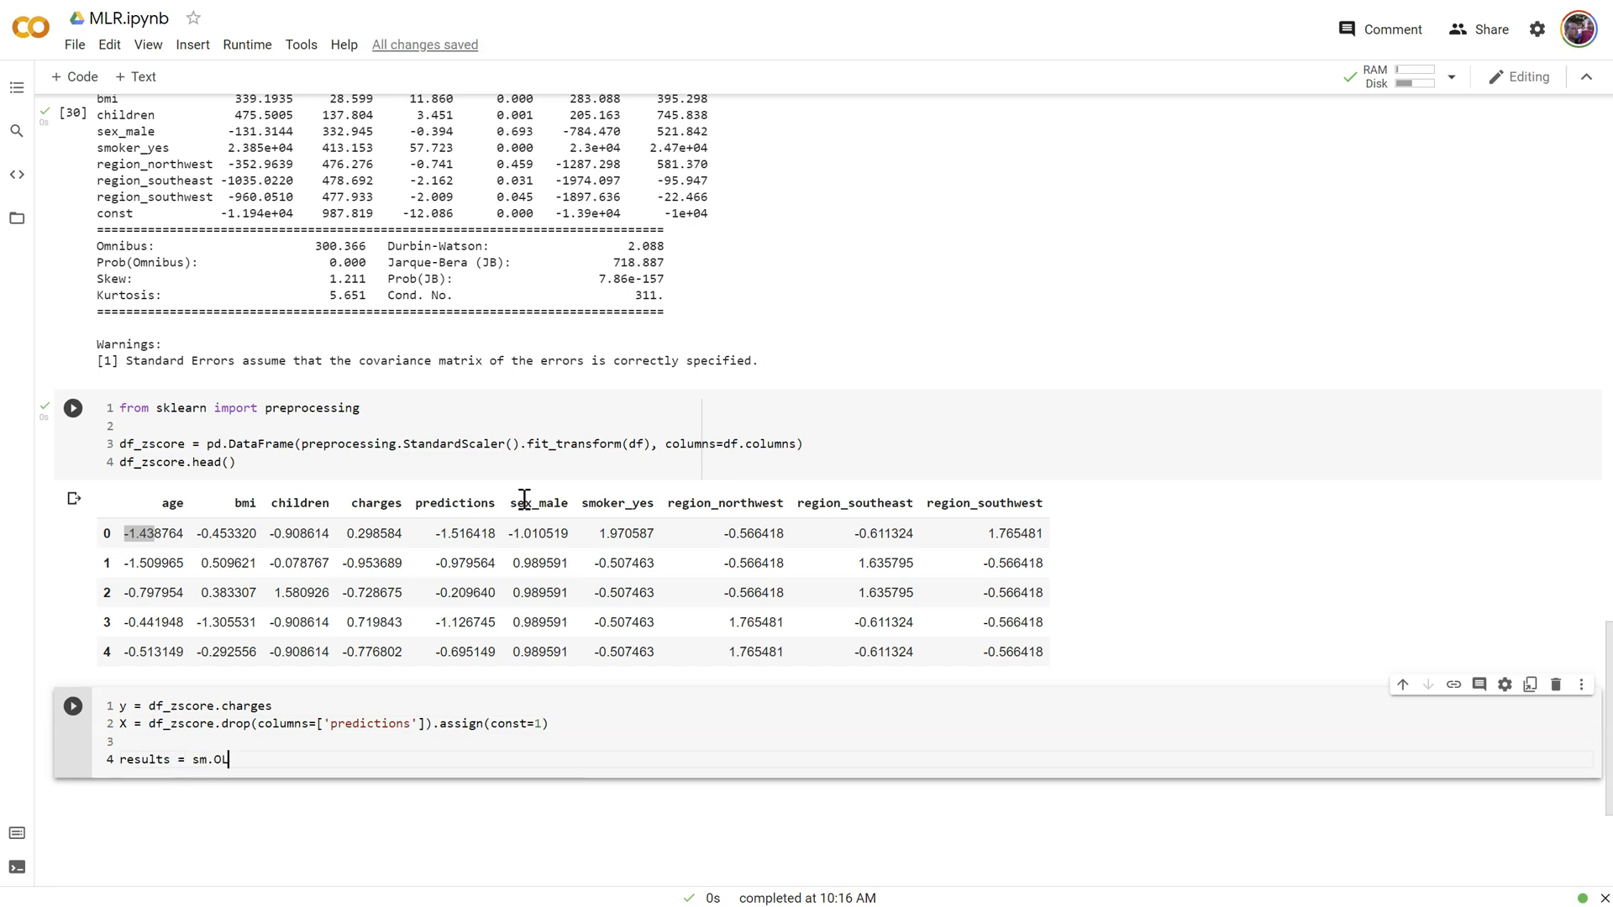
text(LS(y, X))
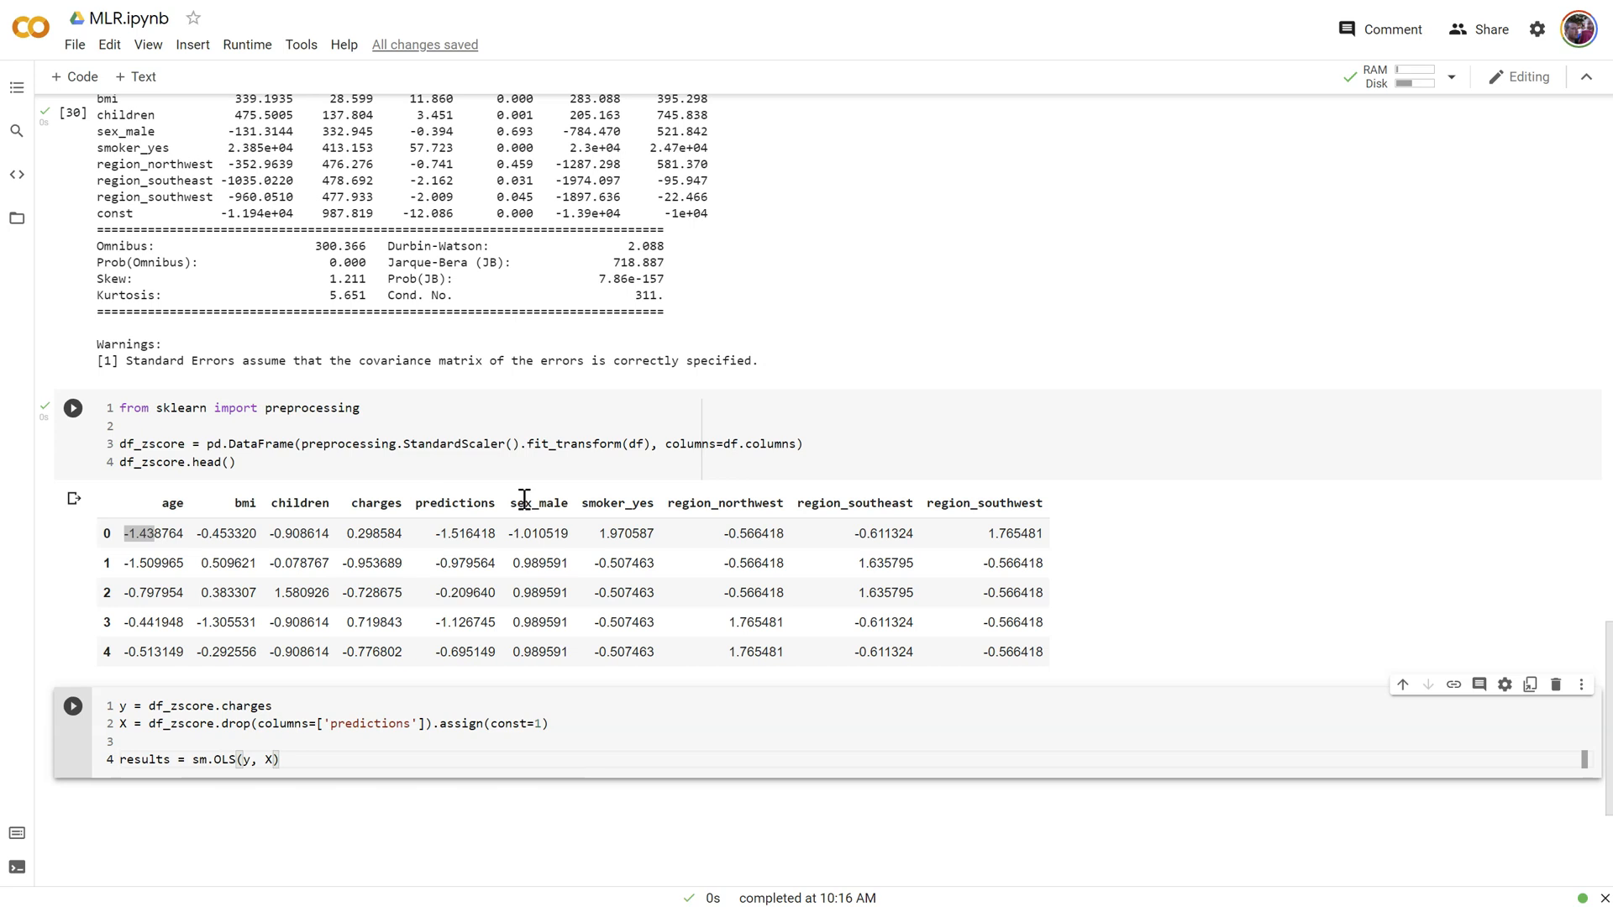
text(.fit())
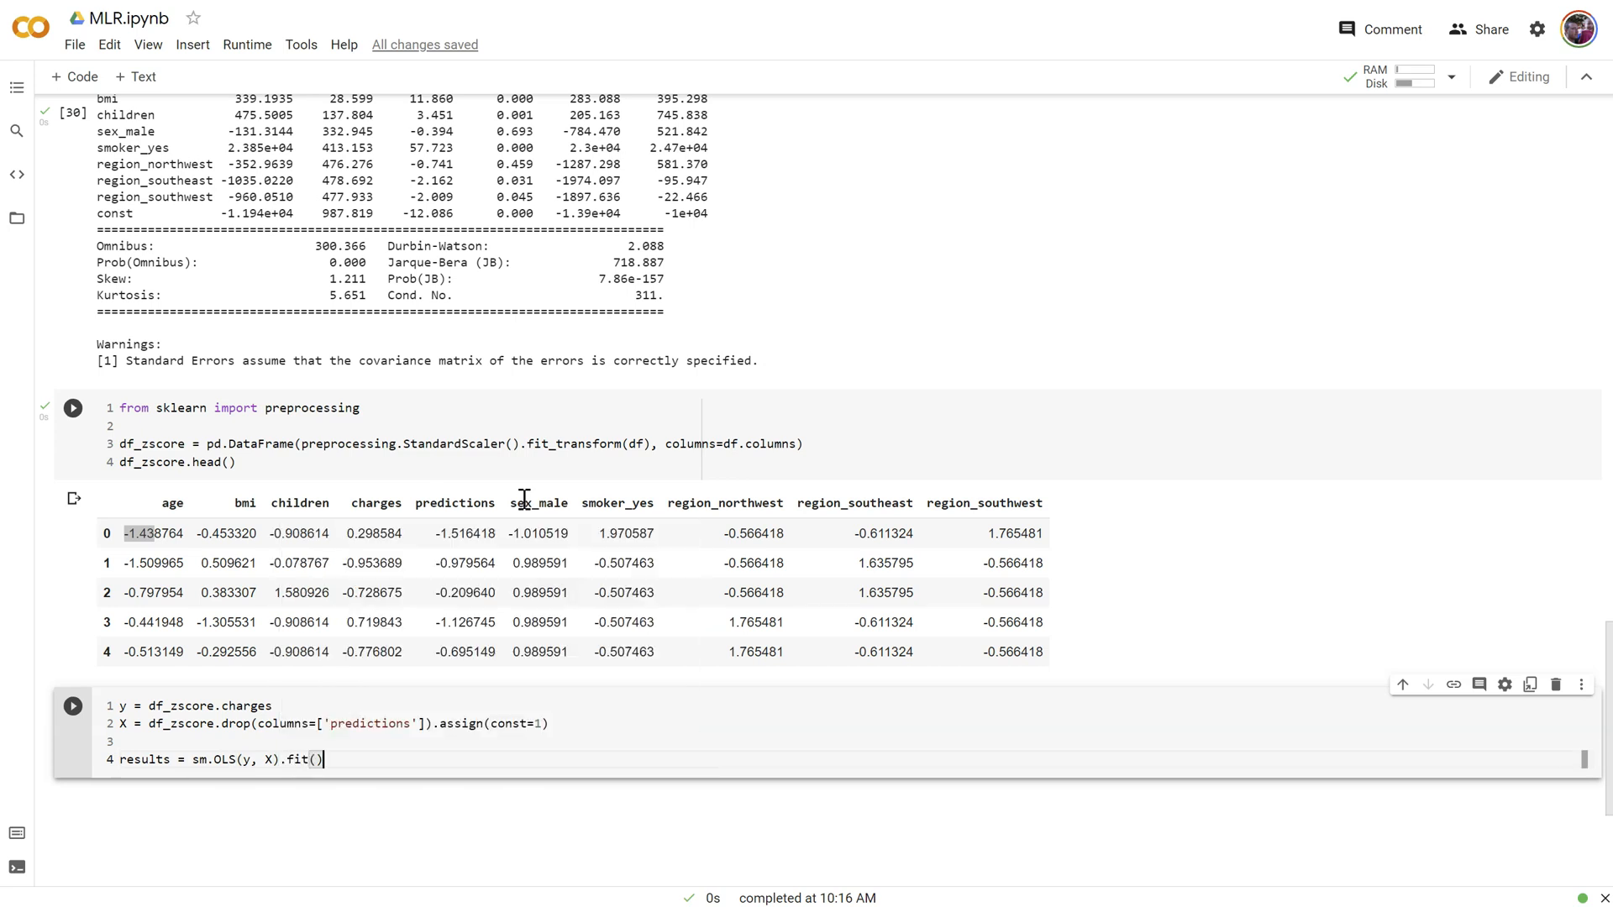
text(print(*results)
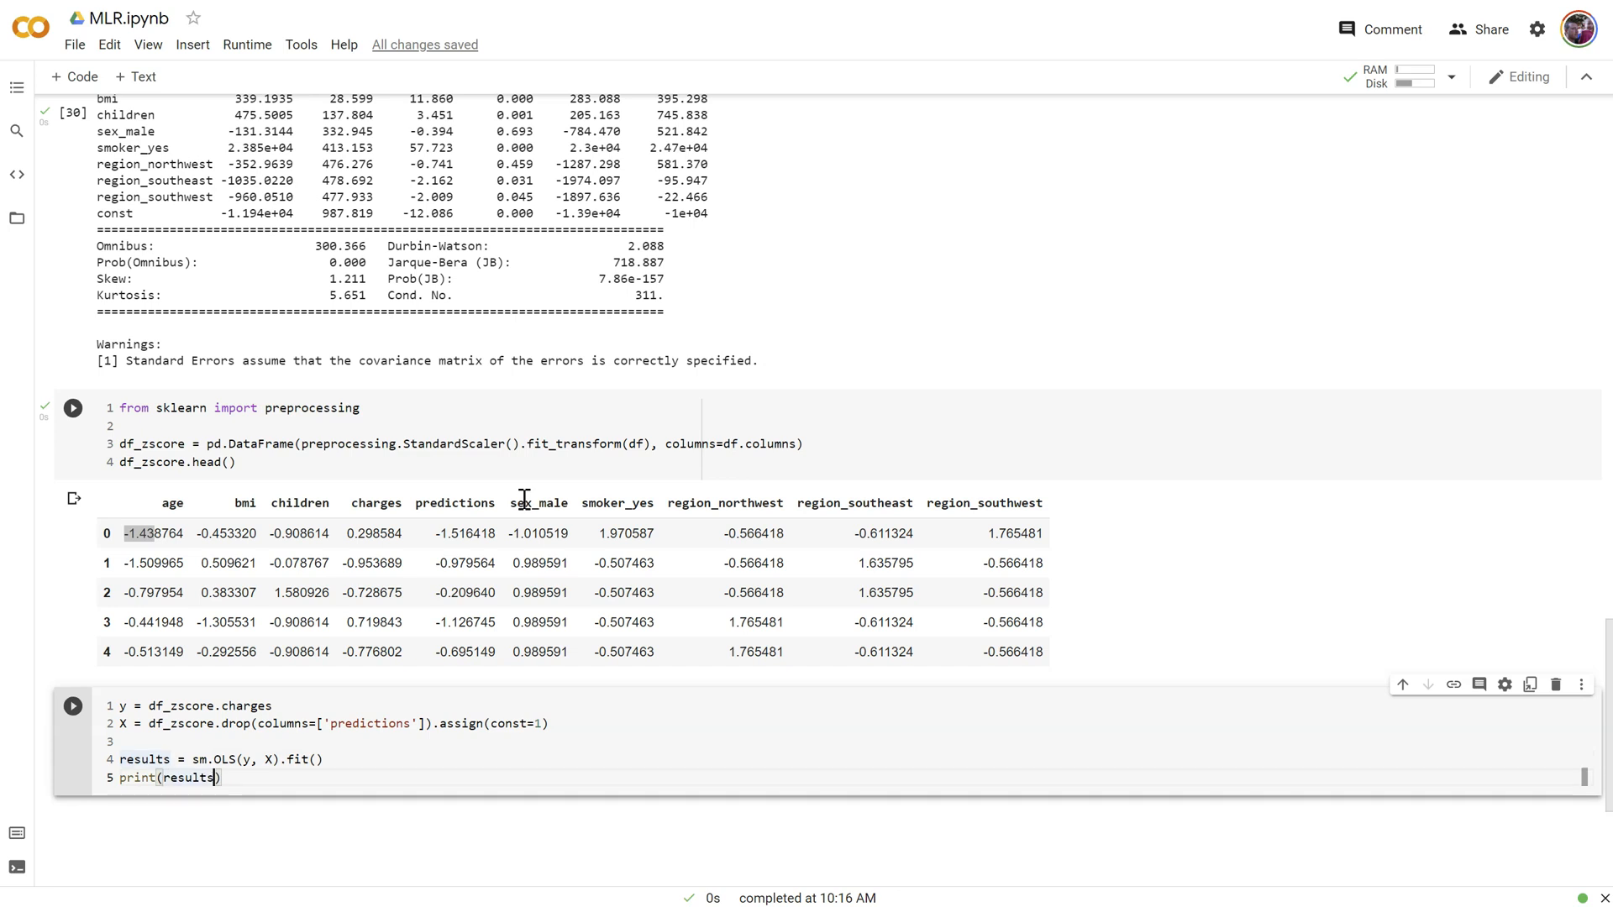
text(.summary())
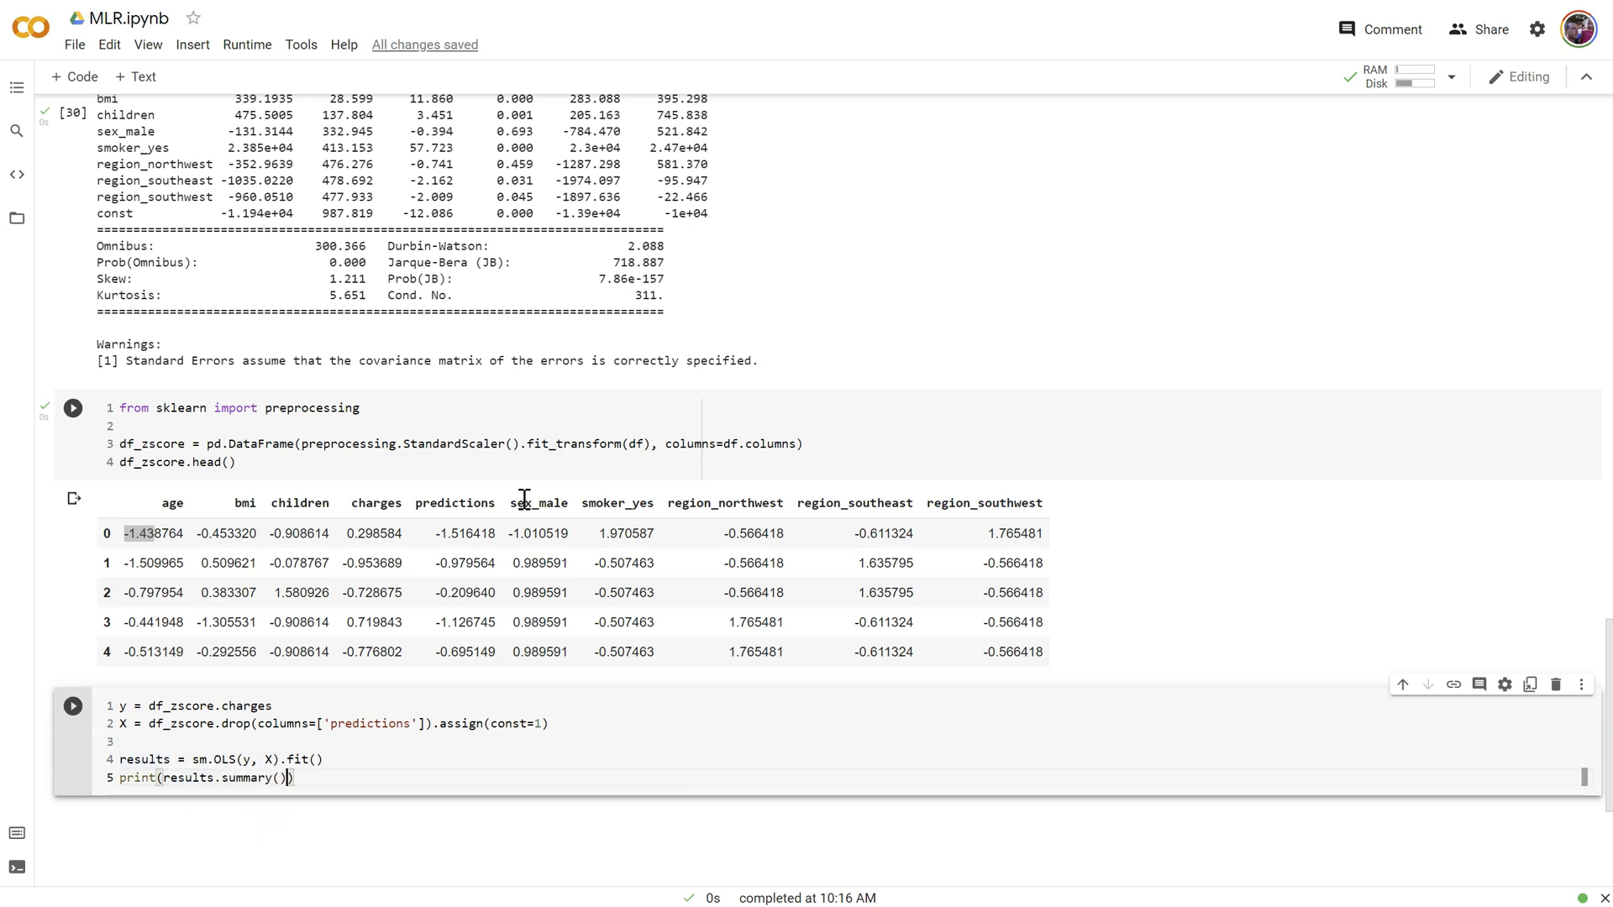
Run the z-scored regression, then add 'charges' to the drop list and rerun
click(72, 706)
text(, ')
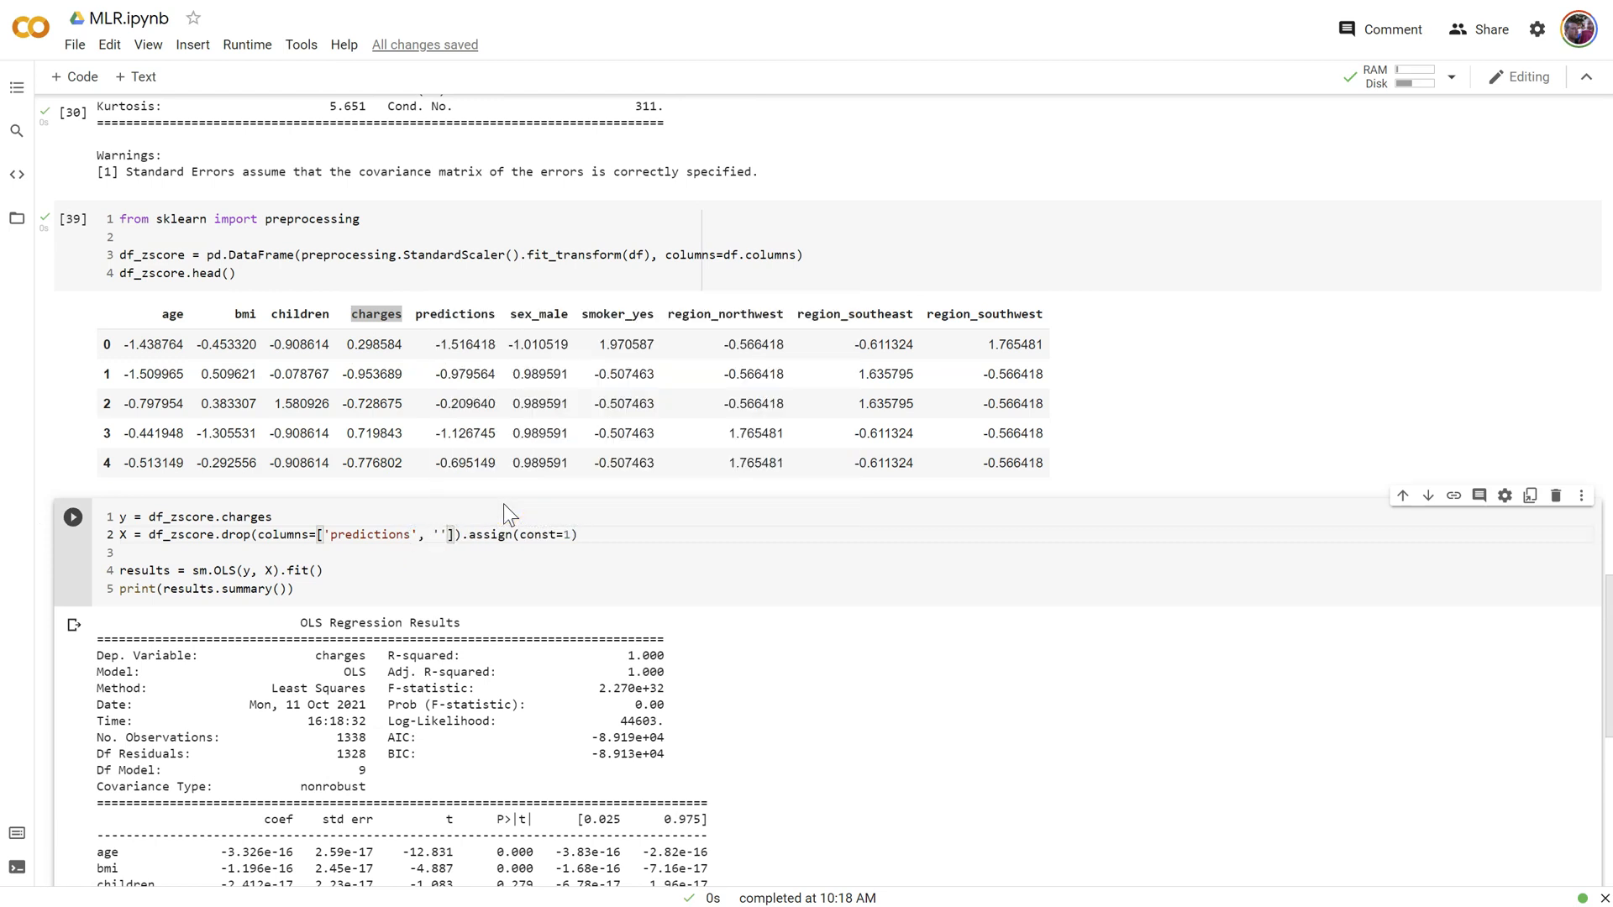
text(charges)
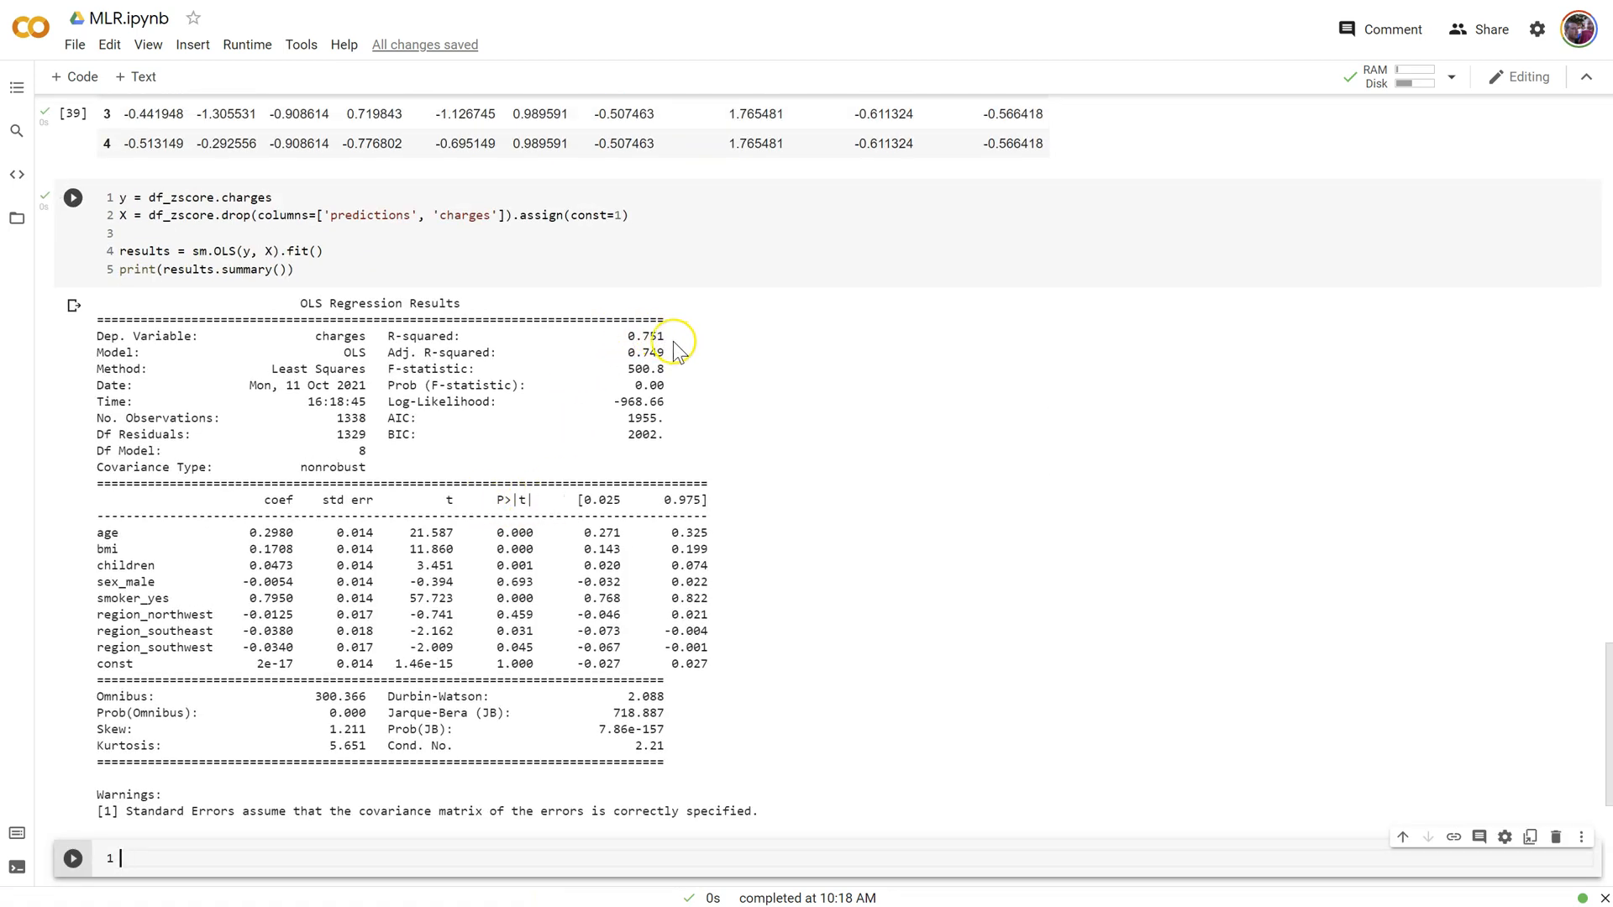
double_click(644, 336)
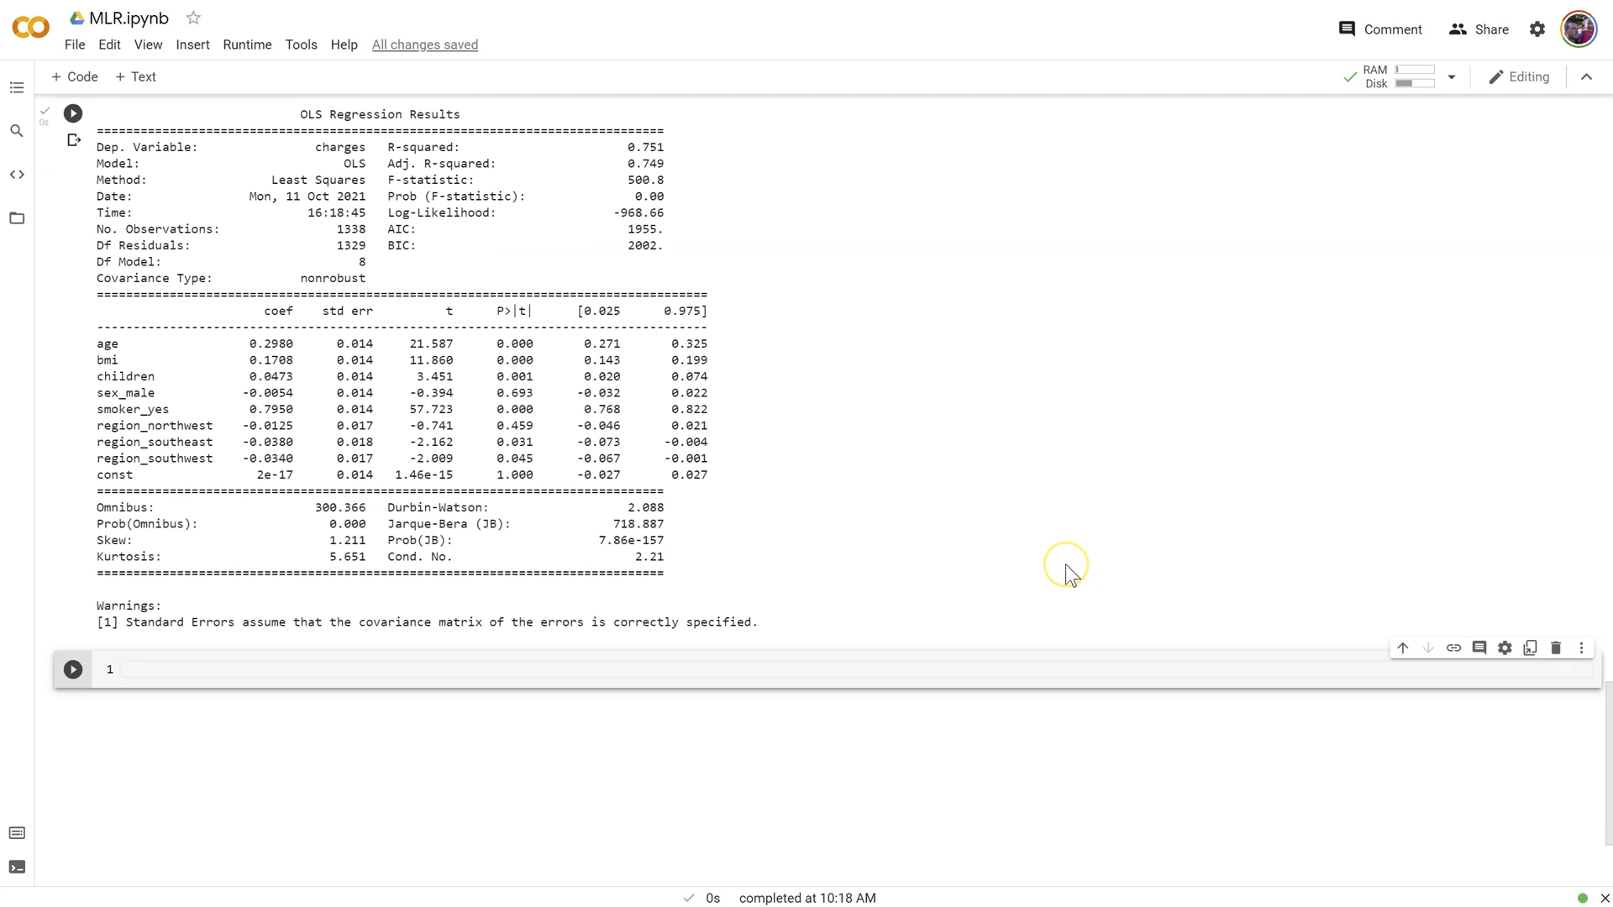
mouse_move(1069, 565)
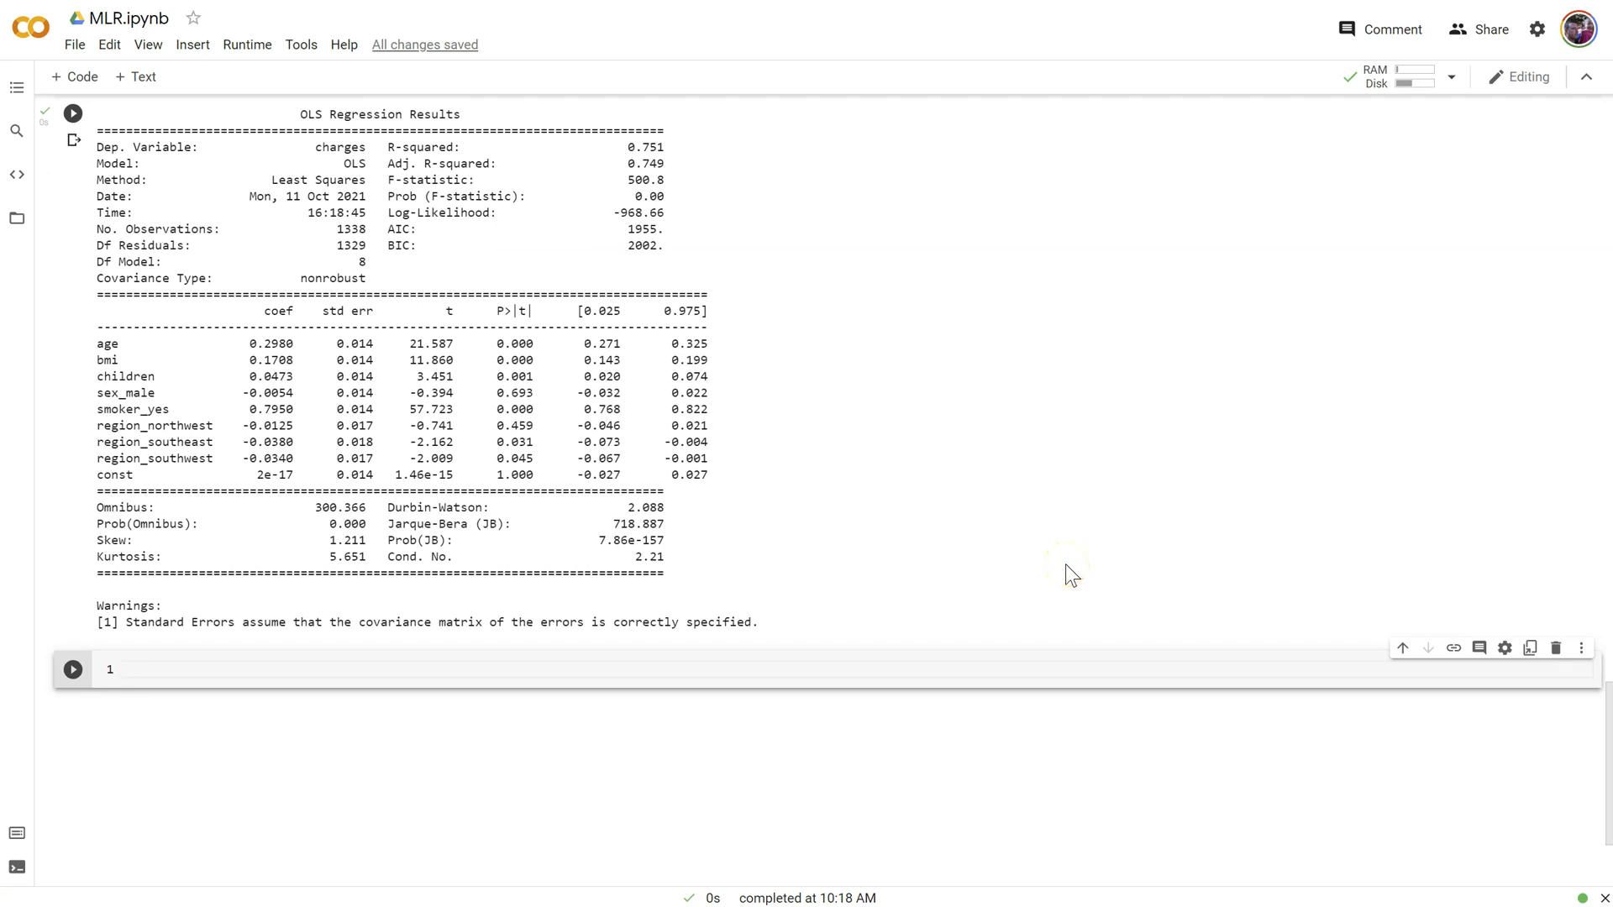
Import seaborn as sns and run sns.histplot(y) for the z-scored charges
text(import sea)
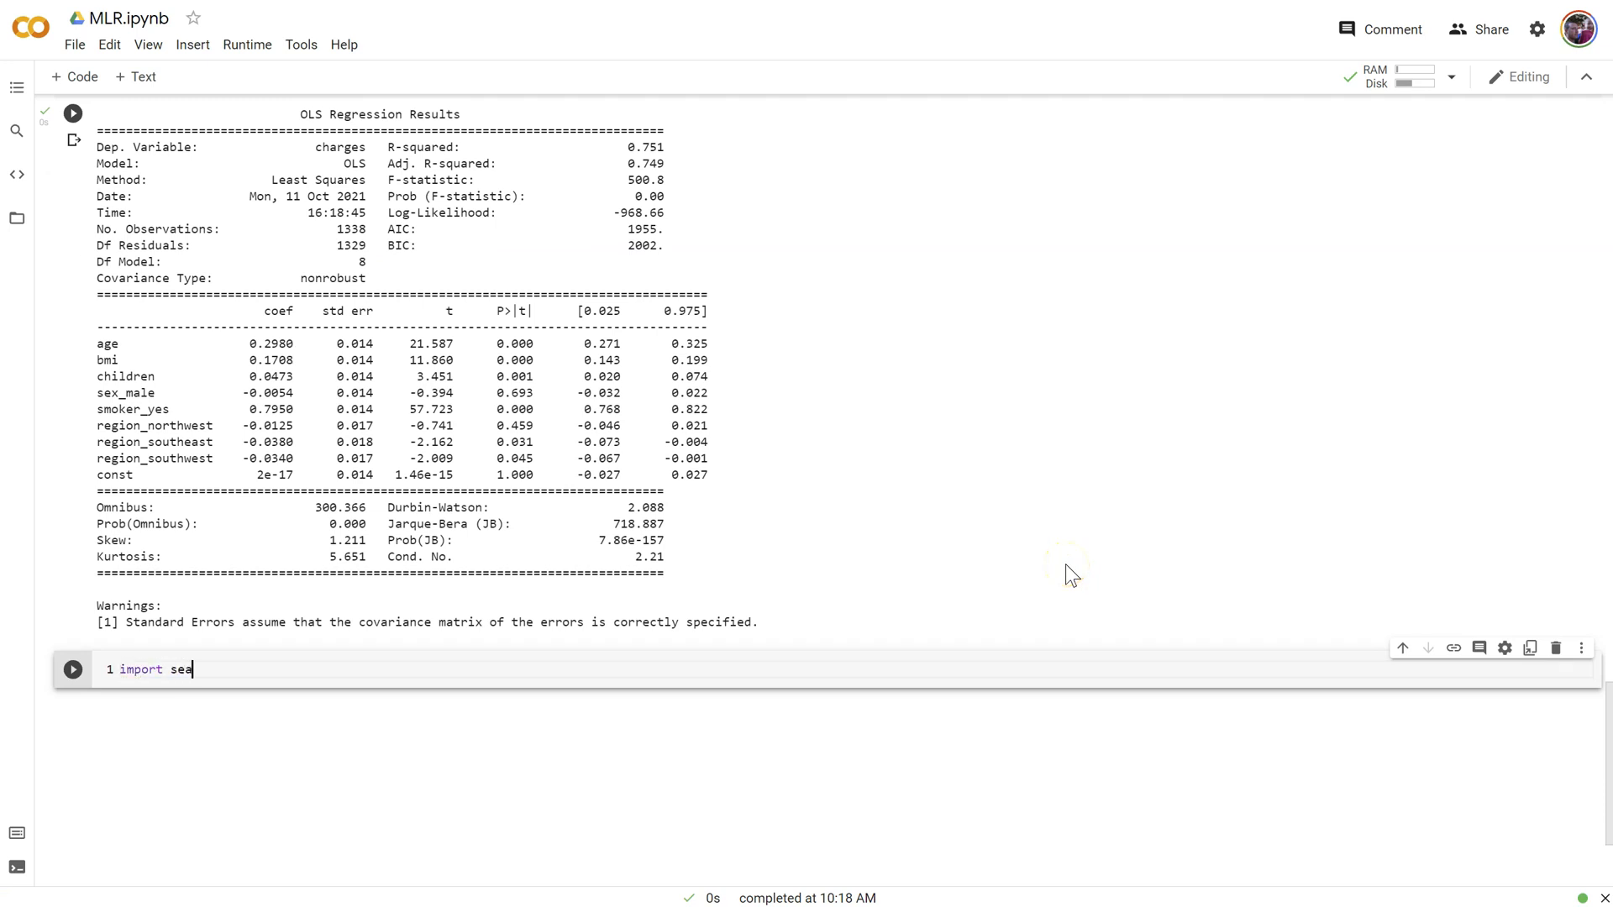
text(born as StandardScaler)
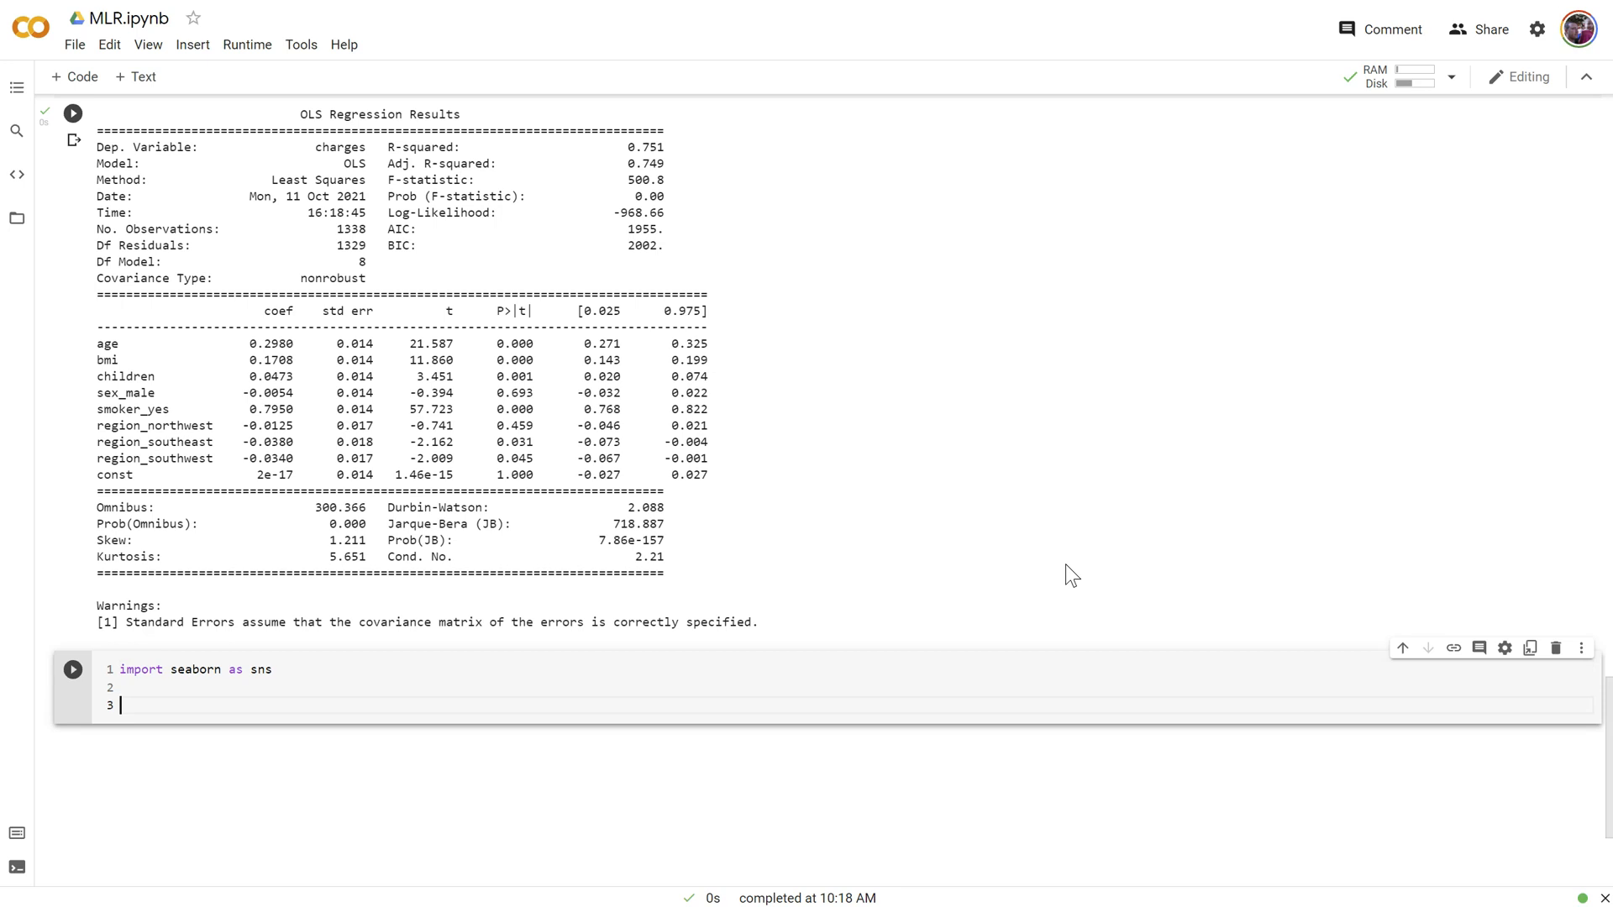
text(sns.)
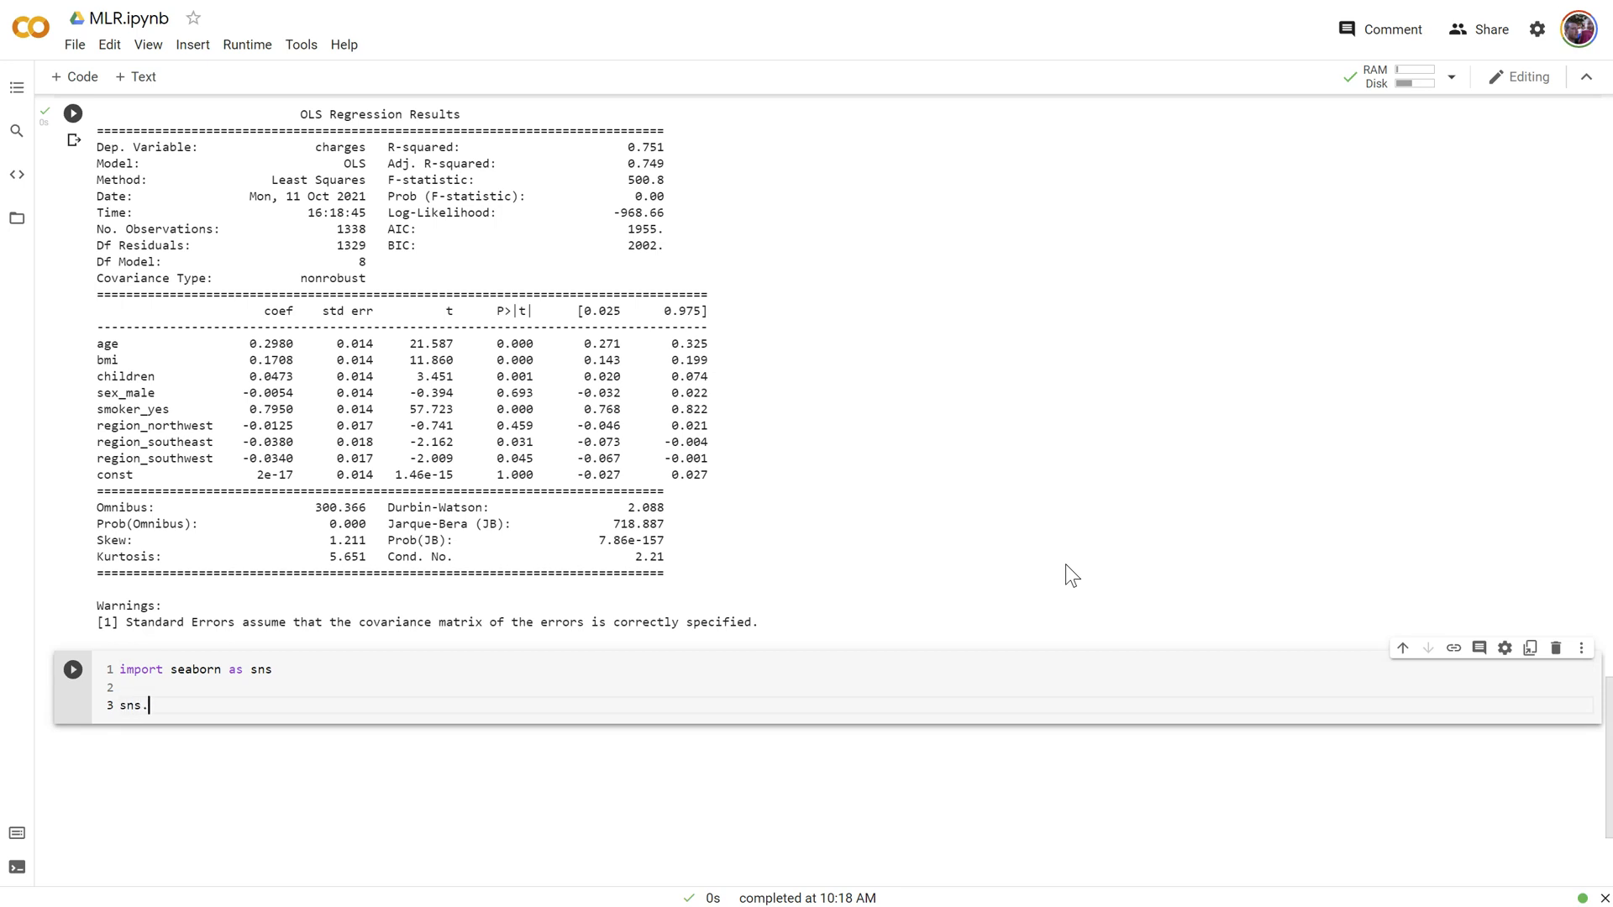
text(histplot())
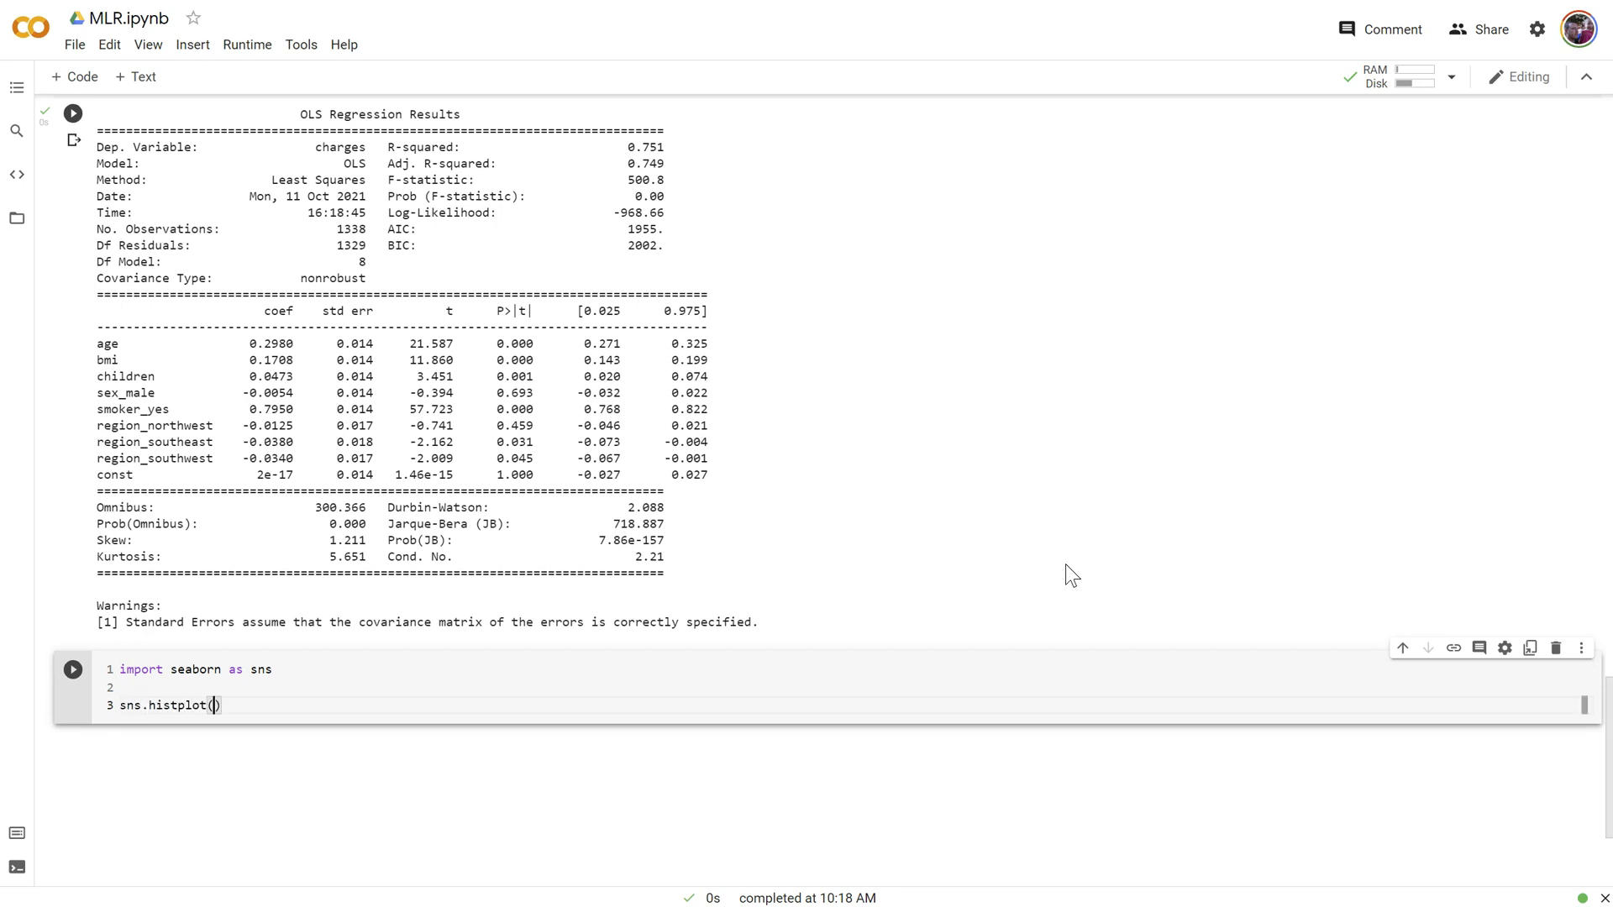
text(df)
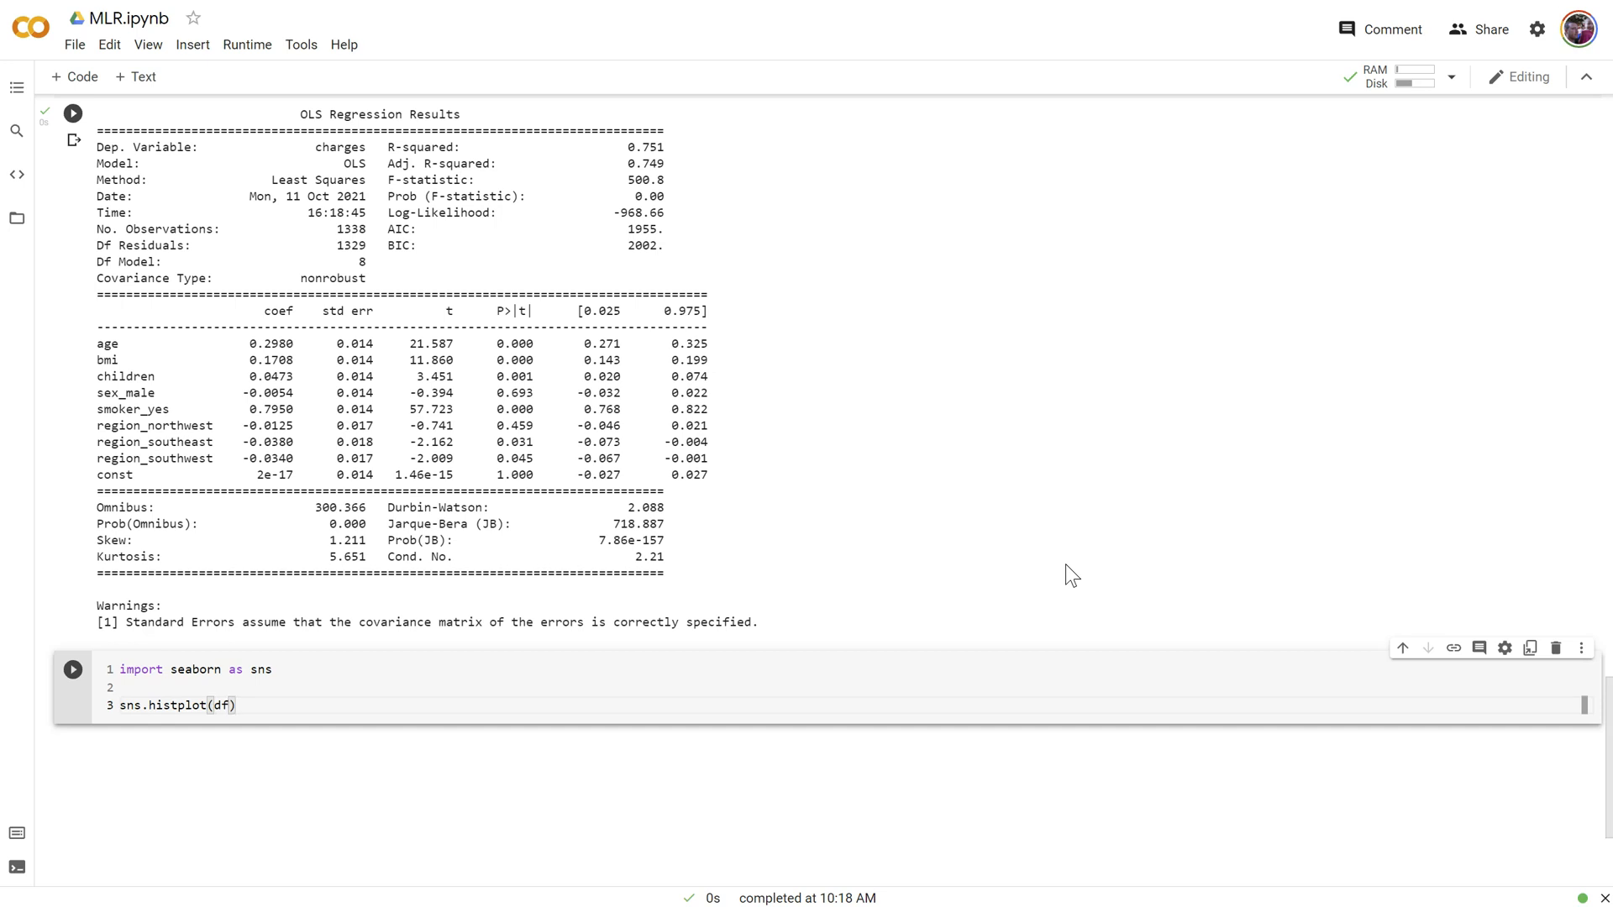
text(y)
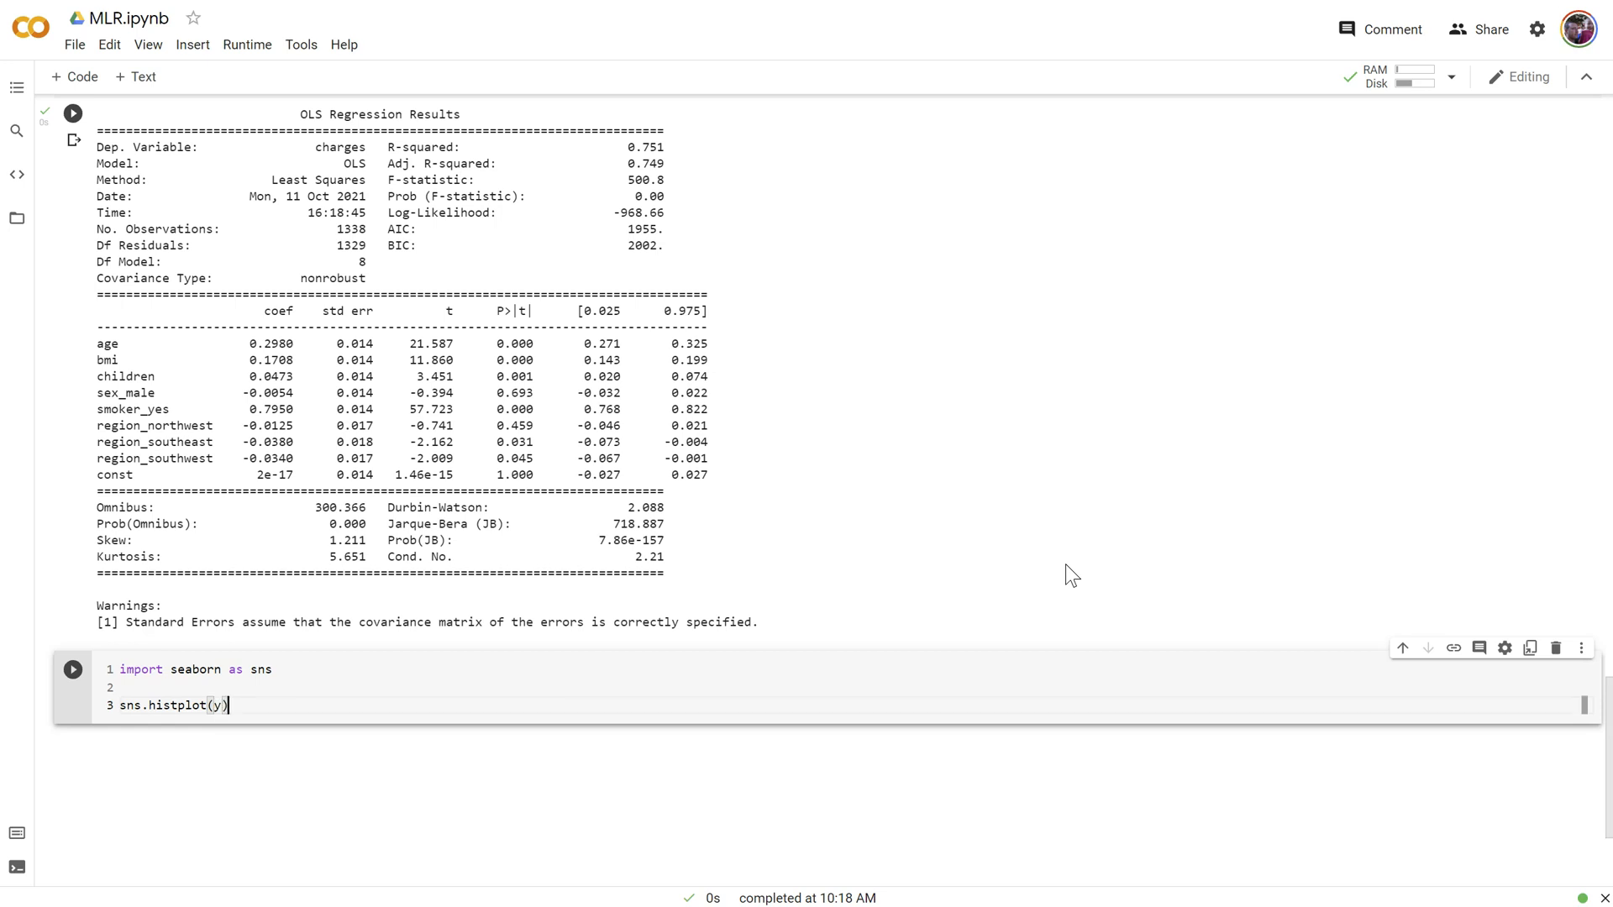
click(72, 668)
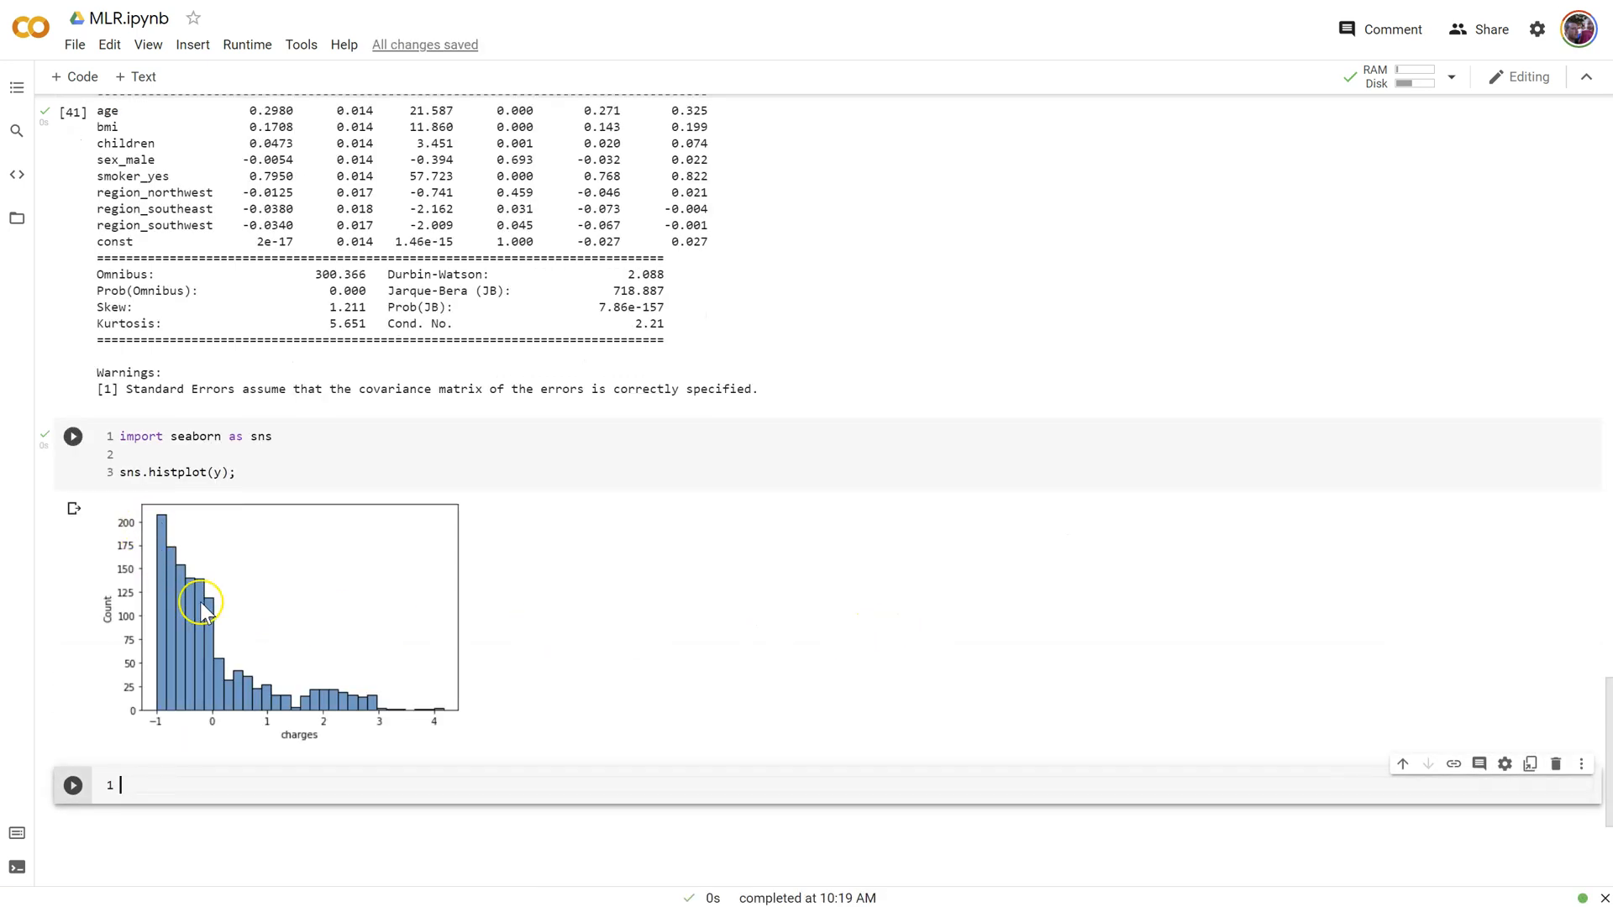
mouse_move(256, 543)
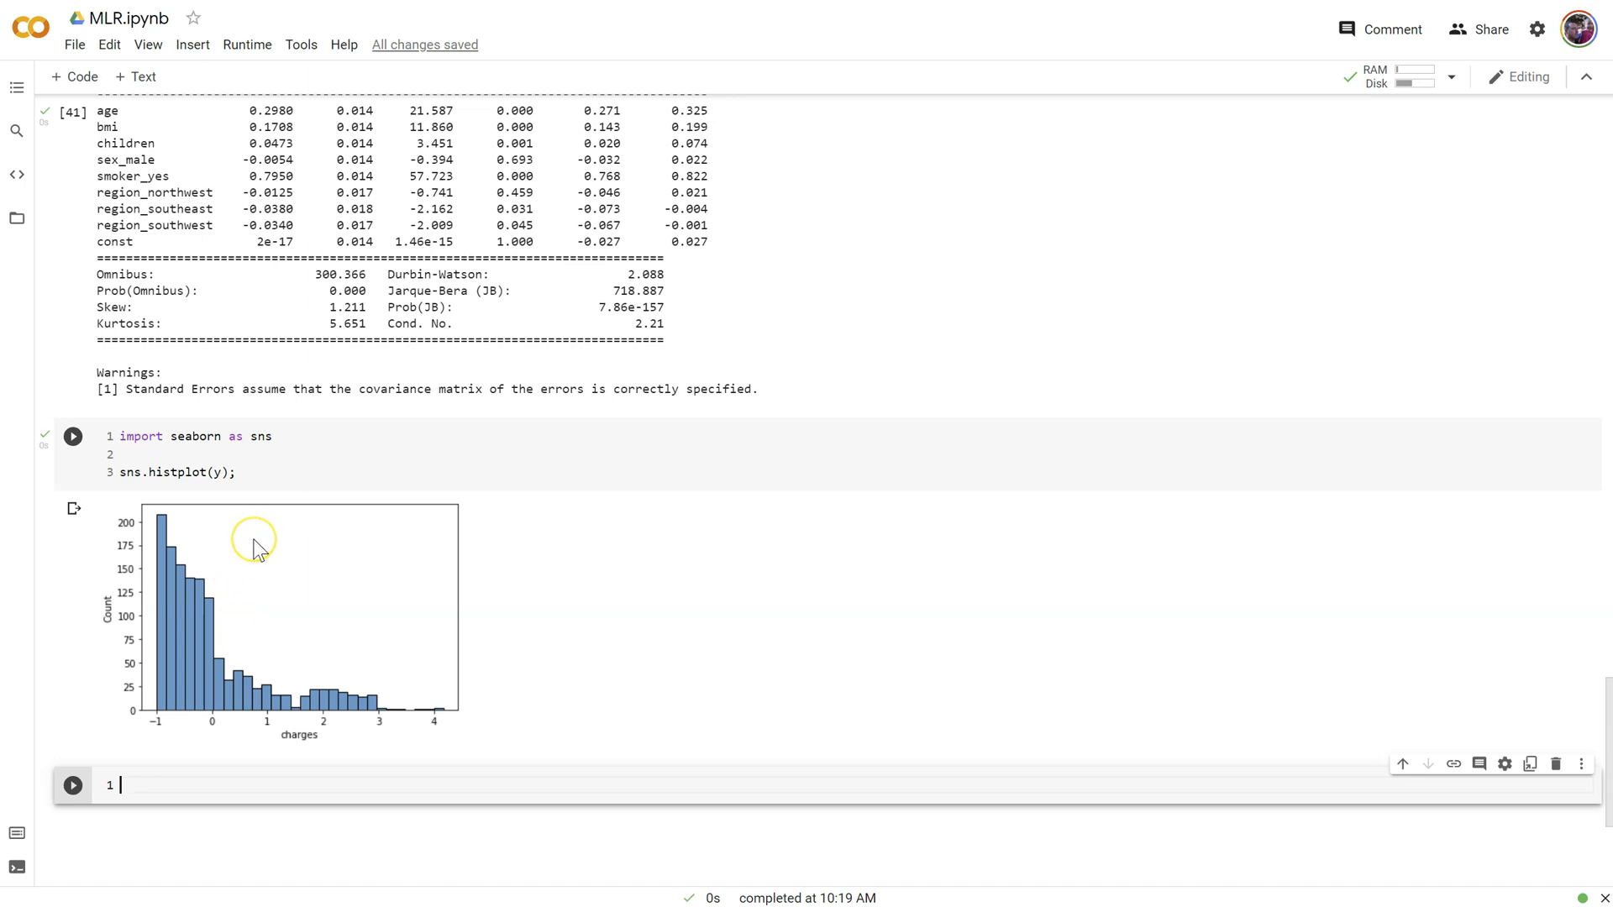
Run sns.histplot(df.charges) to plot the unscaled charges histogram
text(sns)
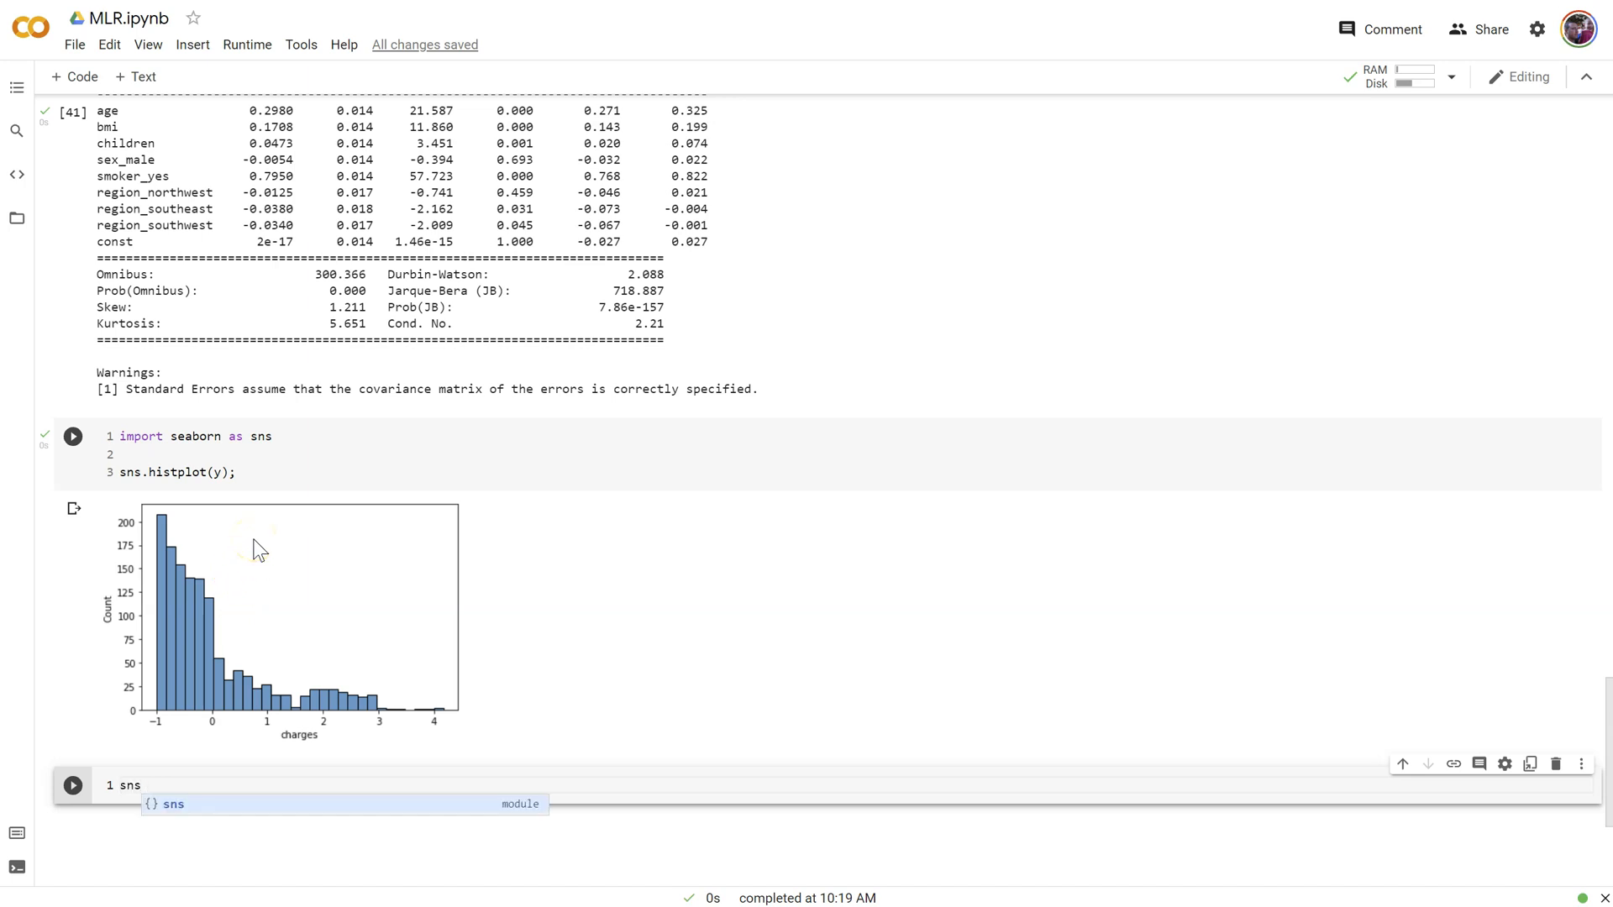
text(.histplot)
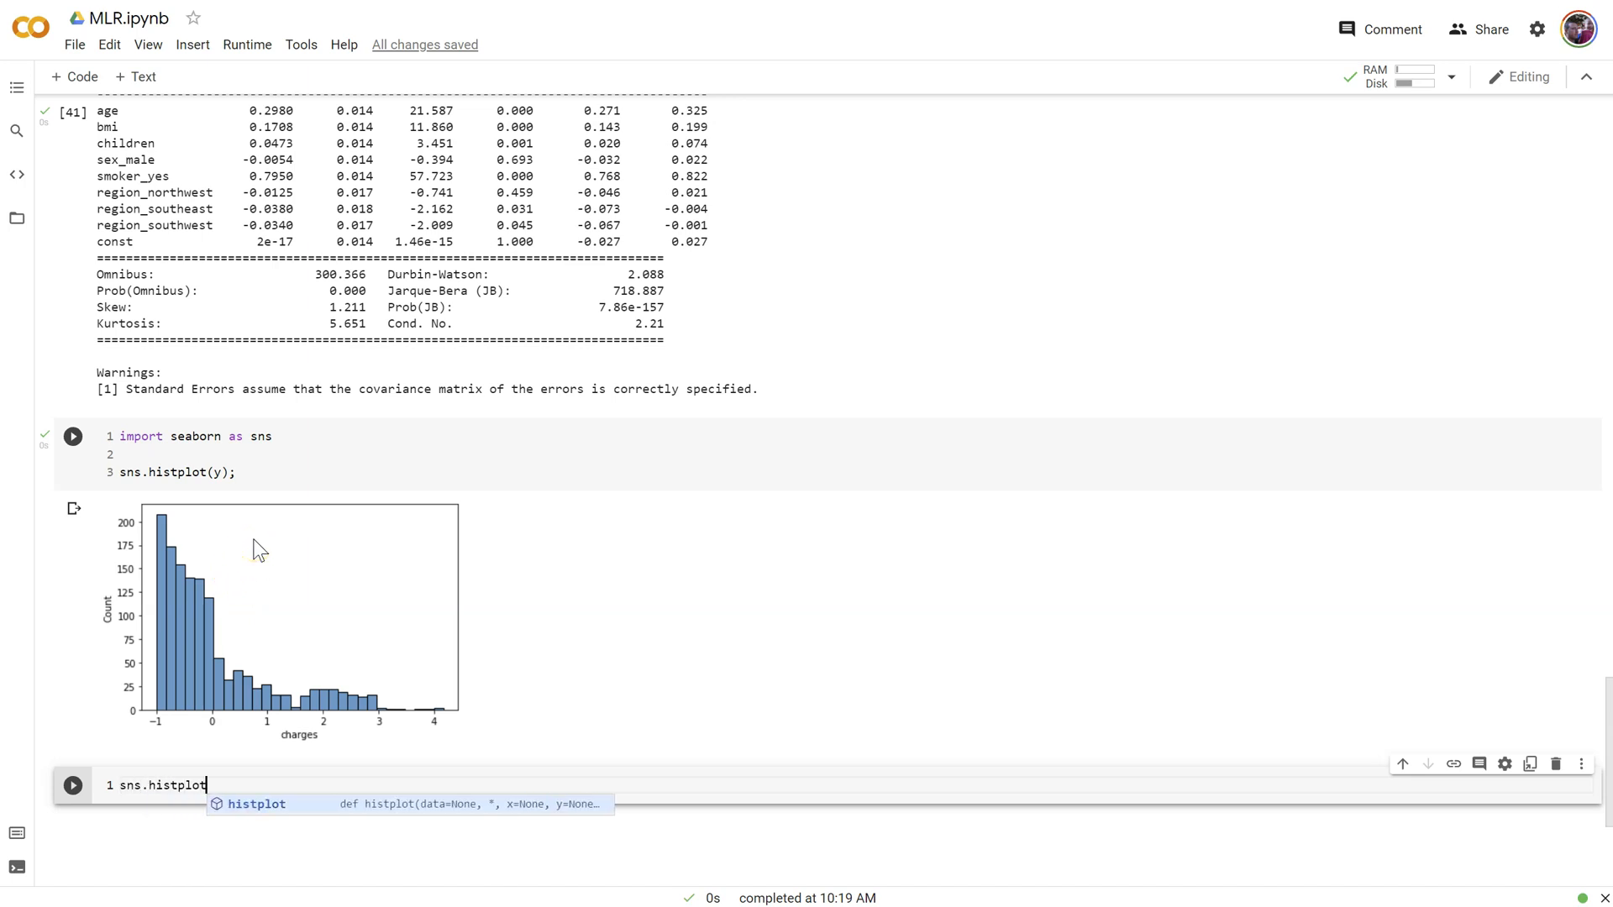
text((df.)
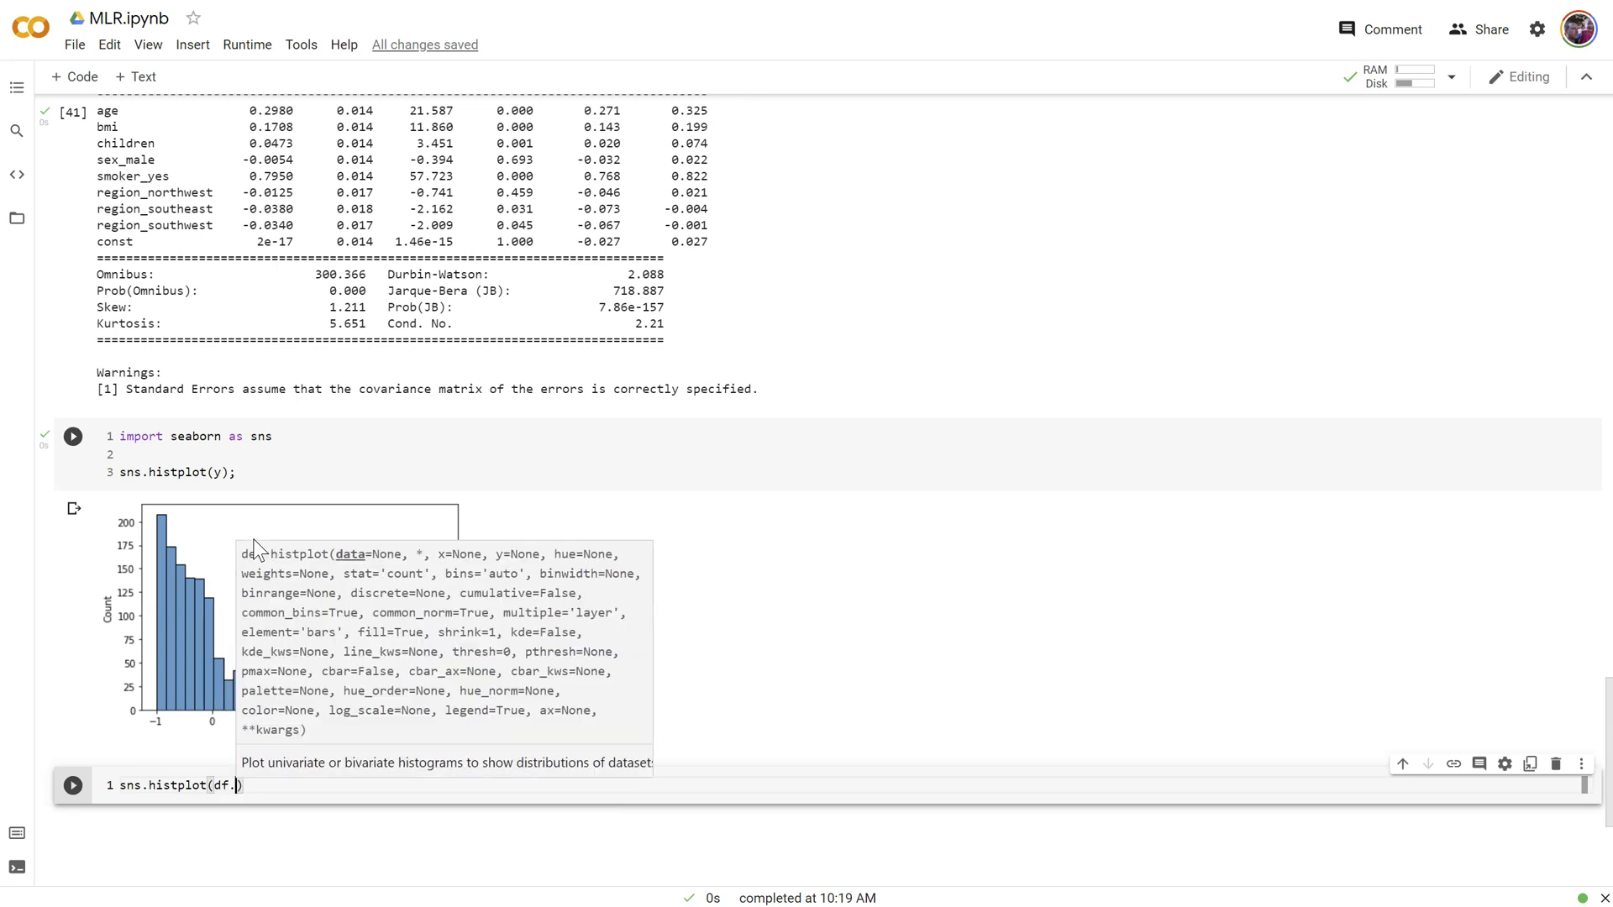
text(charges)
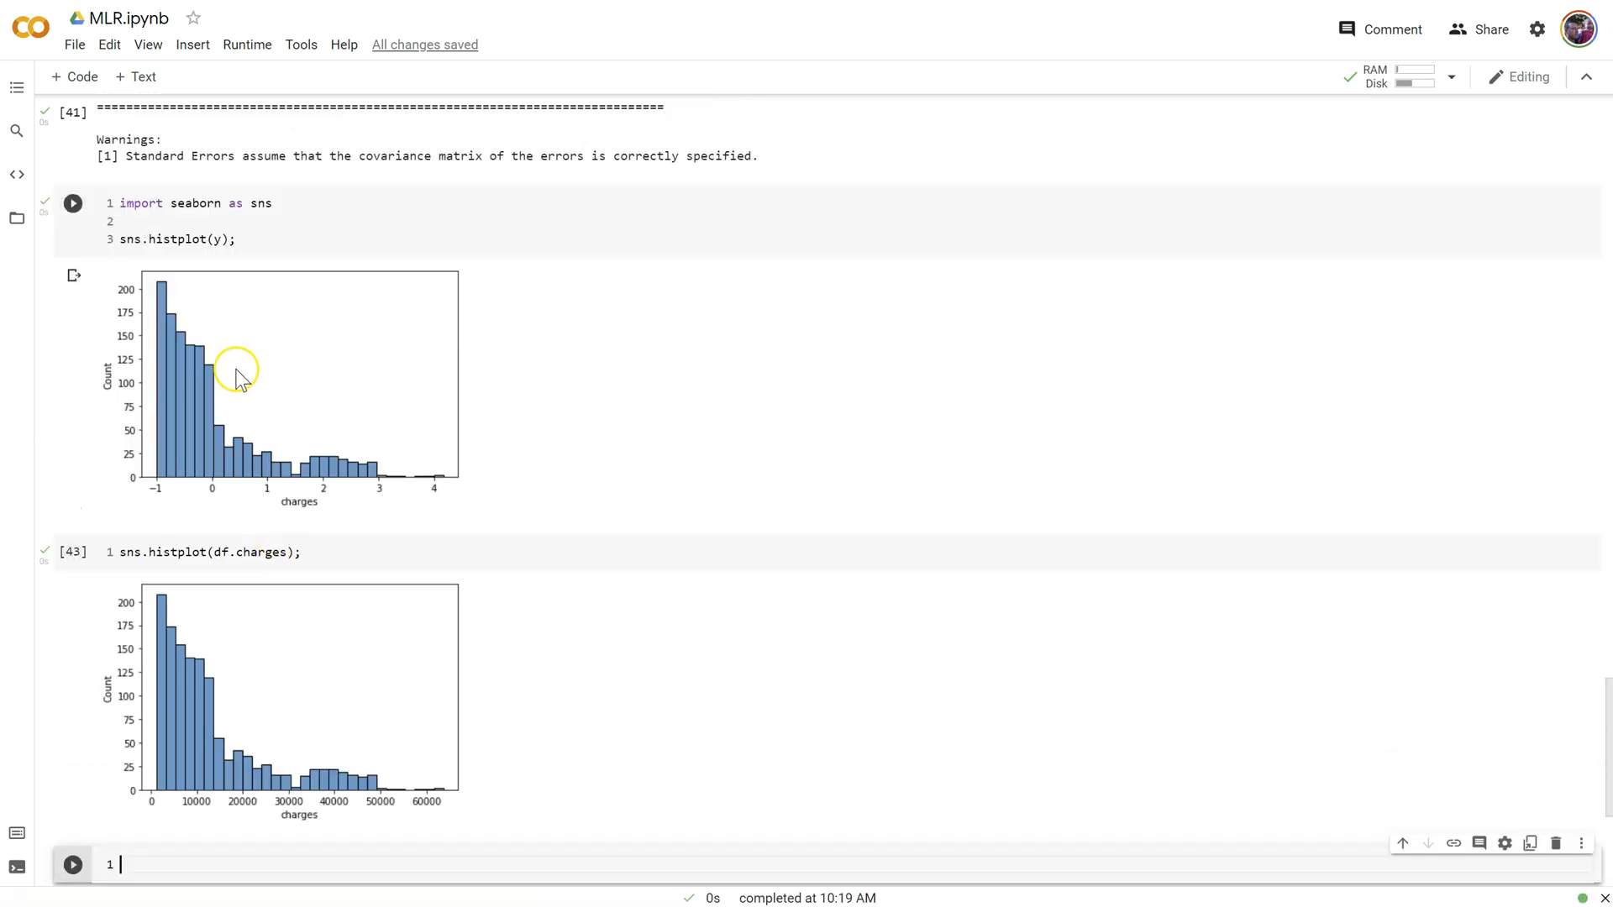
mouse_move(238, 431)
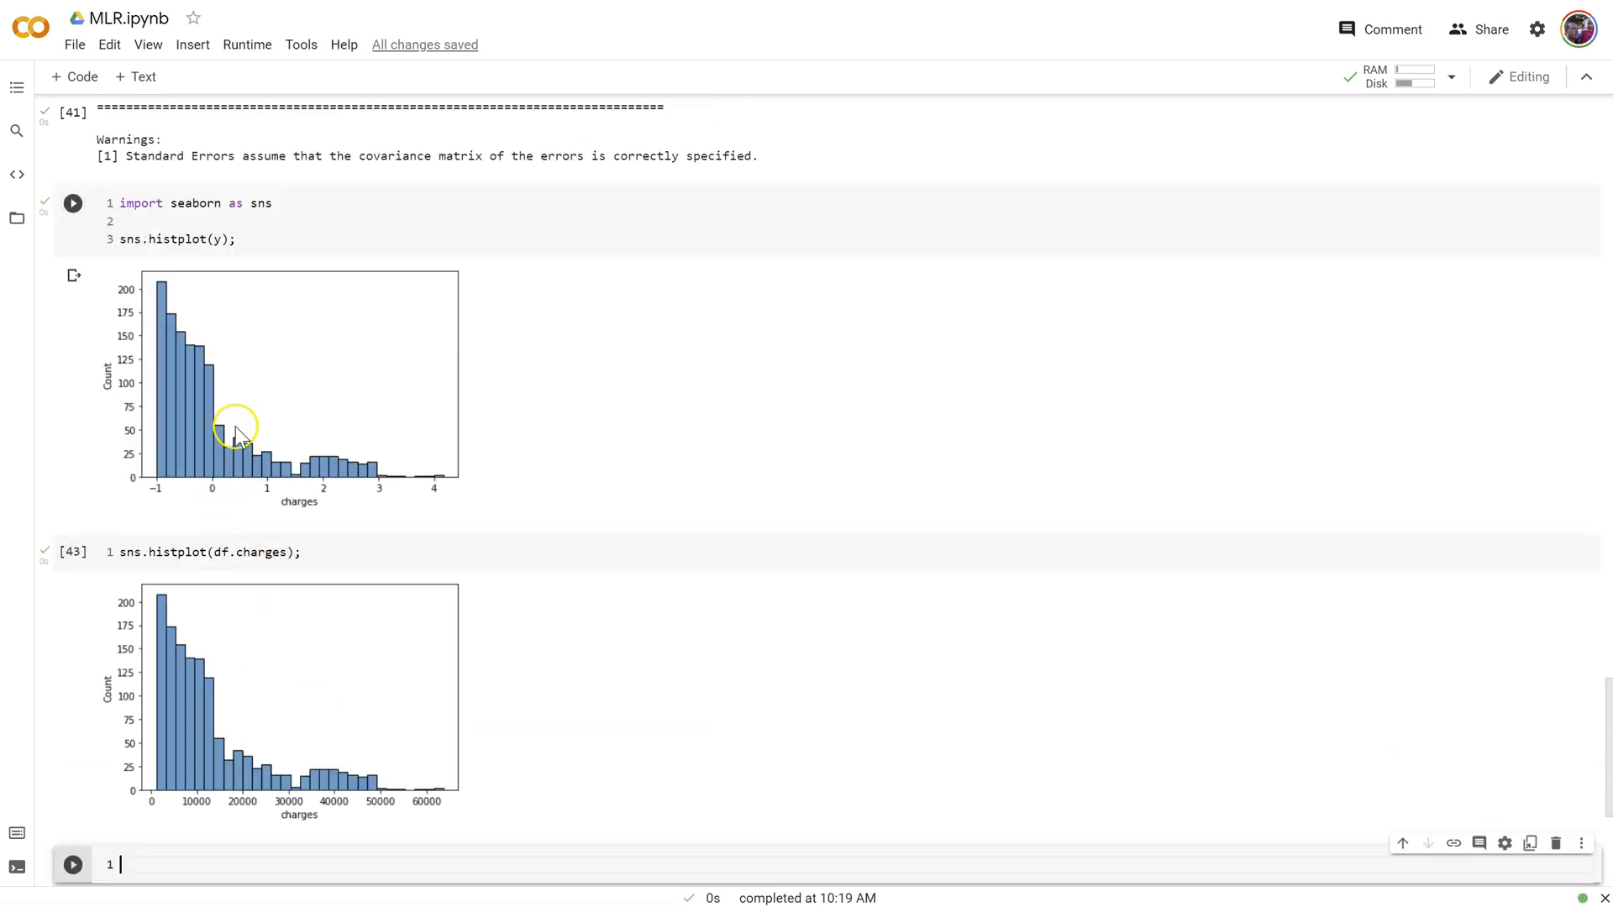
scroll(up, 3)
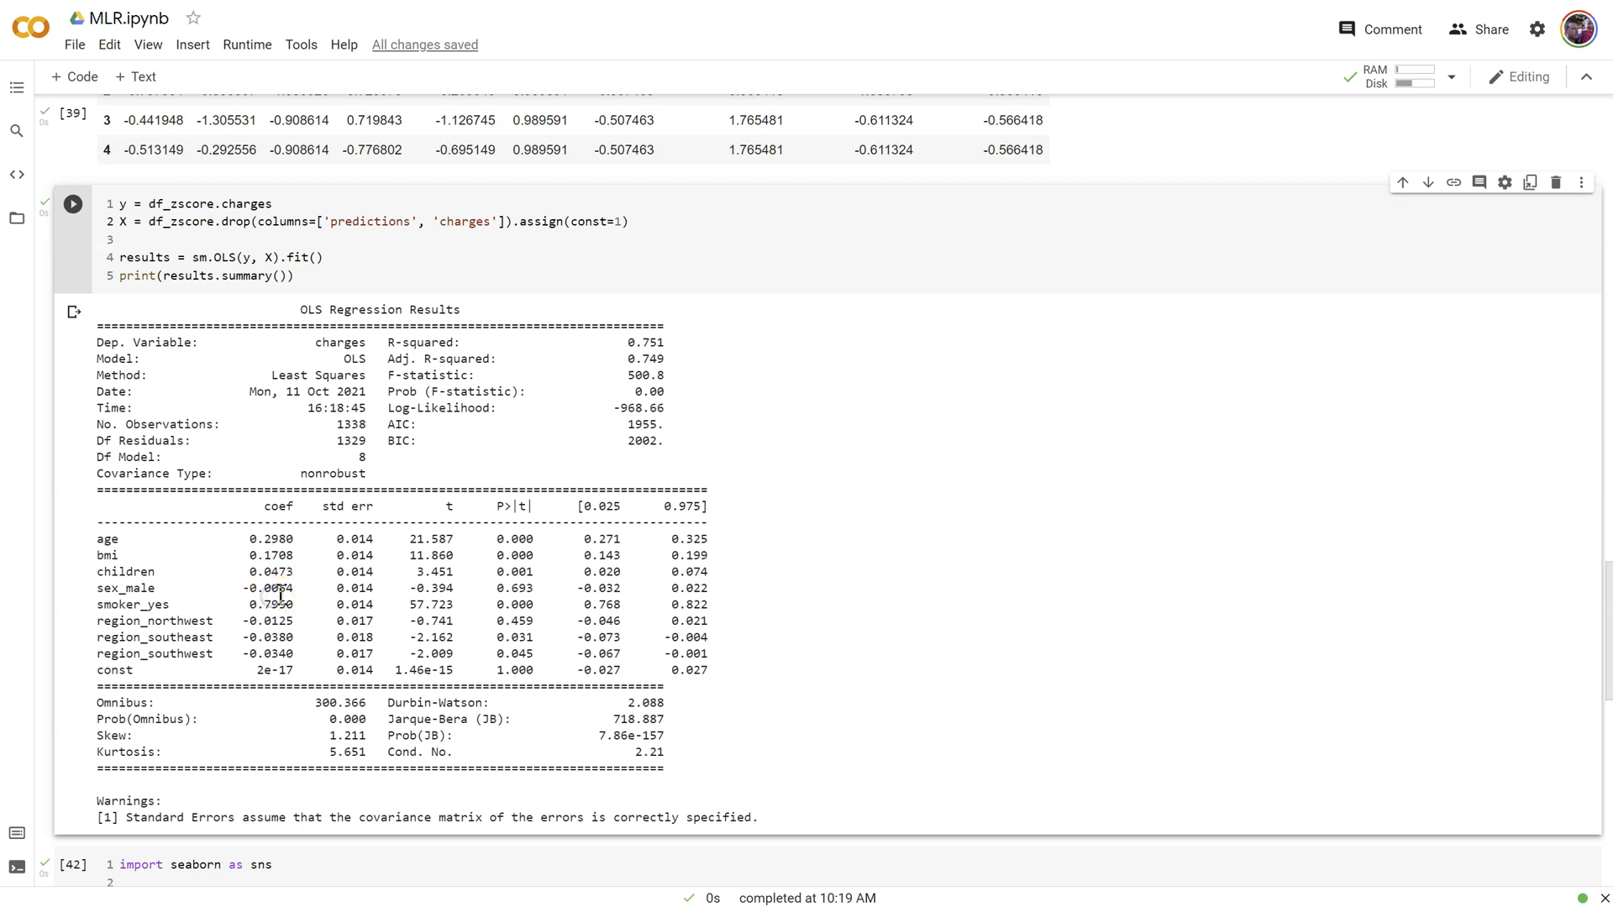
Review the standardized regression coefficients alongside the two charges histograms
double_click(270, 603)
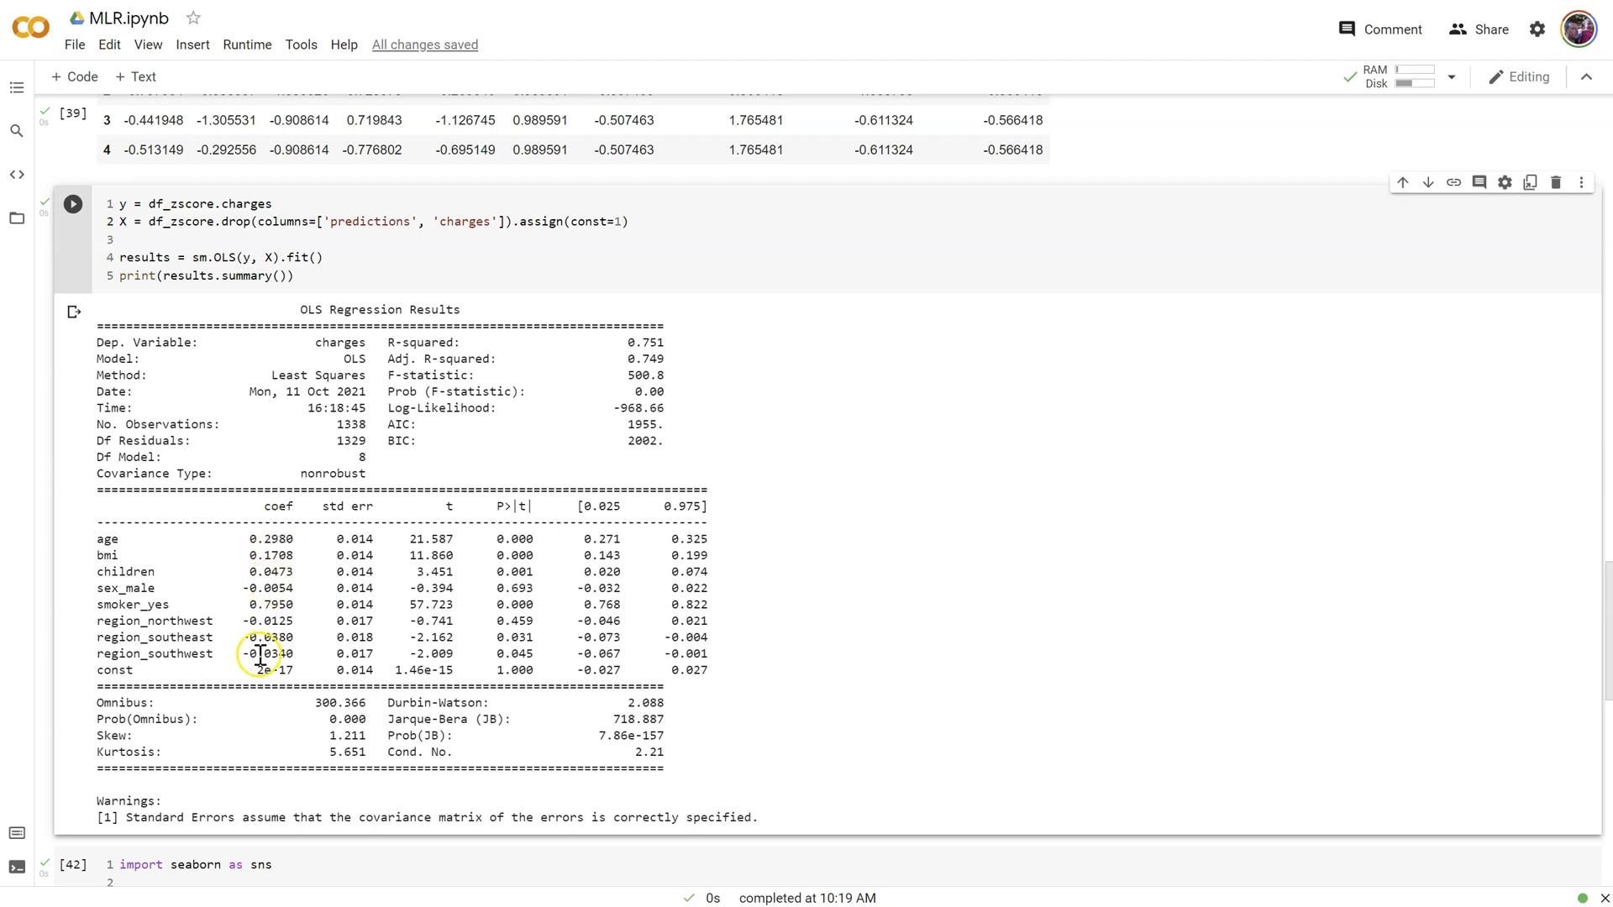
mouse_move(519, 534)
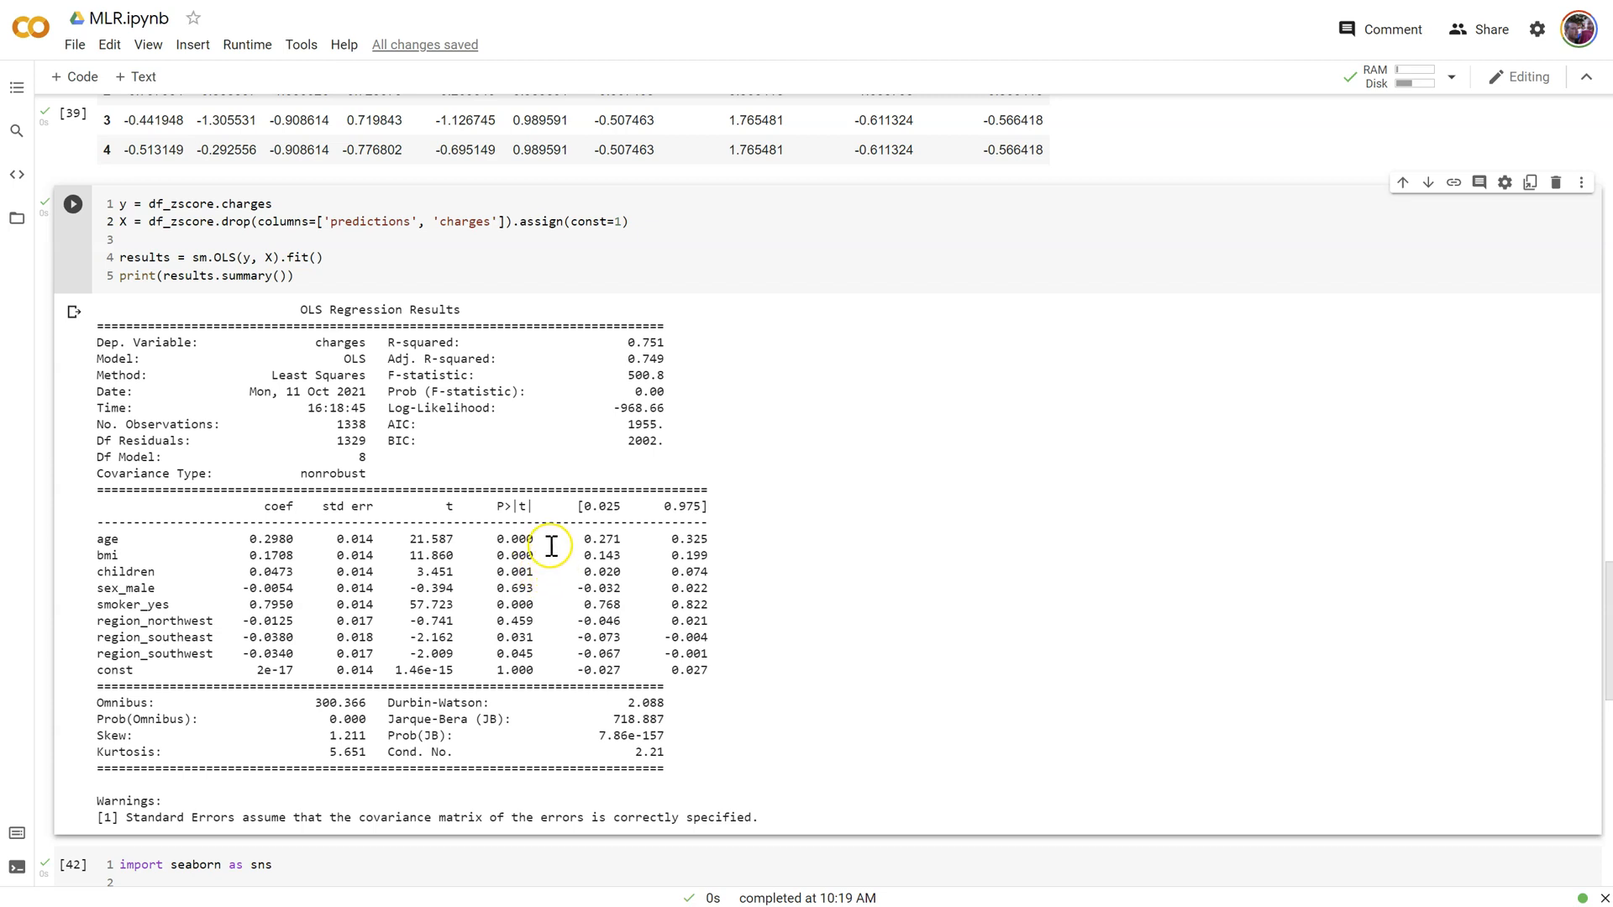
mouse_move(511, 645)
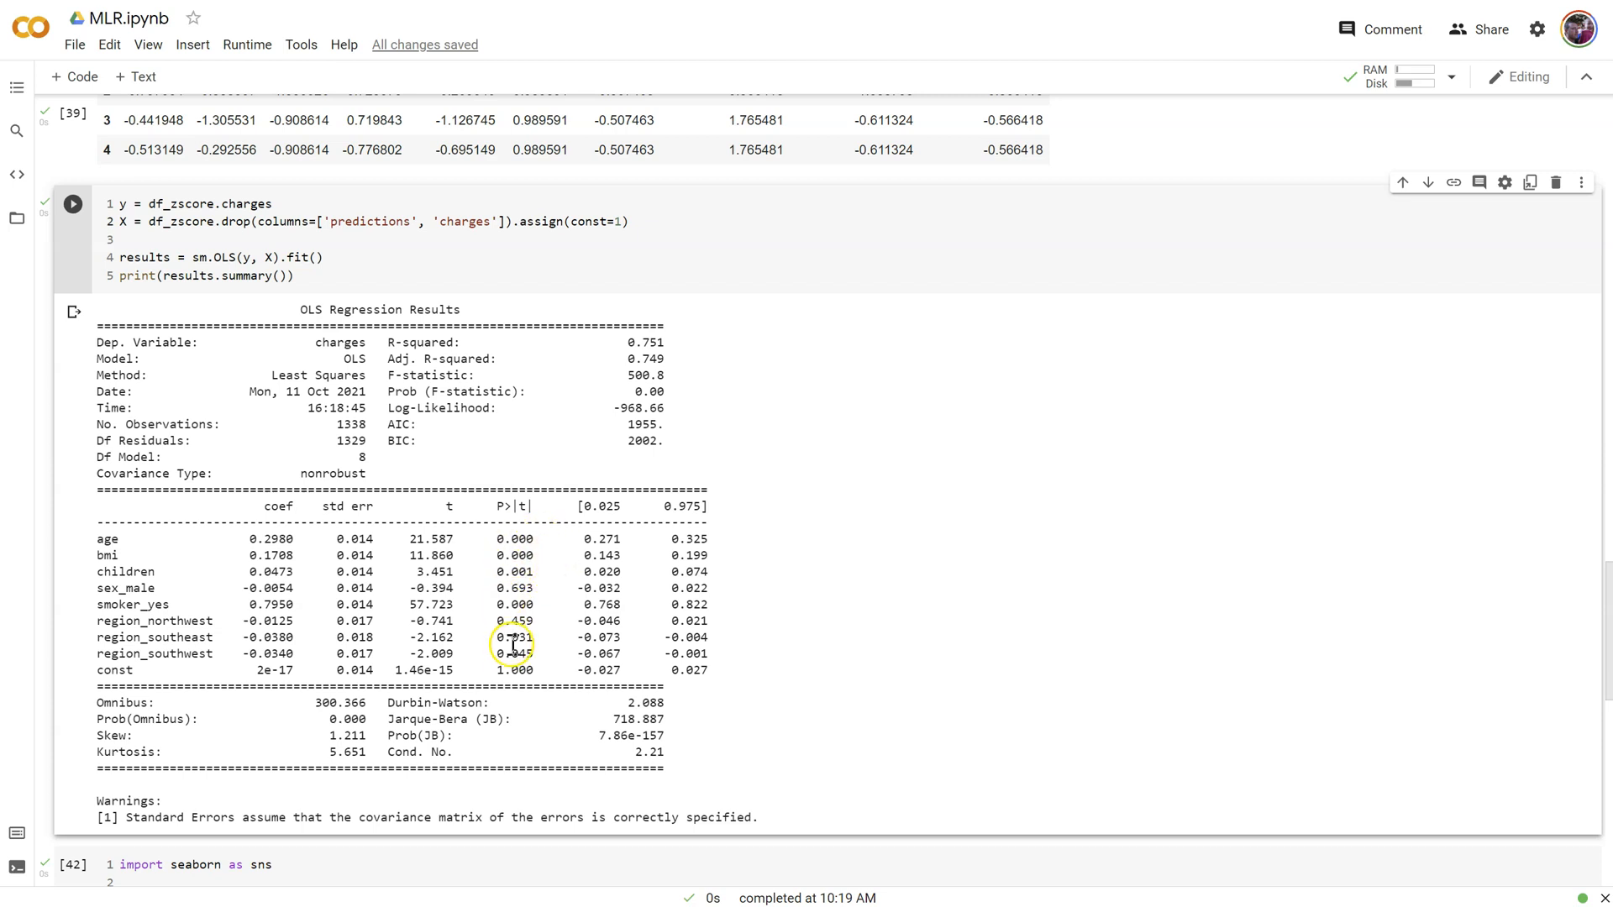
mouse_move(511, 571)
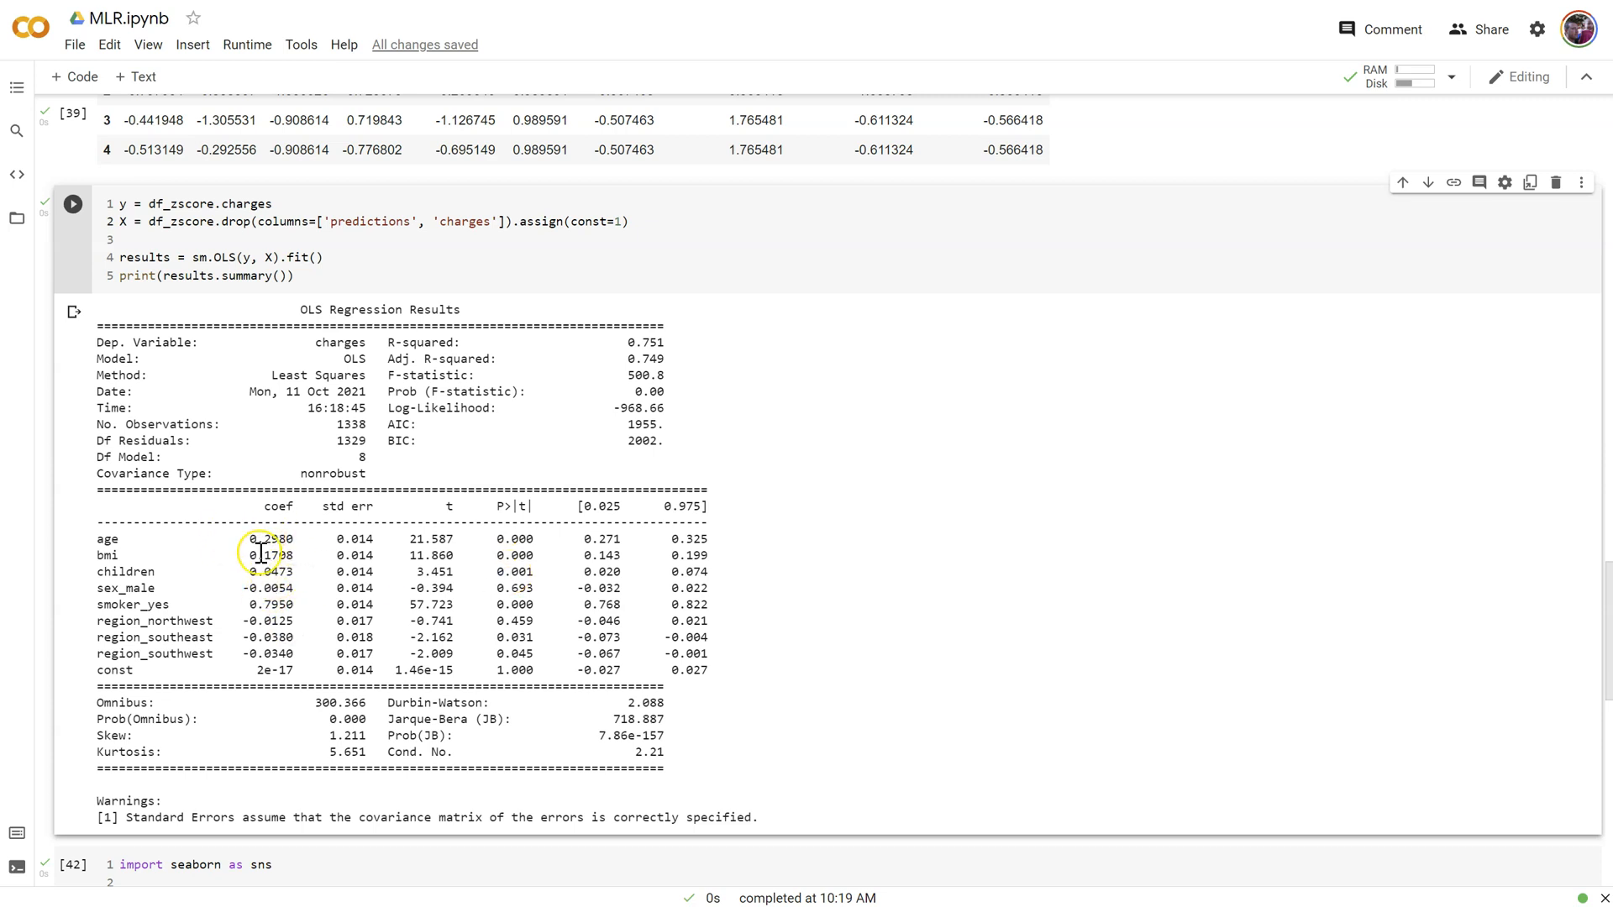
mouse_move(168, 306)
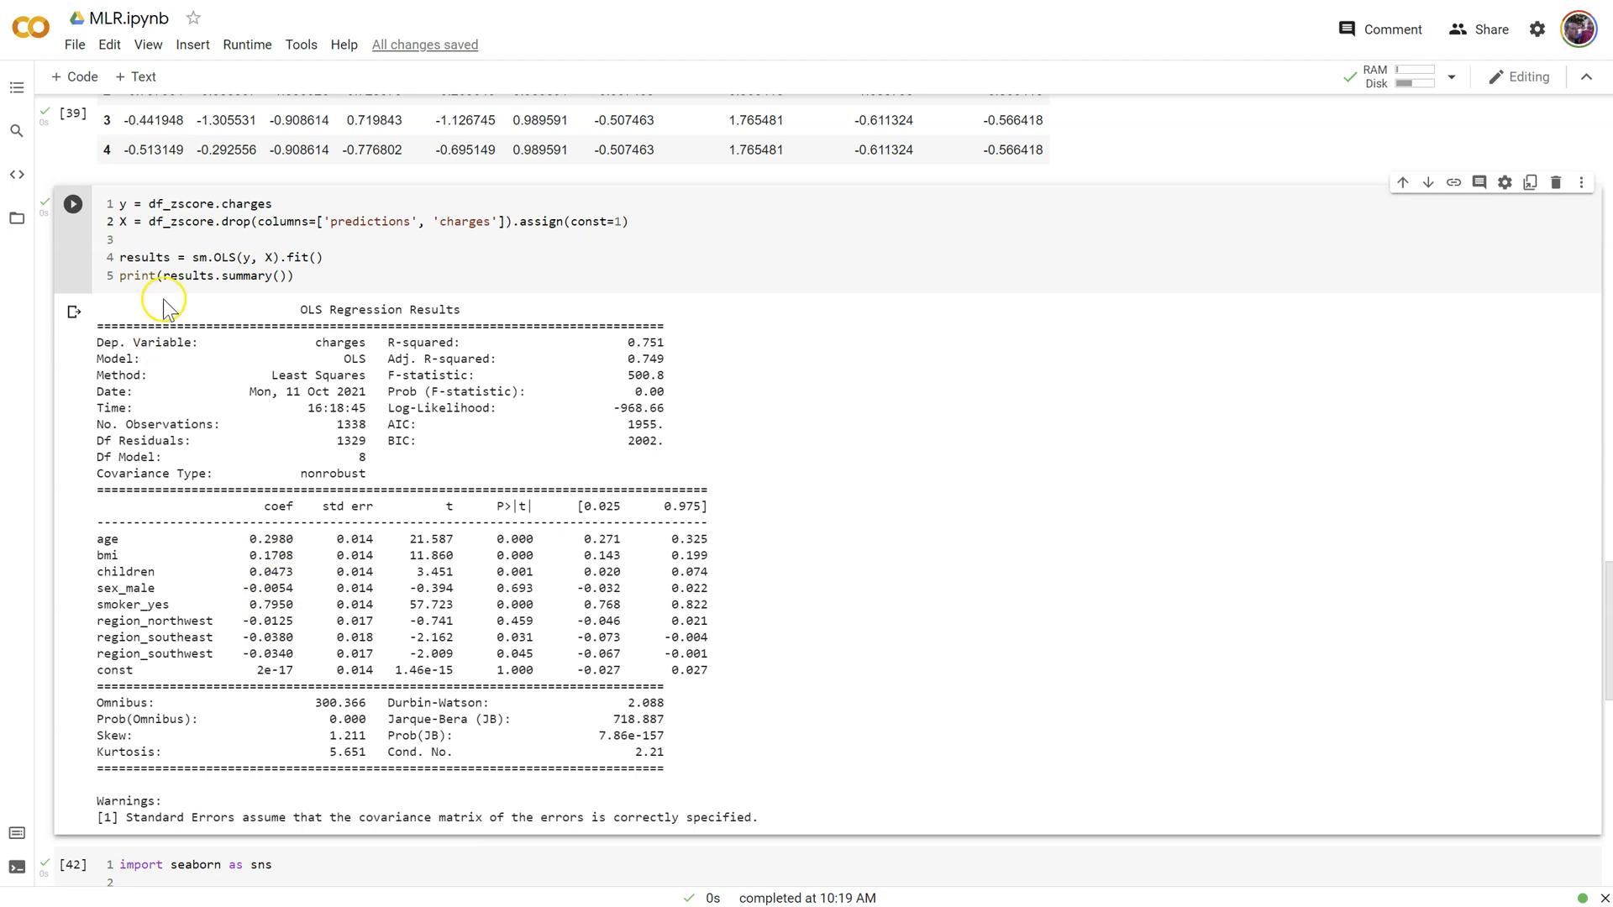
scroll(down, 3)
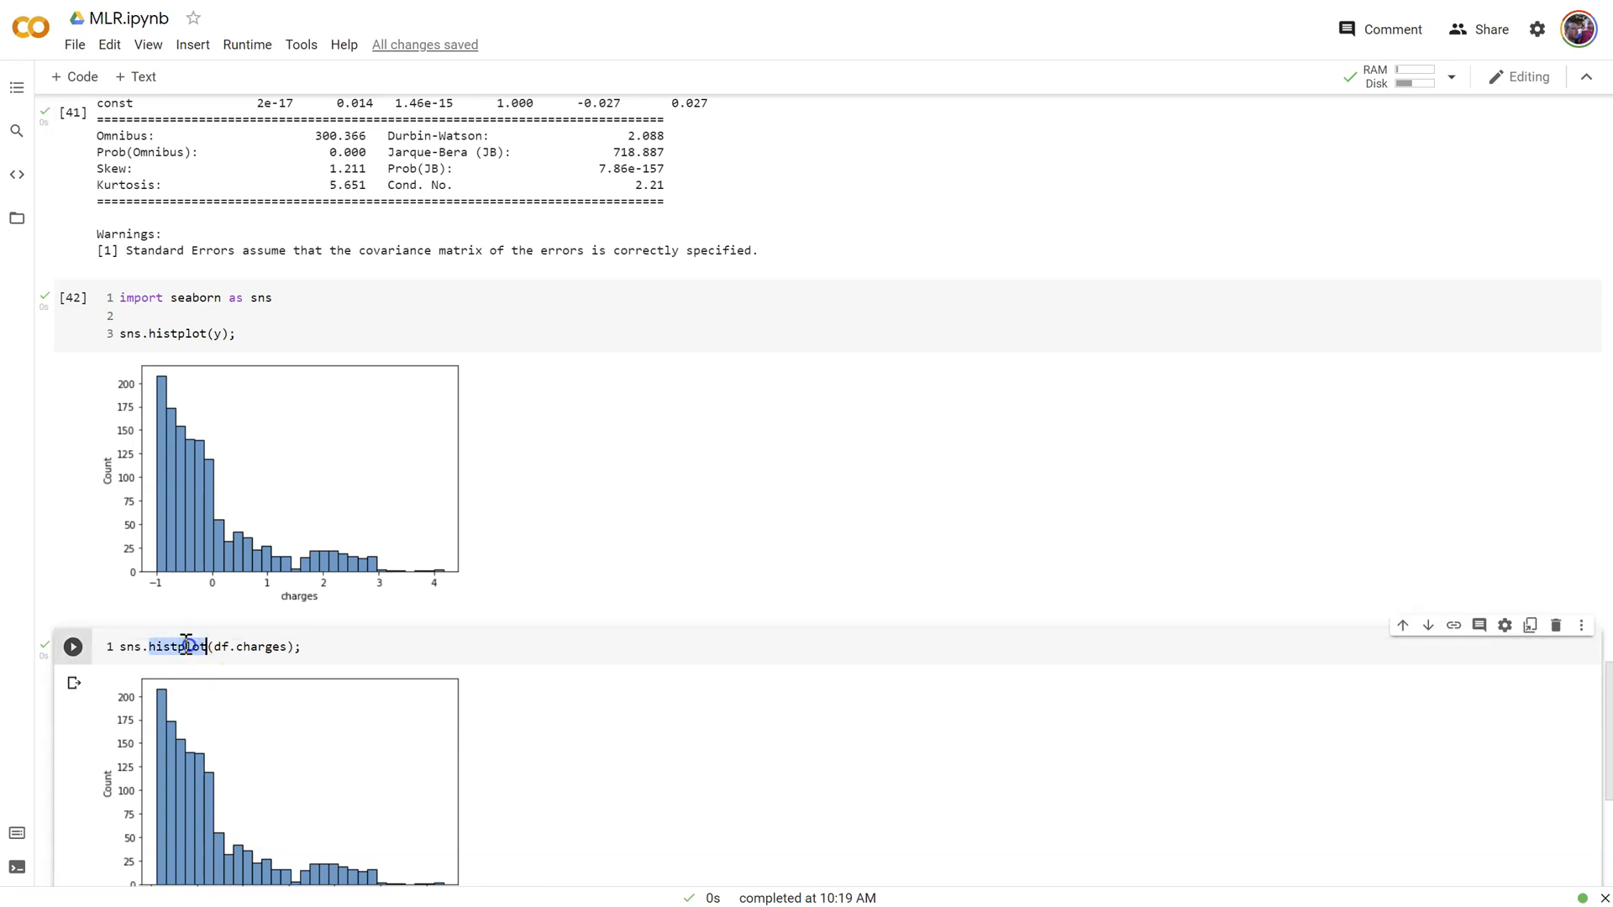
Scroll between the StandardScaler cell and the unscaled charges histogram
scroll(down, 3)
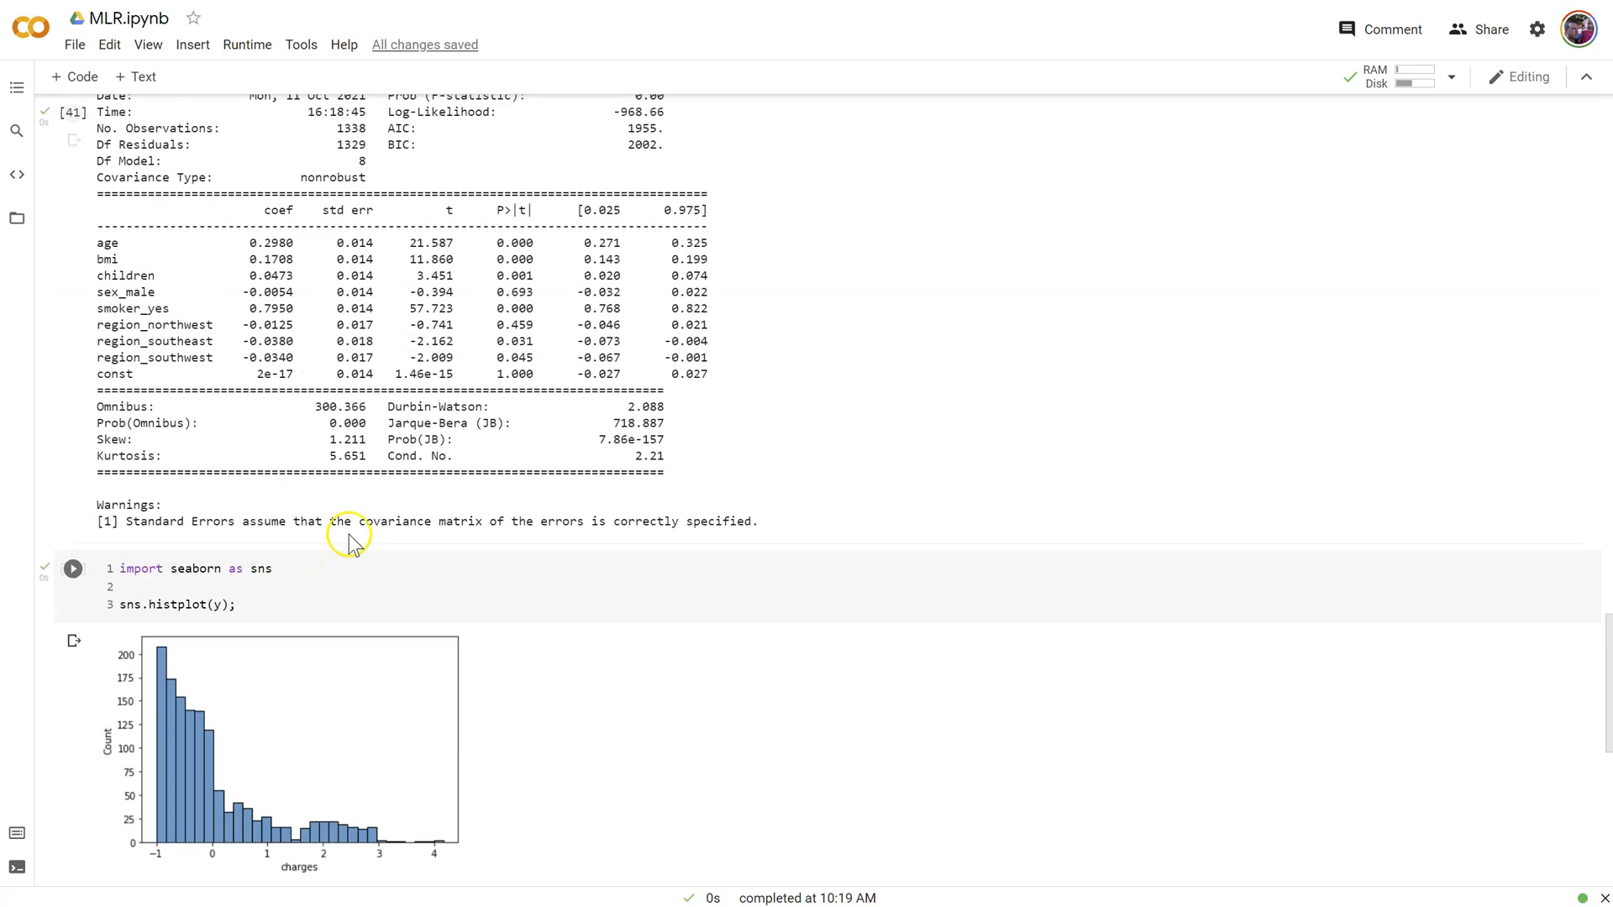
scroll(up, 3)
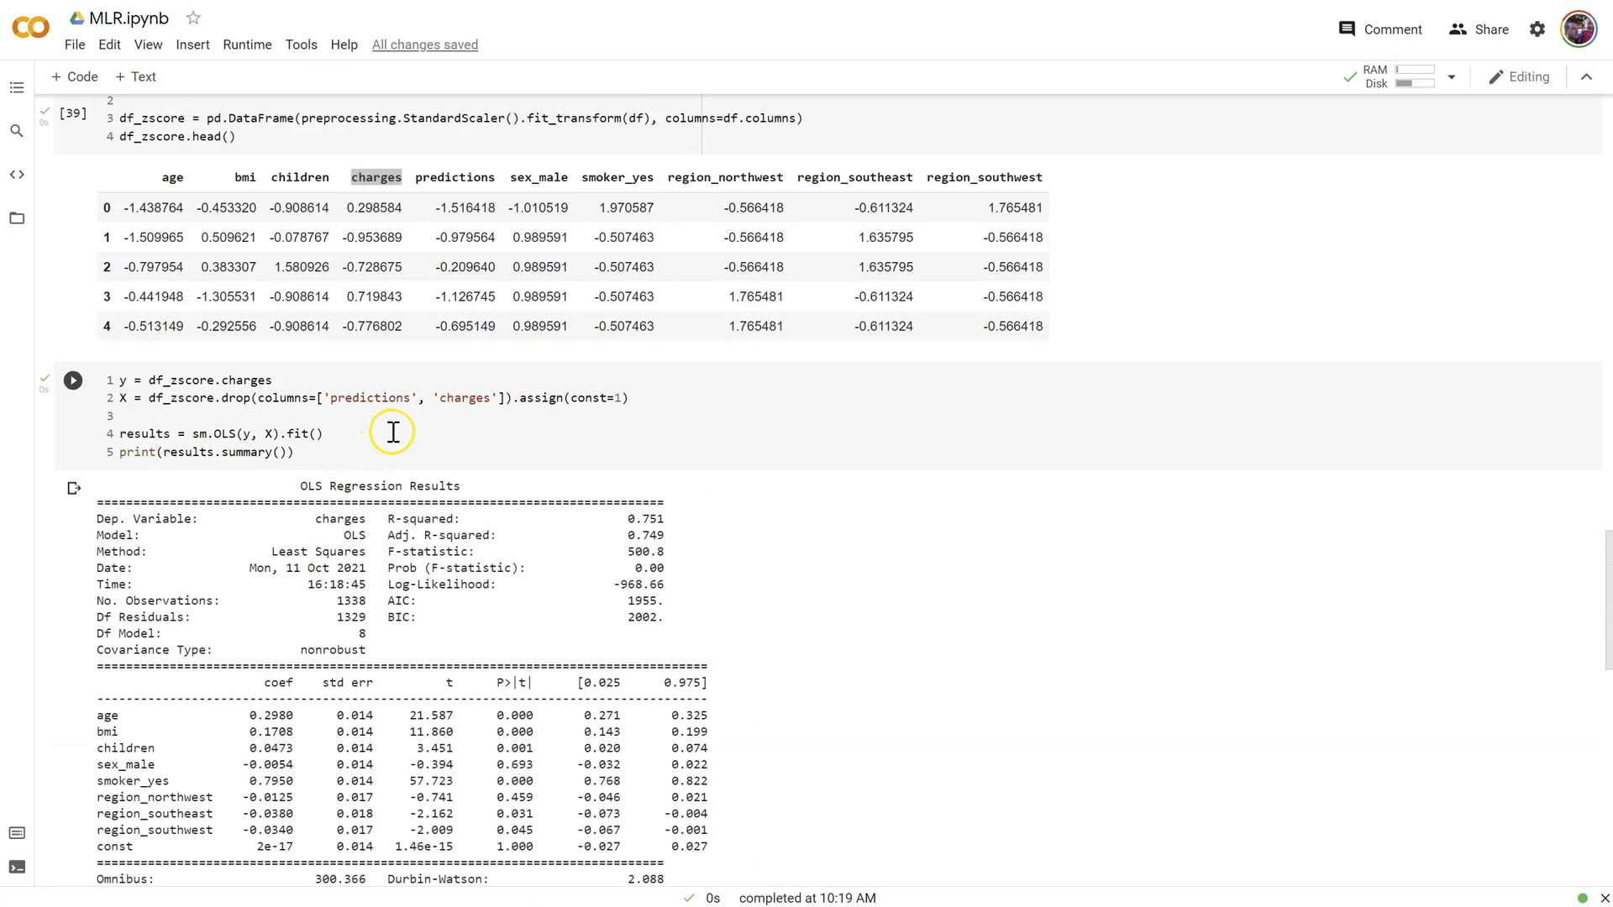
scroll(up, 3)
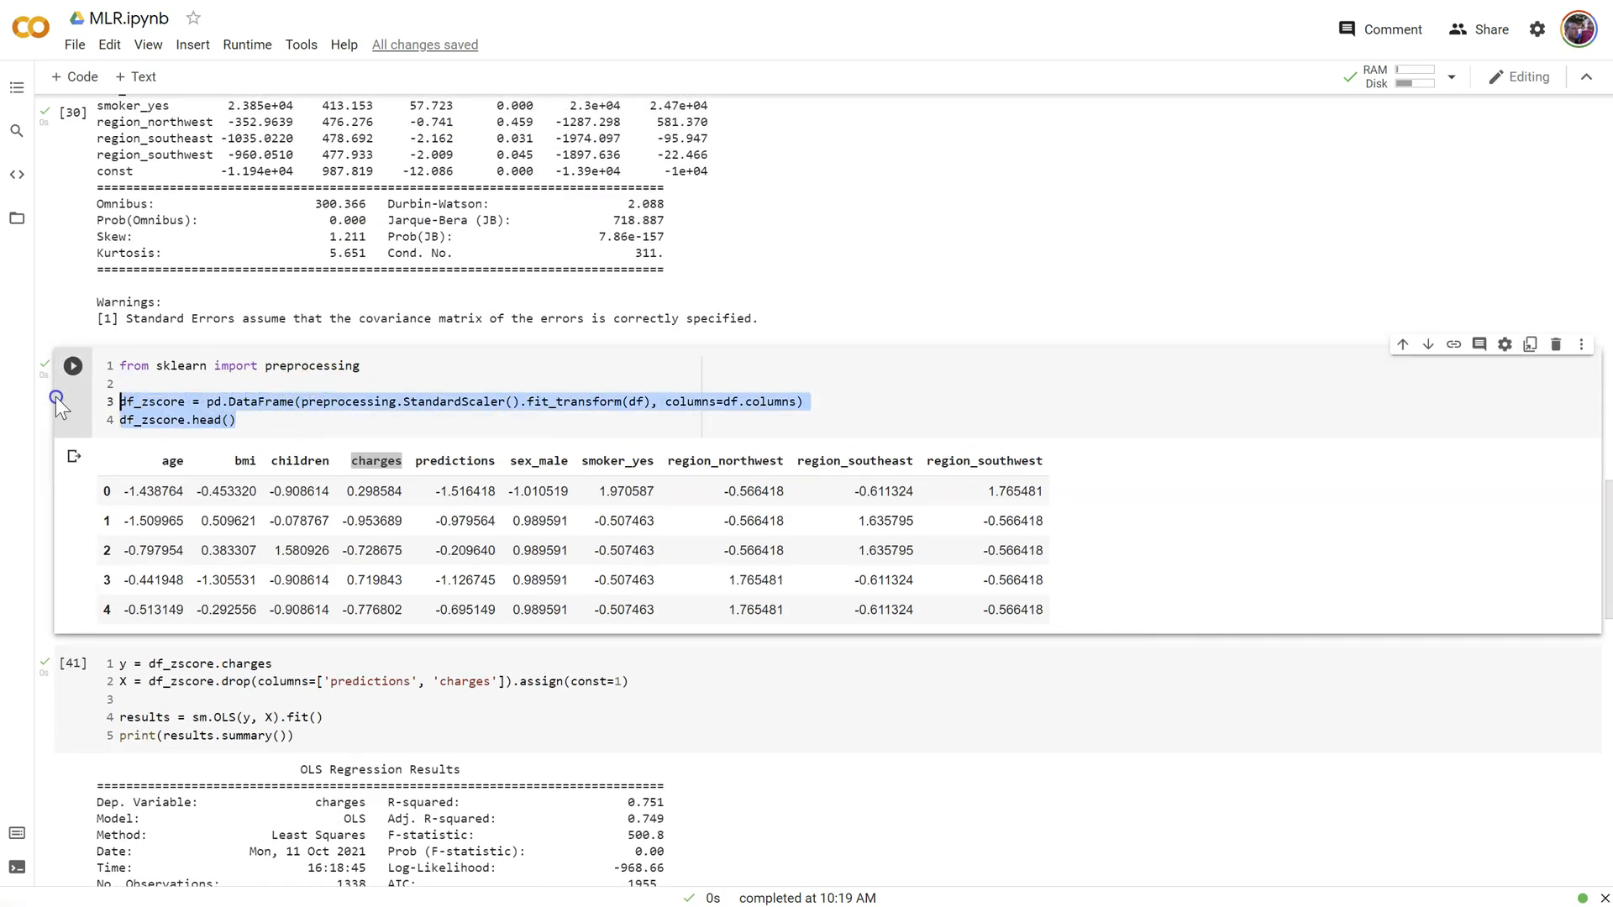
scroll(down, 3)
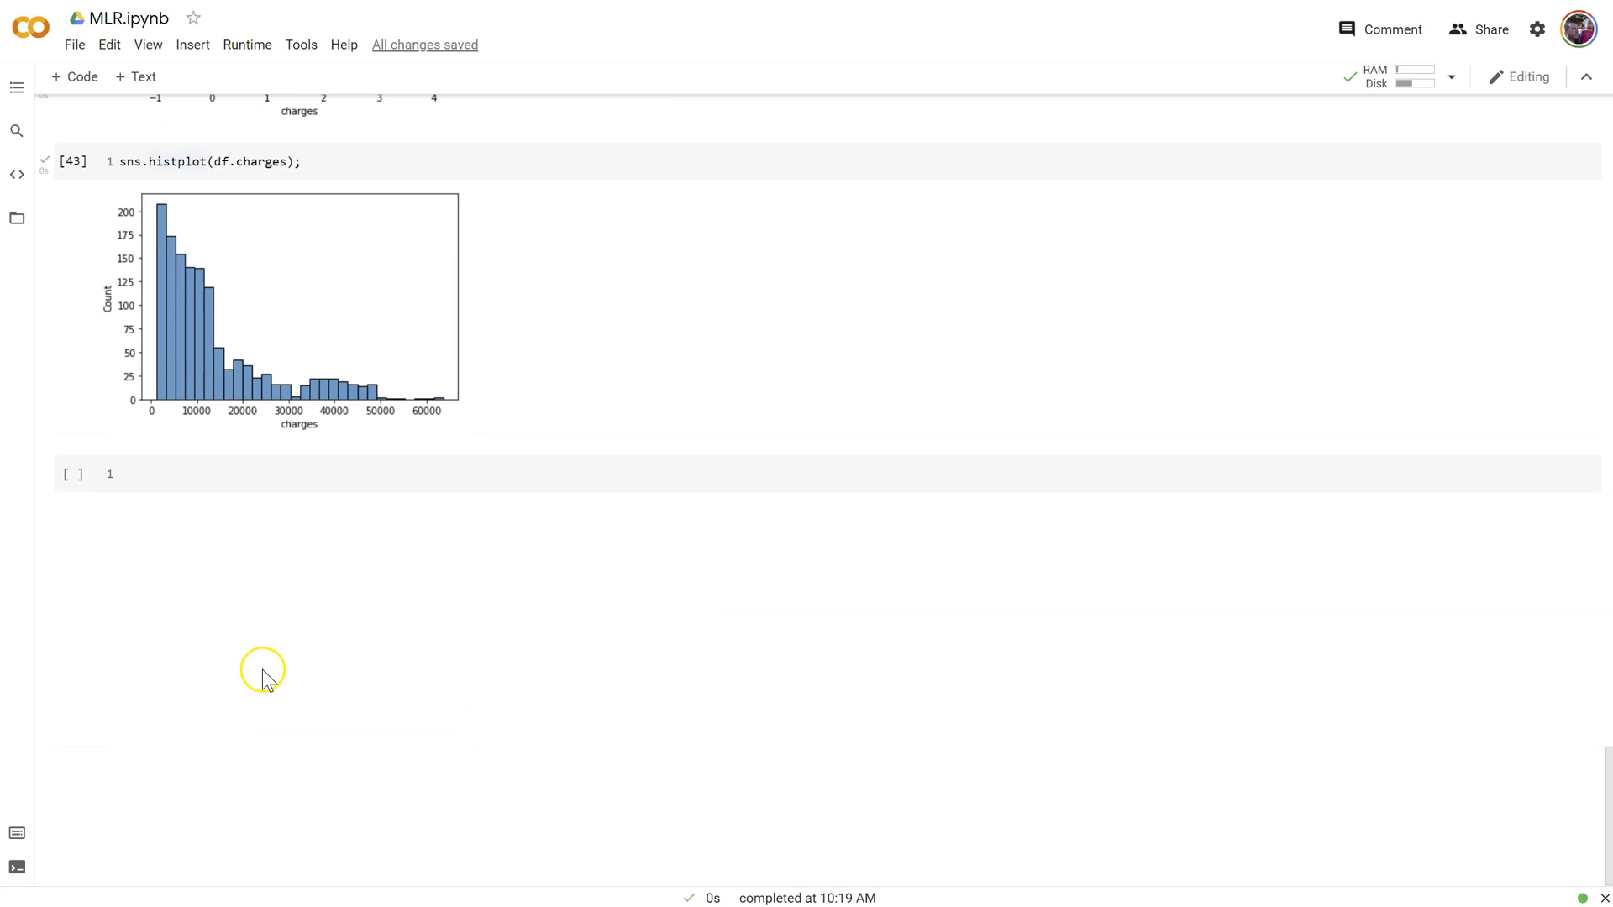
Build df_minmax with MinMaxScaler instead of StandardScaler and run it to show the first five 0-1 scaled rows
text(df_zscore = pd.DataFrame(preprocessing.StandardScaler().fit_transform(df), columns=df.columns))
text(df_zscore.head()
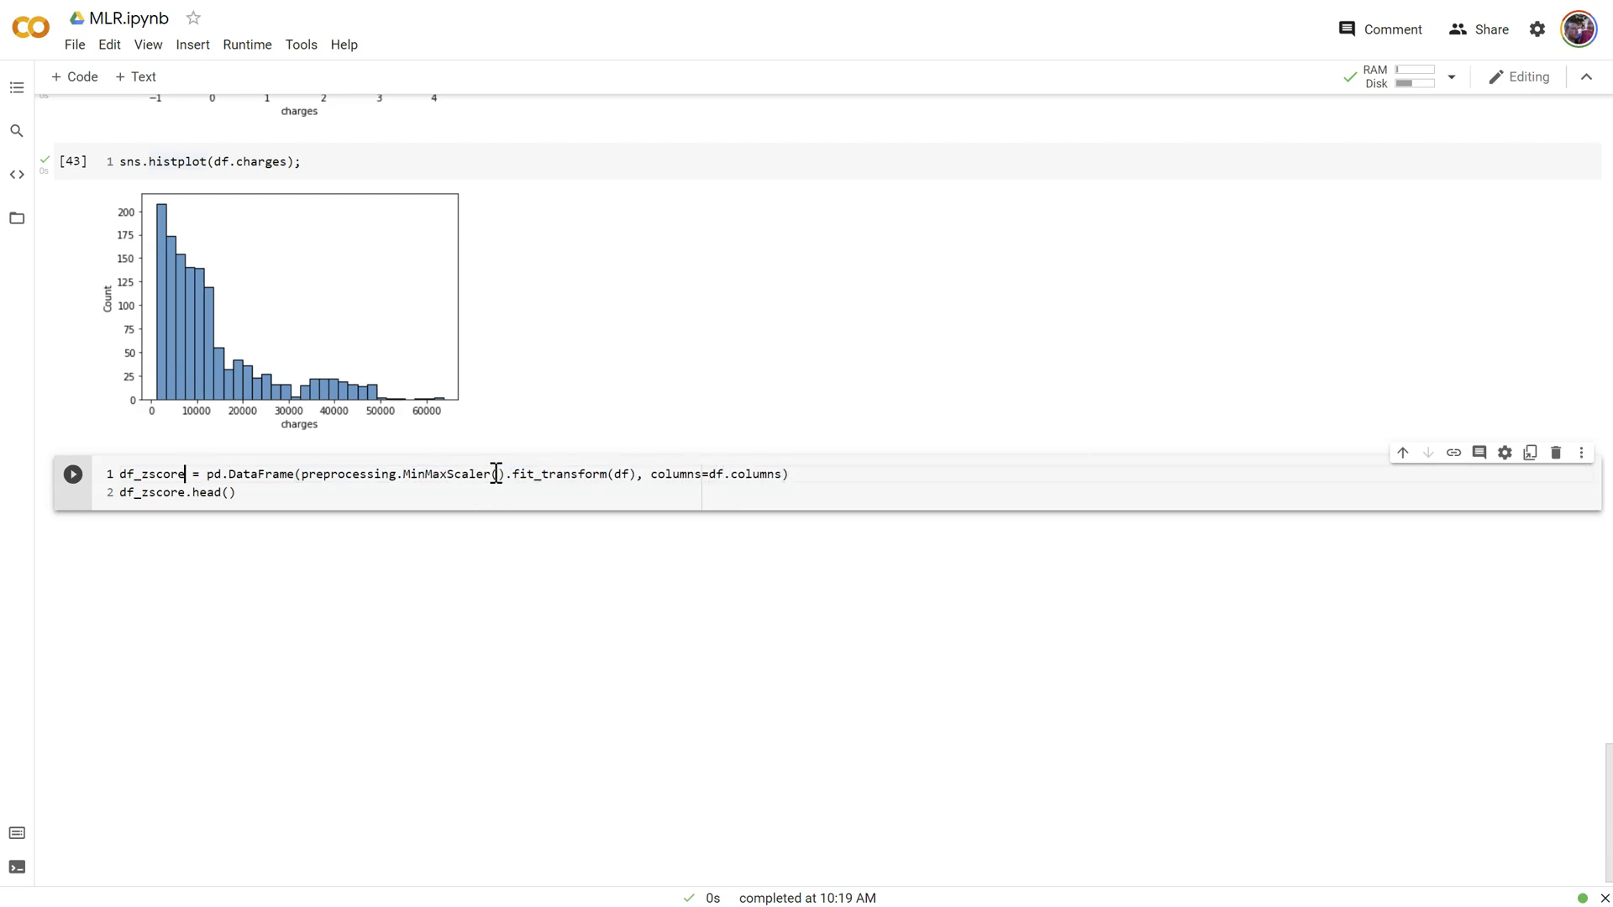
text(df_minmax)
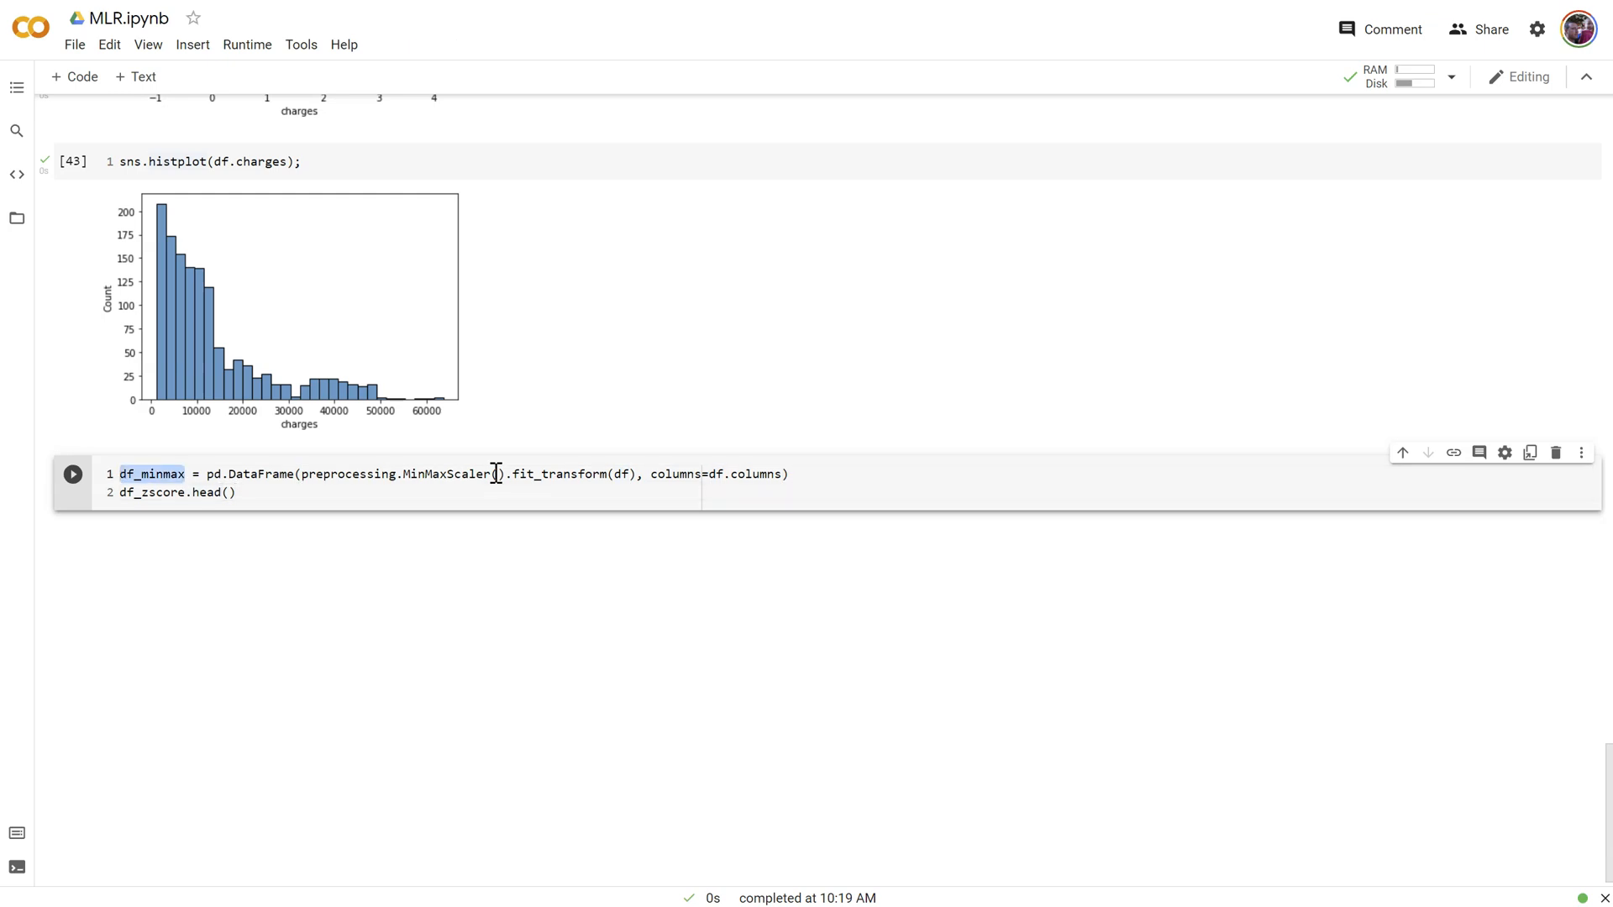
click(72, 474)
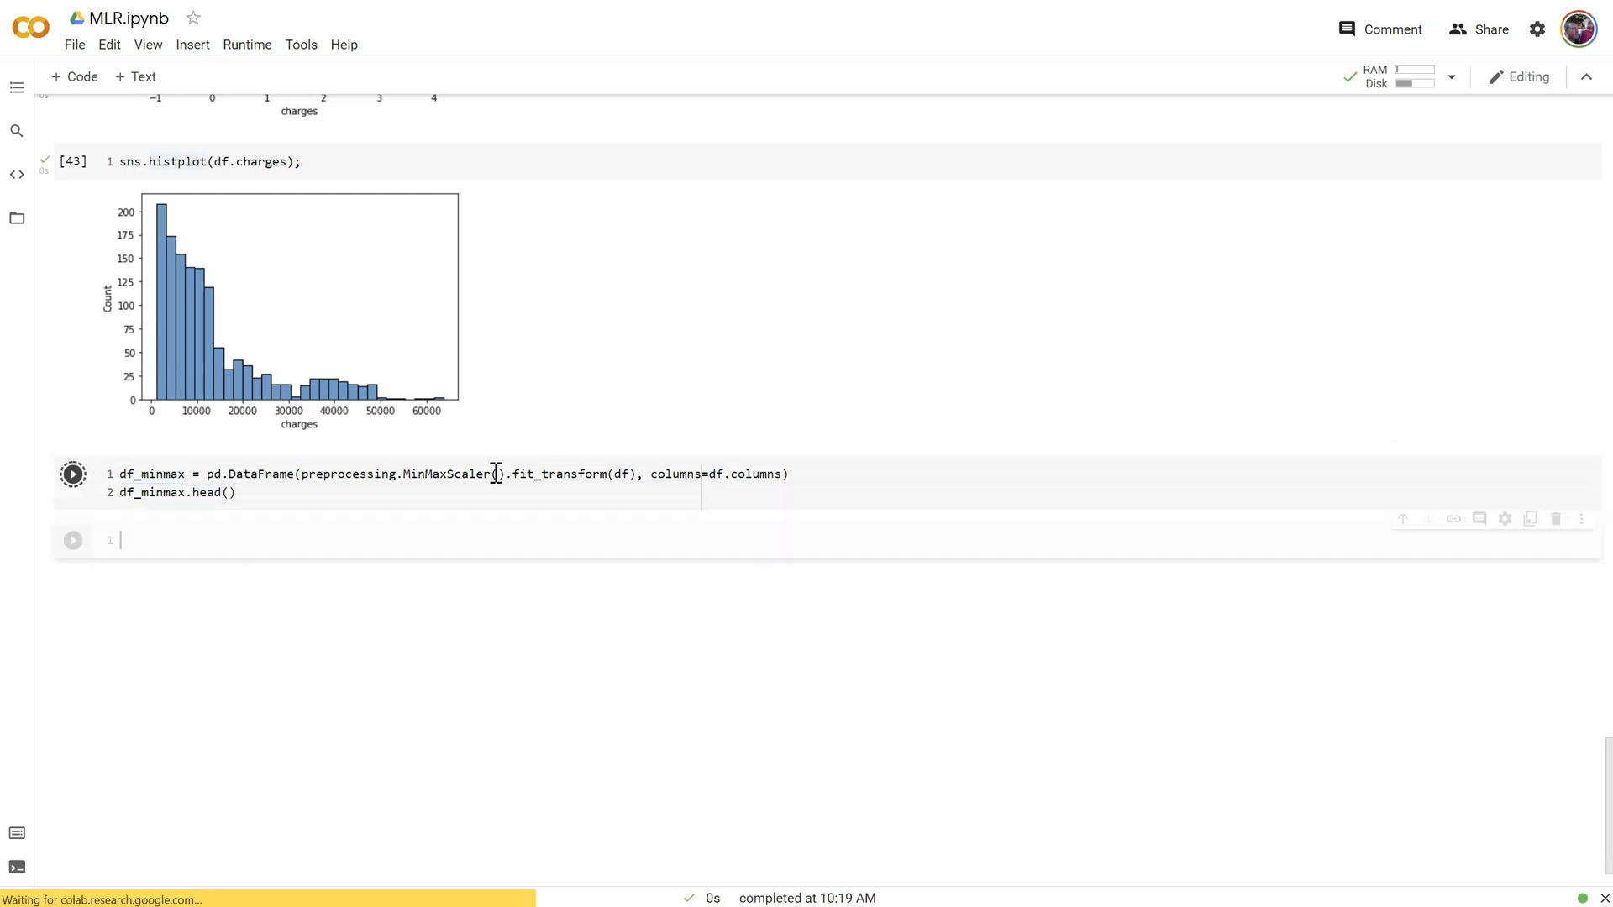
click(72, 474)
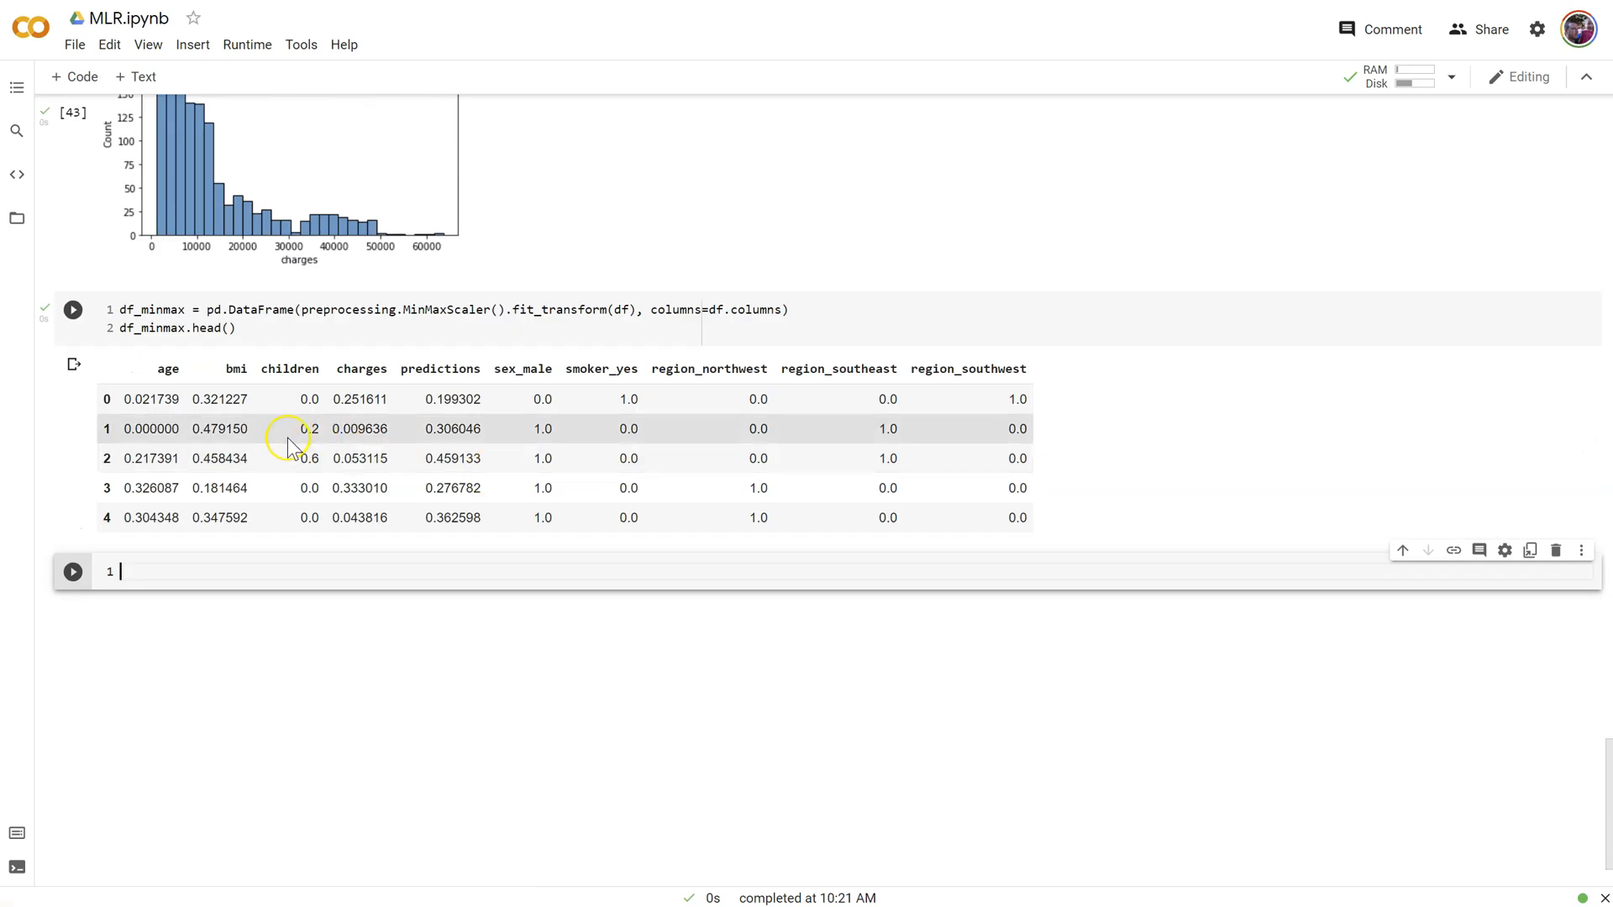
mouse_move(151, 400)
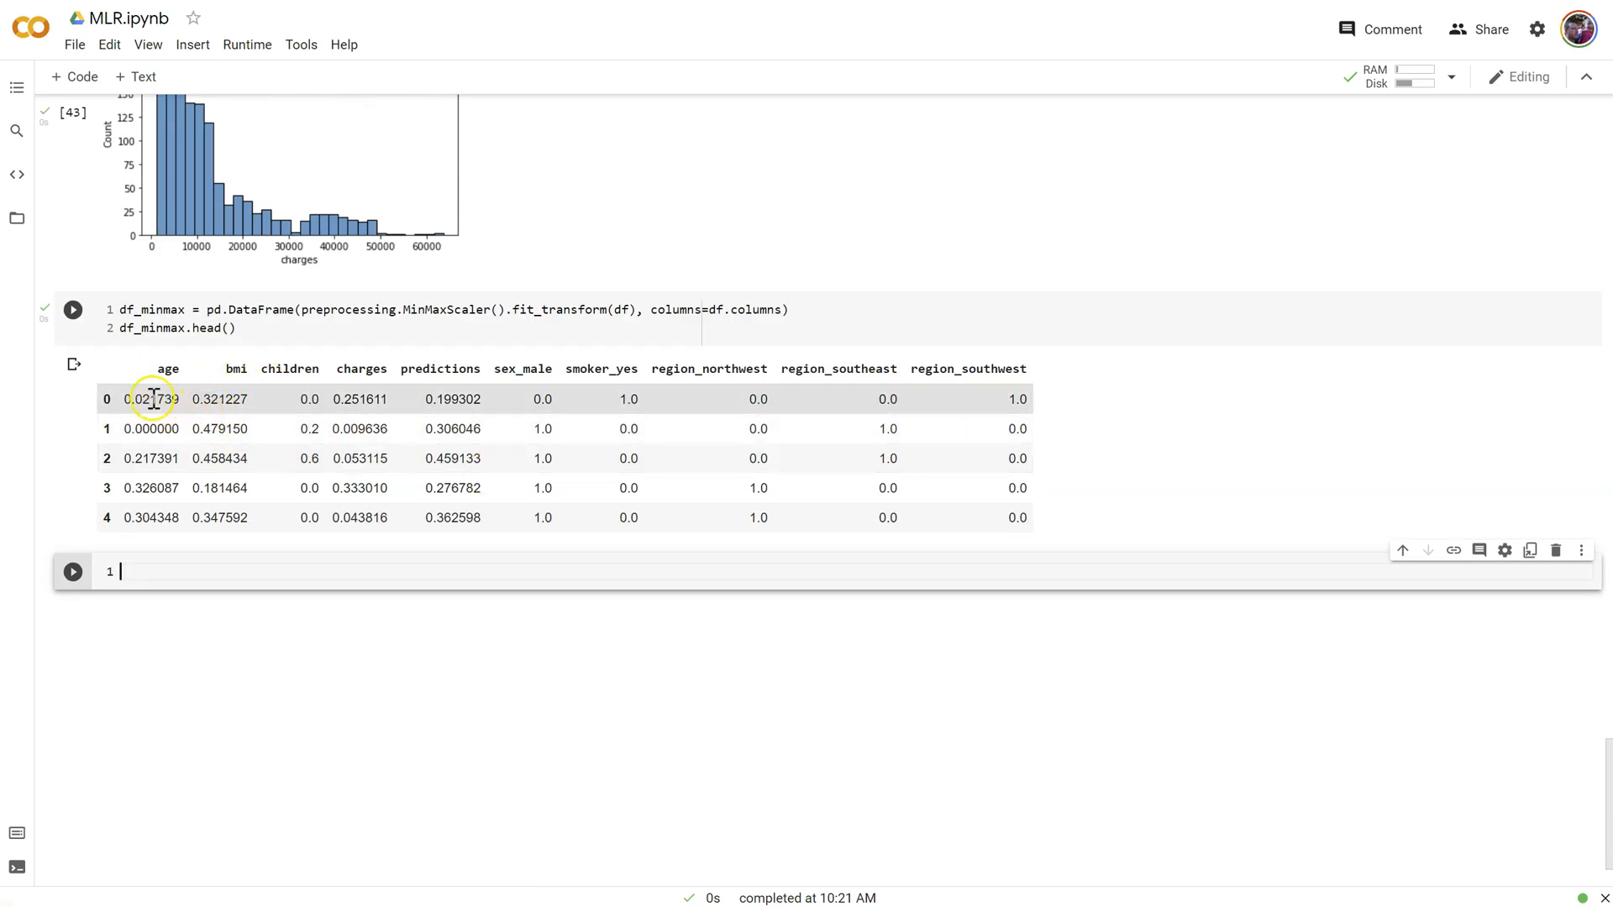
mouse_move(205, 400)
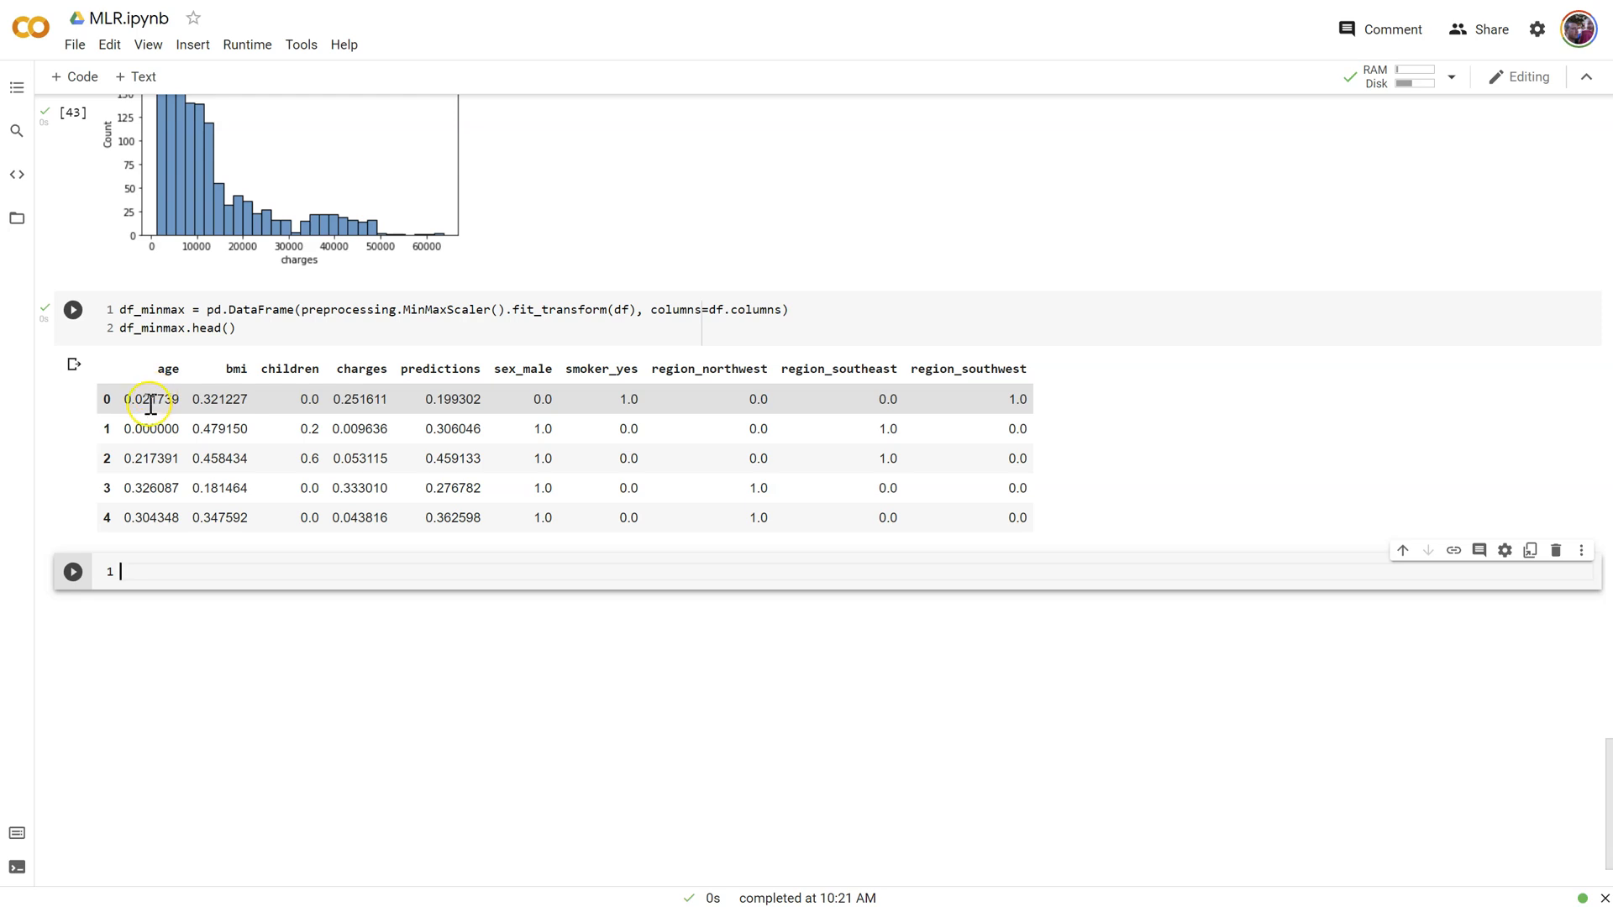
mouse_move(437, 400)
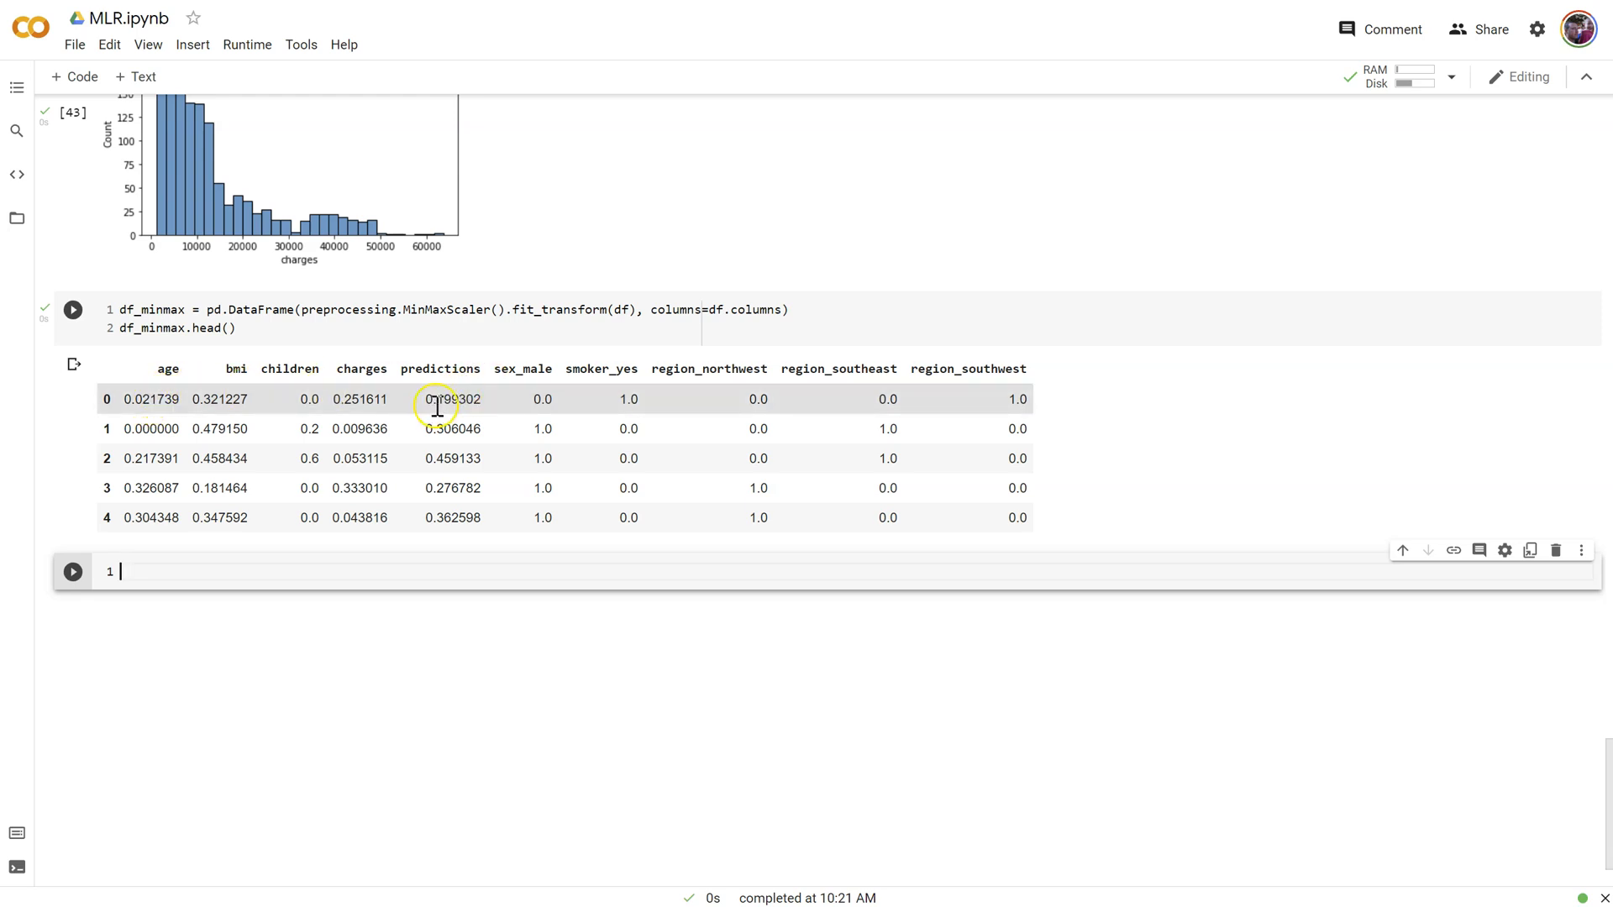
mouse_move(543, 387)
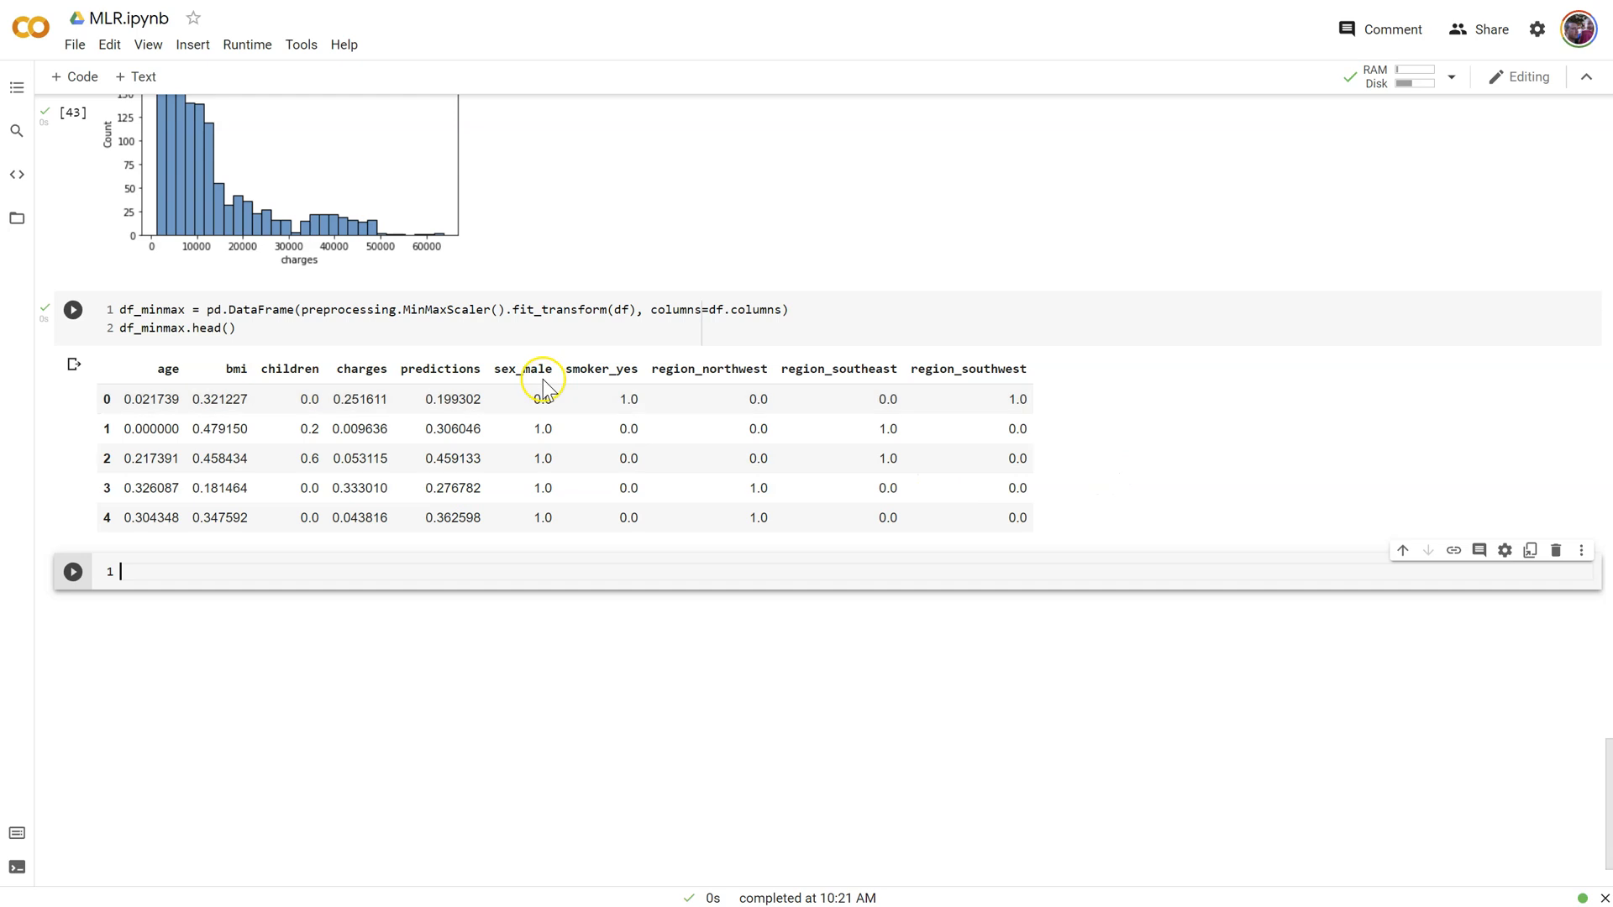
mouse_move(993, 363)
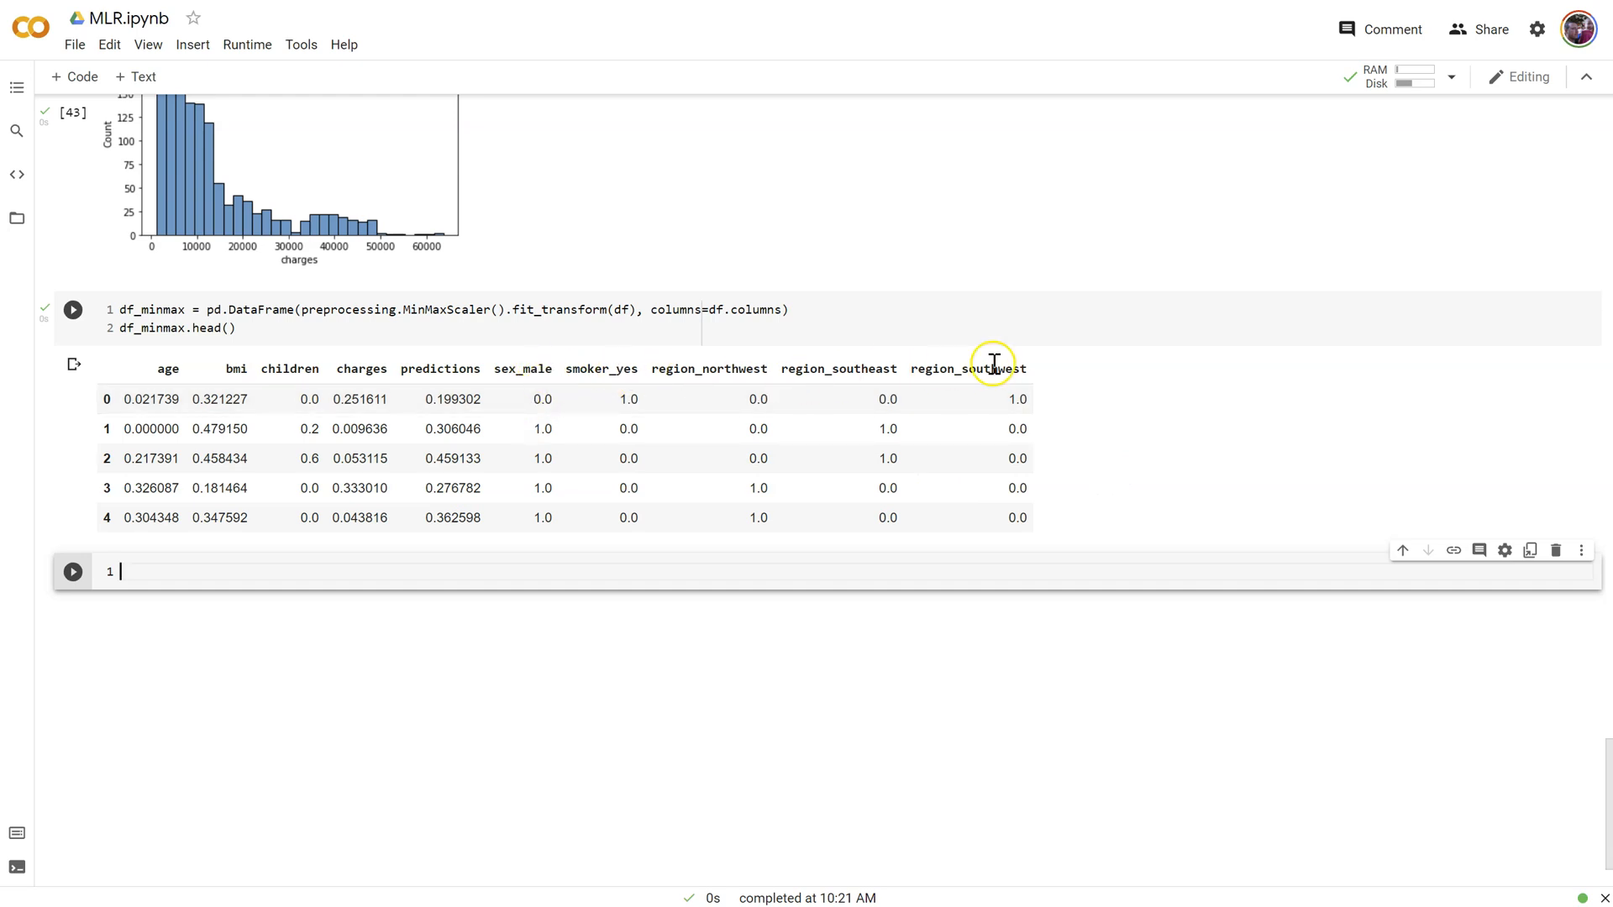
mouse_move(726, 428)
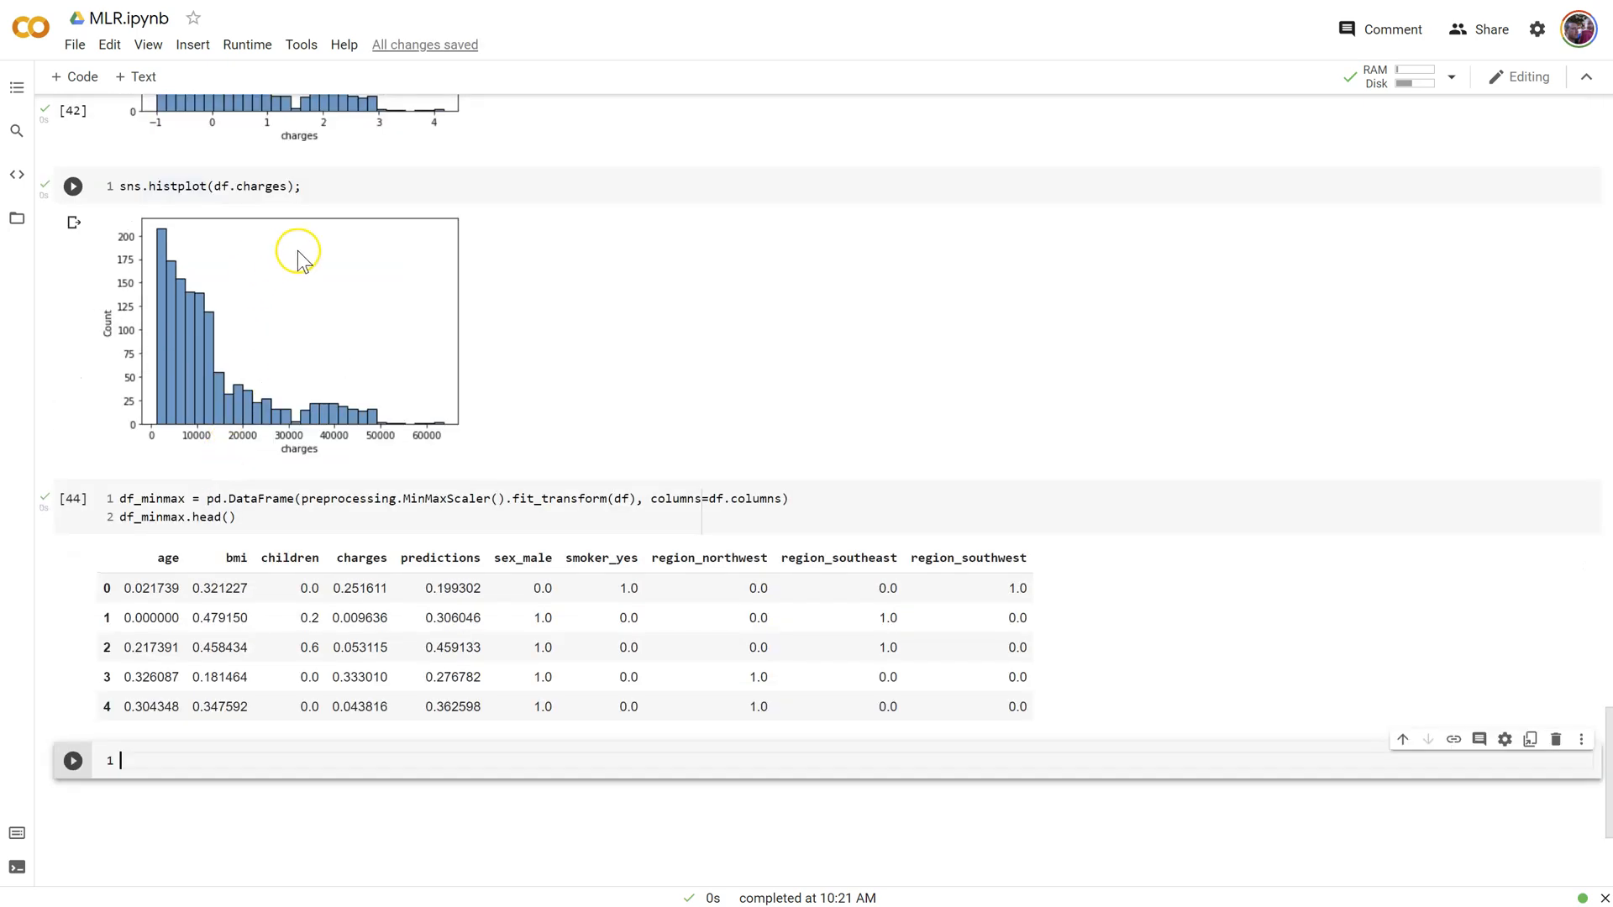
click(352, 185)
text(sns.histplot(df_minmax.charges);)
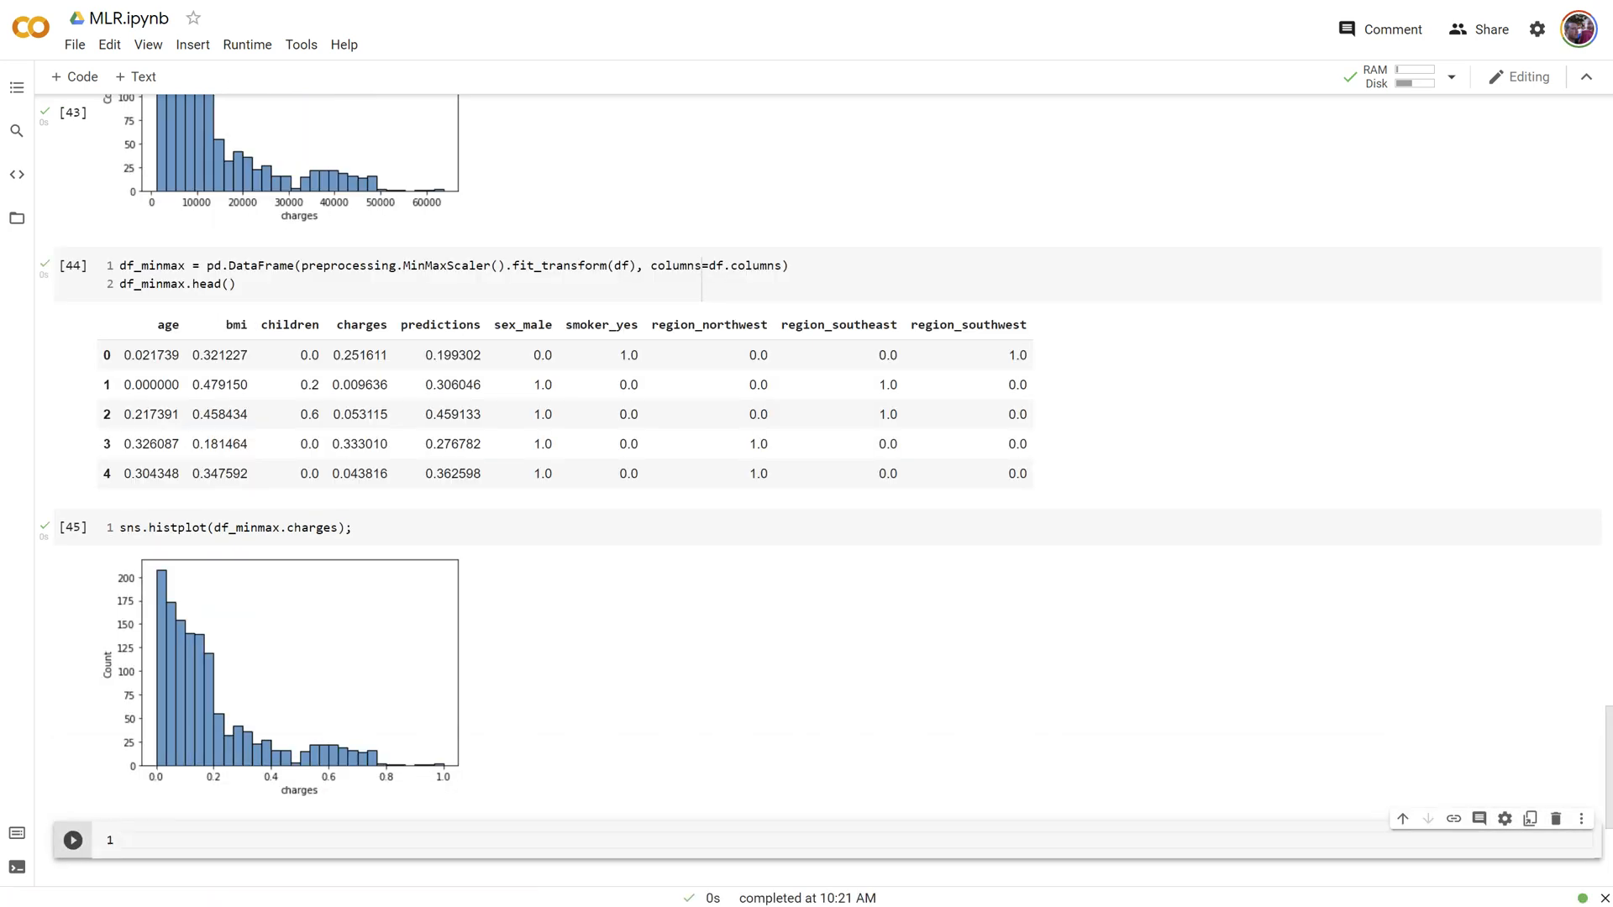
Paste the z-score OLS code into a new cell and point y and X at df_minmax
scroll(up, 3)
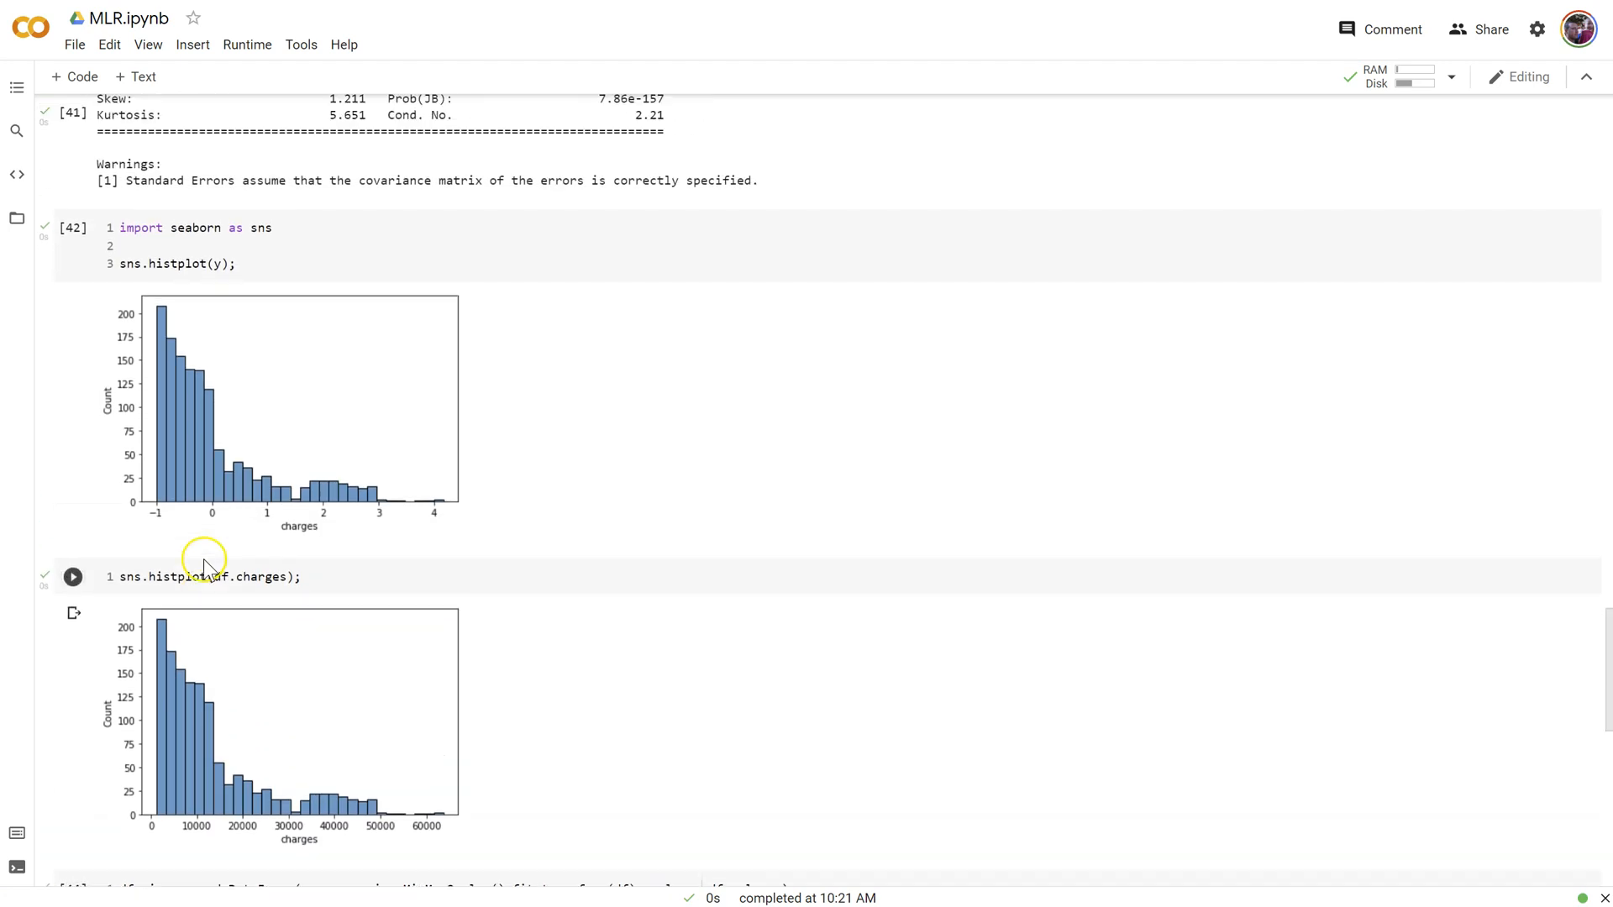
scroll(up, 3)
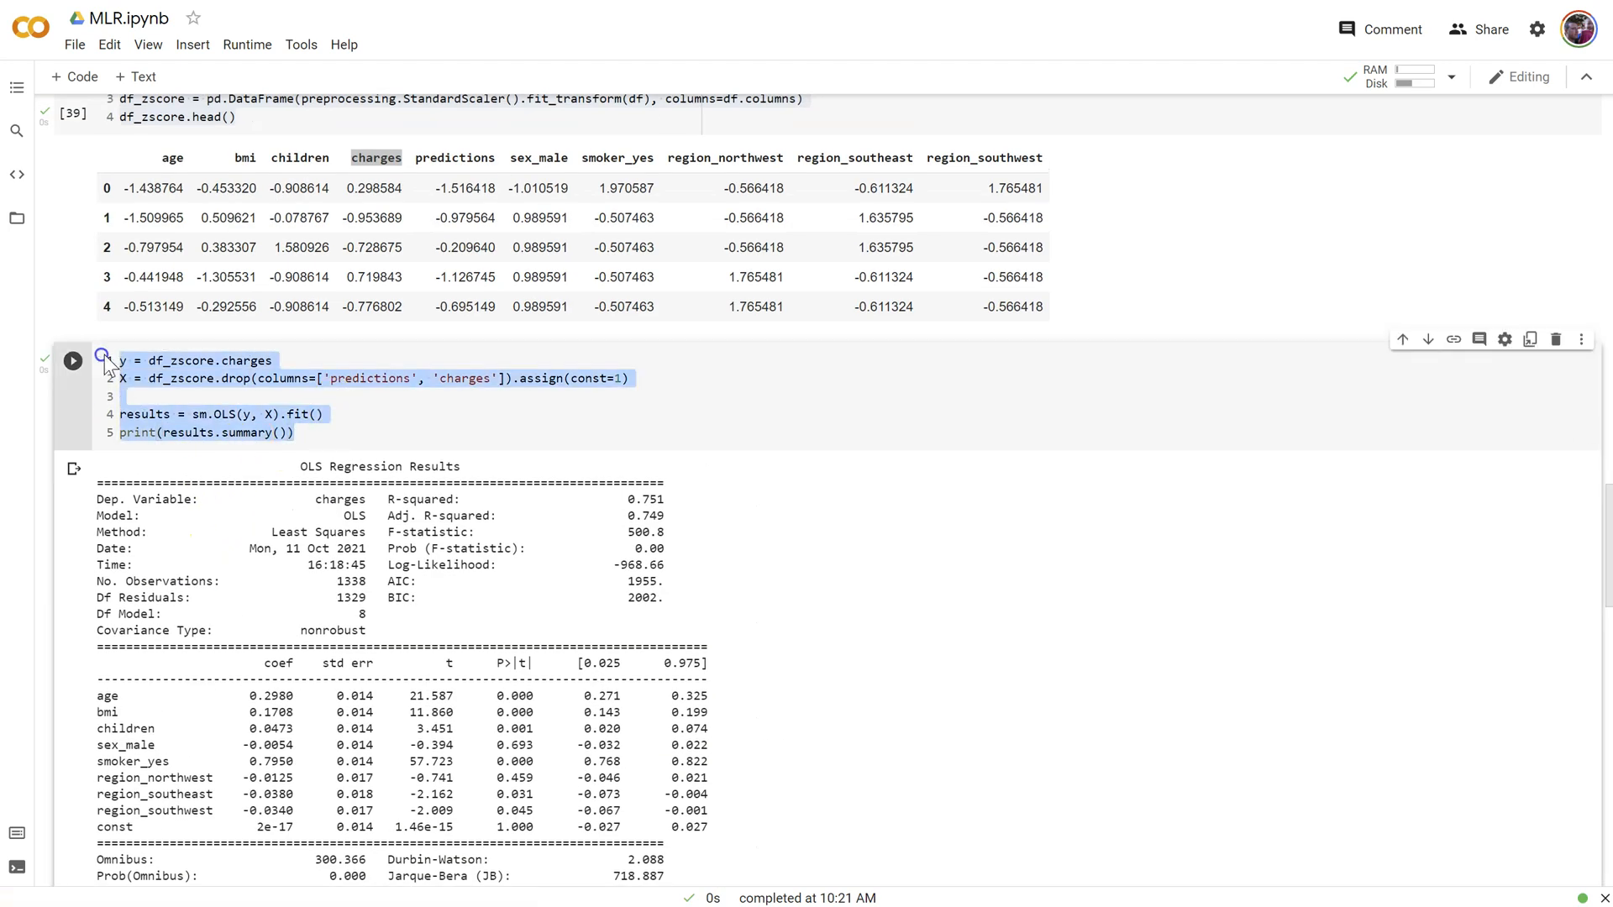
scroll(down, 3)
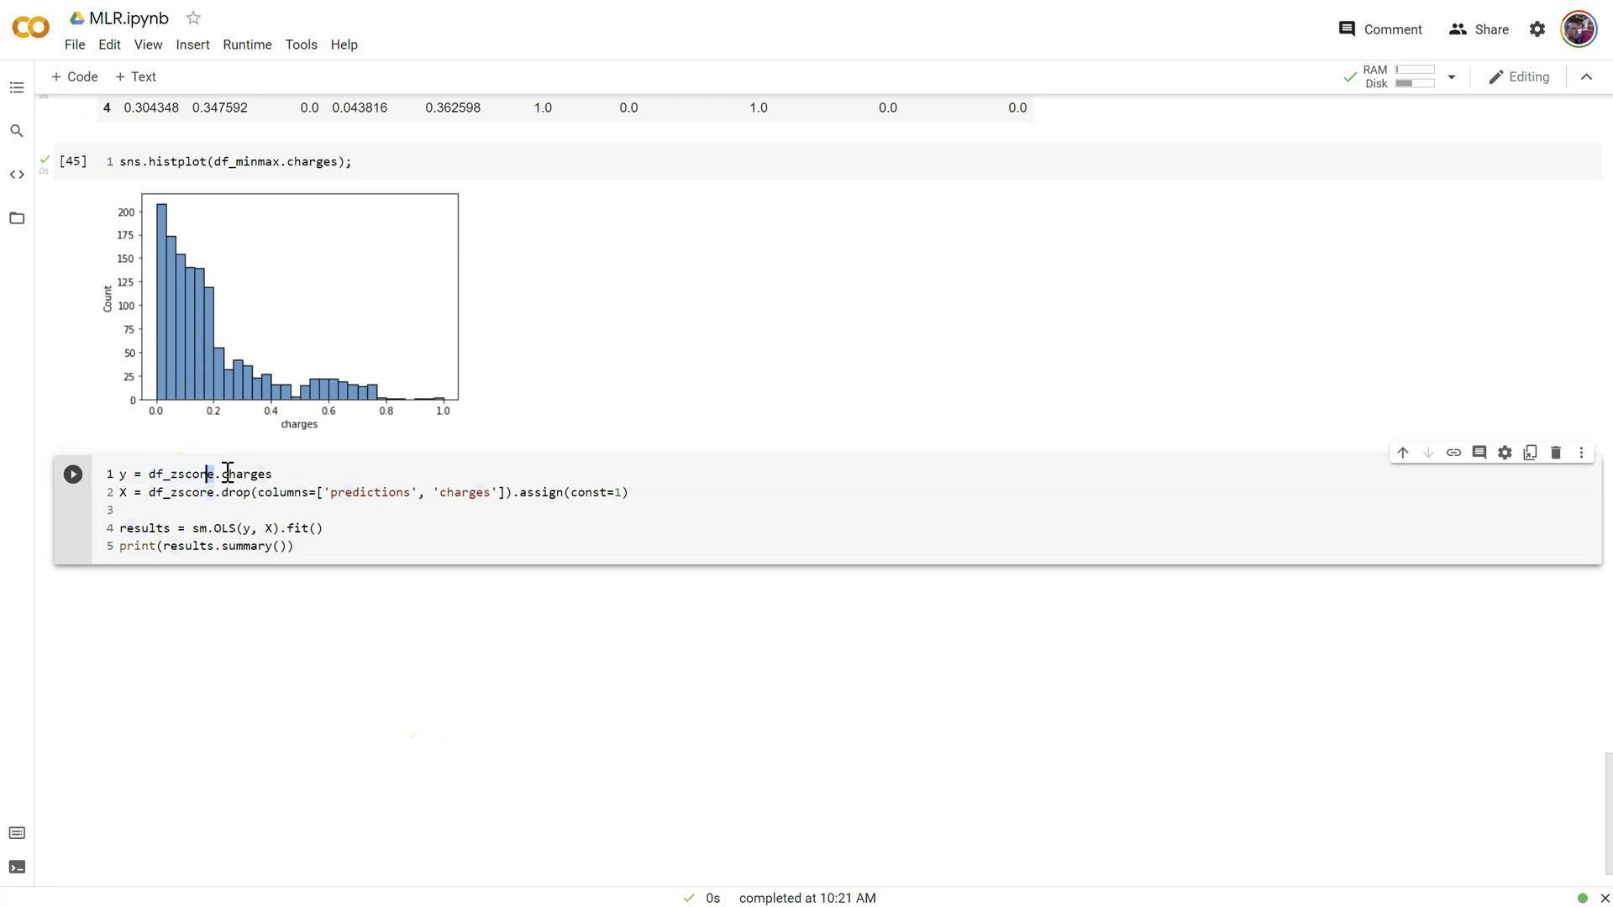
text(df_minmax)
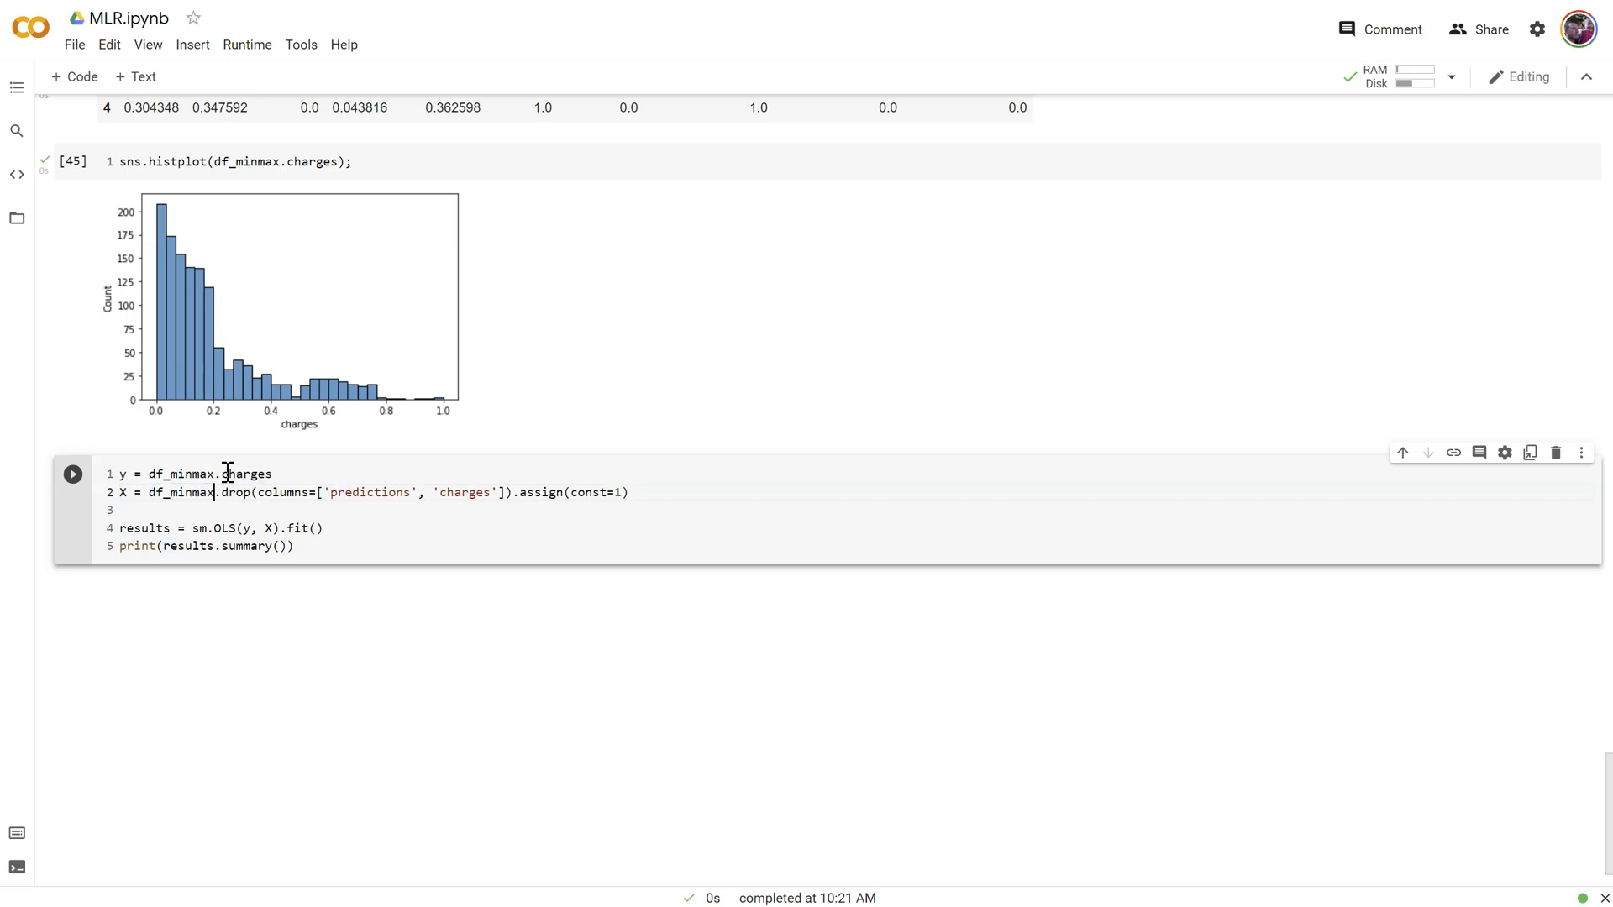
Run the min-max OLS cell, getting R-squared 0.751 with age 0.1886 and smoker_yes 0.3807
click(73, 474)
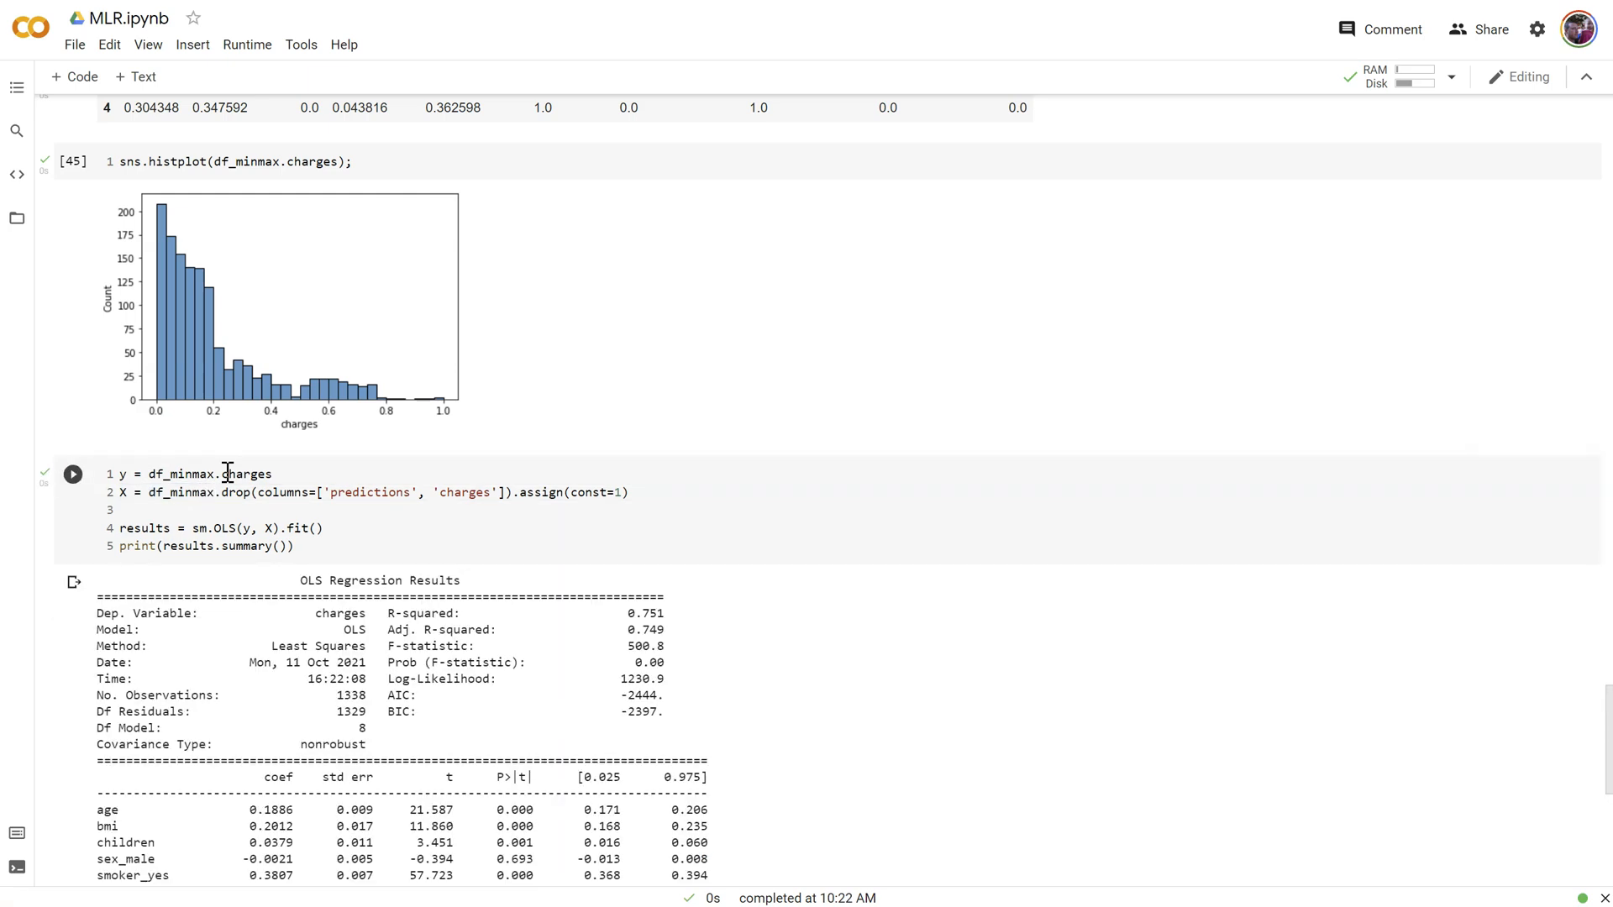
scroll(down, 3)
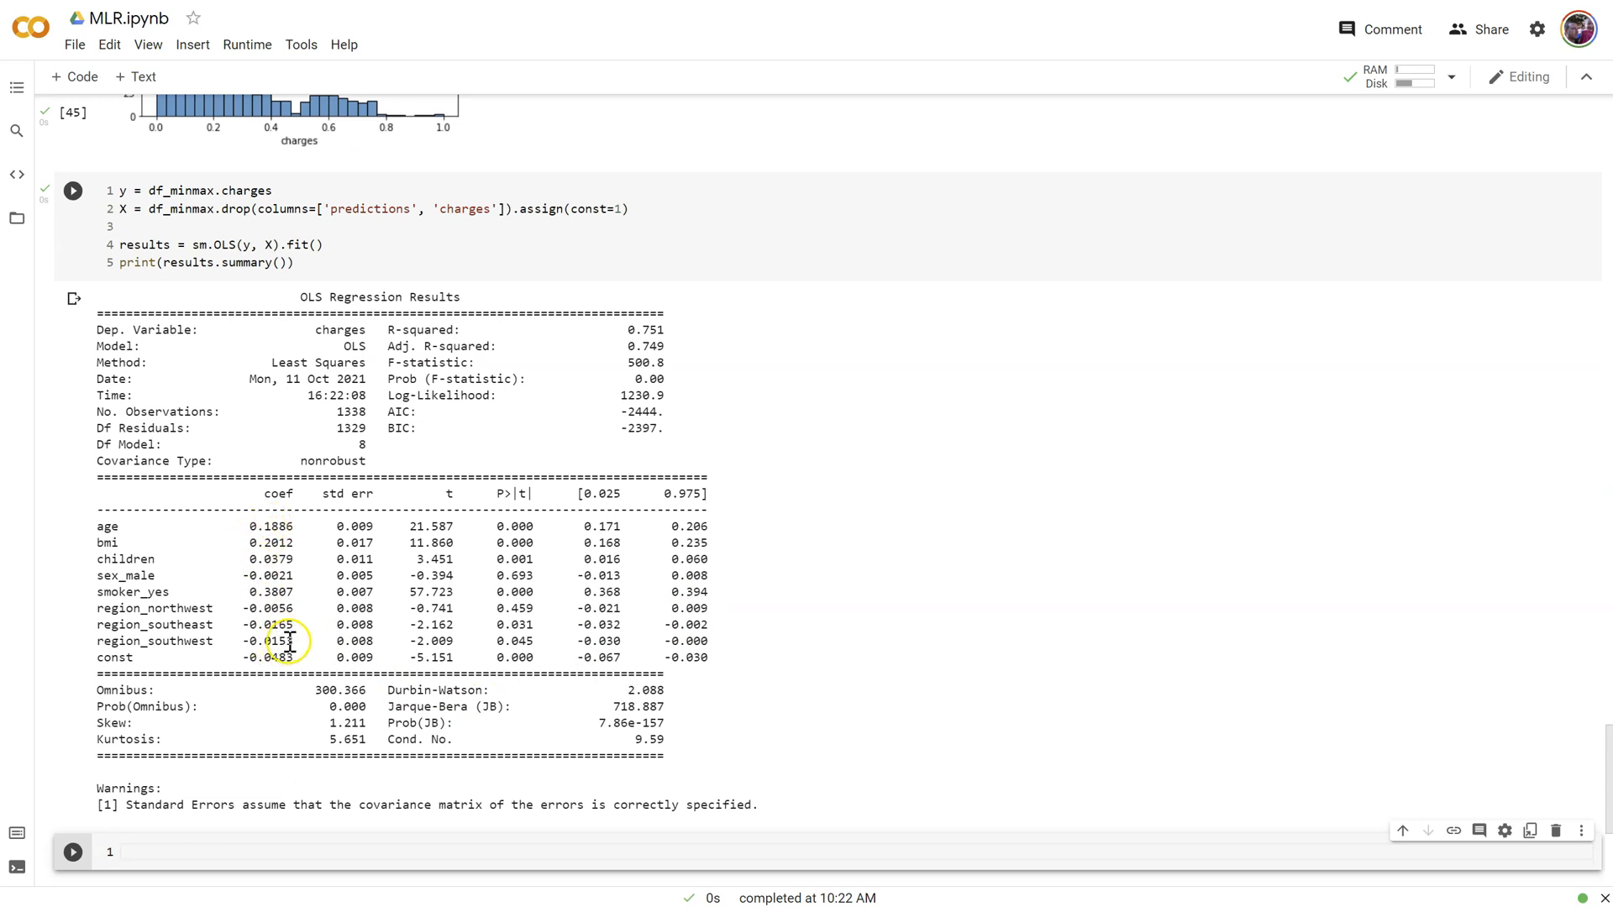
mouse_move(268, 526)
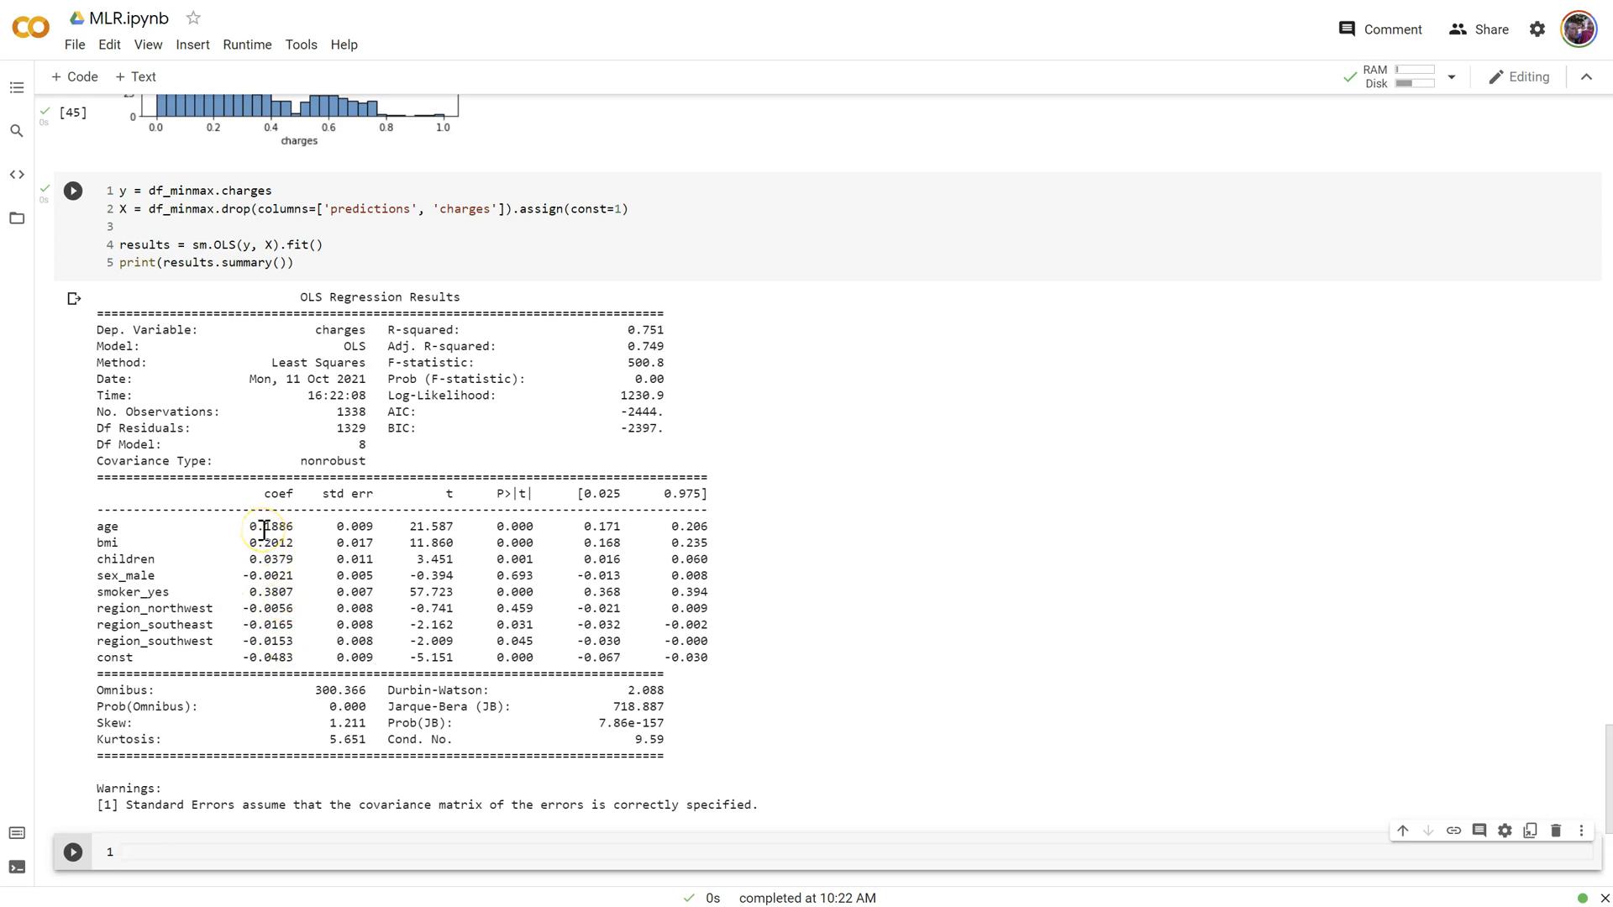
mouse_move(267, 605)
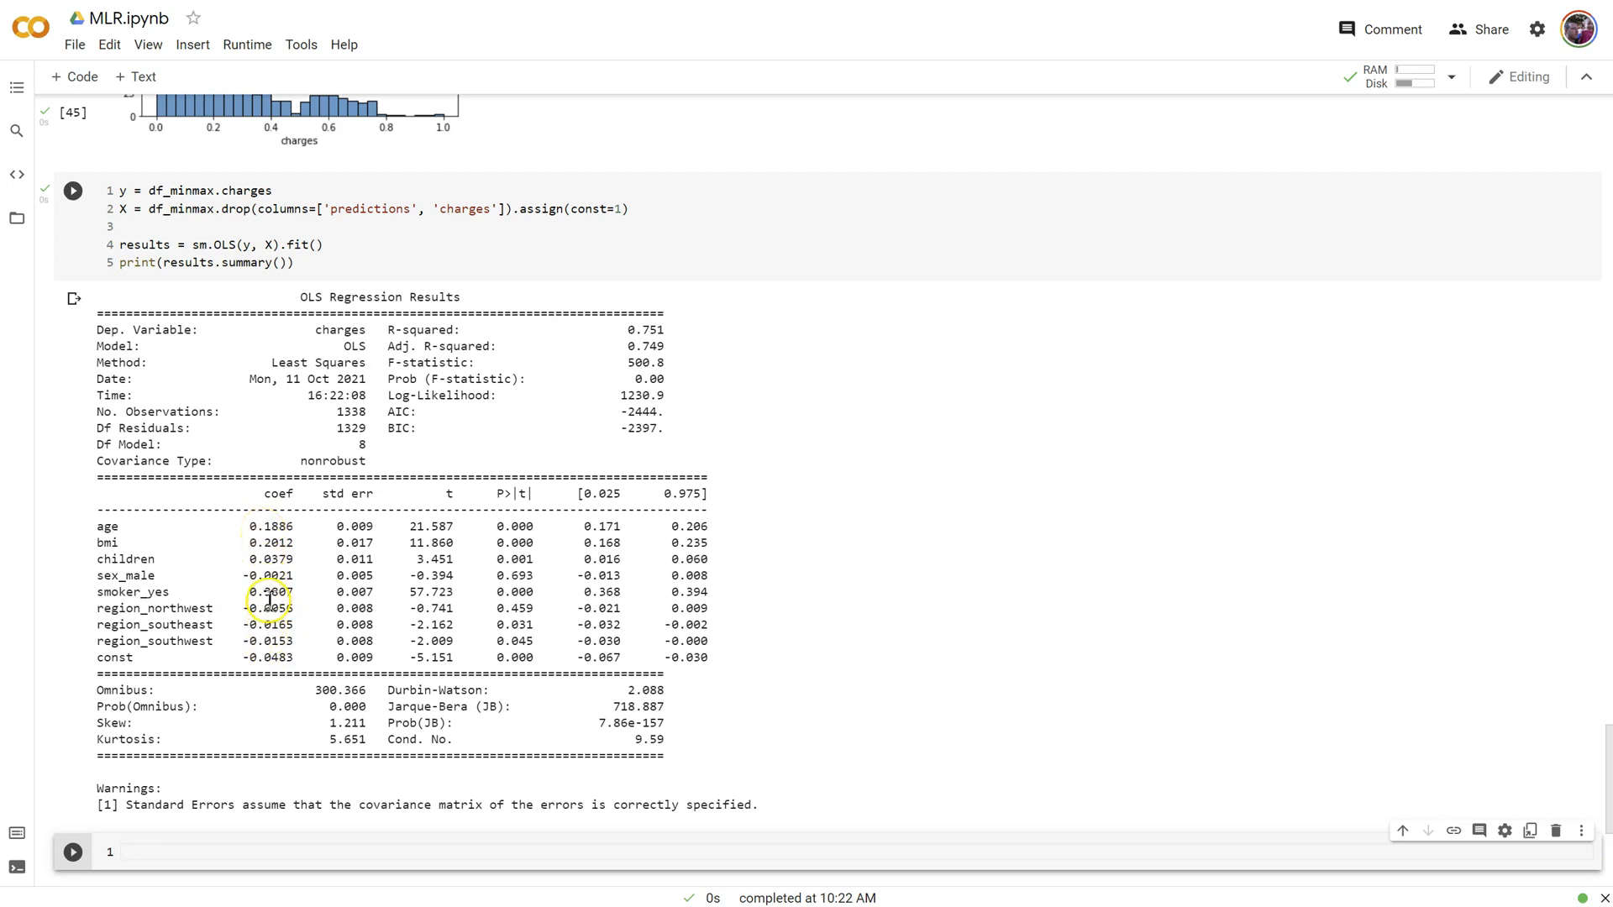